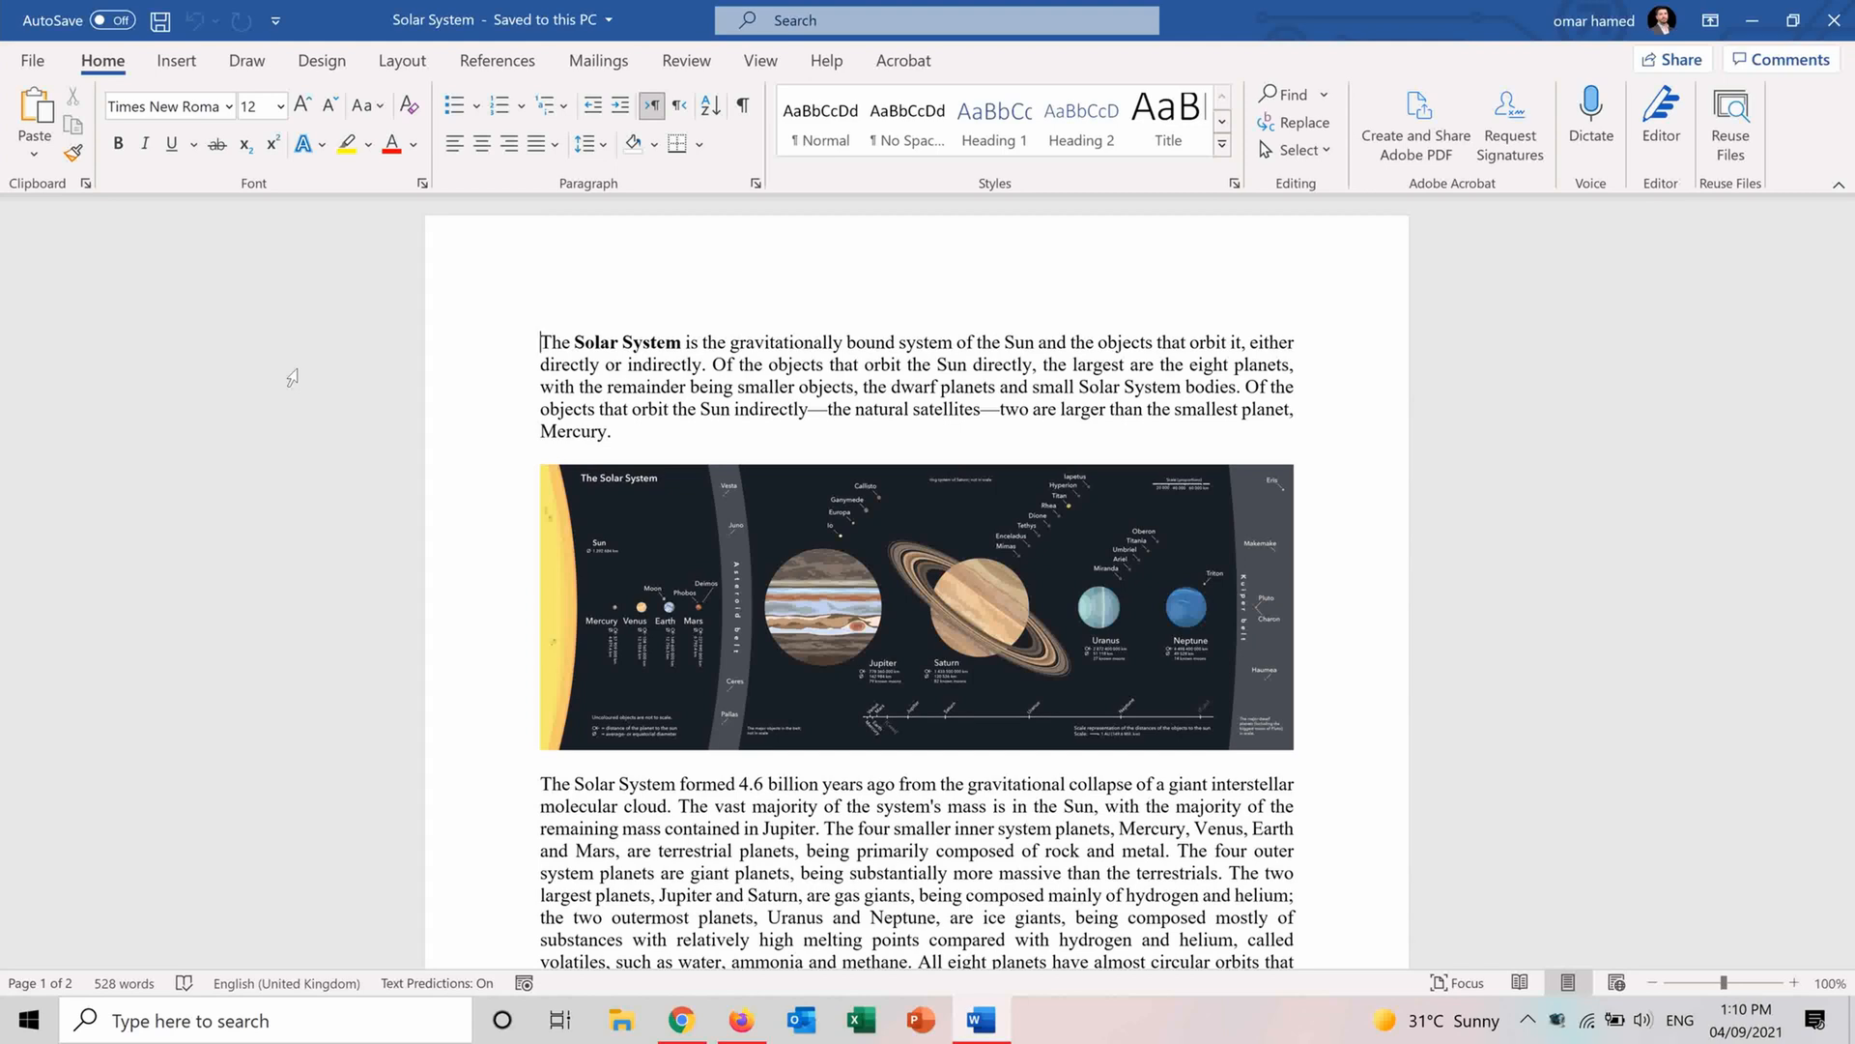
pyautogui.moveTo(172, 9)
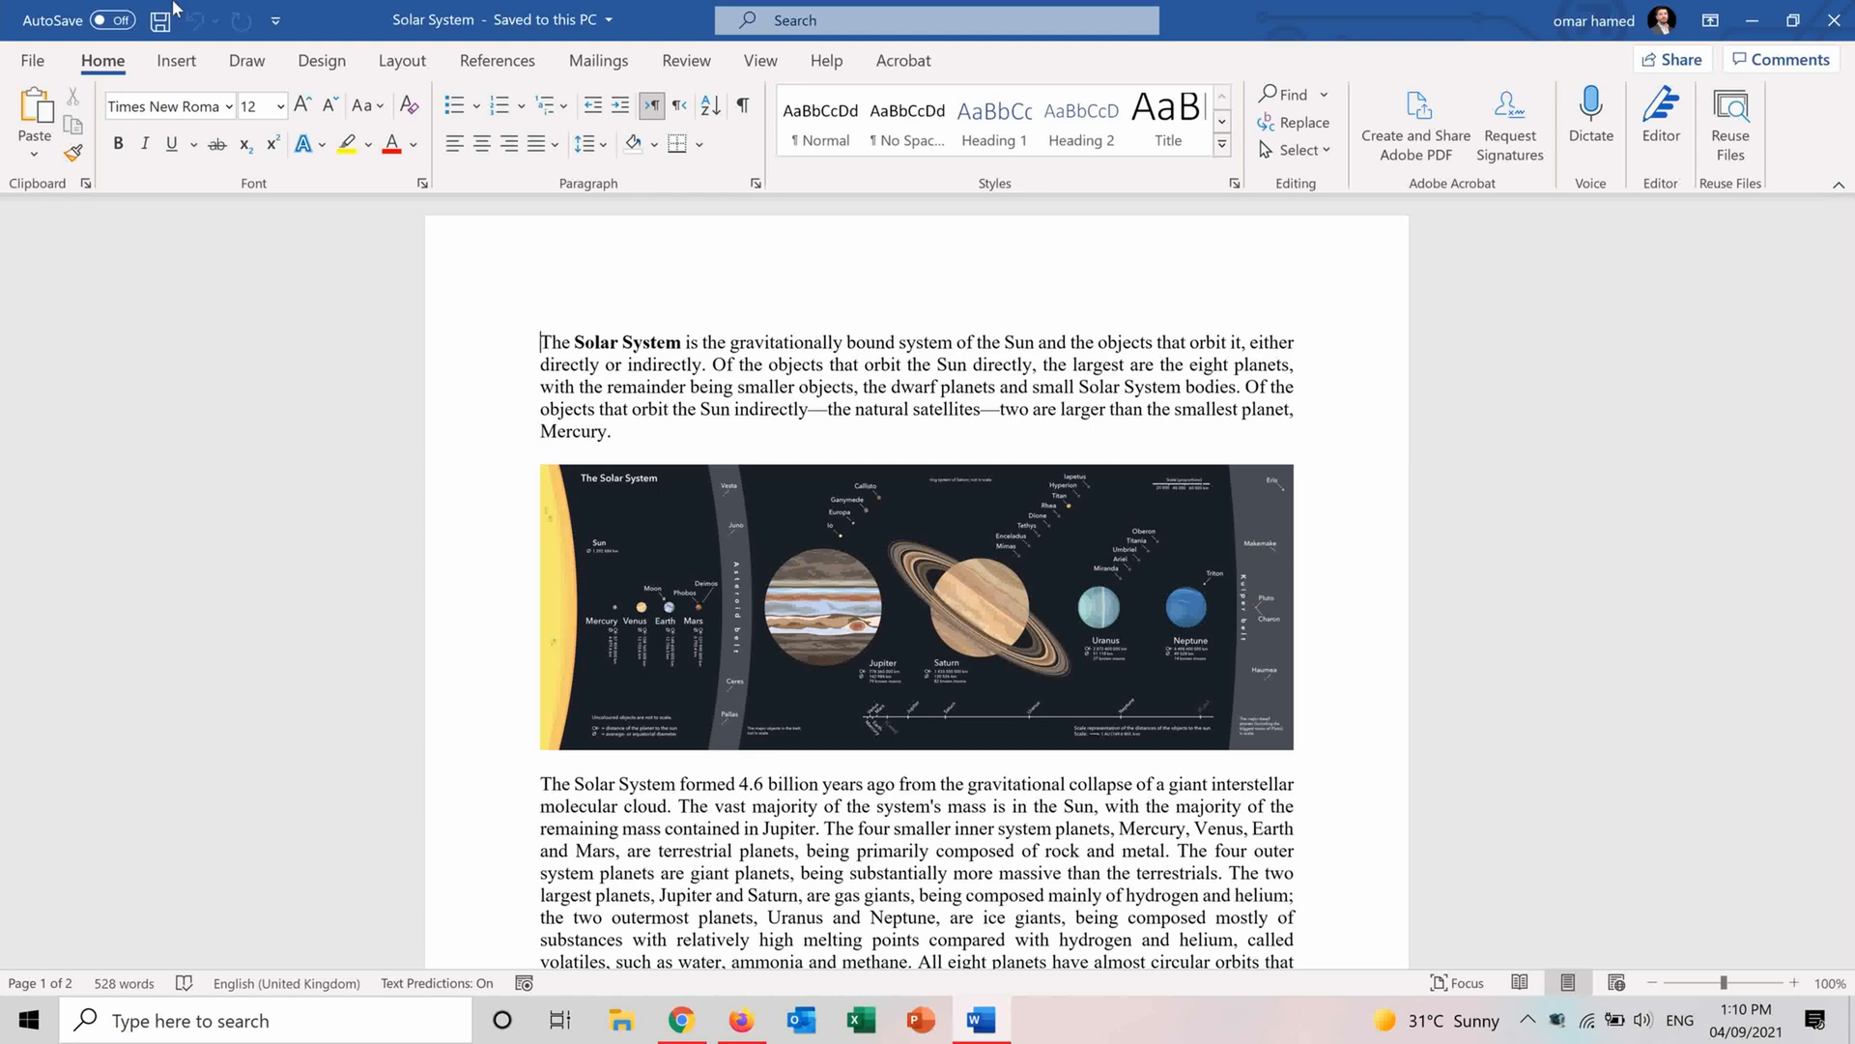
# Apply the Banded header design and enter SOLAR SYSTEM as its title.
pyautogui.click(176, 60)
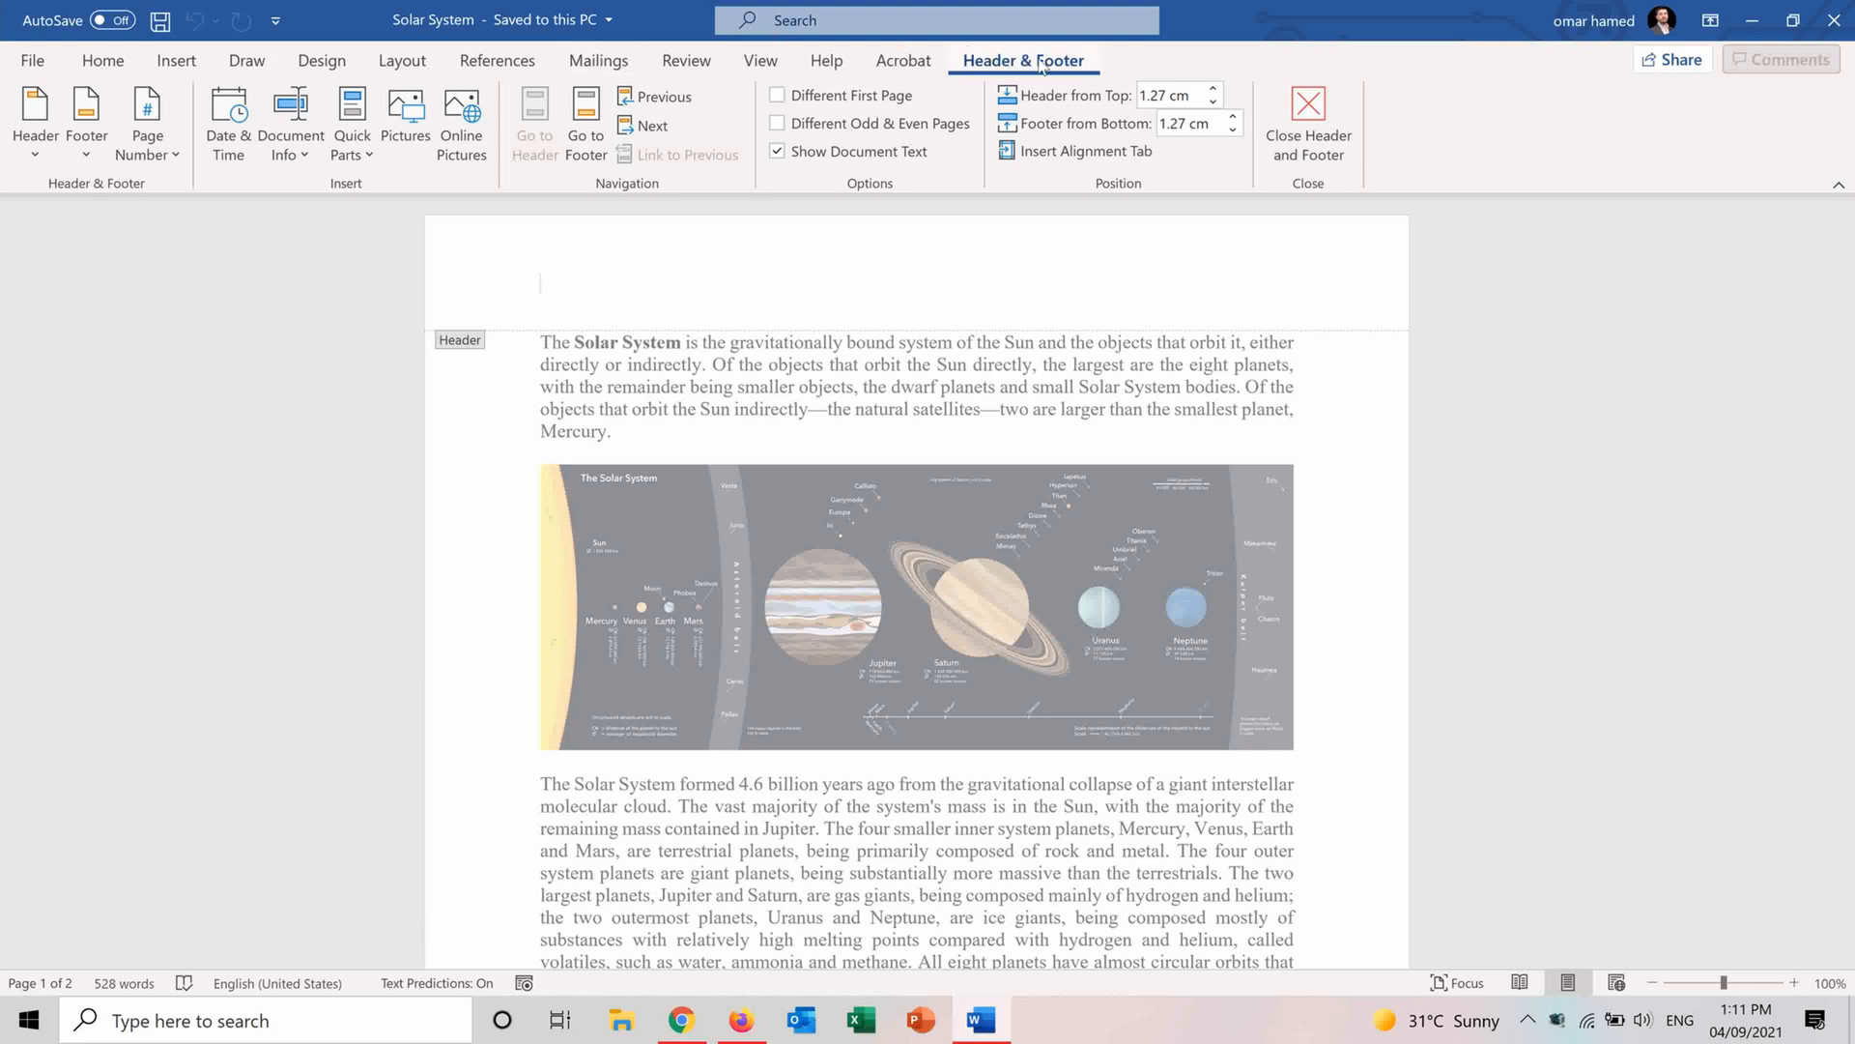
pyautogui.moveTo(650, 126)
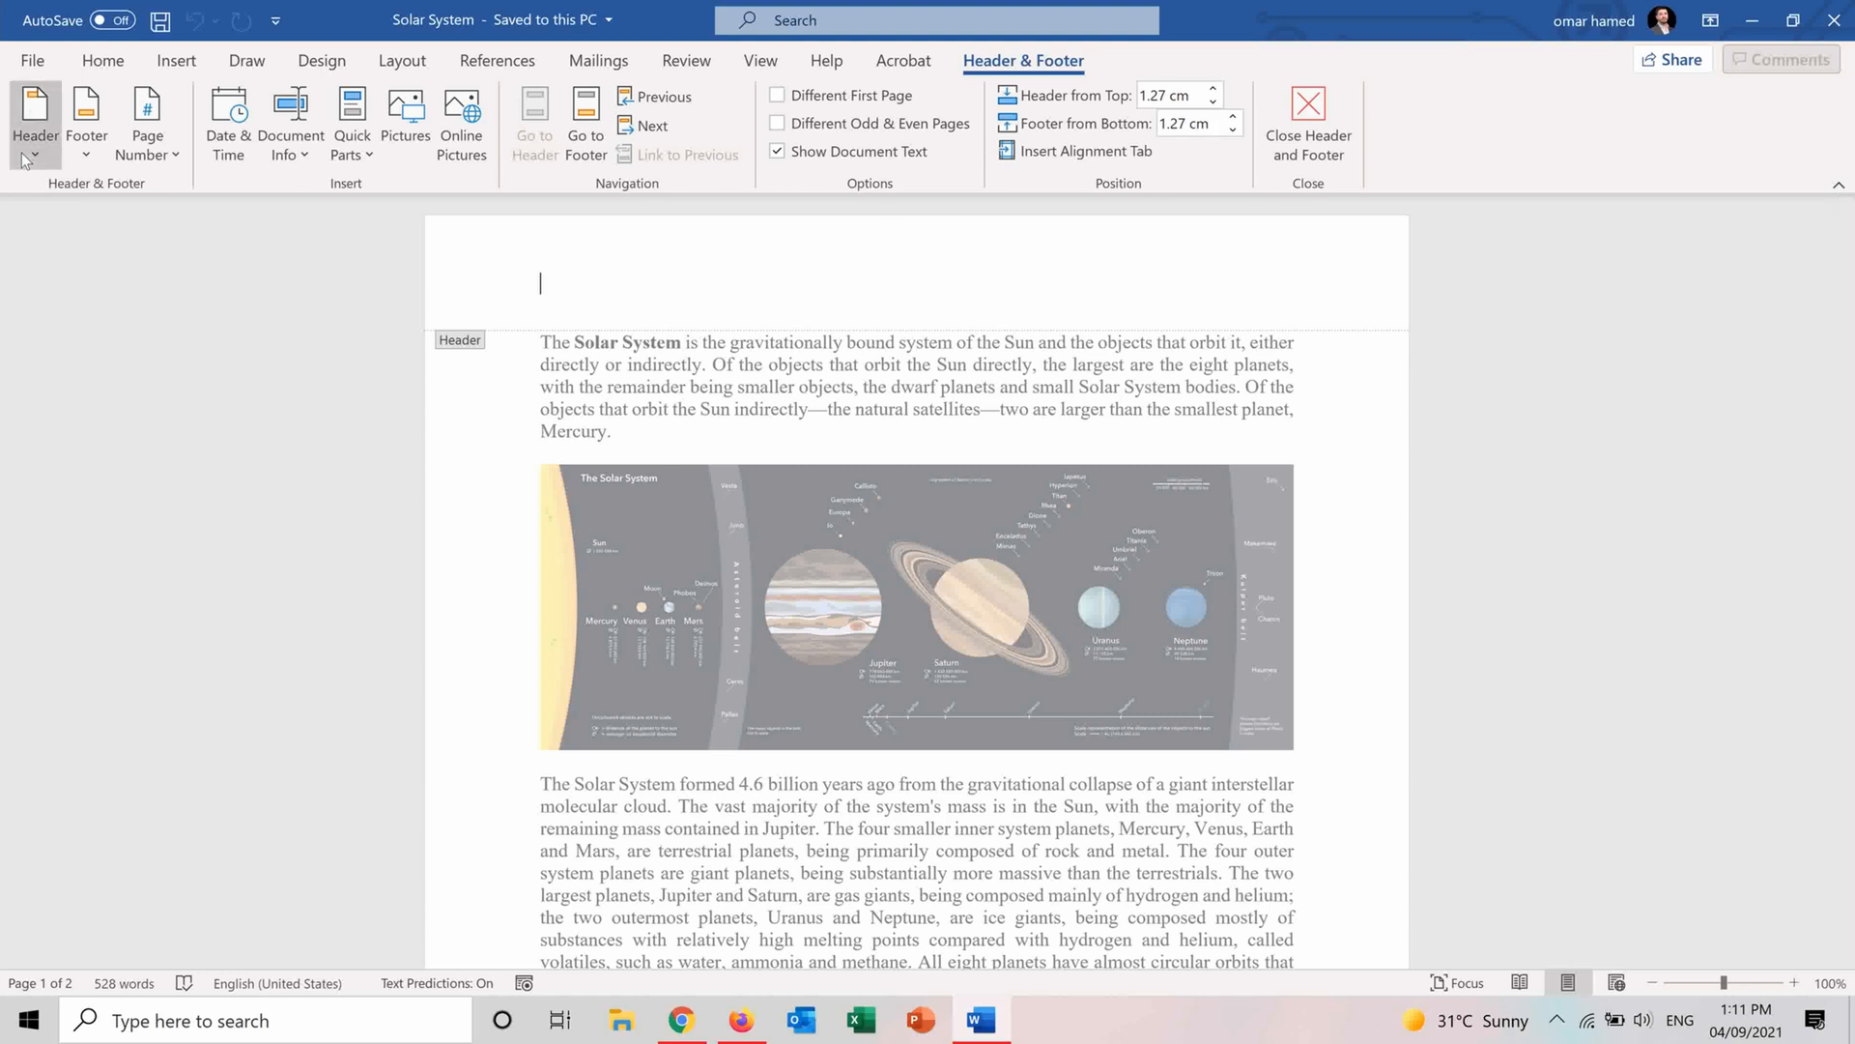
pyautogui.click(35, 122)
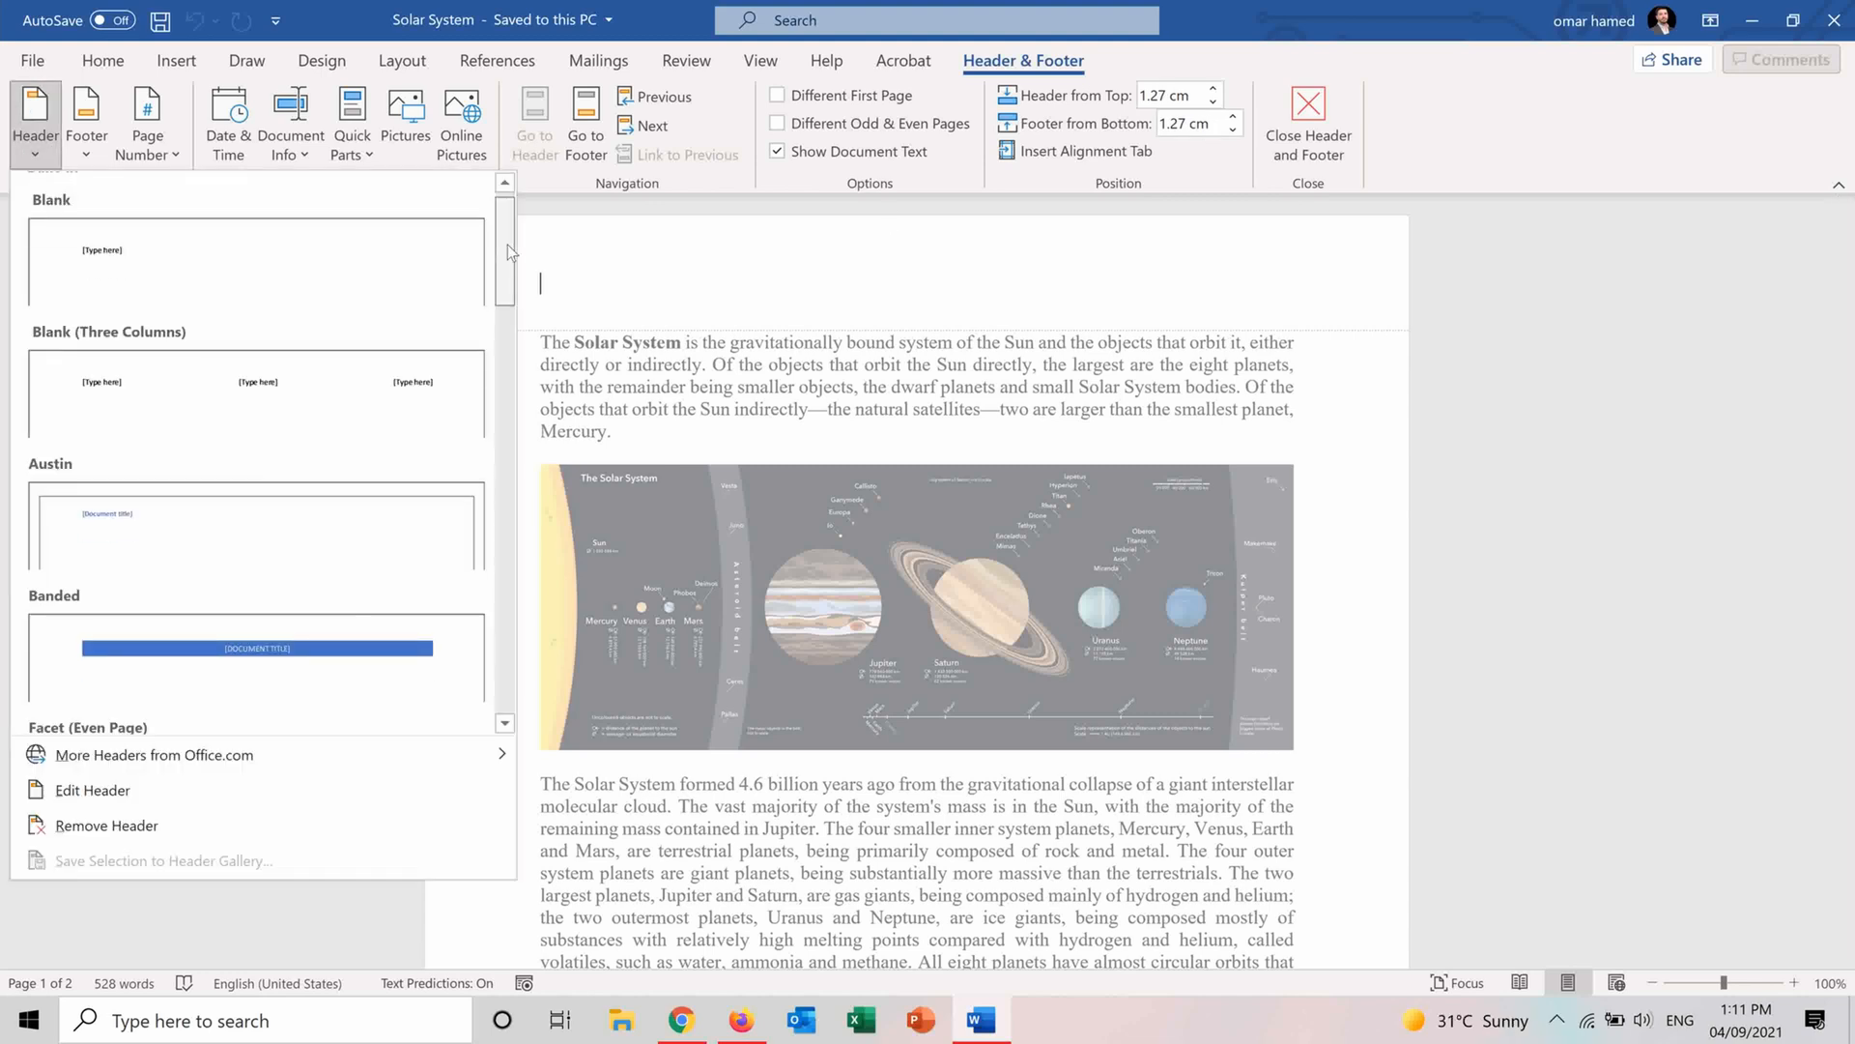
pyautogui.scroll(-3)
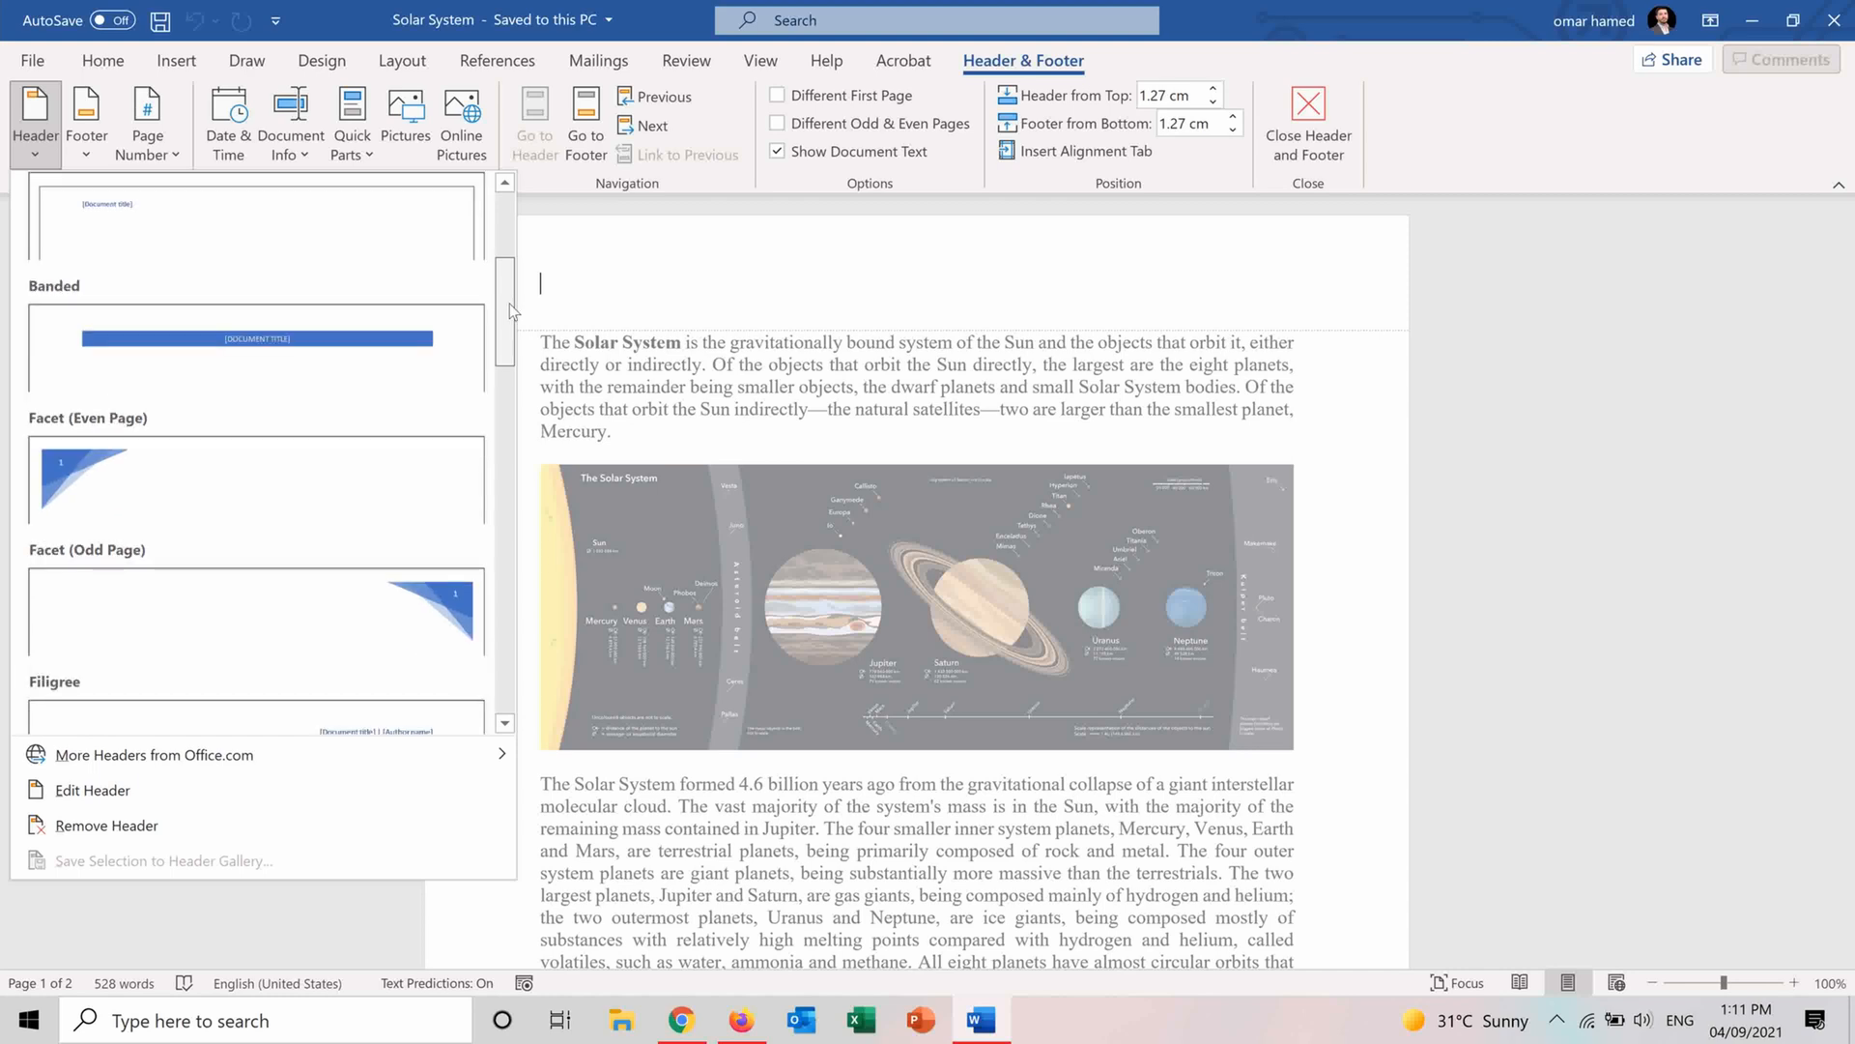
pyautogui.scroll(-3)
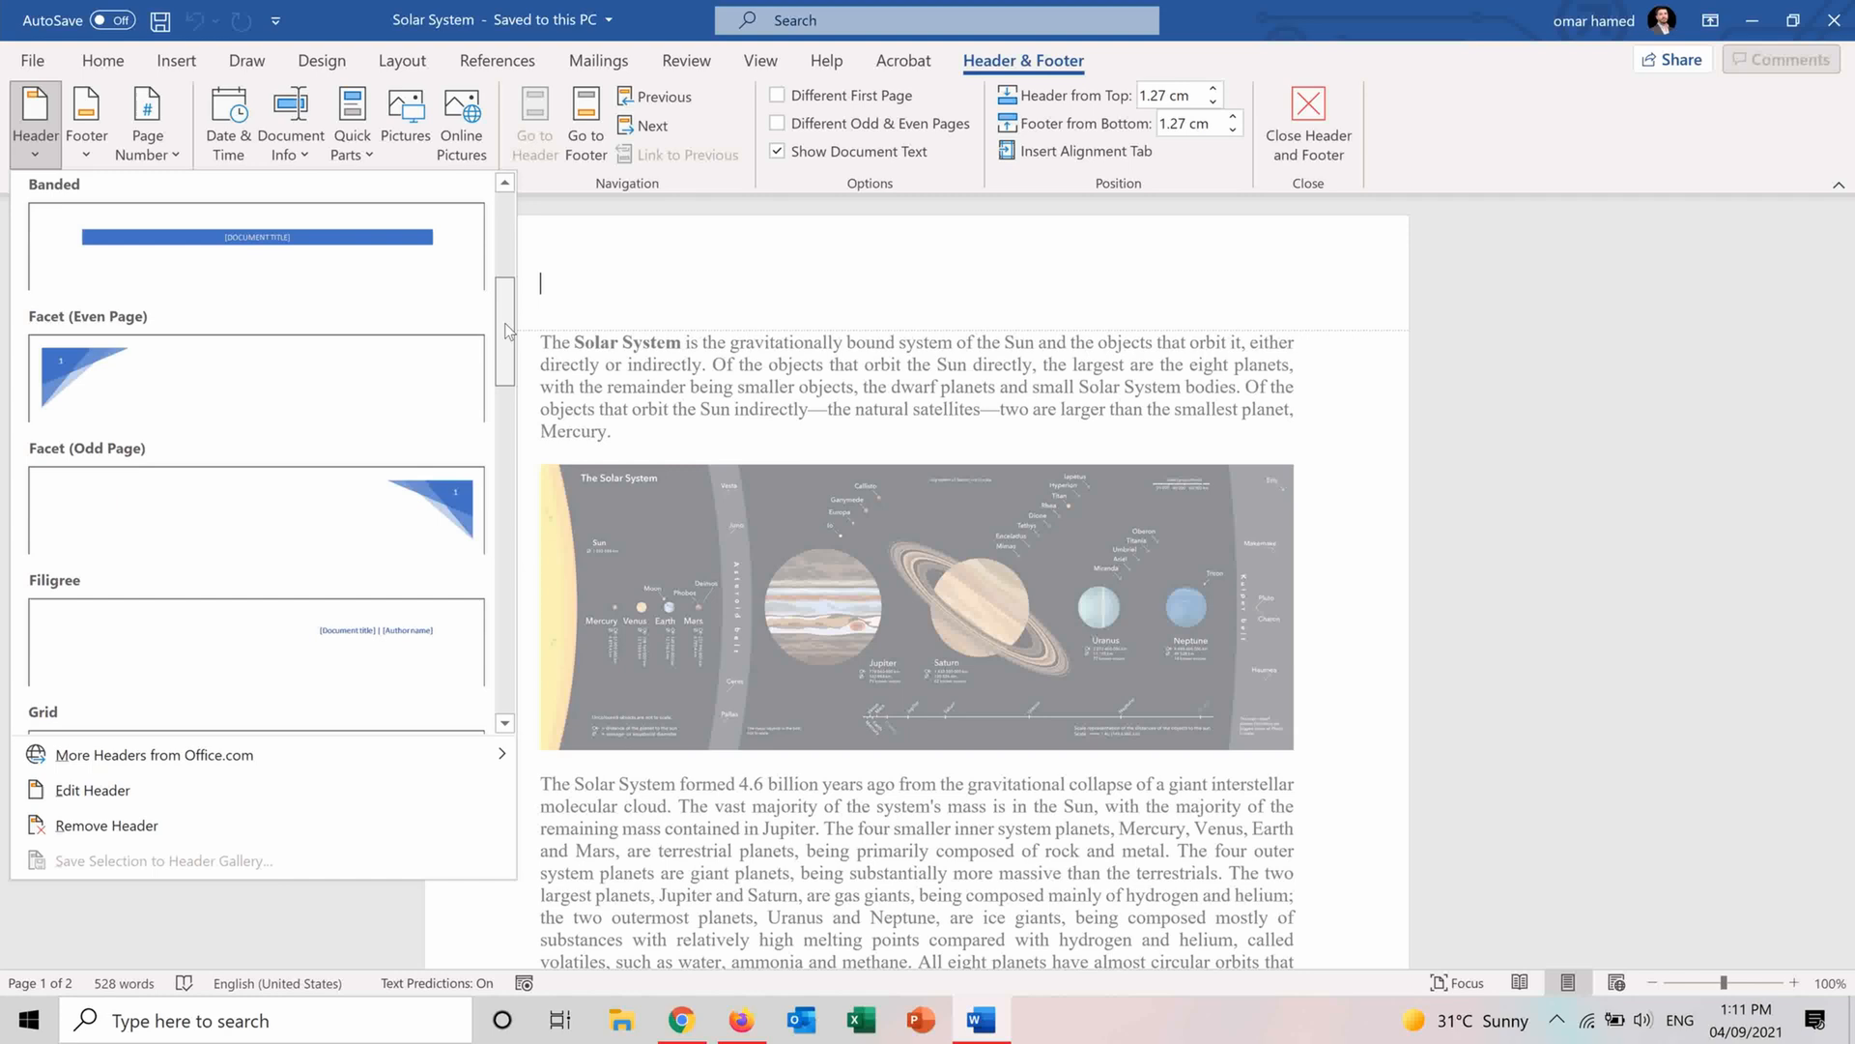
pyautogui.click(255, 245)
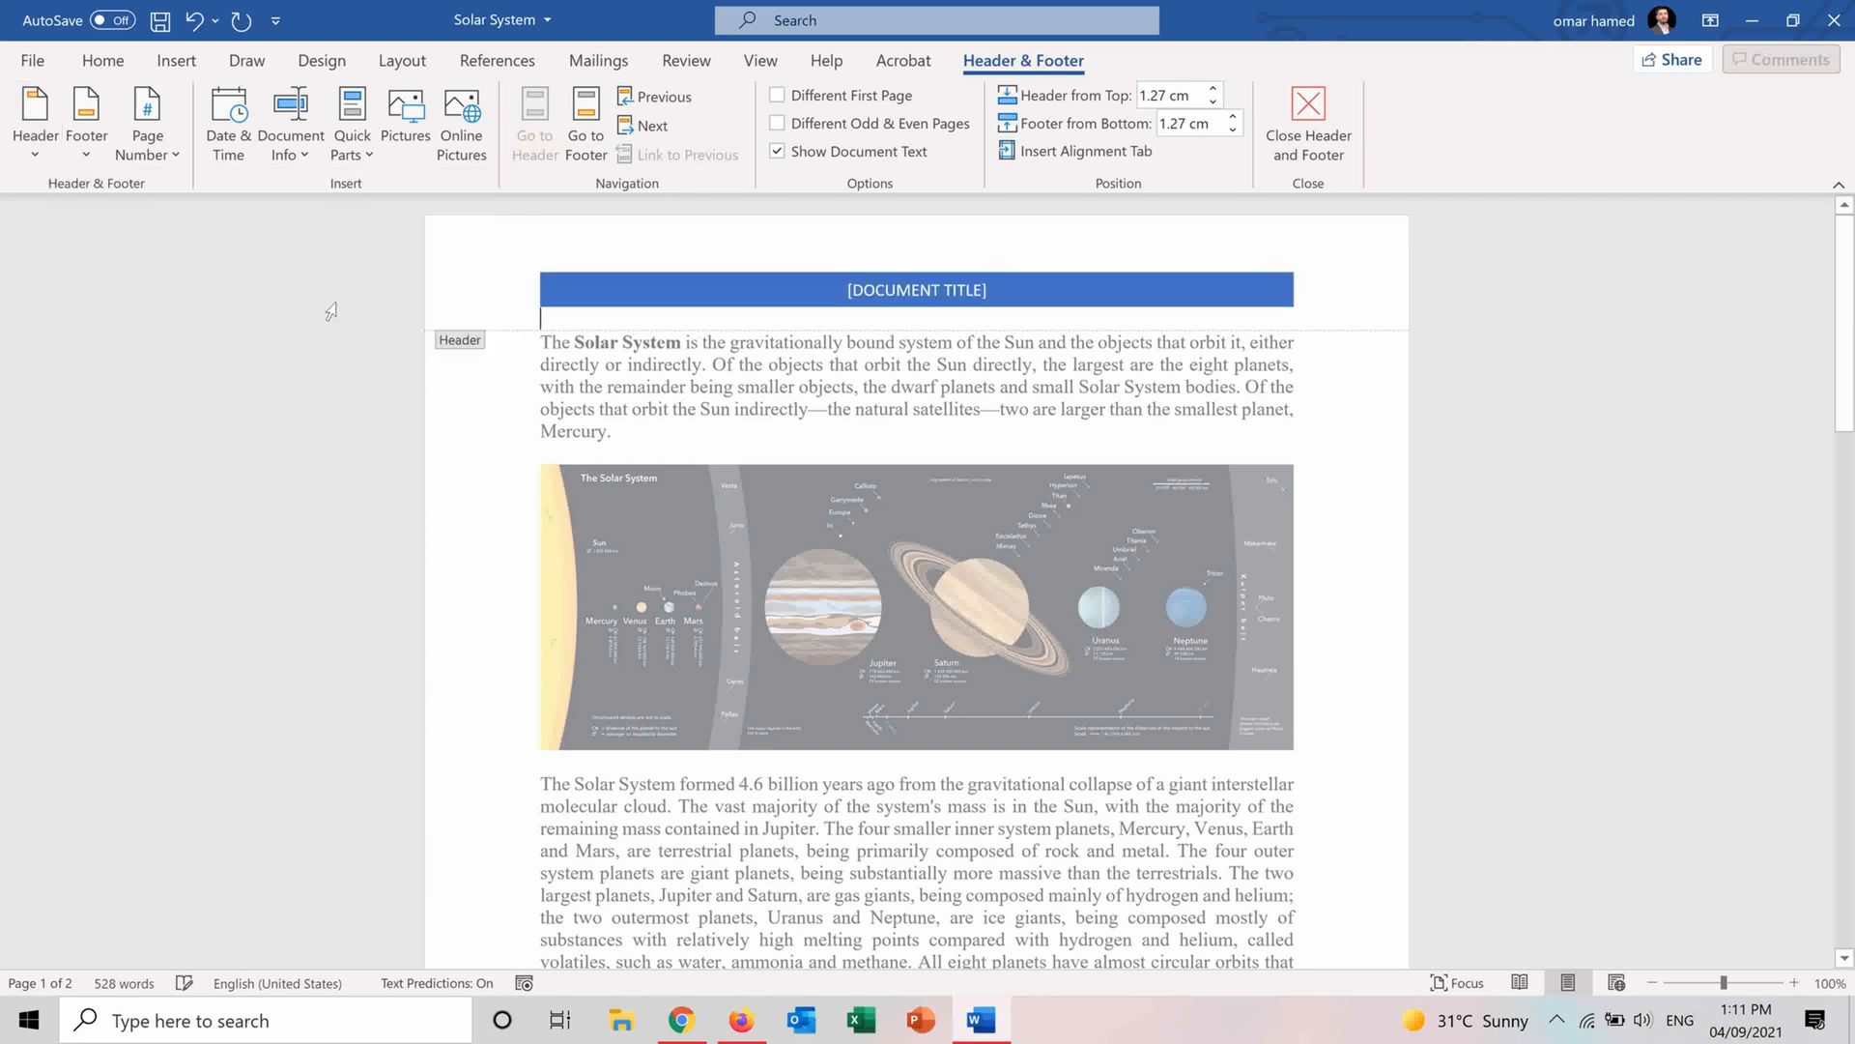
pyautogui.click(916, 290)
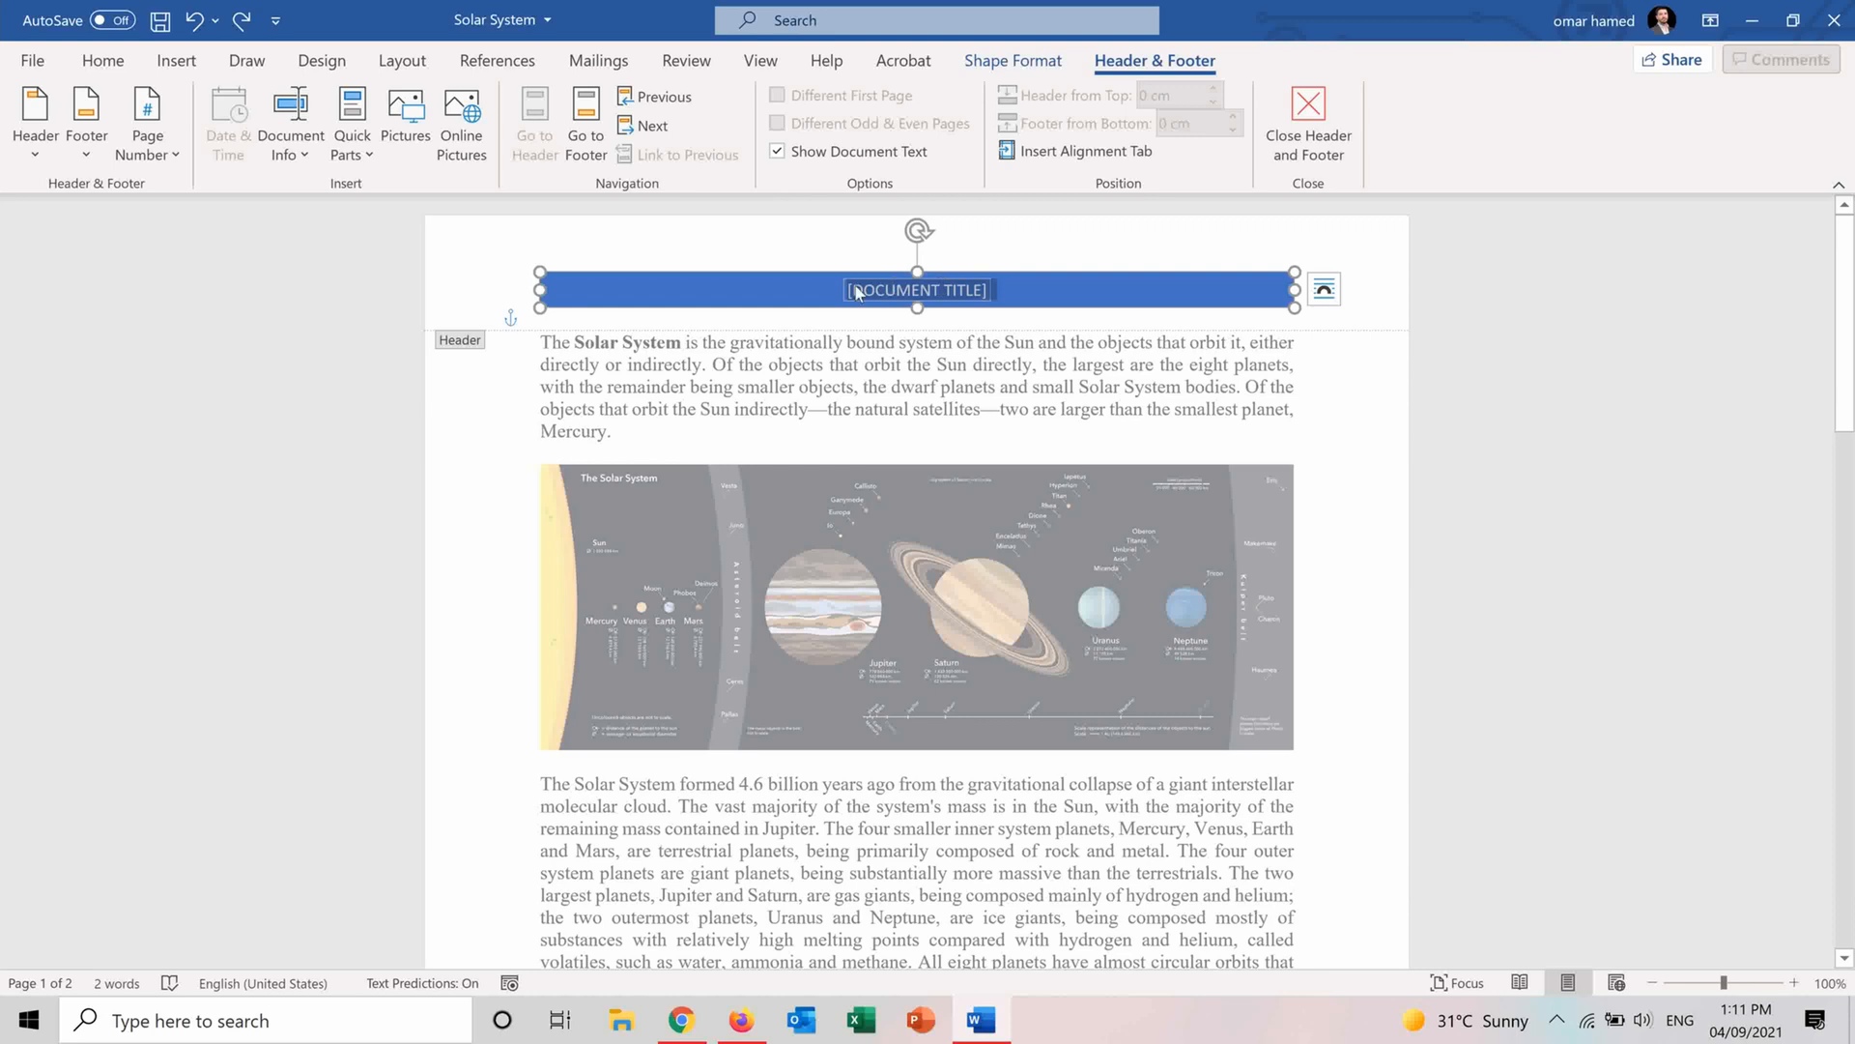
pyautogui.write('SOLAR SYSTE')
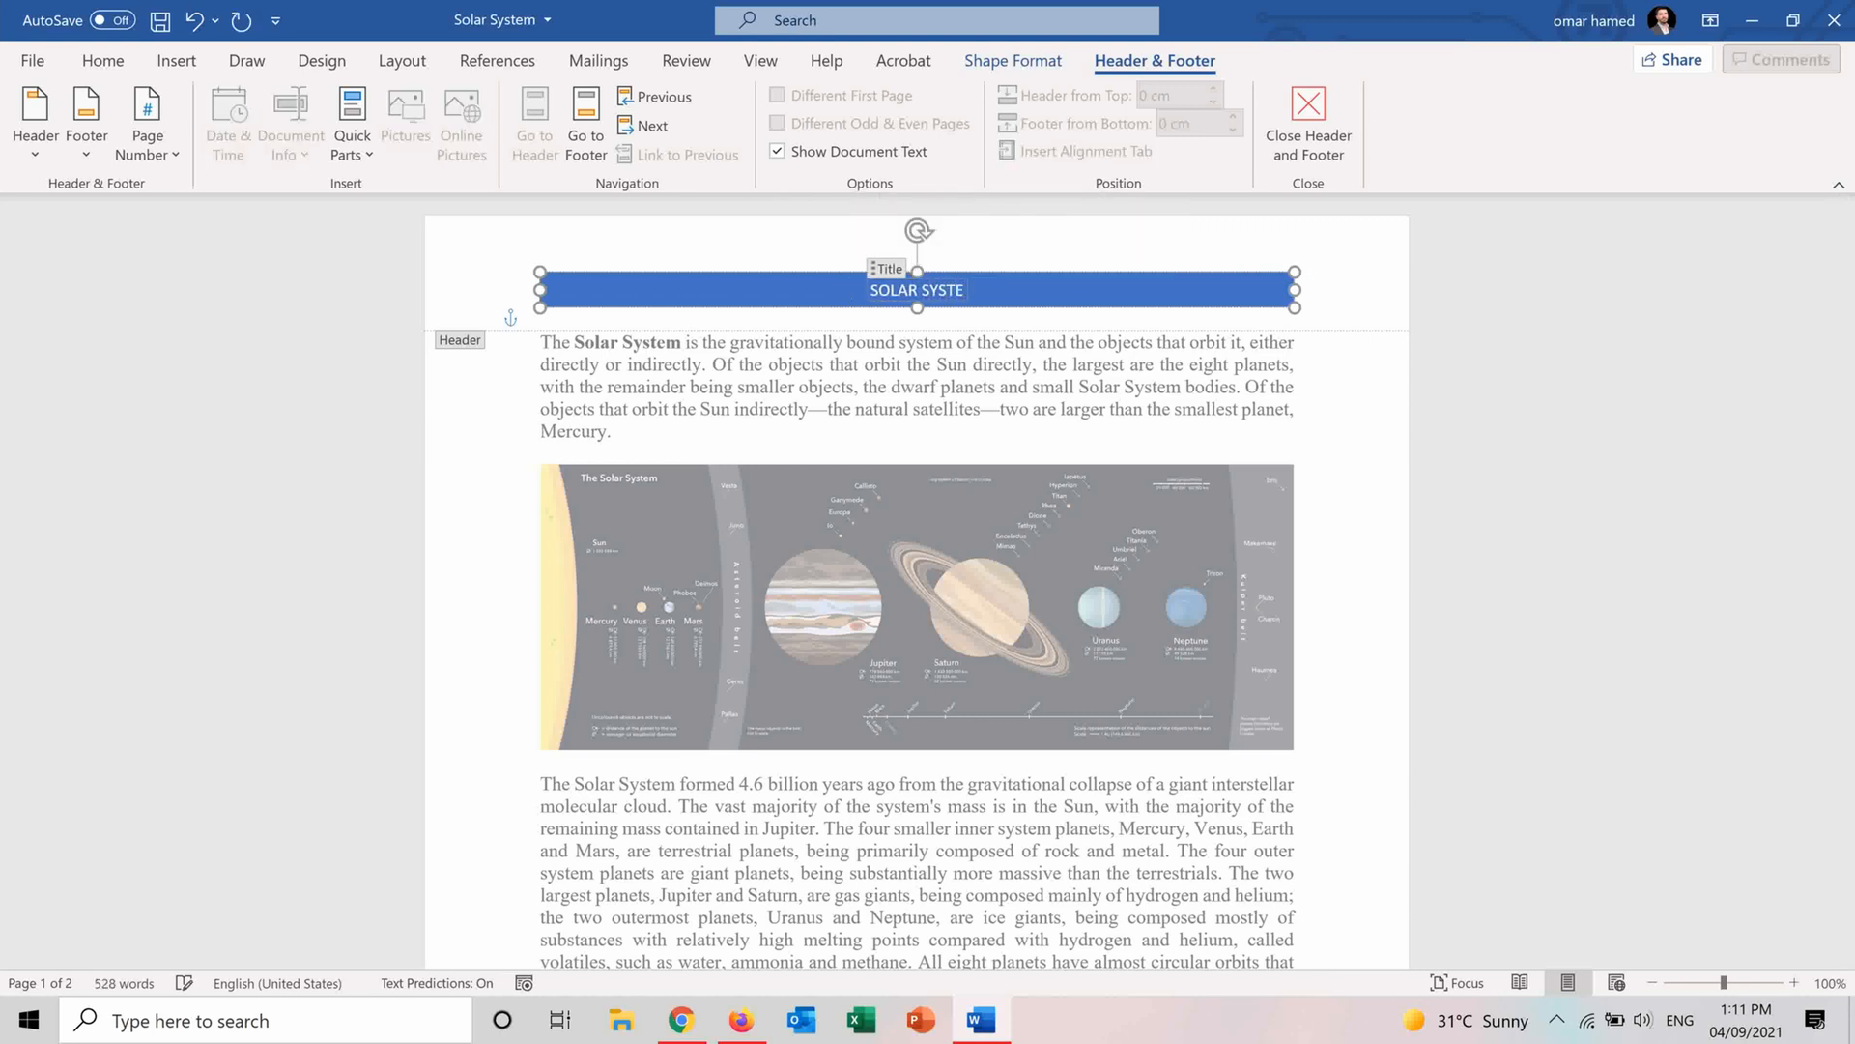
pyautogui.write('M')
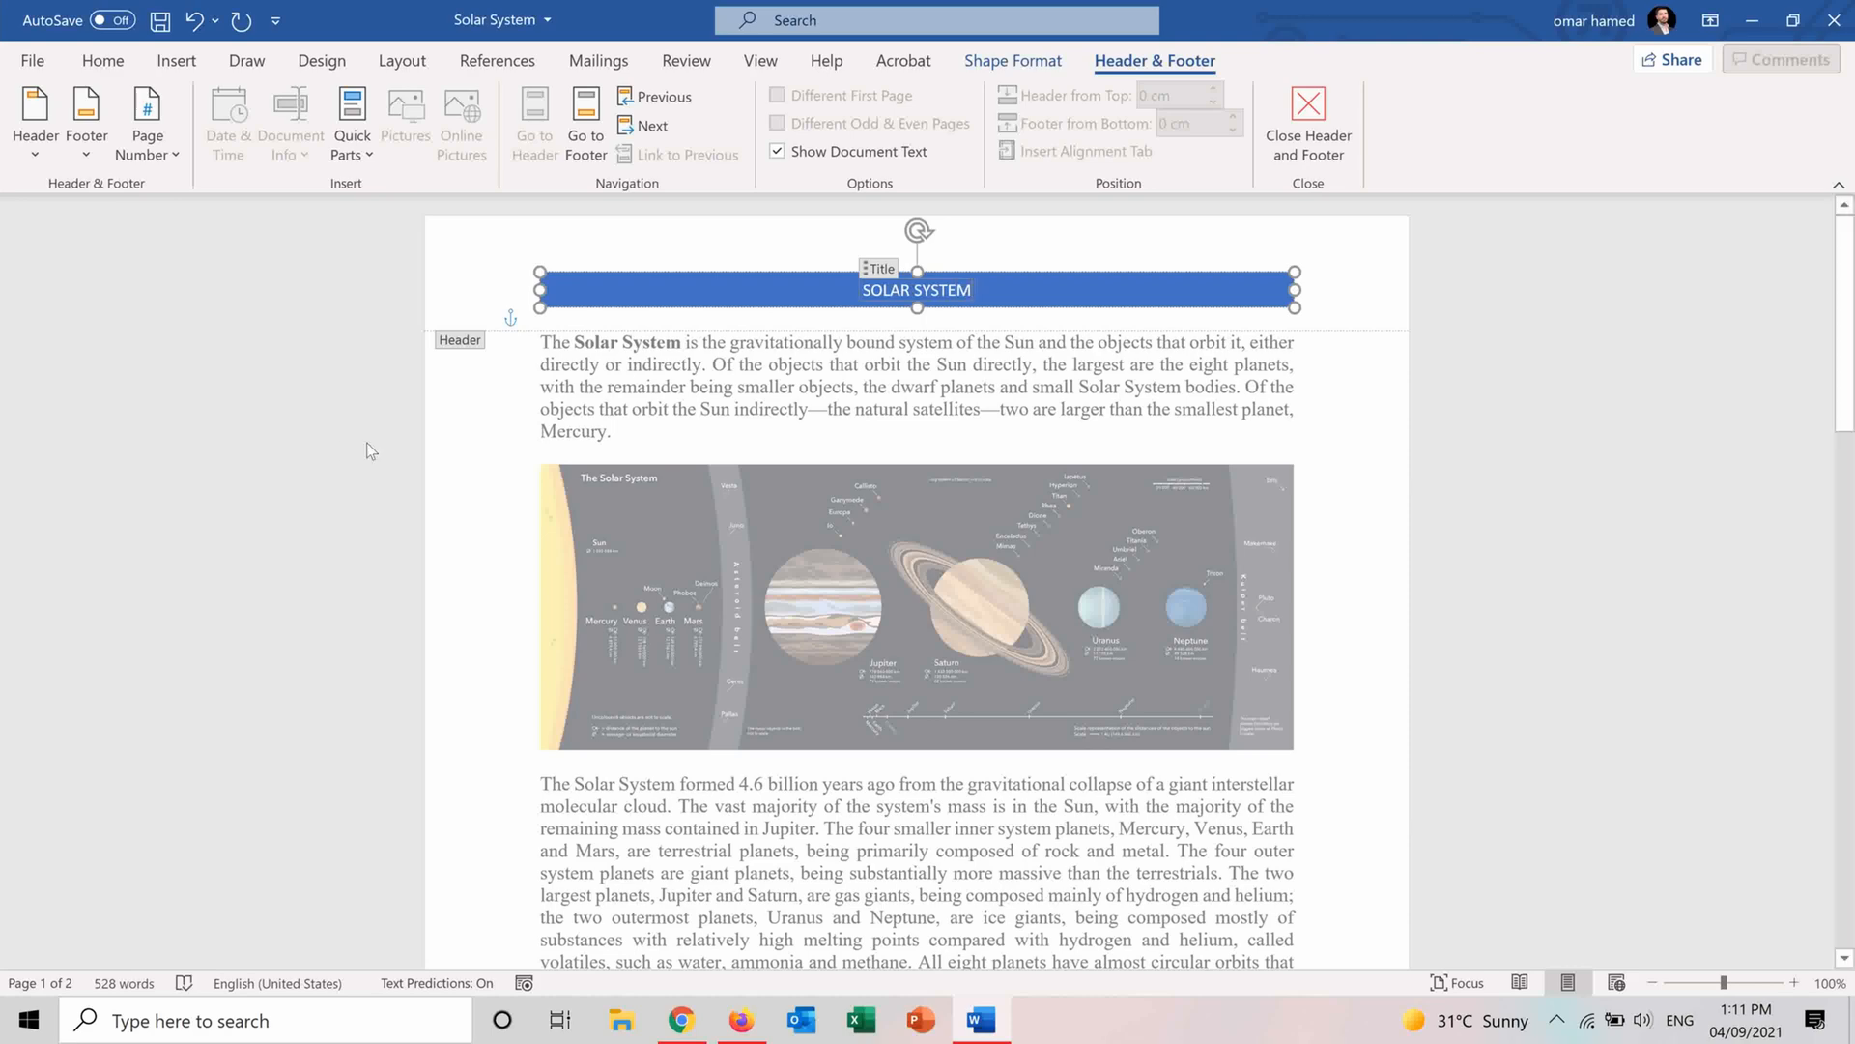
pyautogui.moveTo(907, 45)
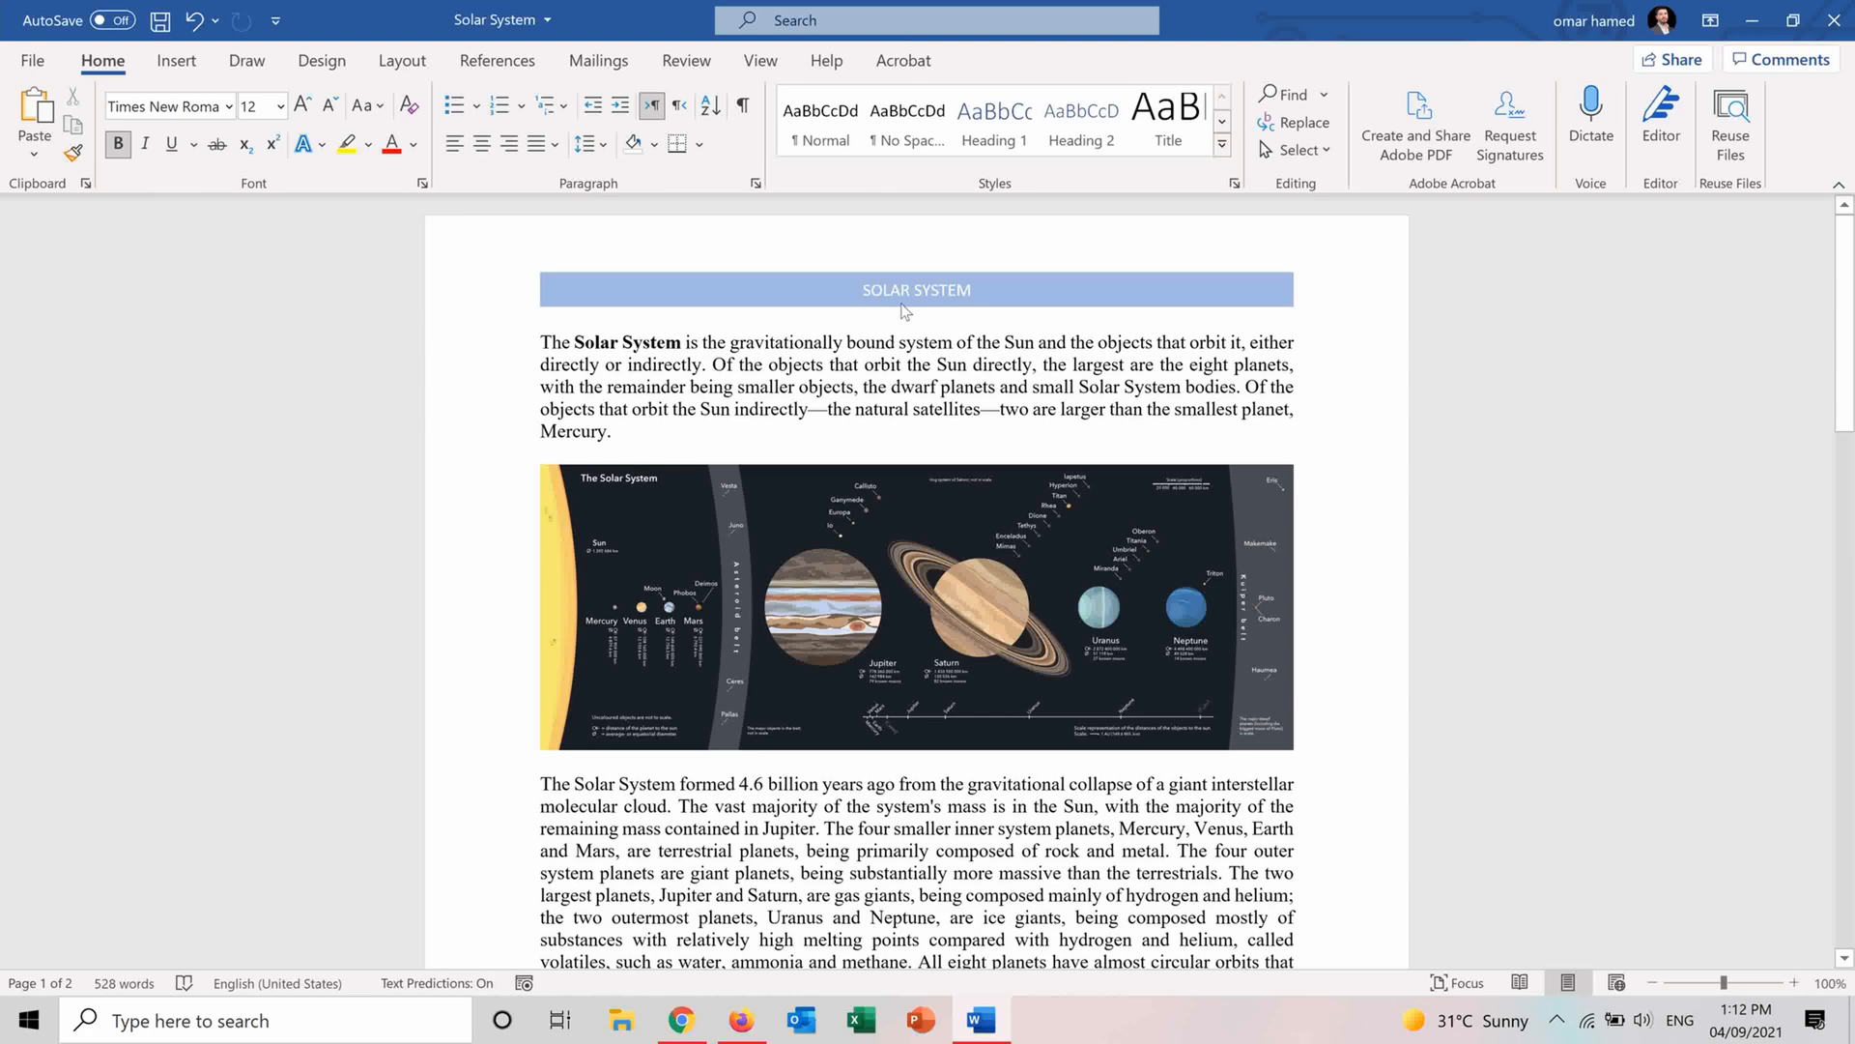
pyautogui.scroll(-3)
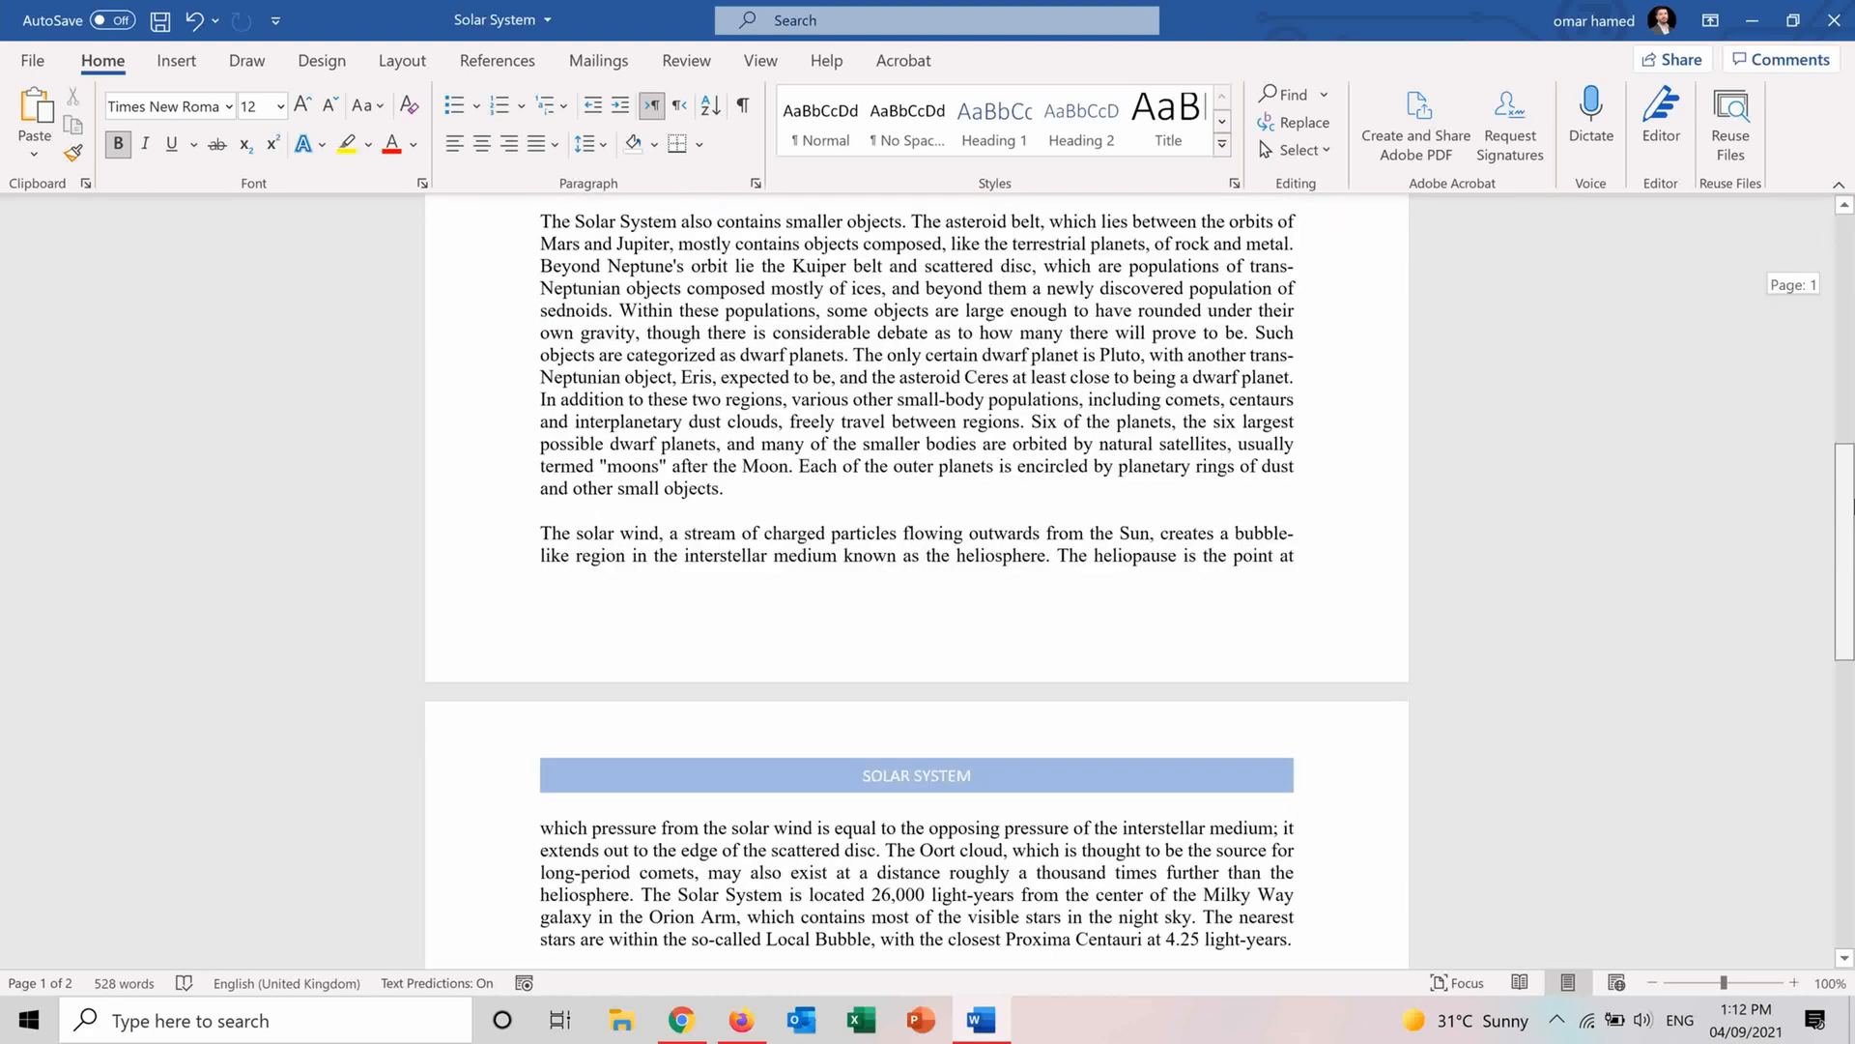
pyautogui.scroll(3)
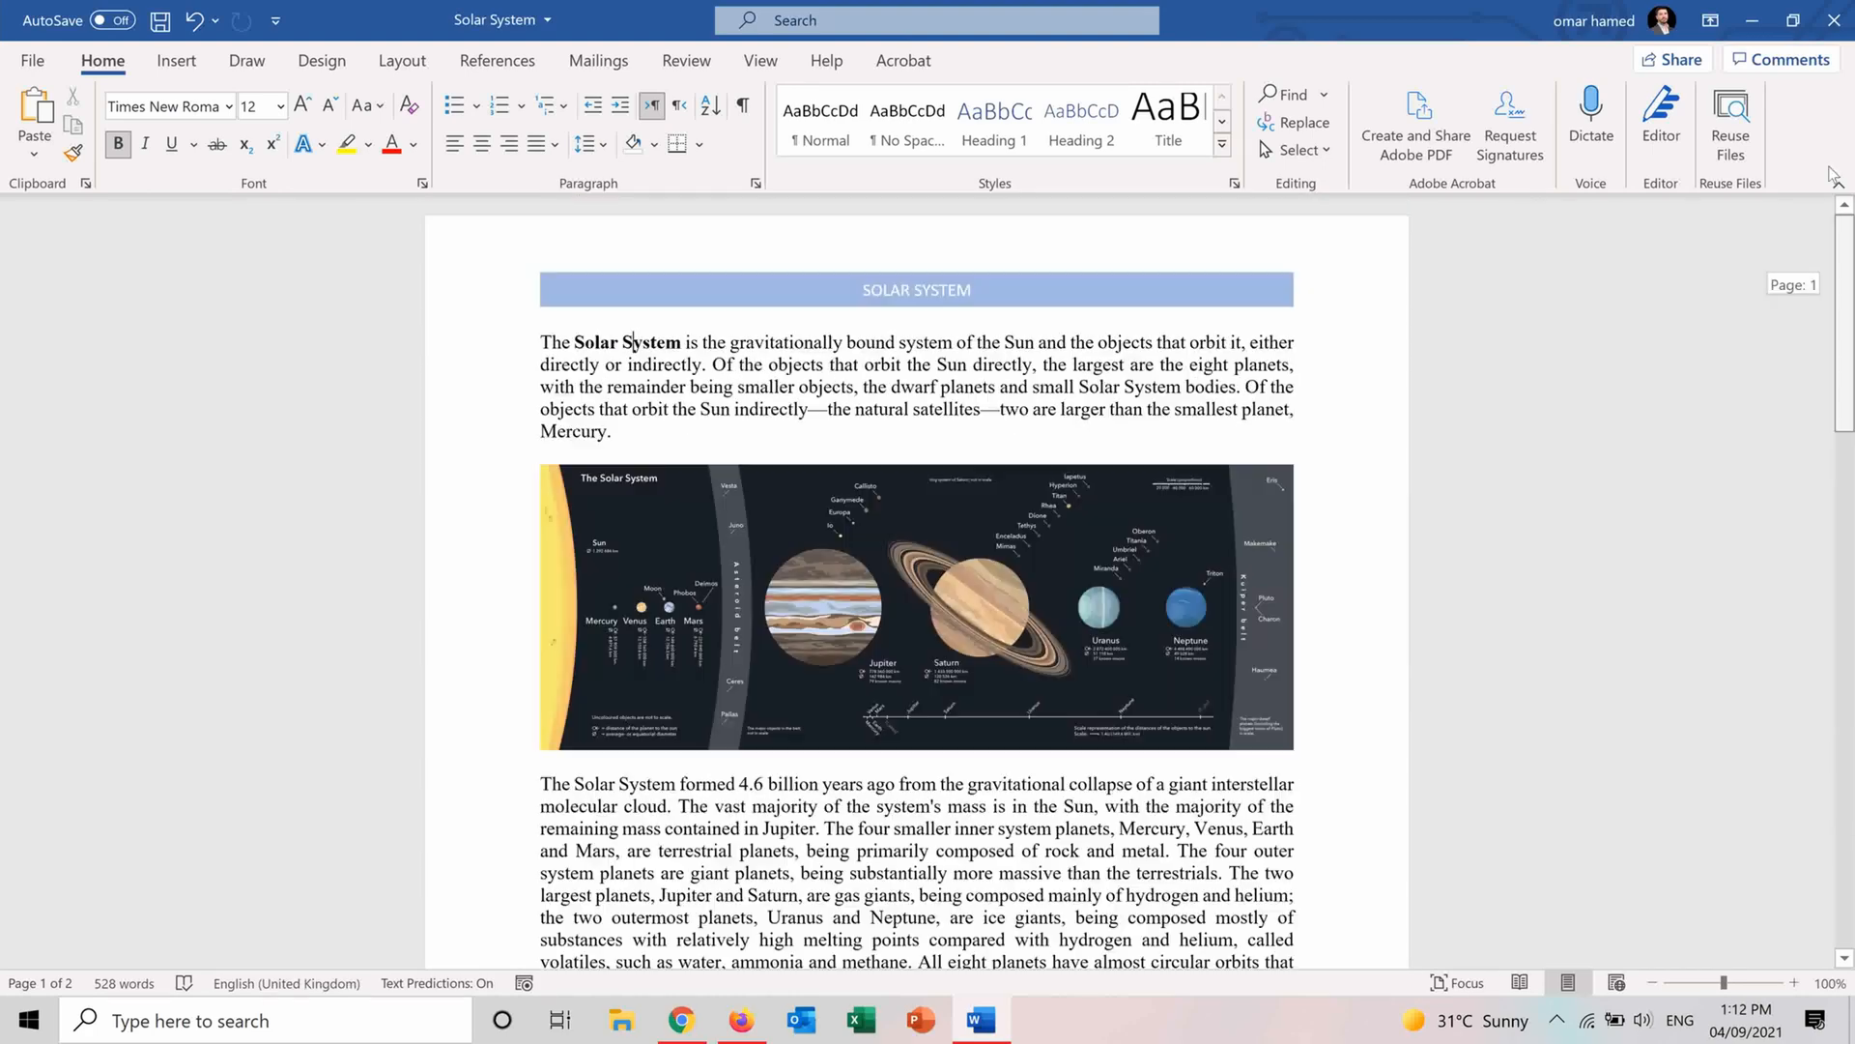
pyautogui.doubleClick(916, 273)
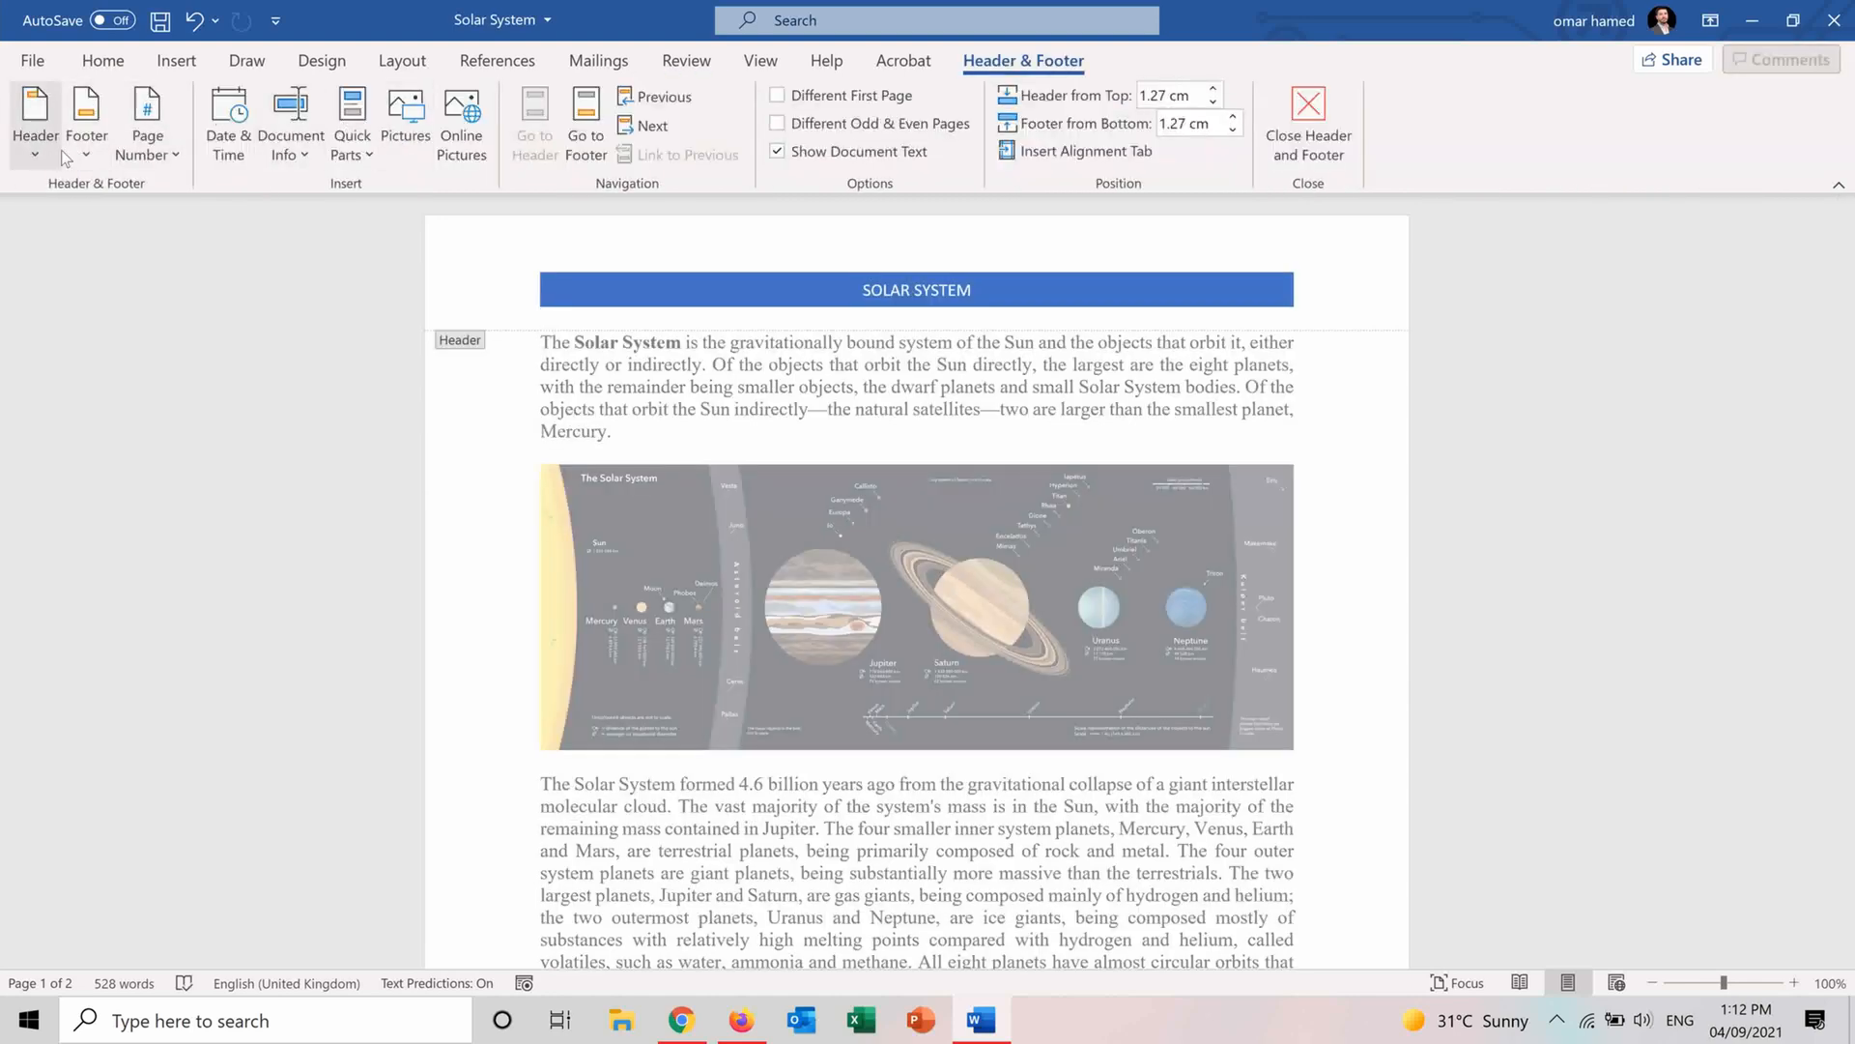
# Apply the Filigree footer design to the pages.
pyautogui.click(85, 117)
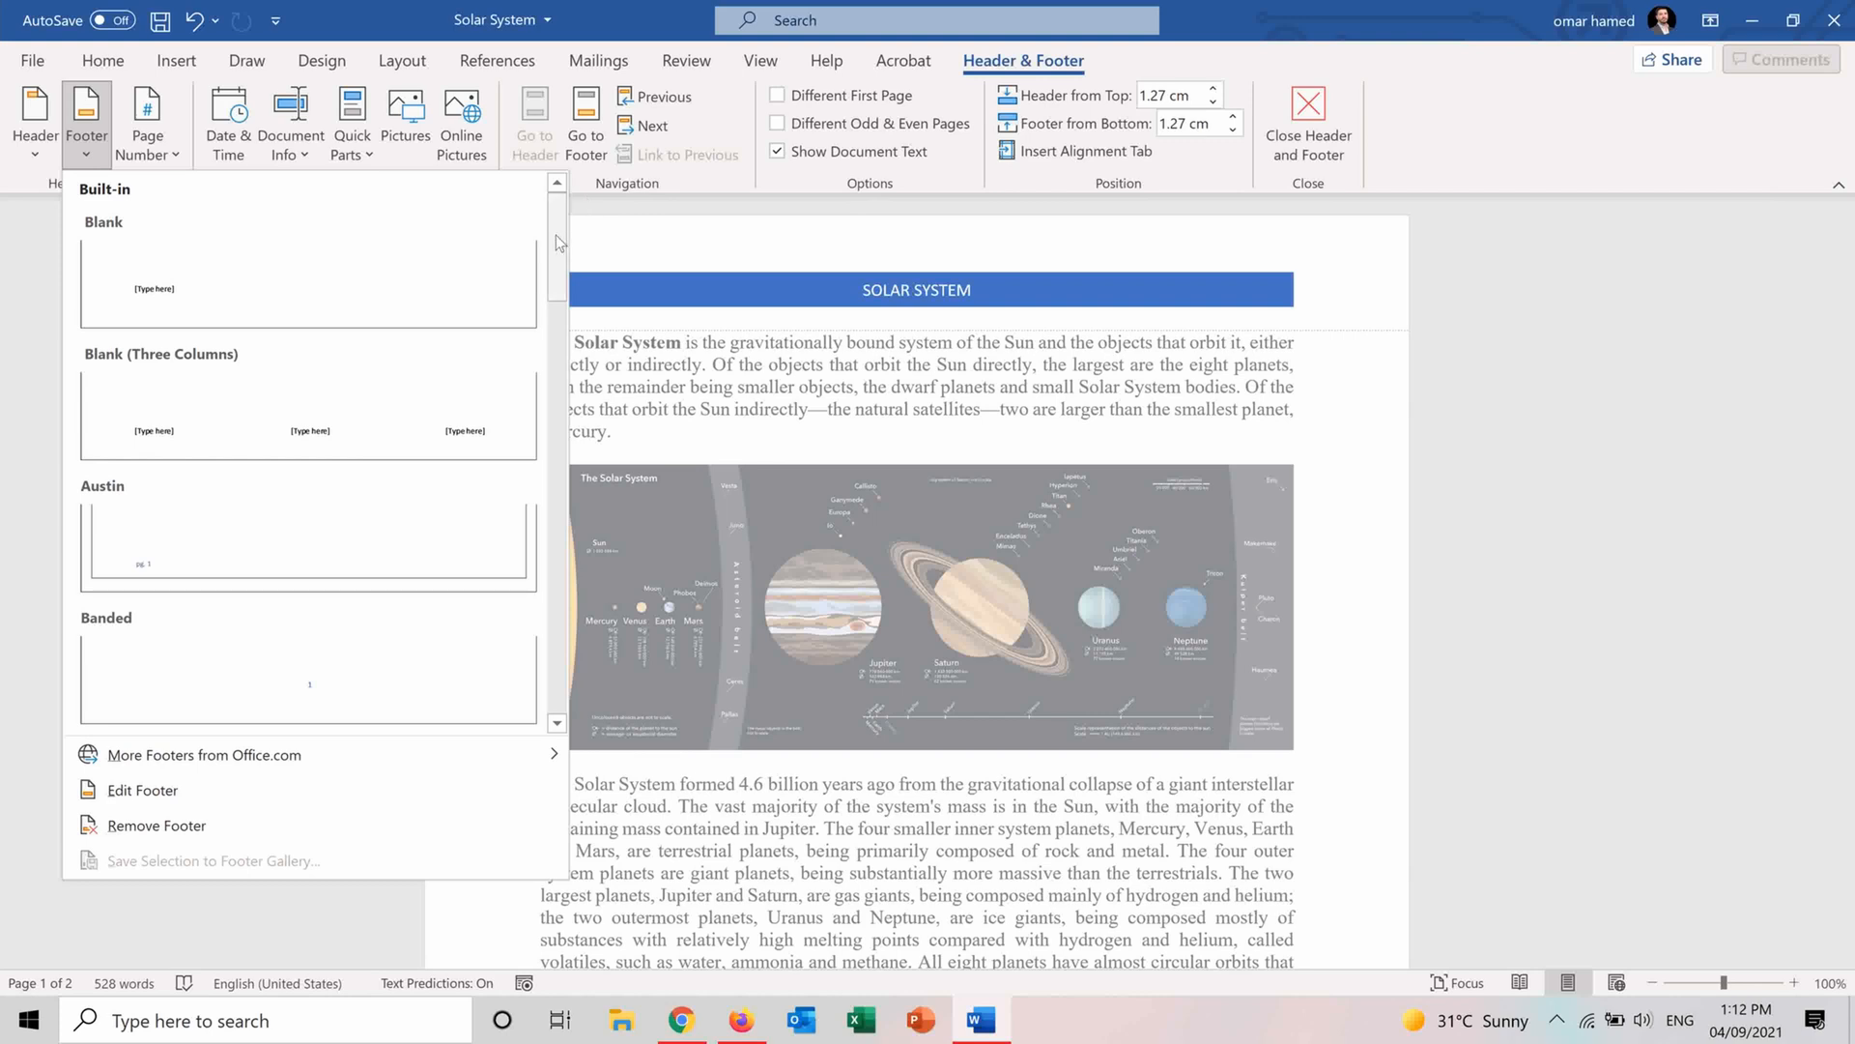
pyautogui.scroll(-3)
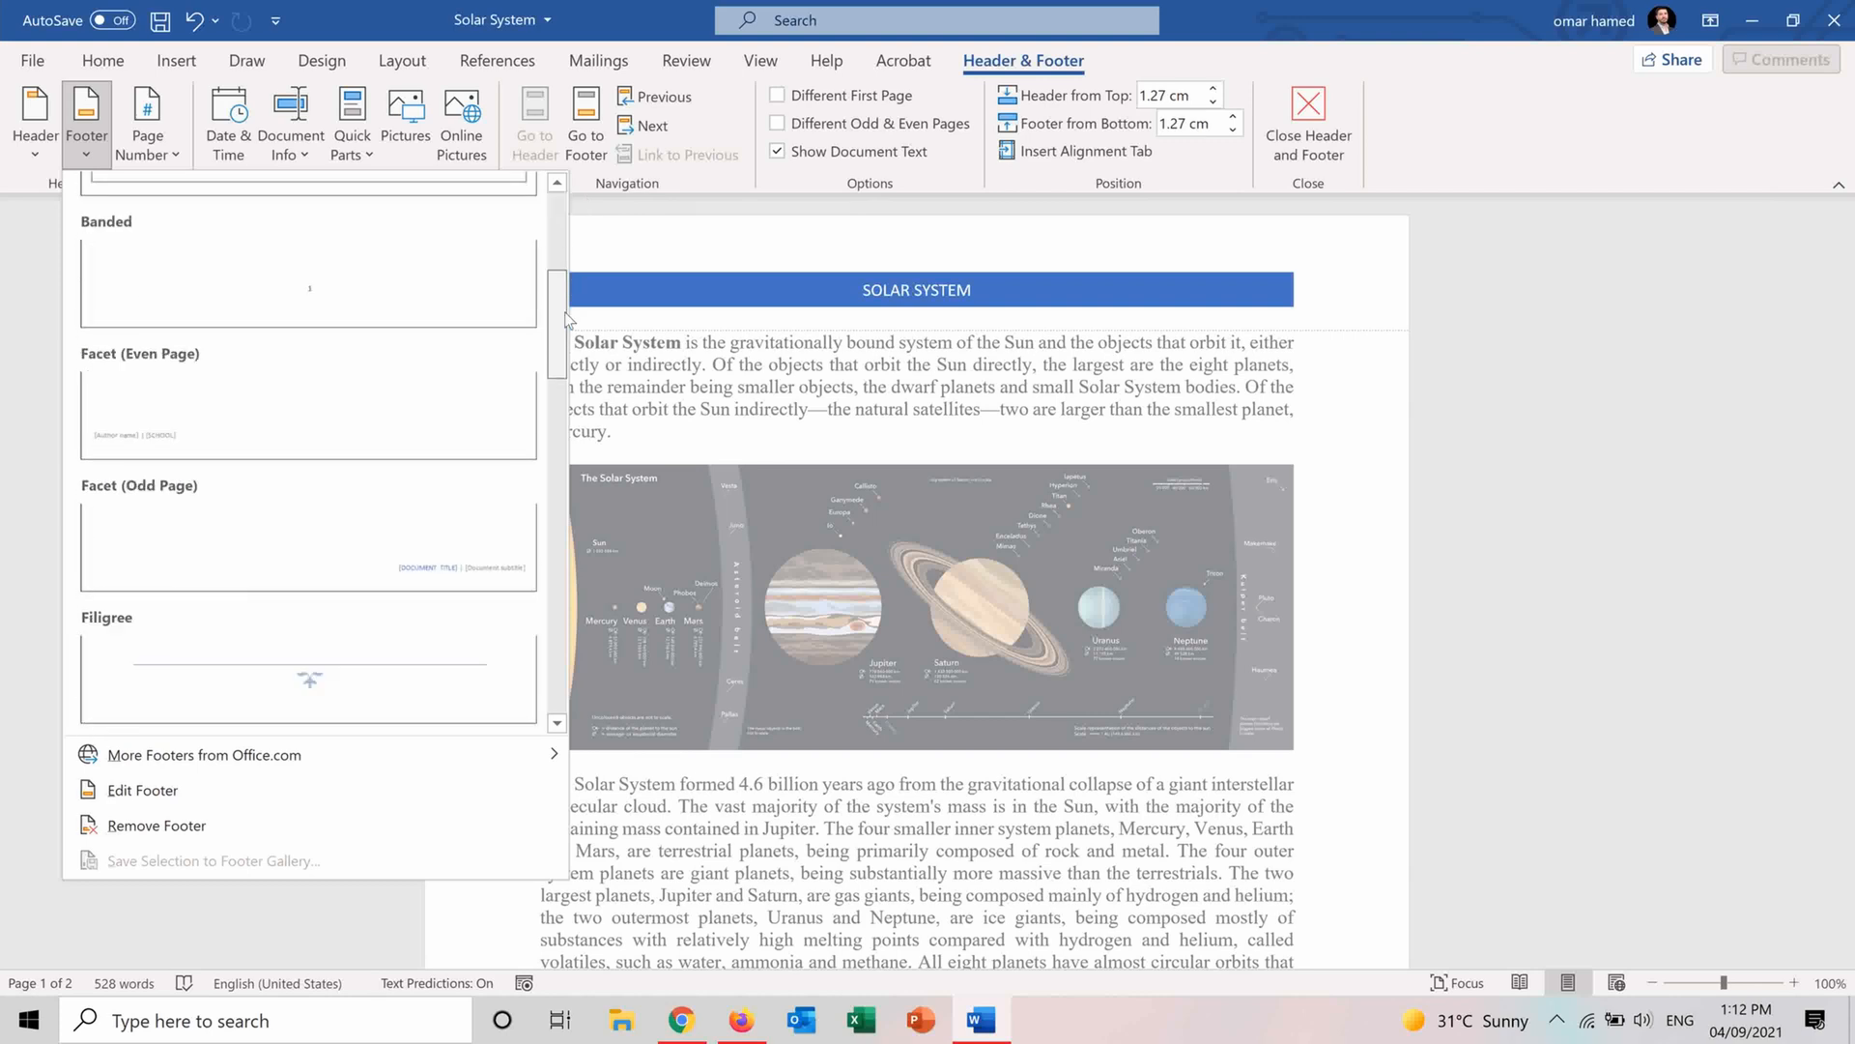
pyautogui.scroll(-3)
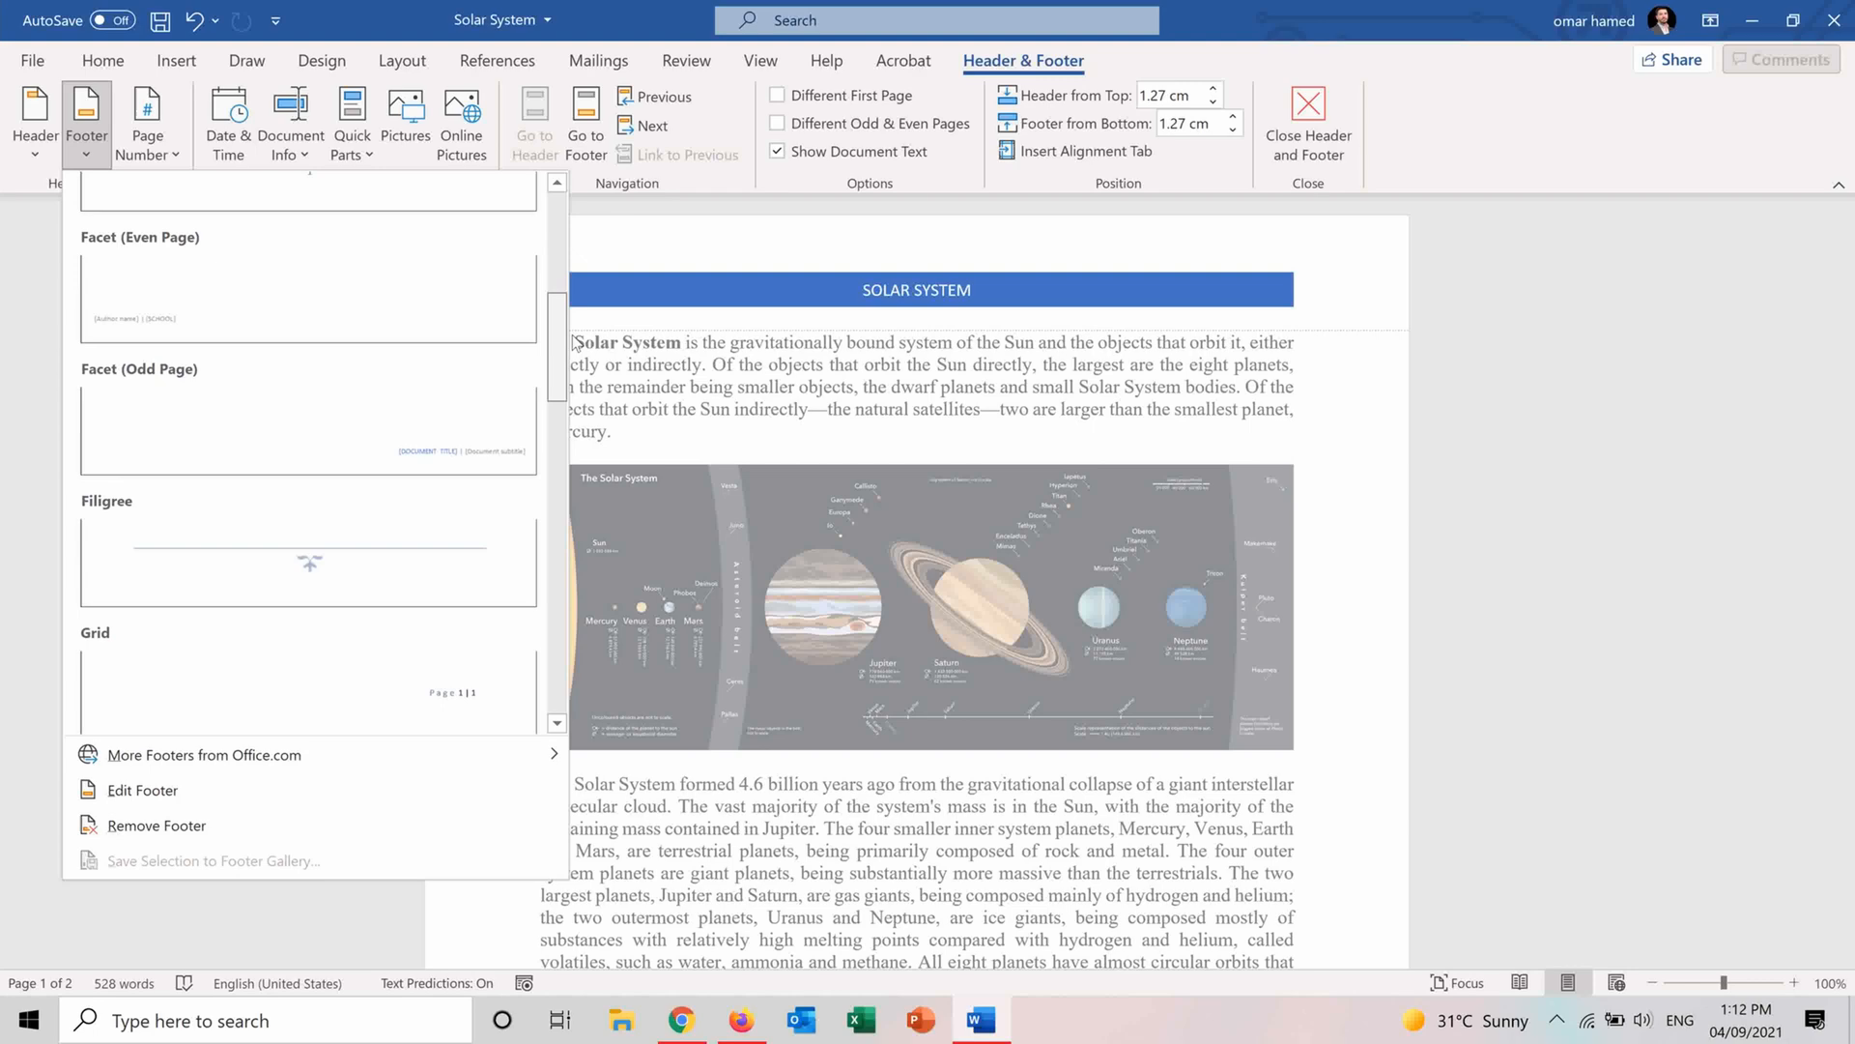
pyautogui.scroll(-3)
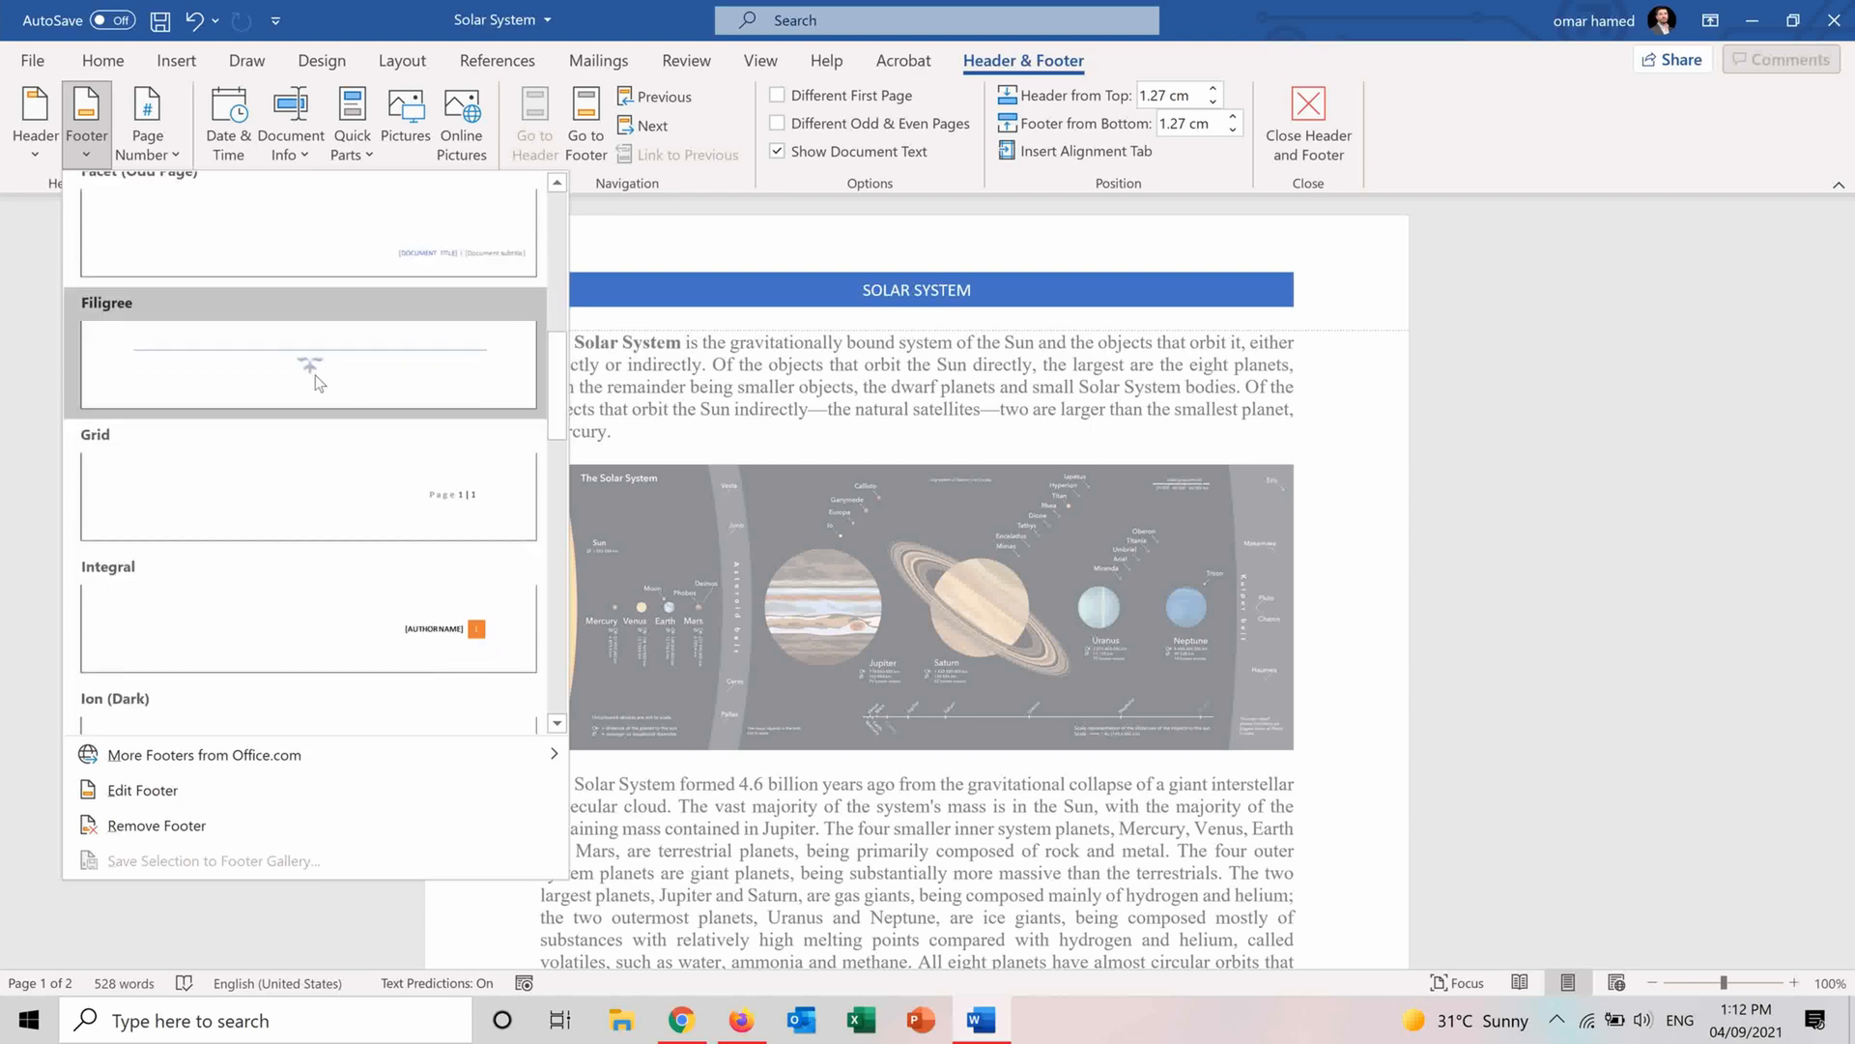
pyautogui.click(307, 364)
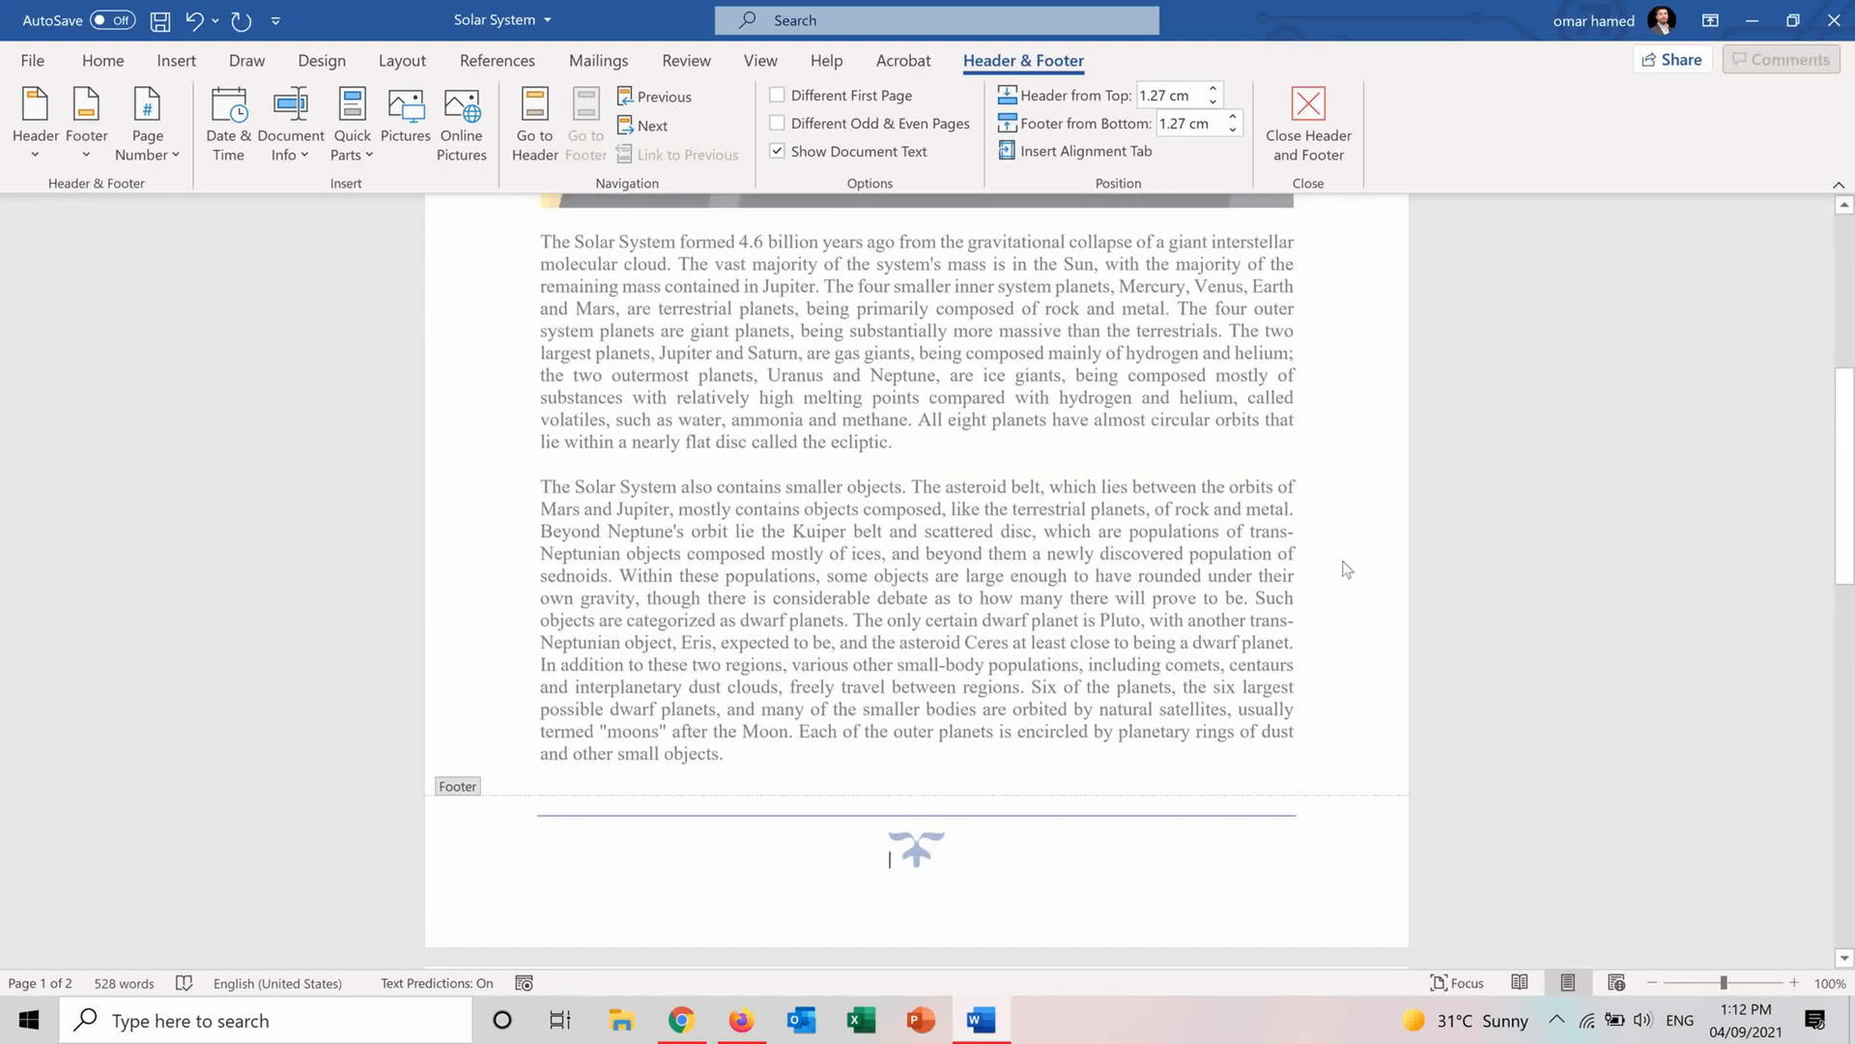
pyautogui.moveTo(1112, 858)
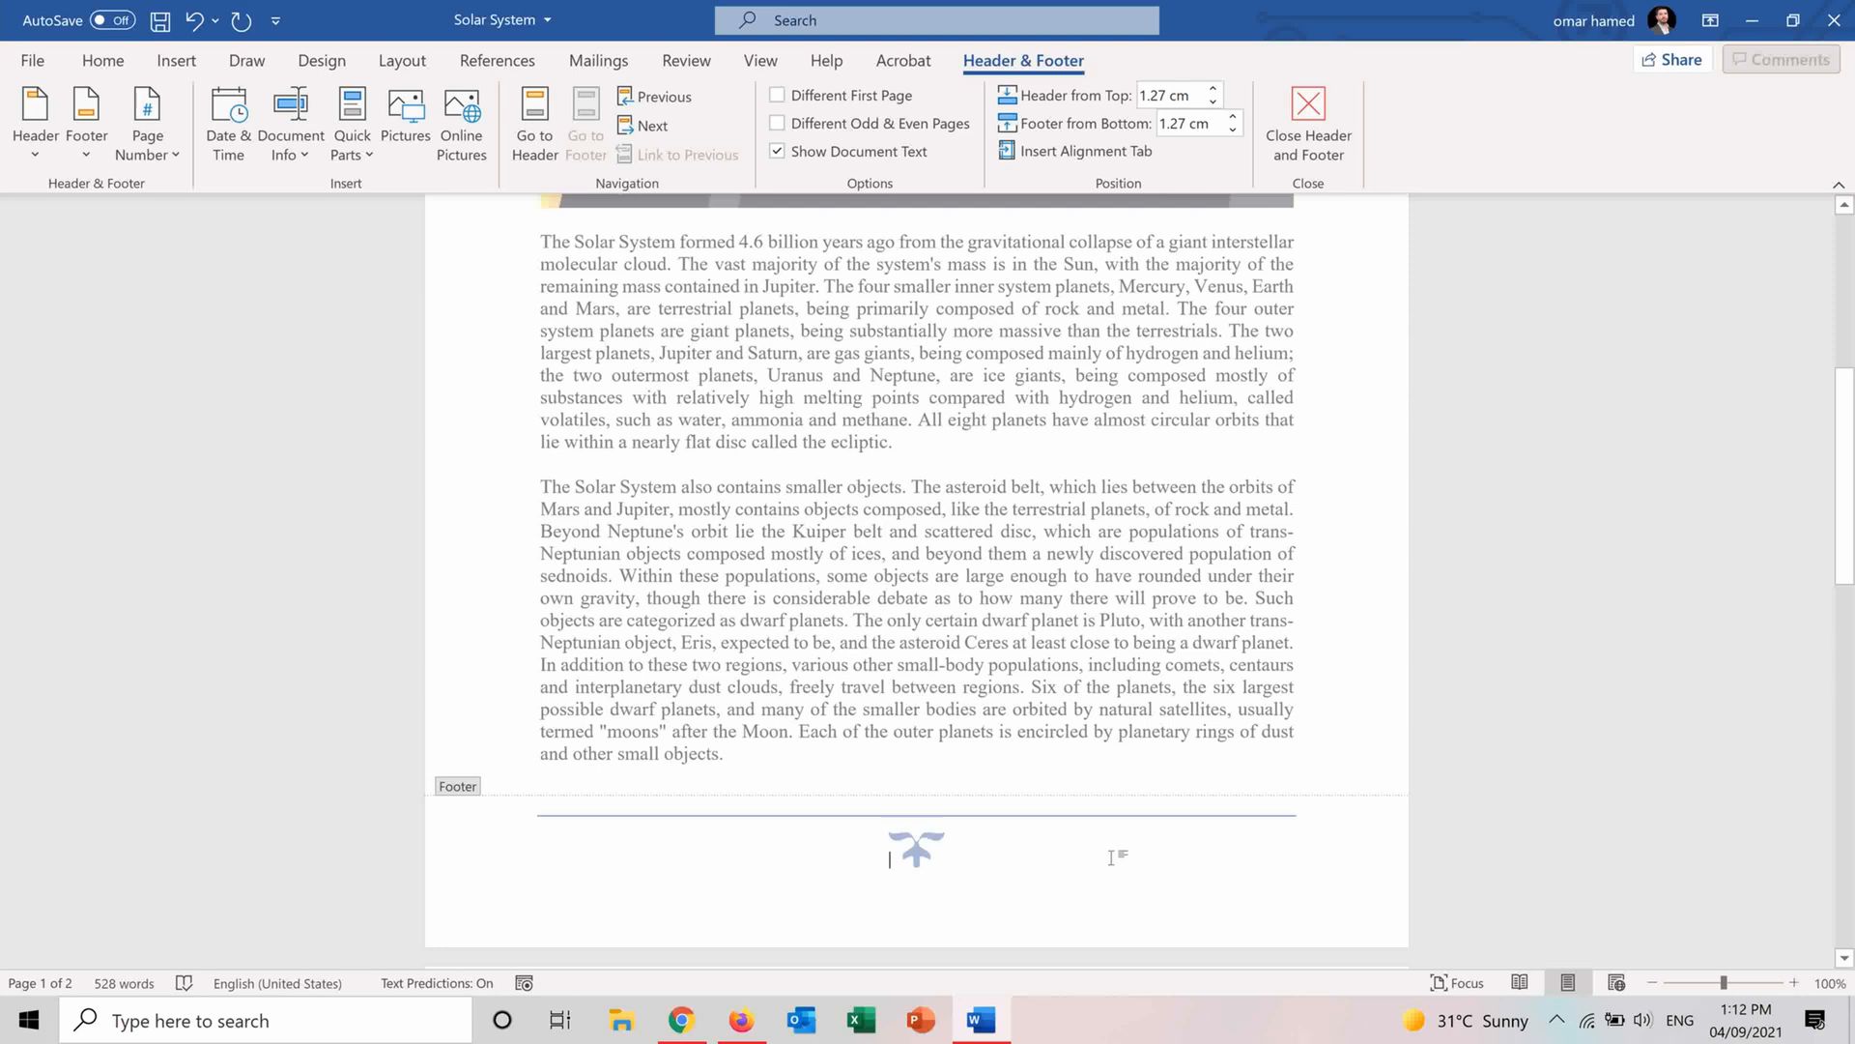
# Close footer editing and scroll through both pages to check the footer.
pyautogui.click(1308, 118)
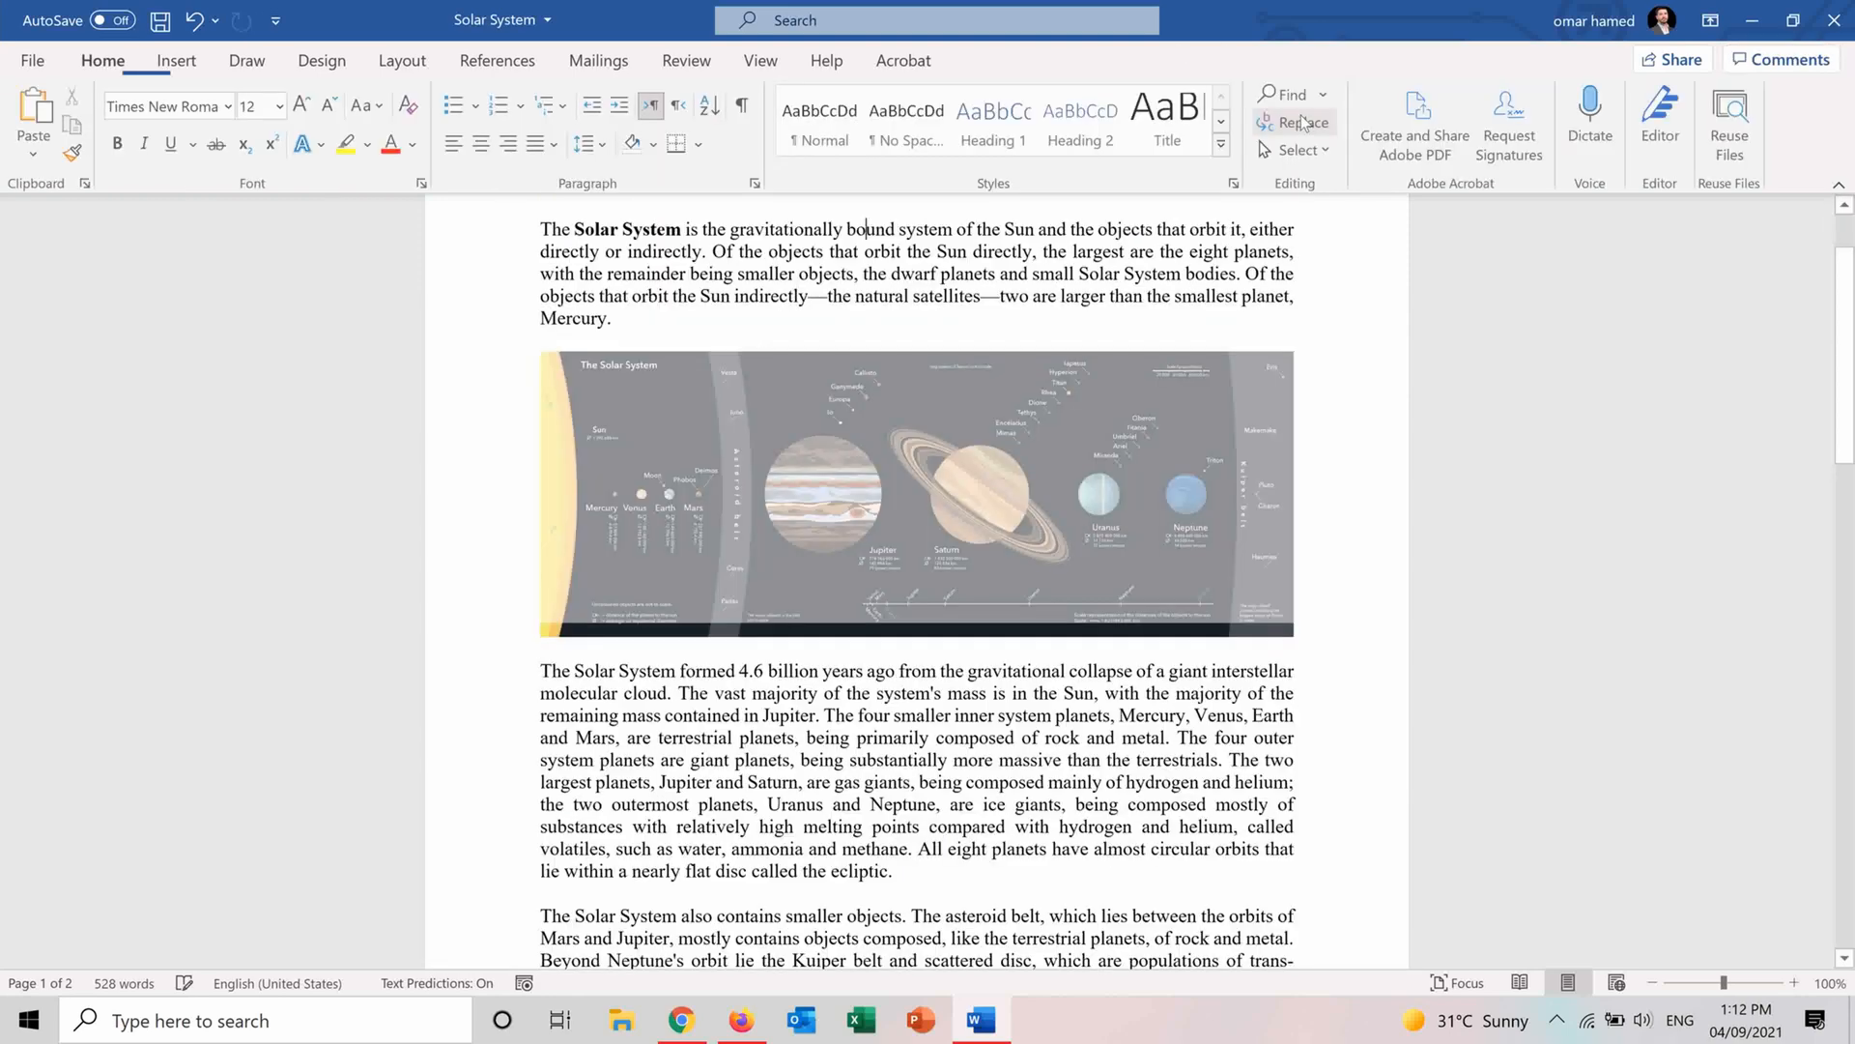
pyautogui.scroll(-3)
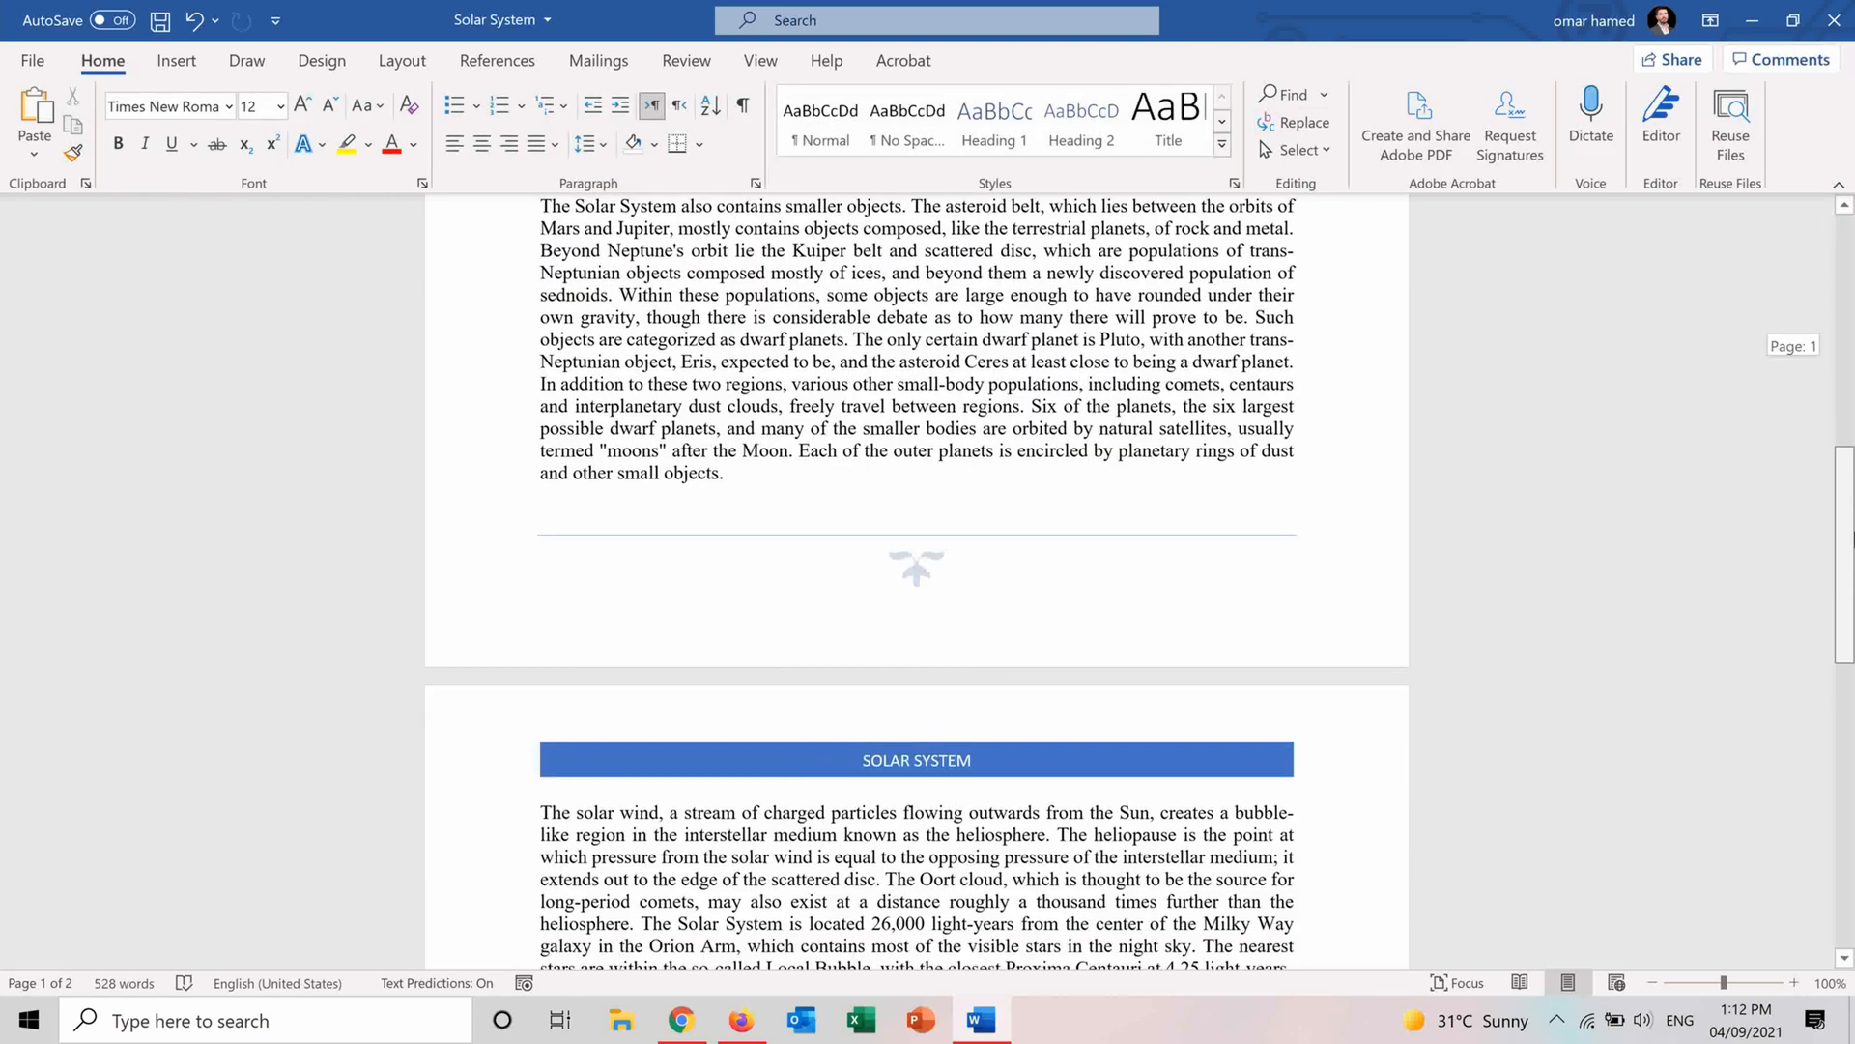
pyautogui.scroll(-3)
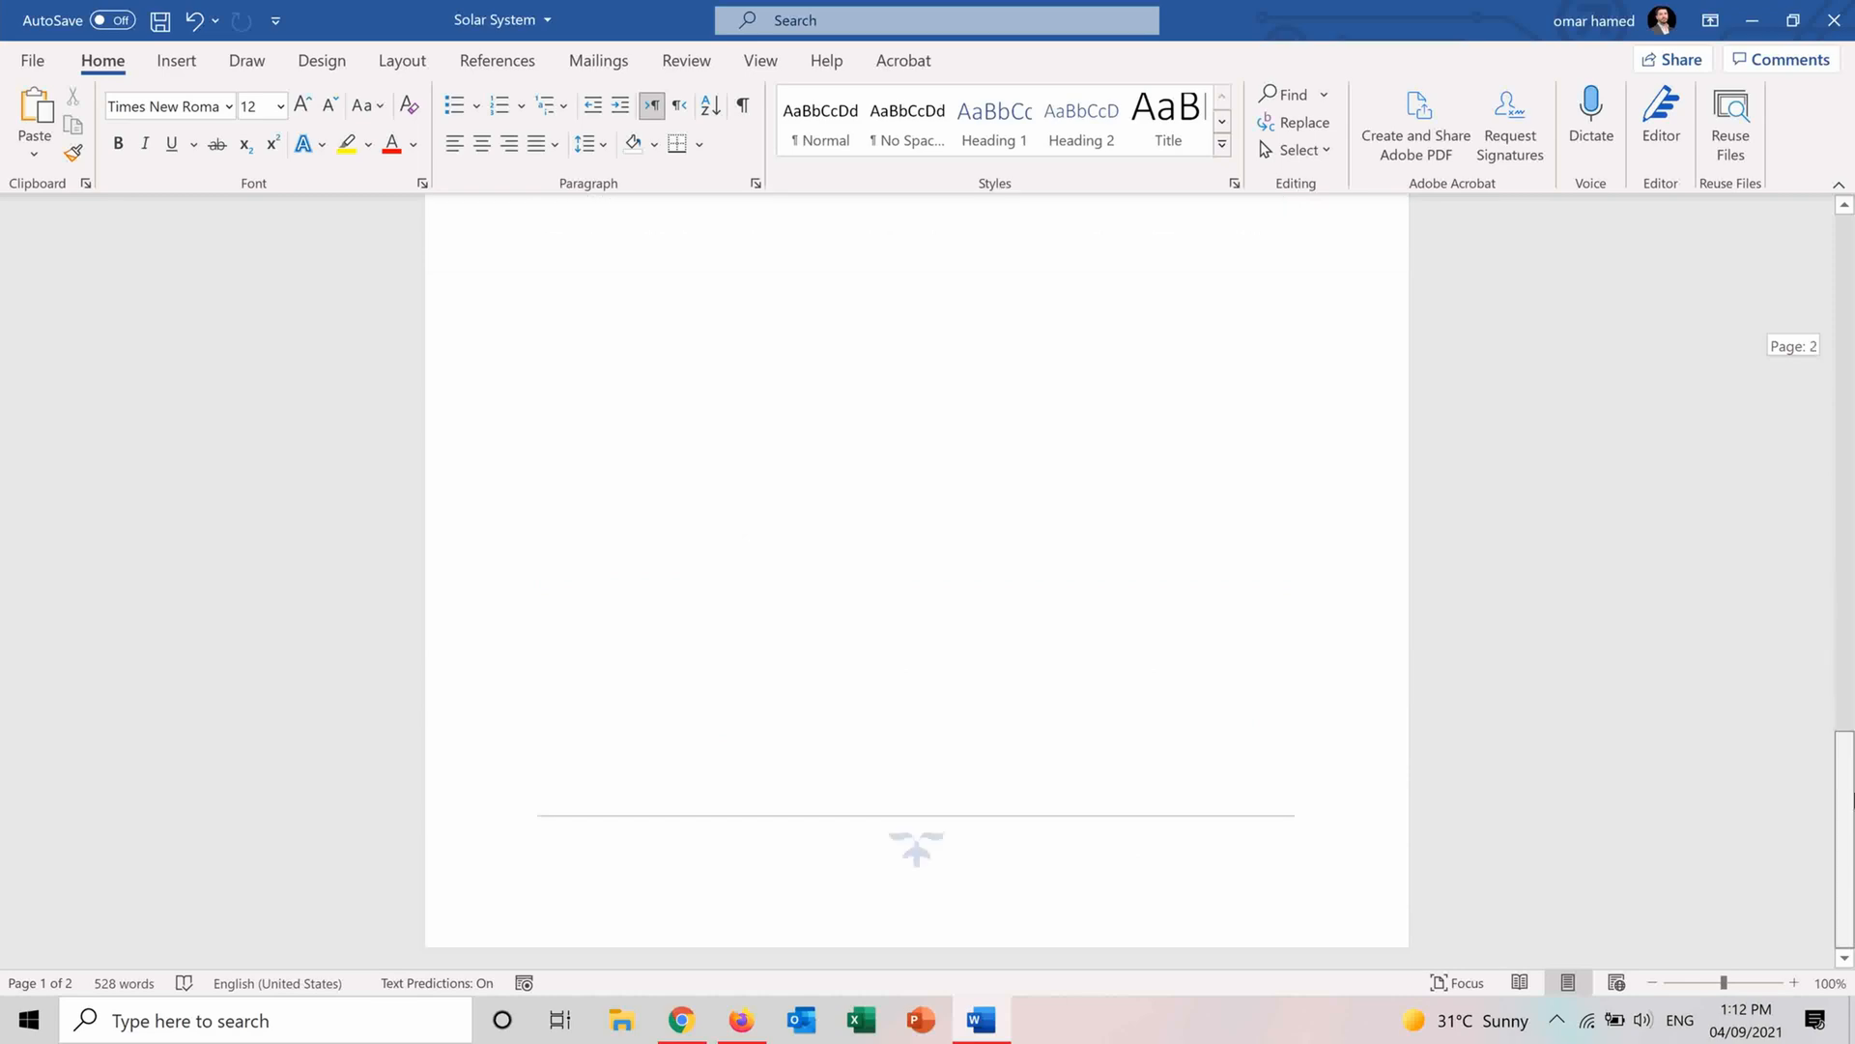
pyautogui.scroll(3)
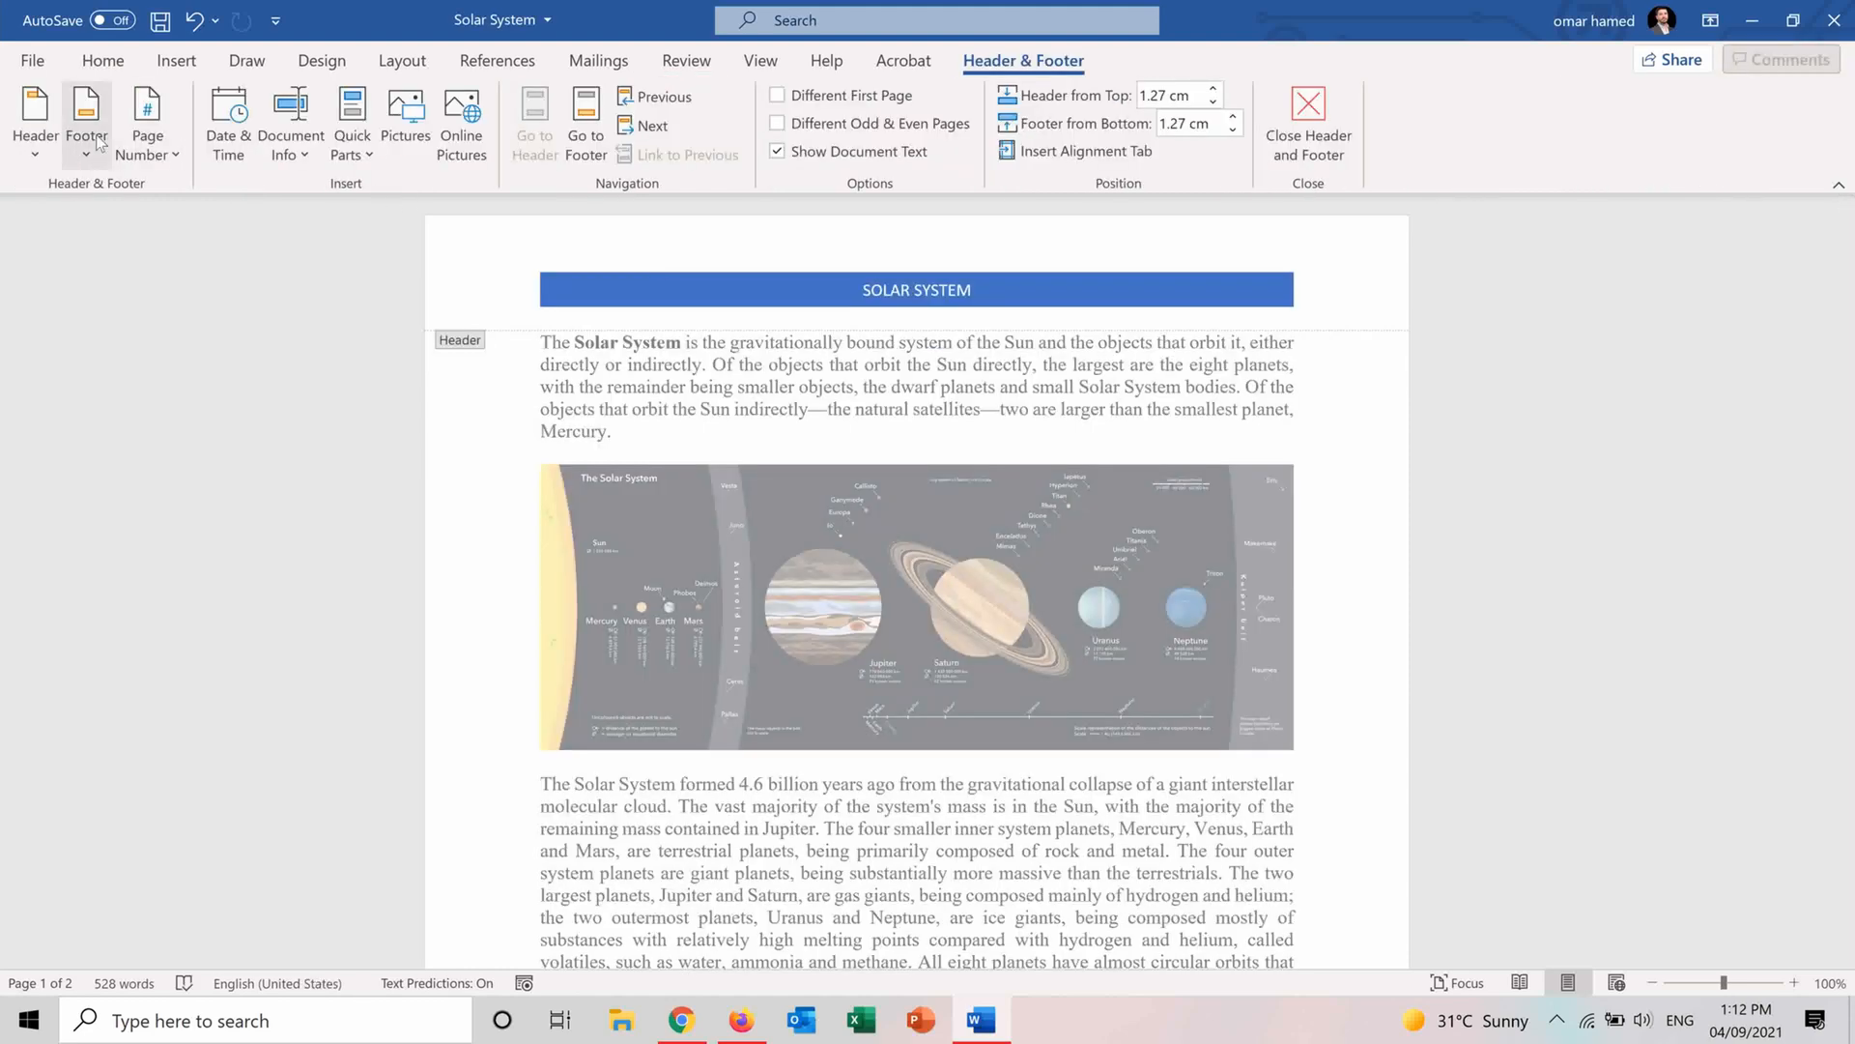
# Add Plain Number 3 page numbering at the bottom right of the footer.
pyautogui.click(147, 122)
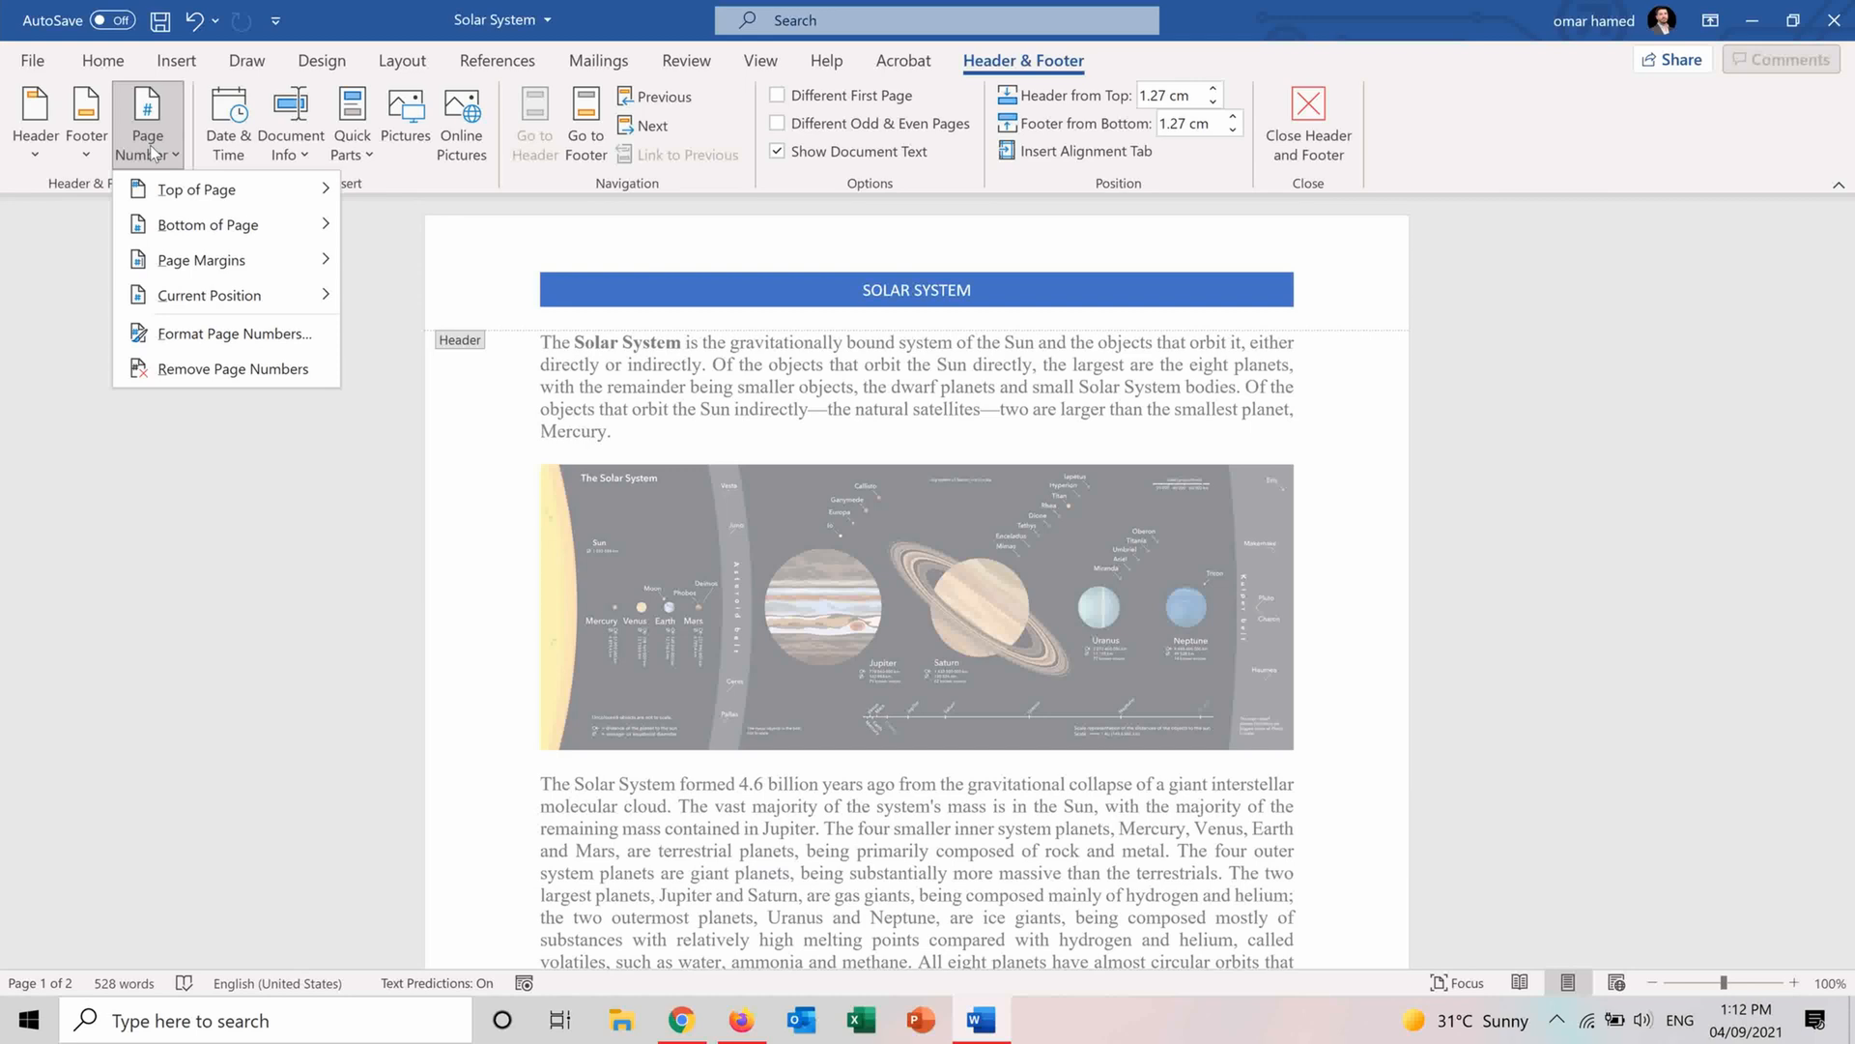
pyautogui.click(195, 189)
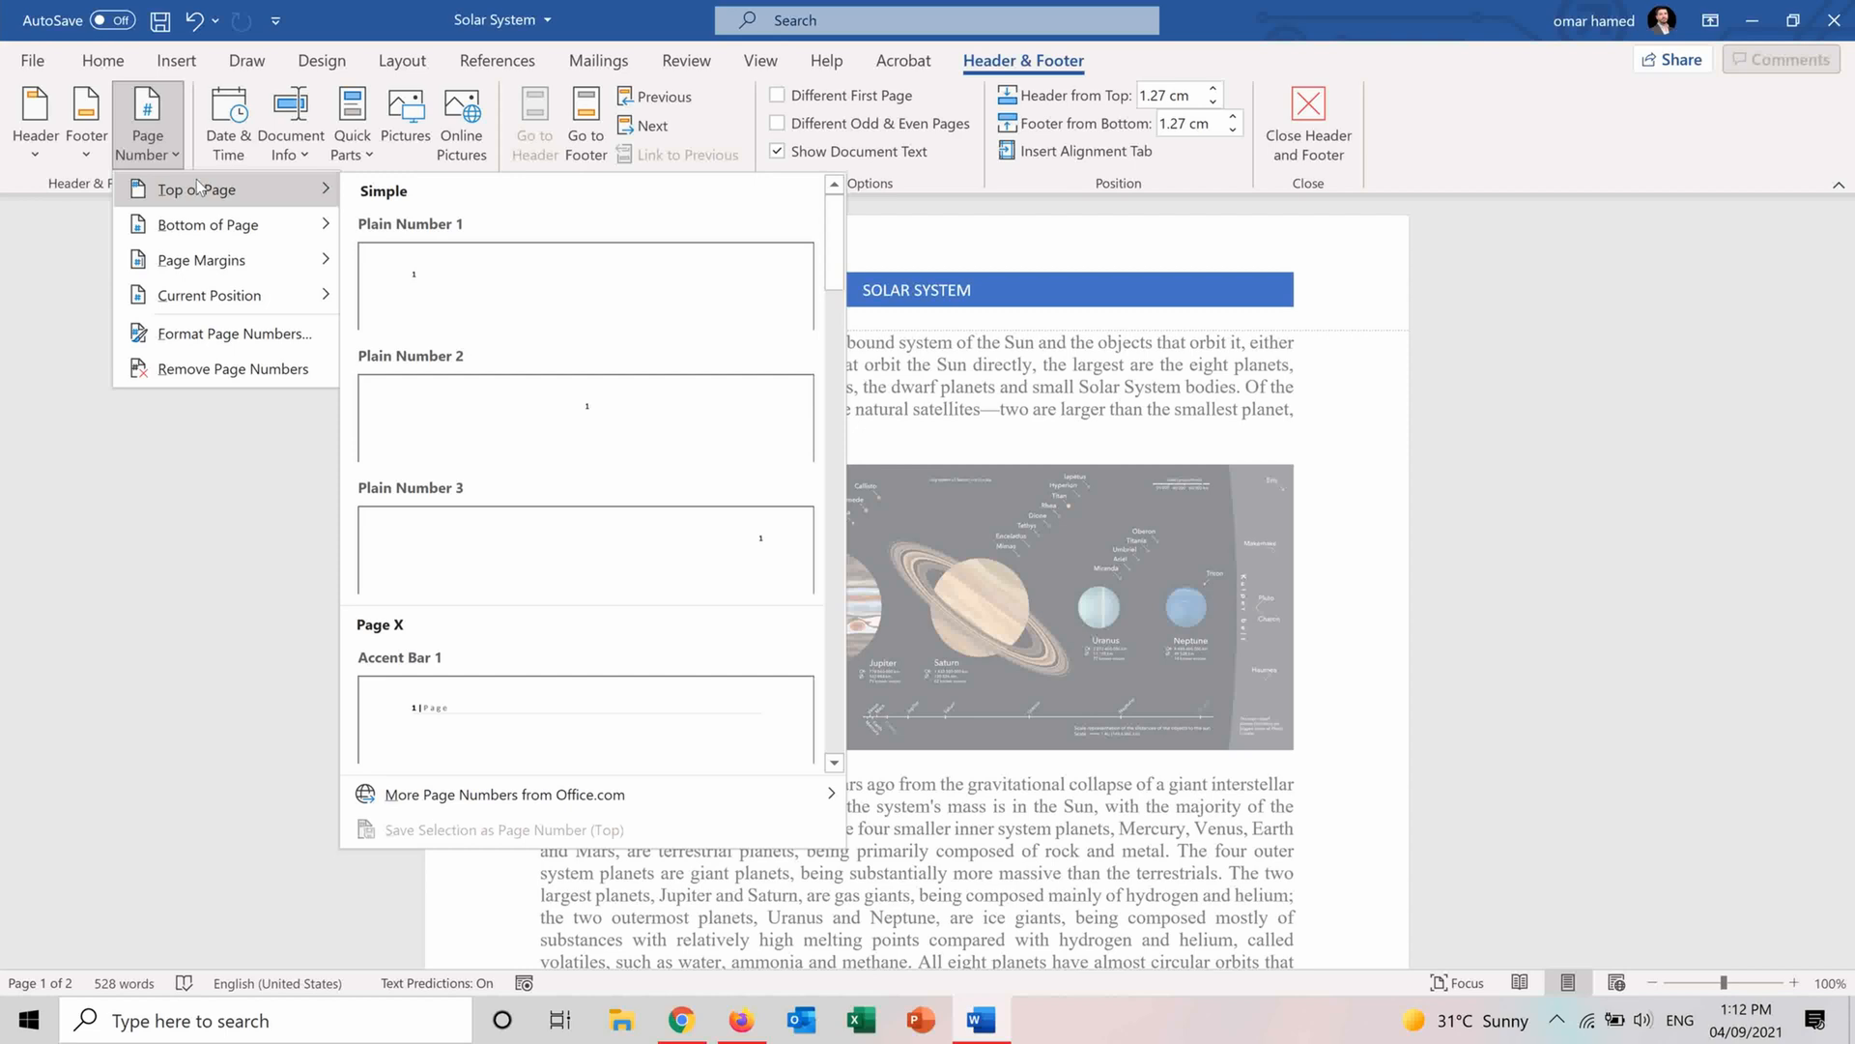
pyautogui.moveTo(206, 225)
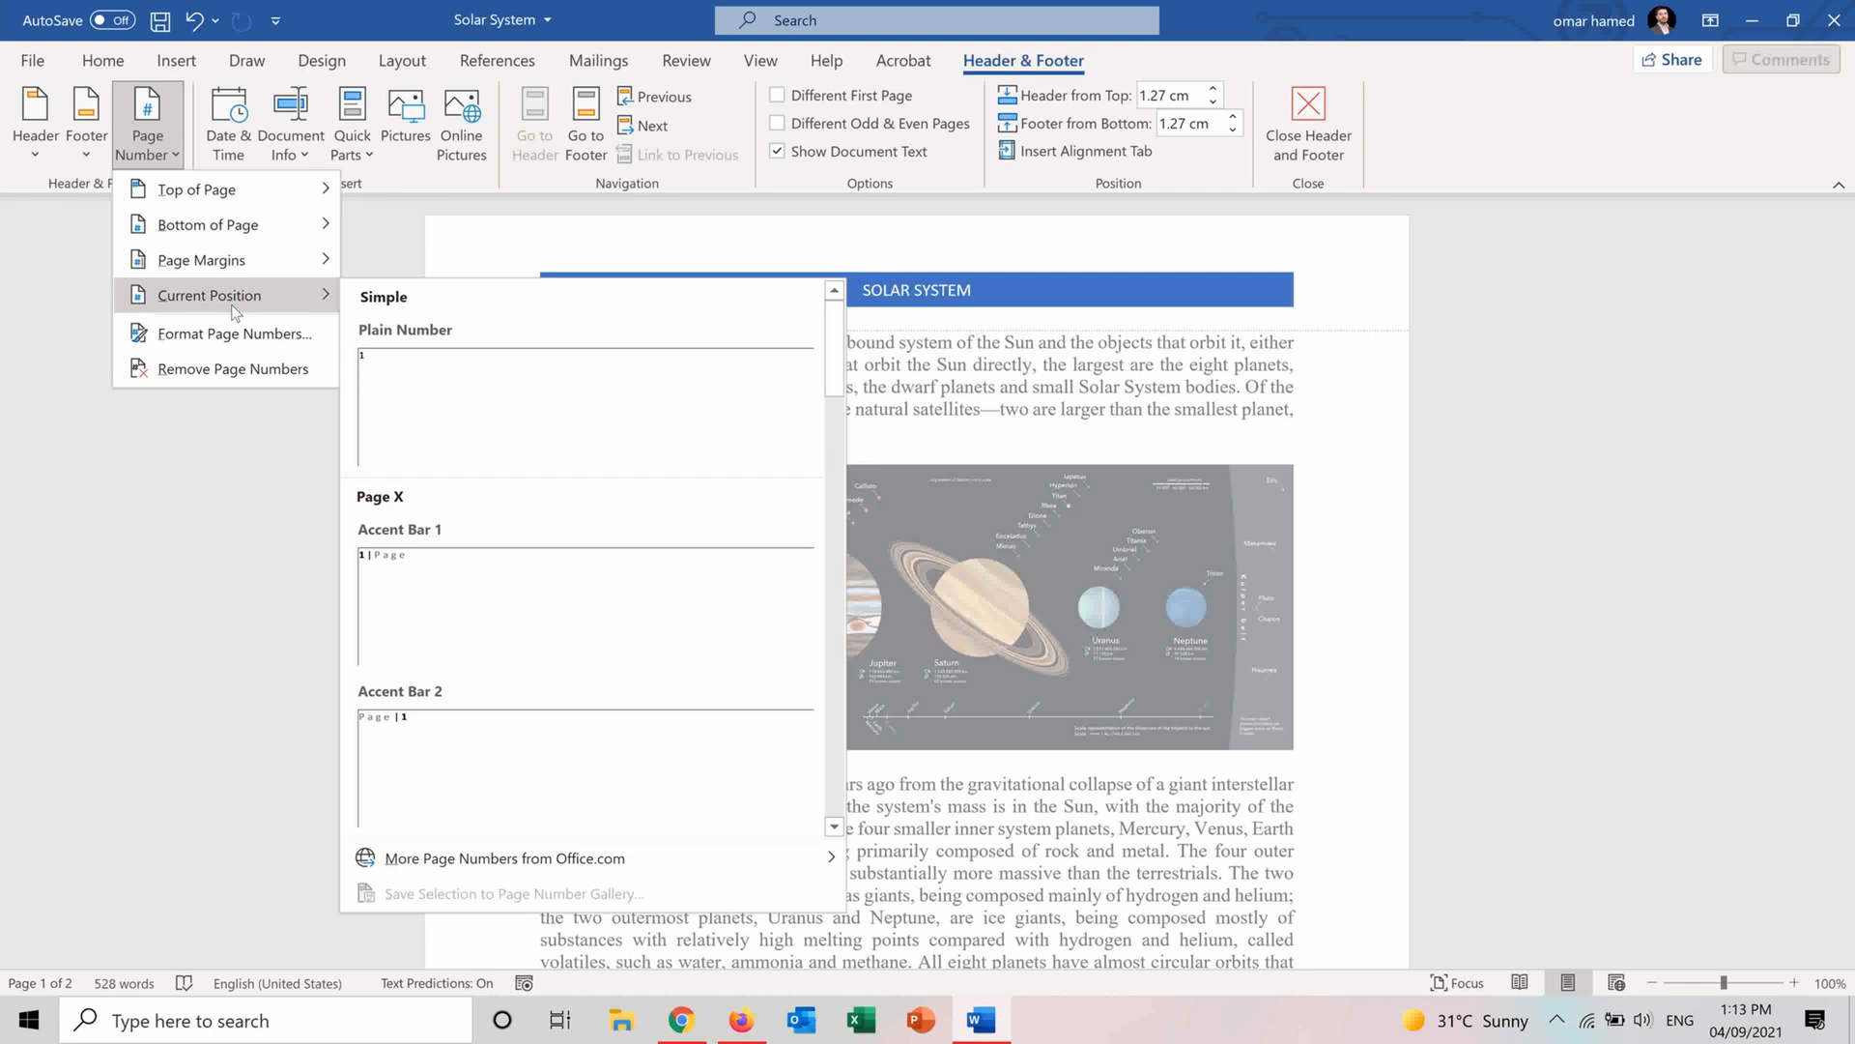
pyautogui.moveTo(233, 332)
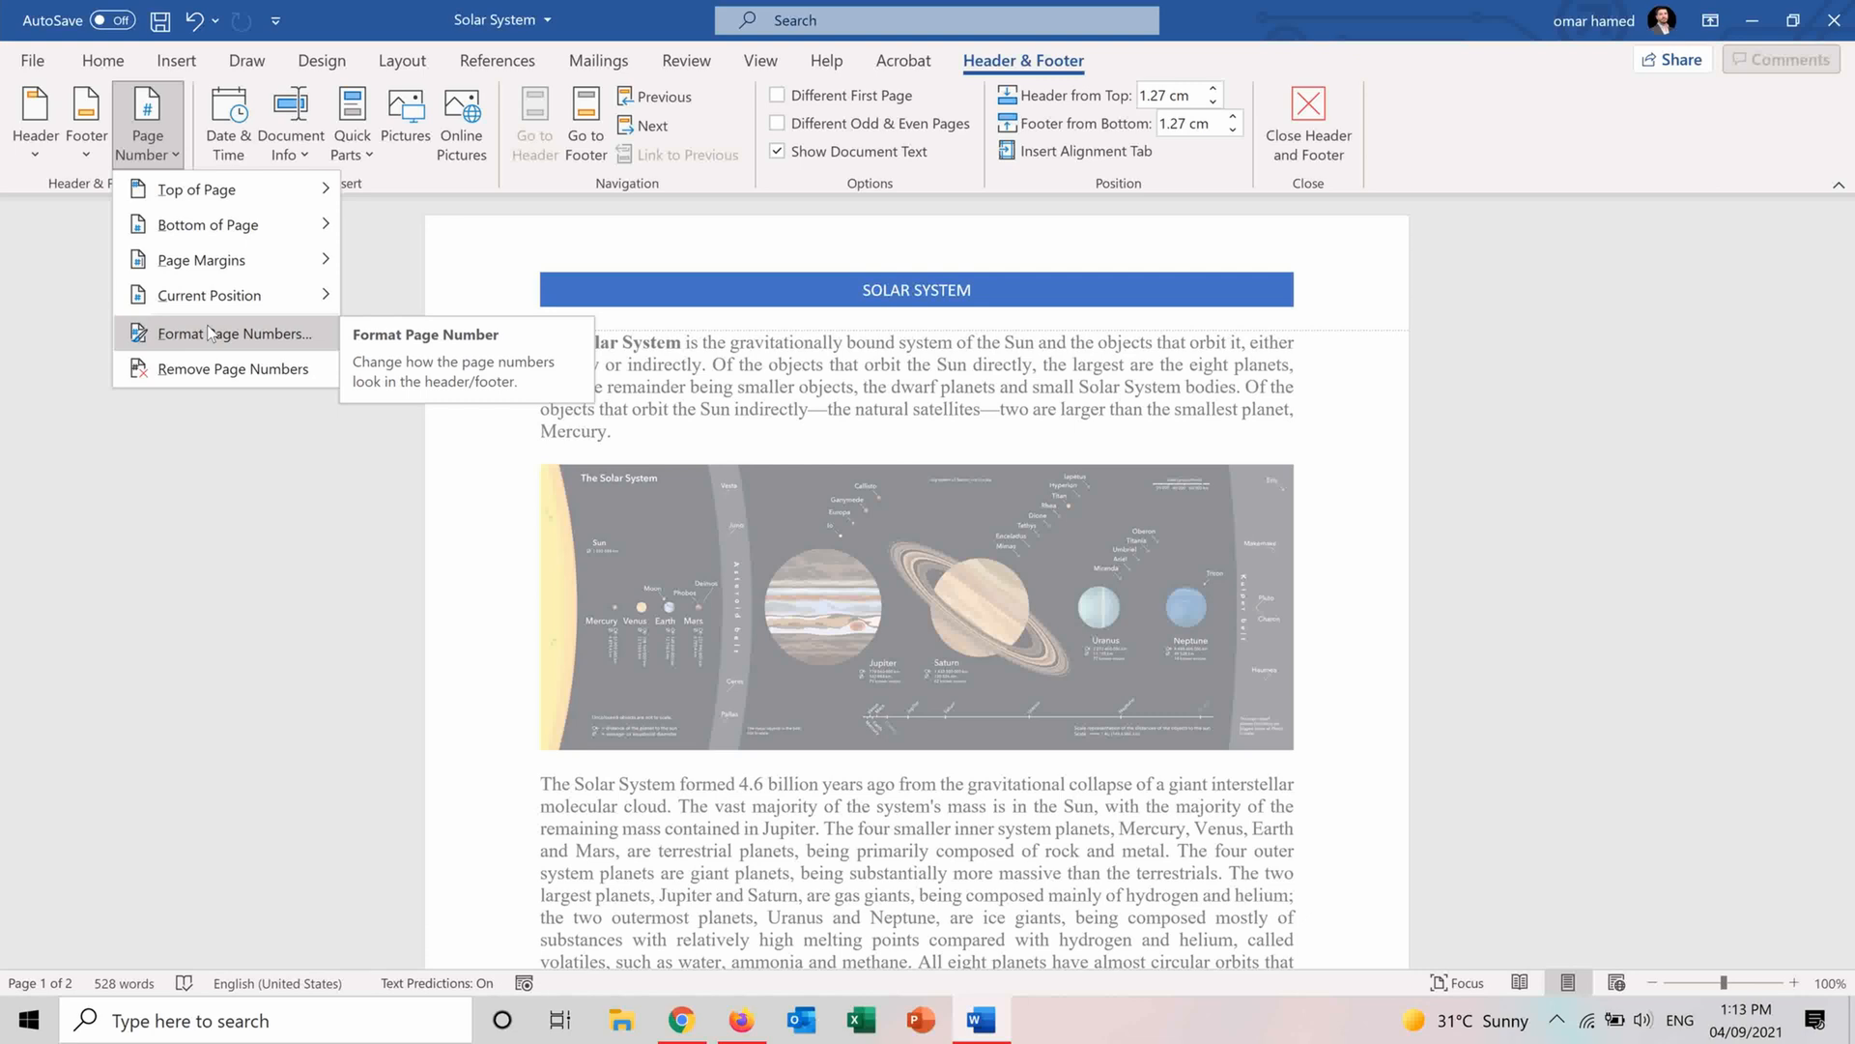
pyautogui.moveTo(207, 226)
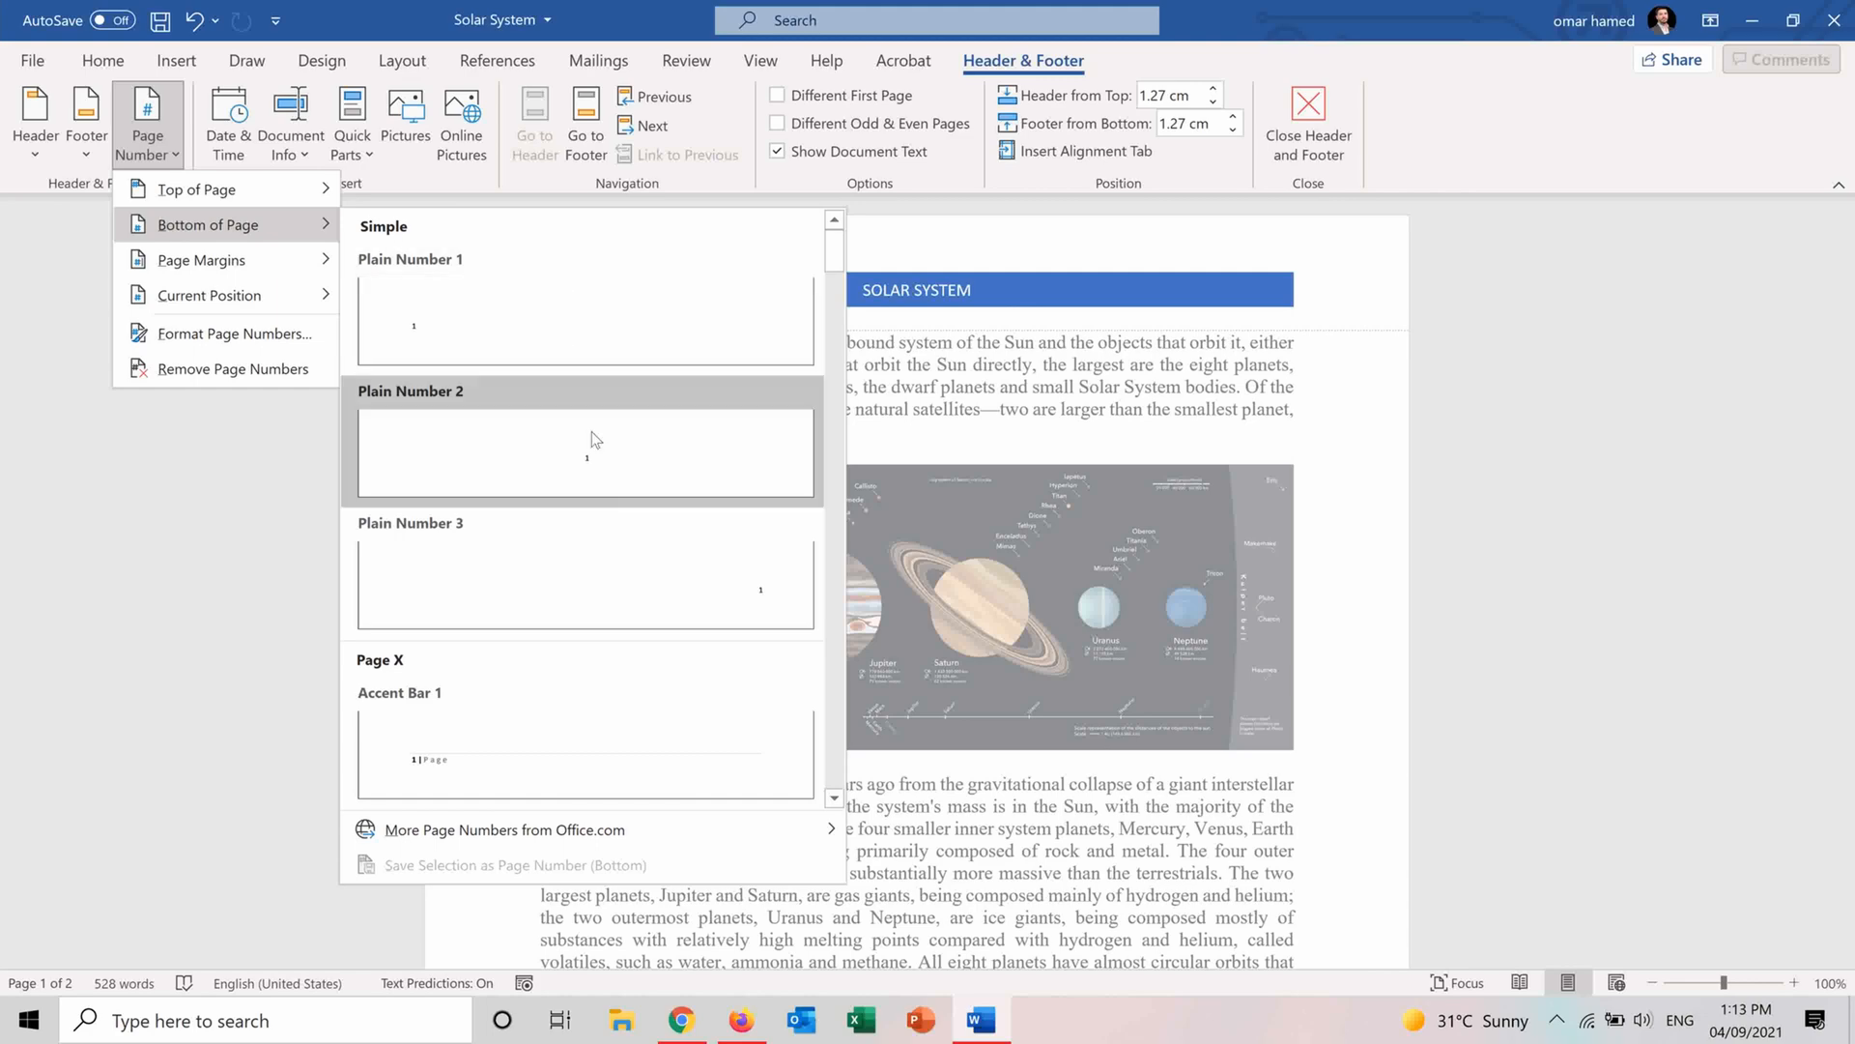
pyautogui.moveTo(602, 557)
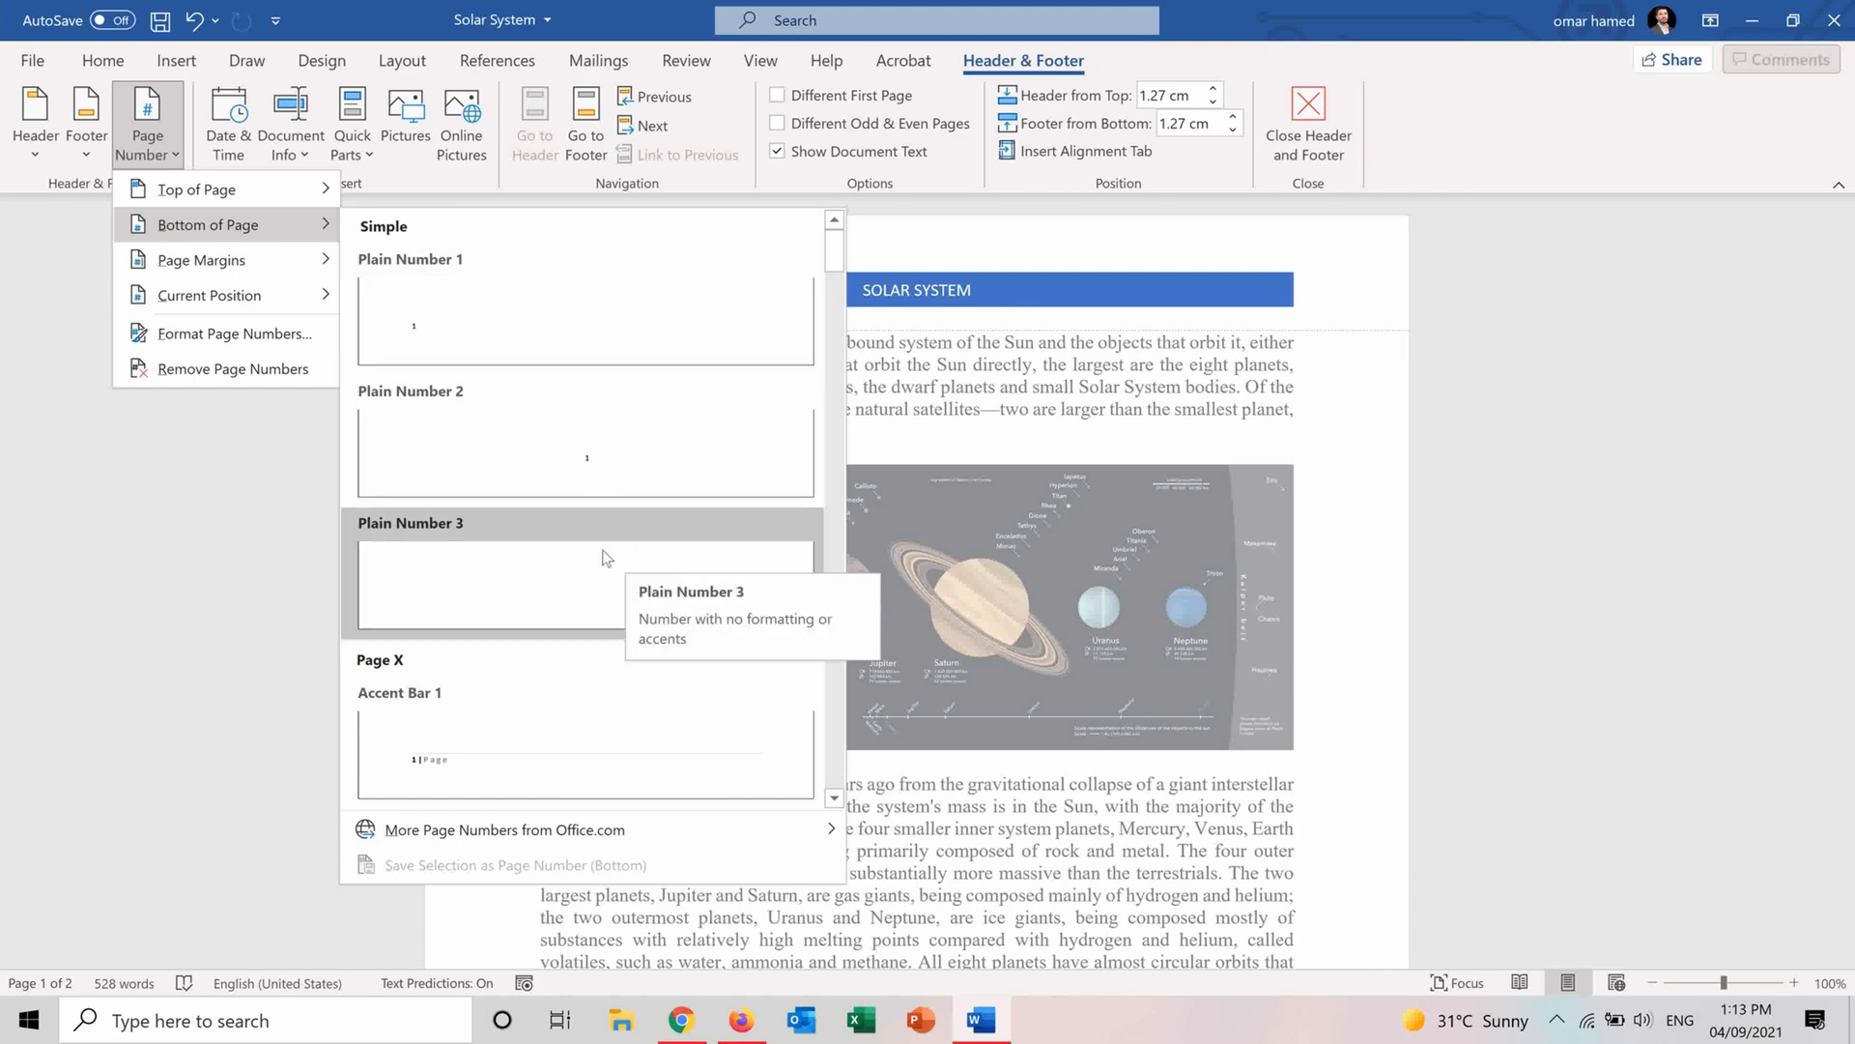
pyautogui.click(585, 580)
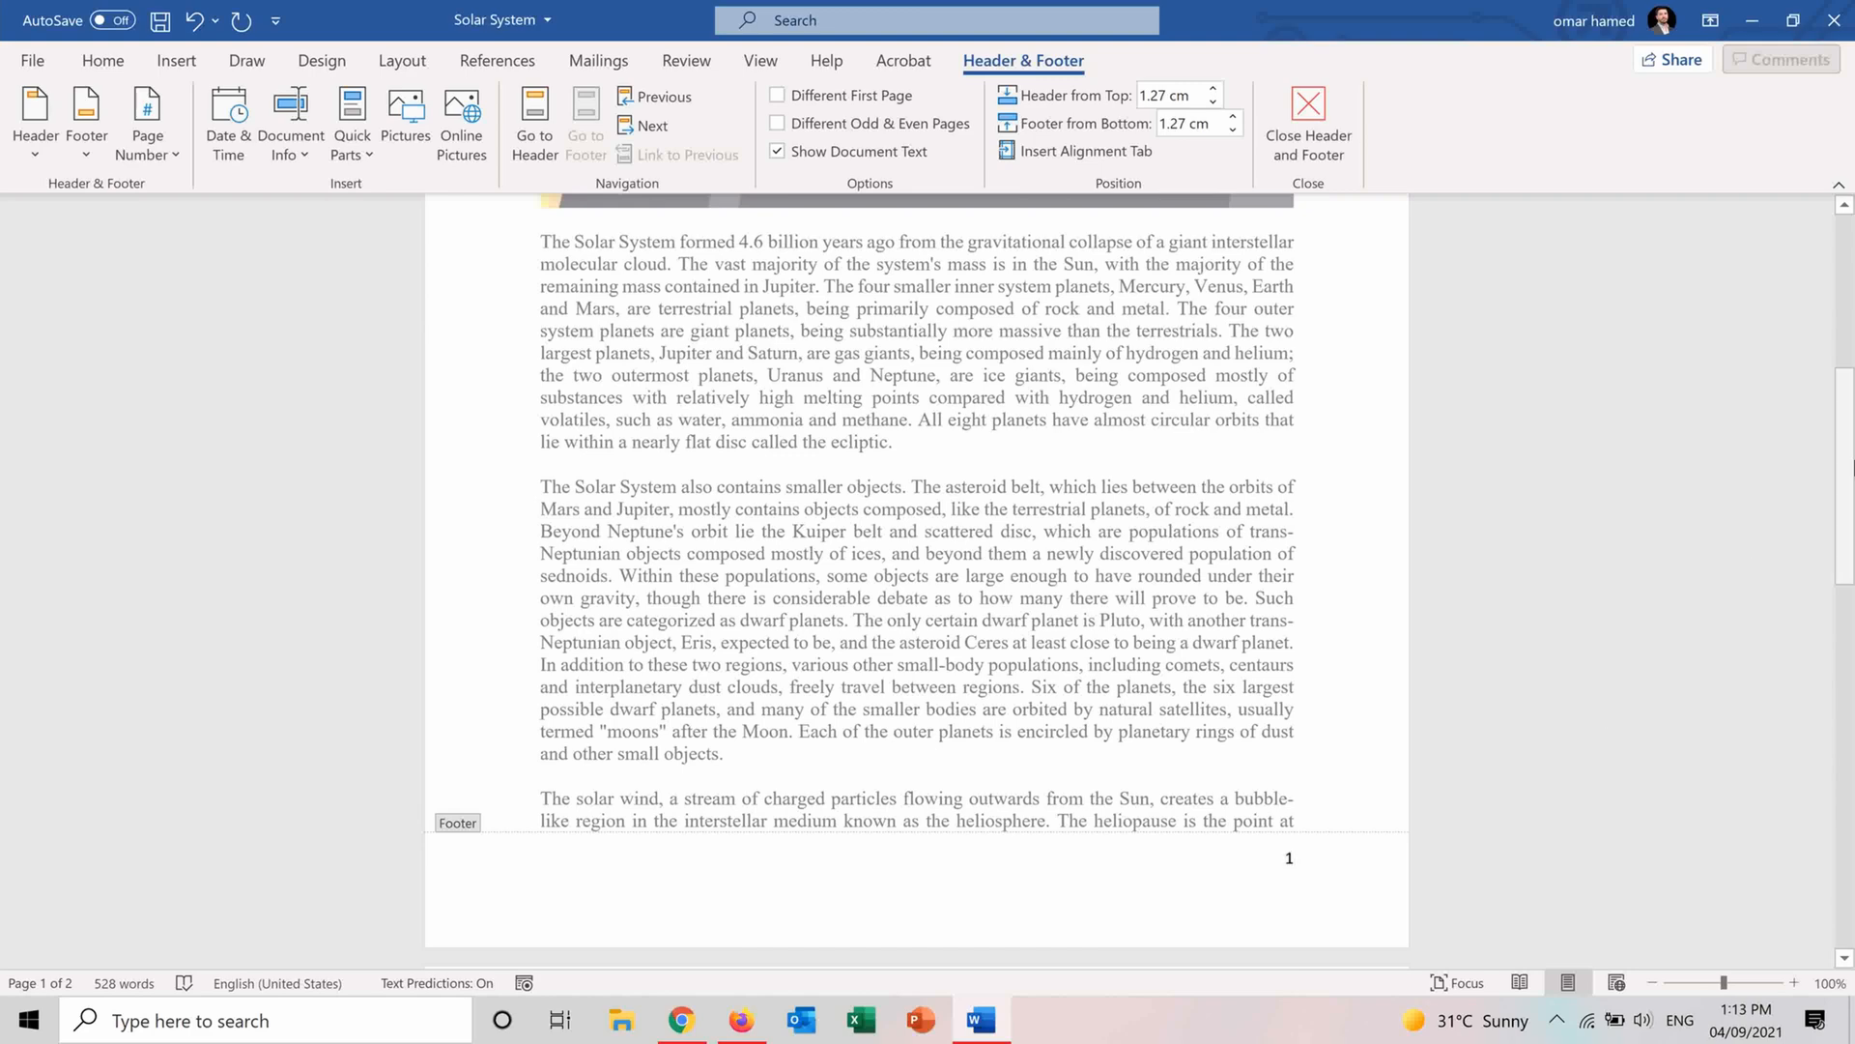
pyautogui.scroll(-3)
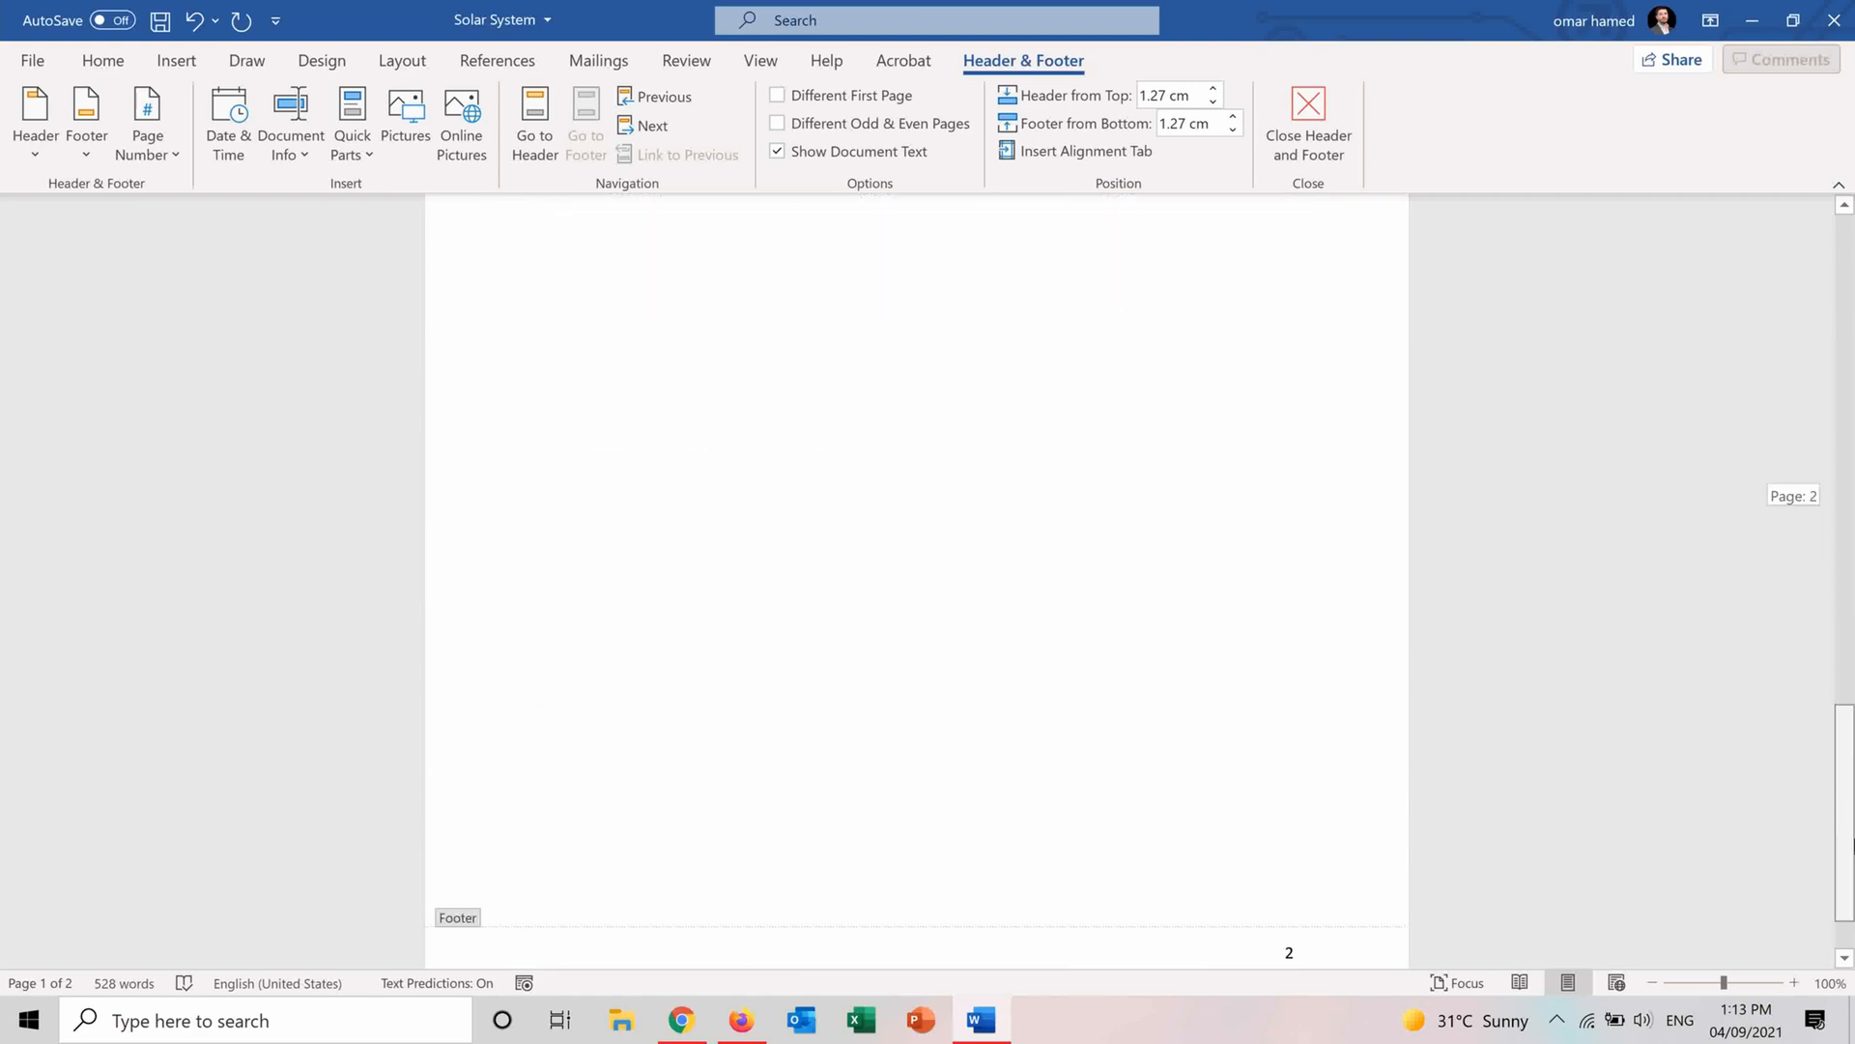
pyautogui.scroll(3)
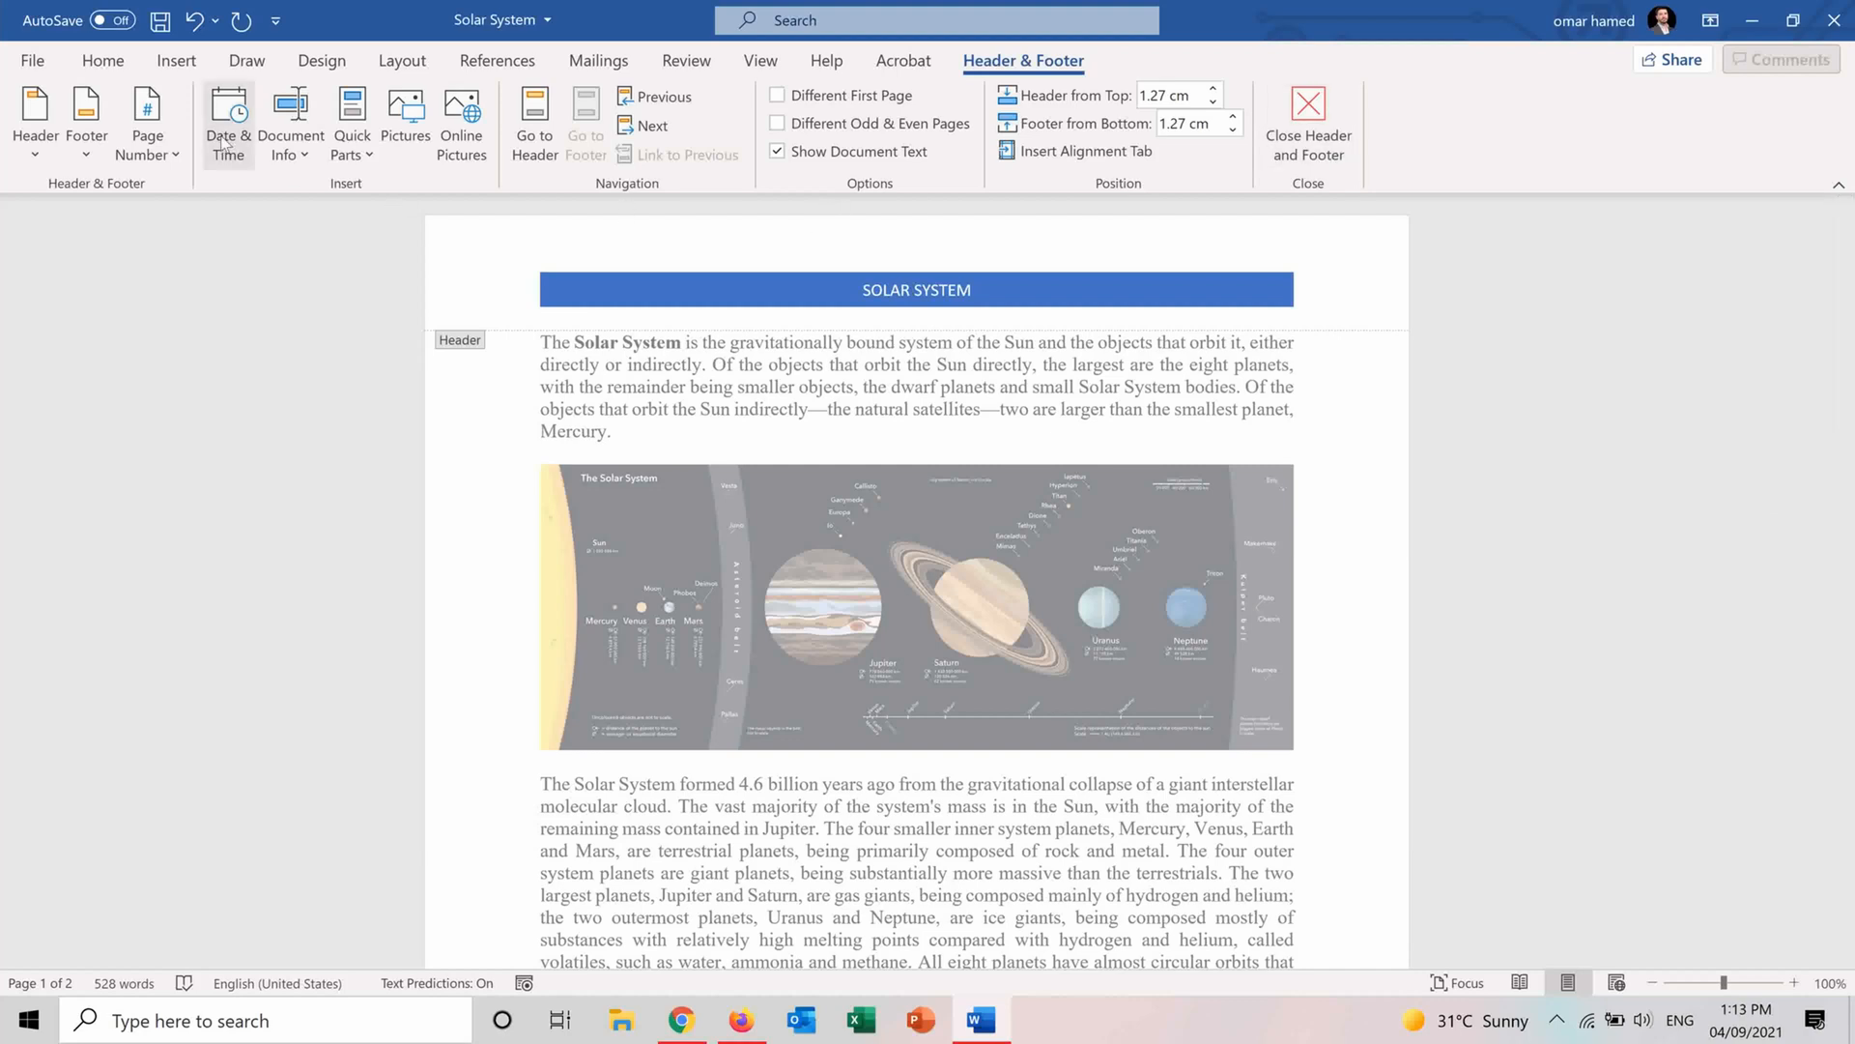
# Insert the current date in the 'September 4, 2021' format.
pyautogui.click(228, 117)
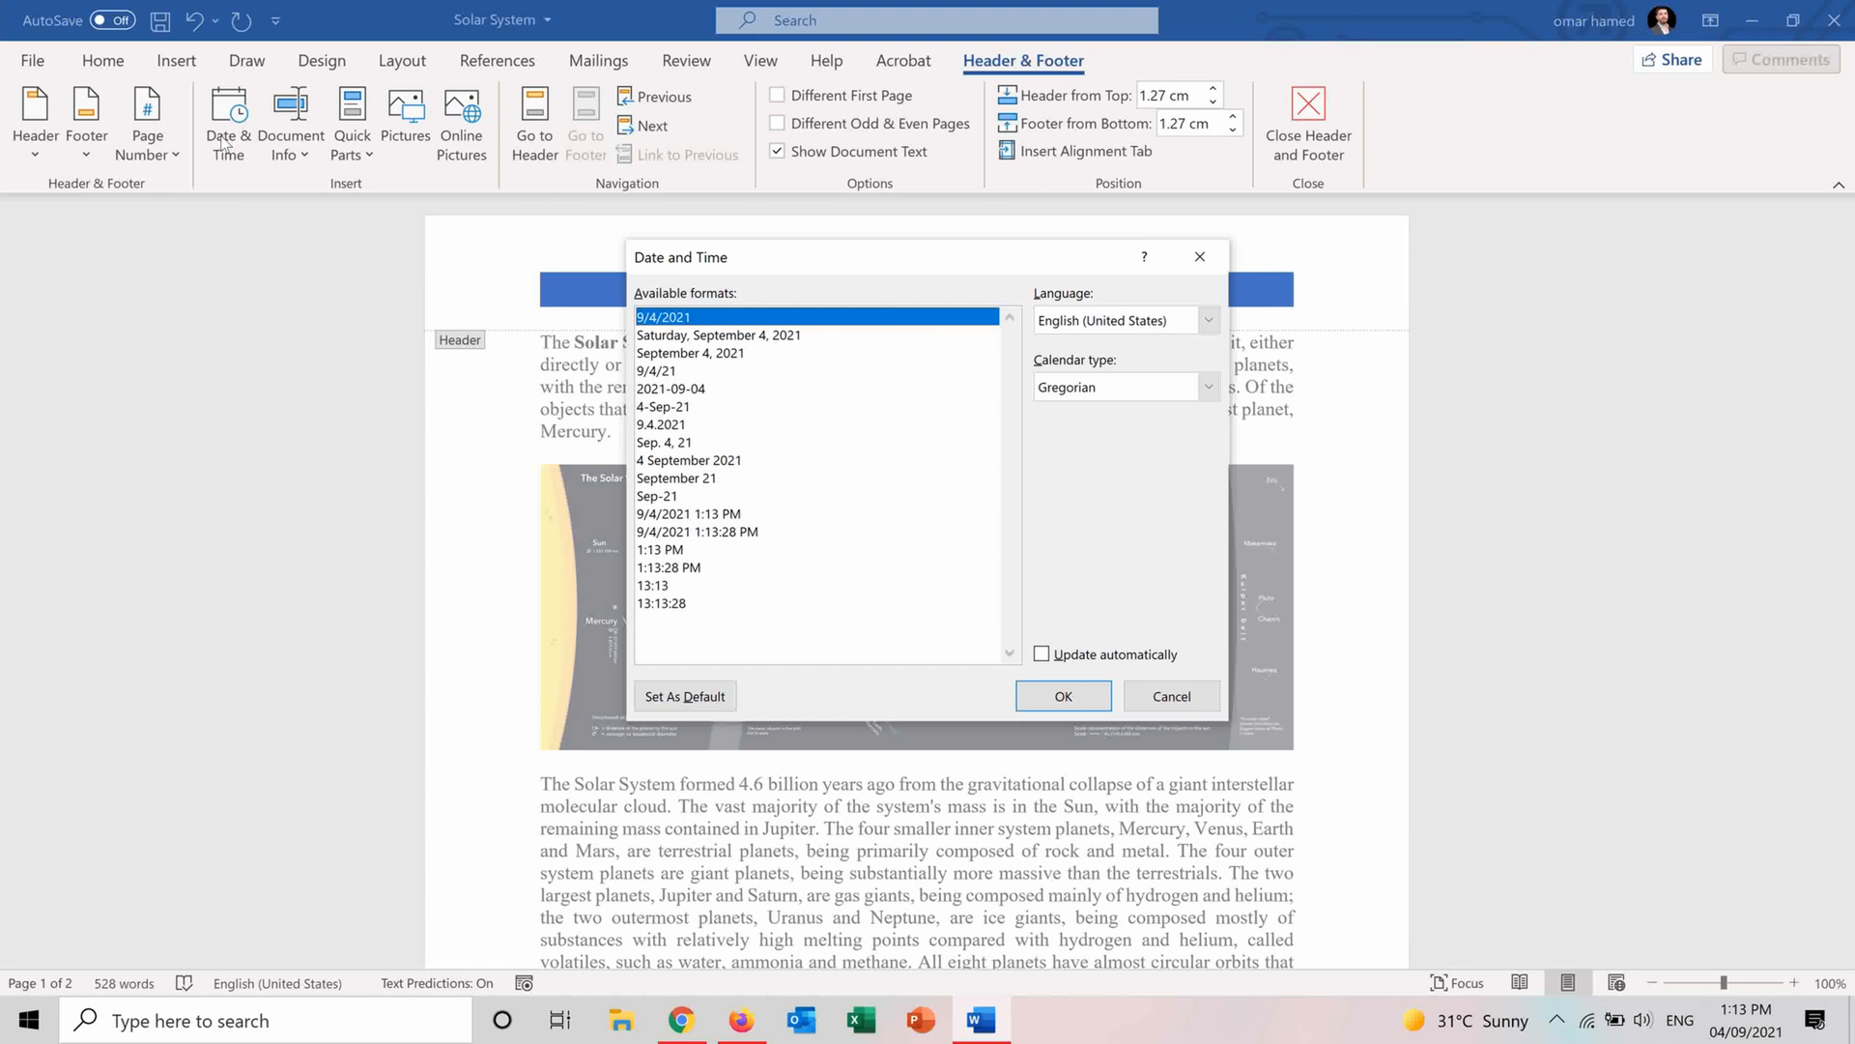
pyautogui.moveTo(722, 295)
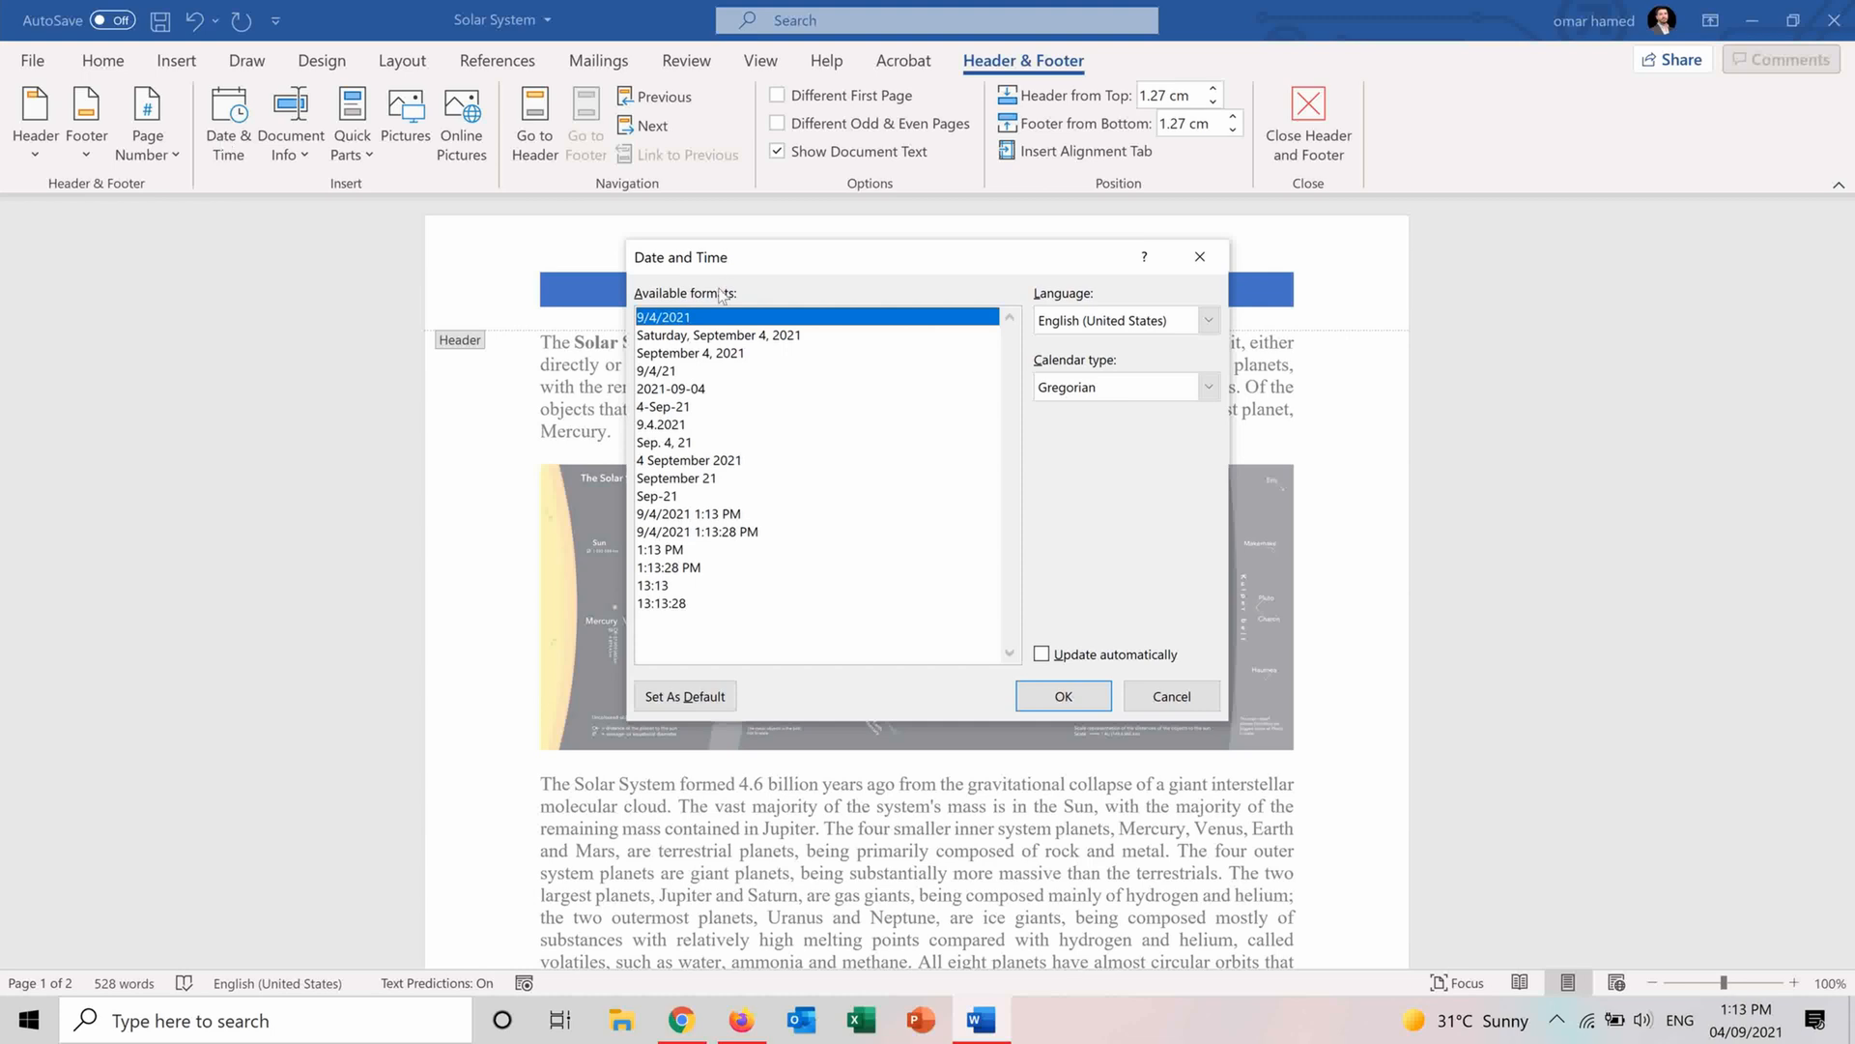
pyautogui.moveTo(689, 568)
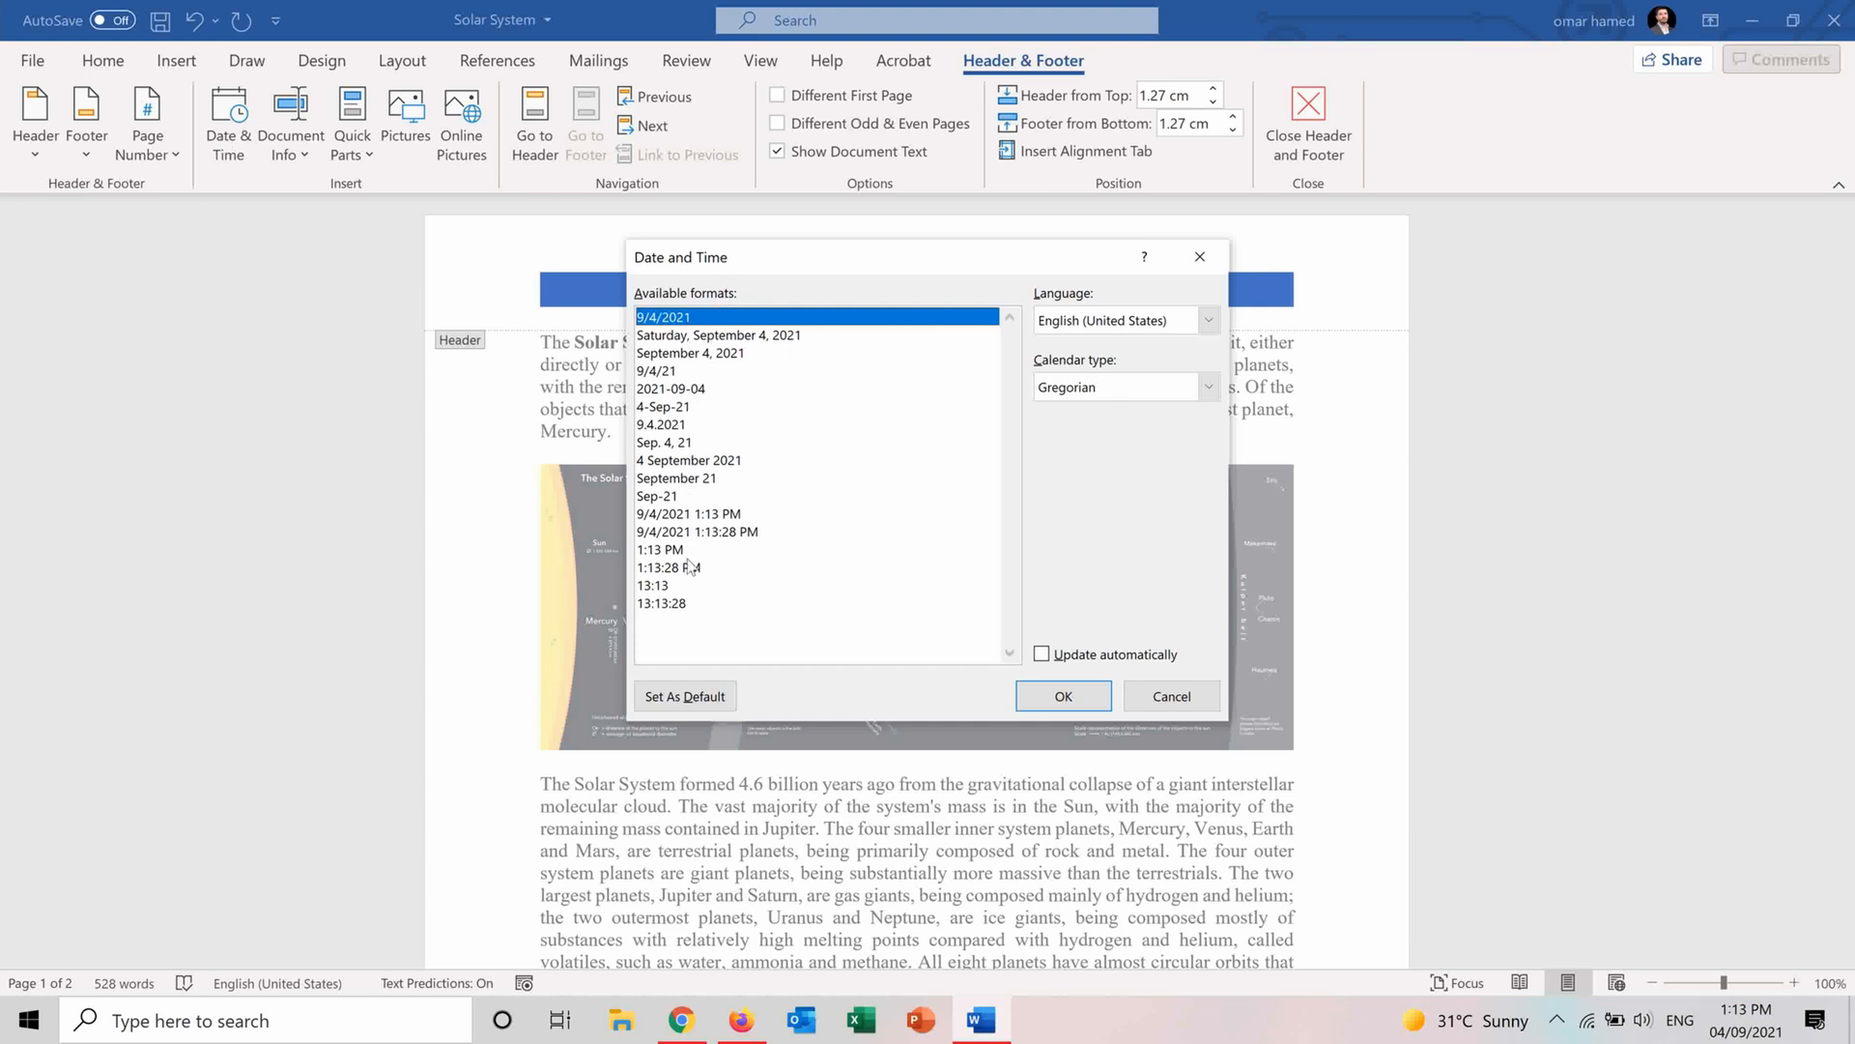
pyautogui.moveTo(1223, 294)
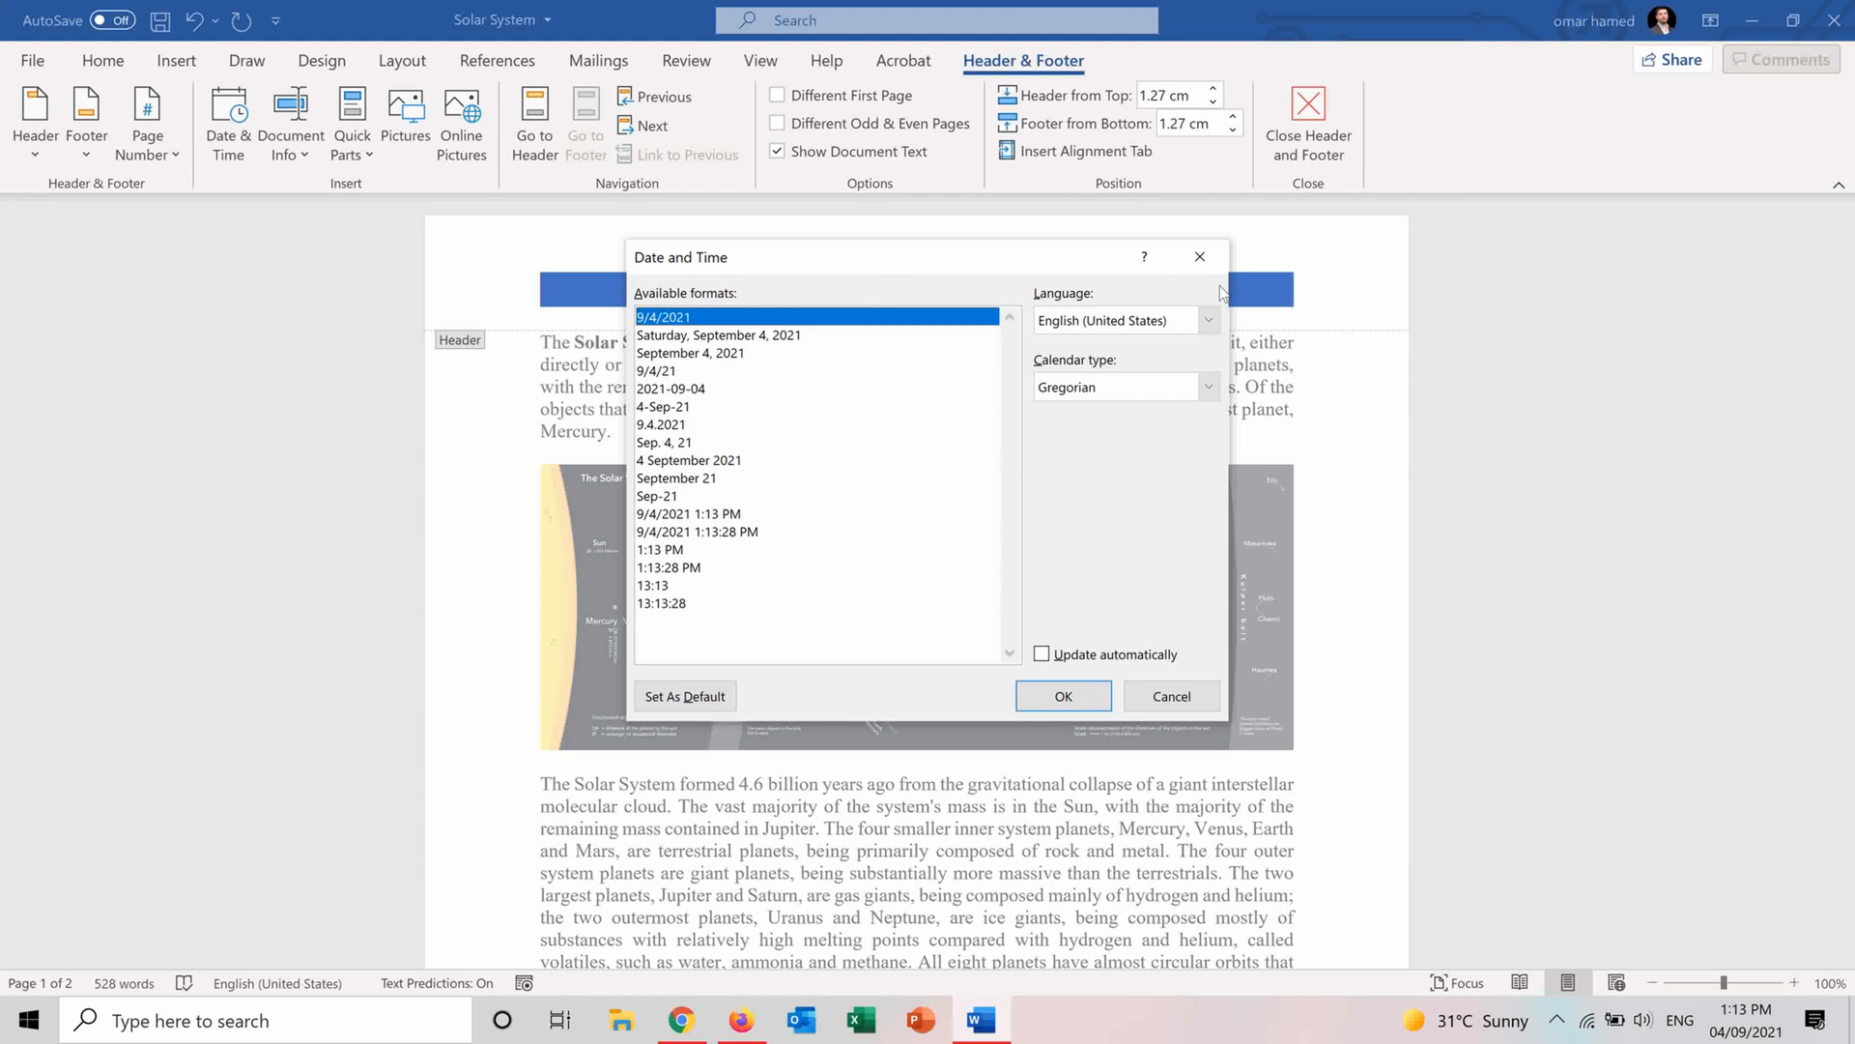
pyautogui.moveTo(1208, 320)
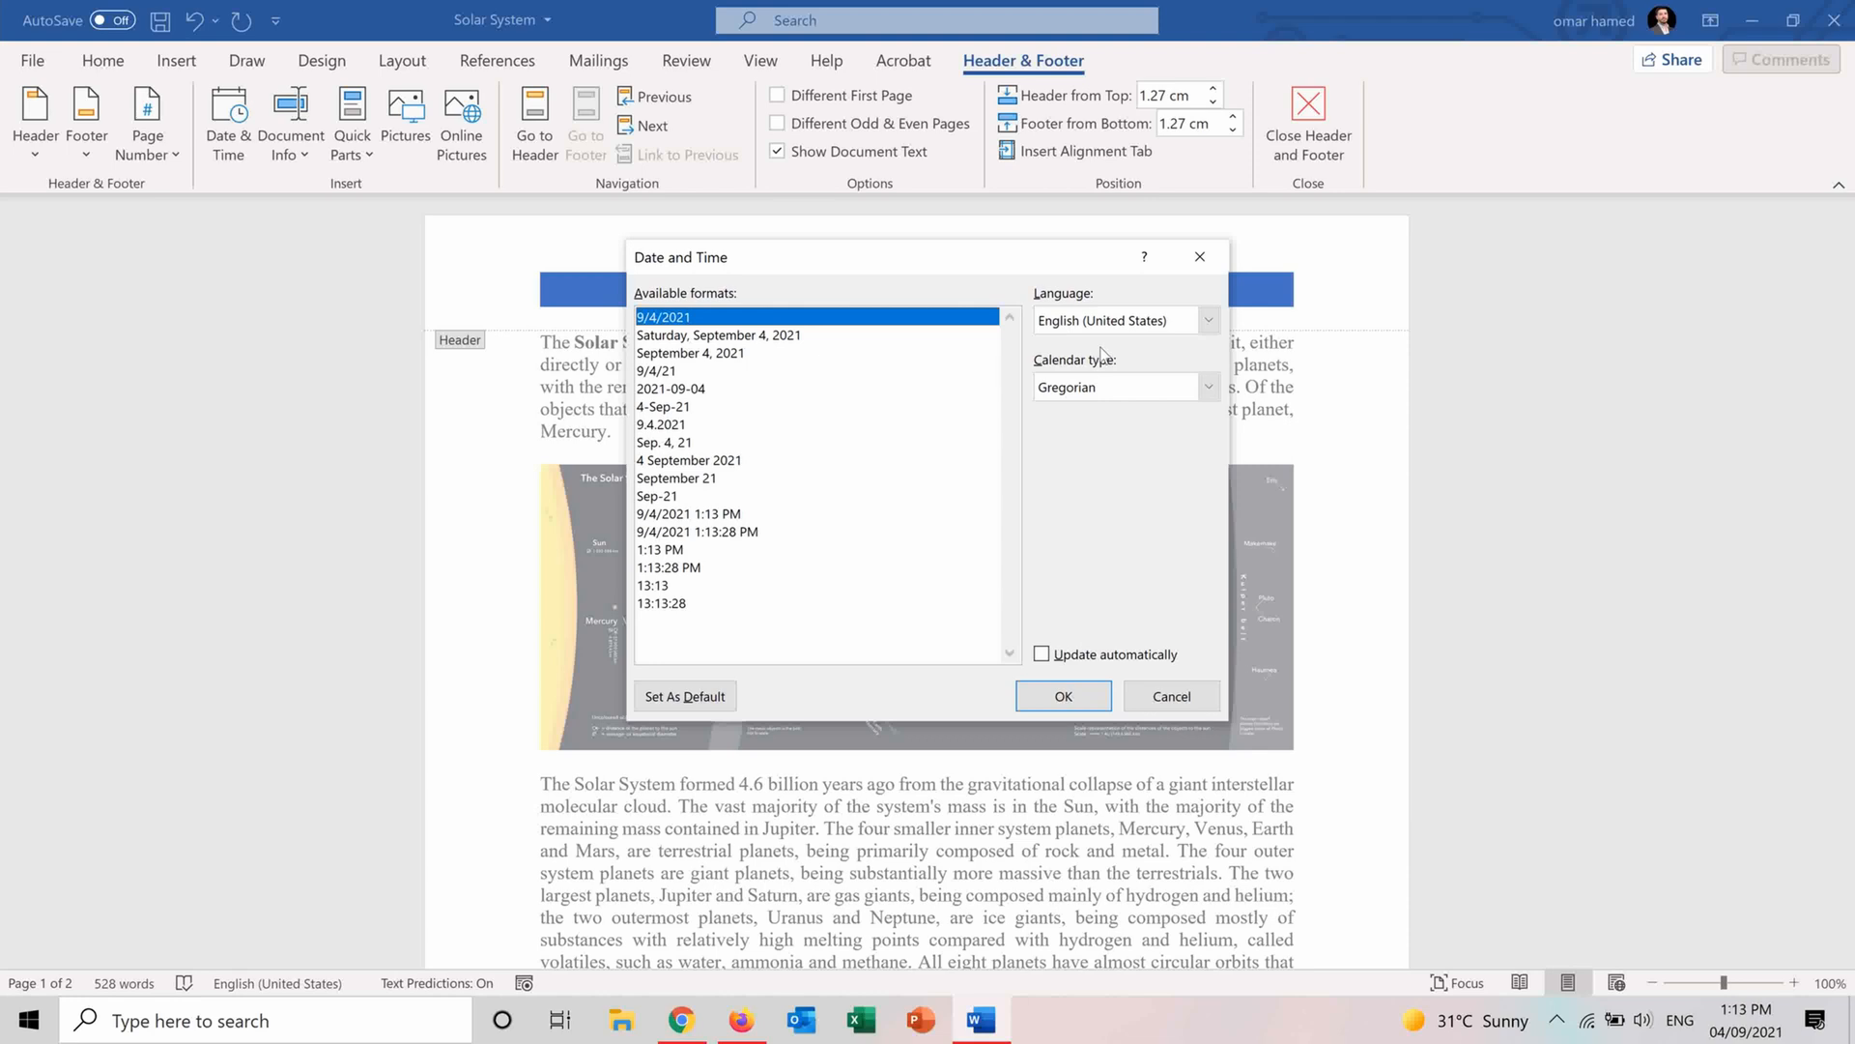
pyautogui.moveTo(707, 316)
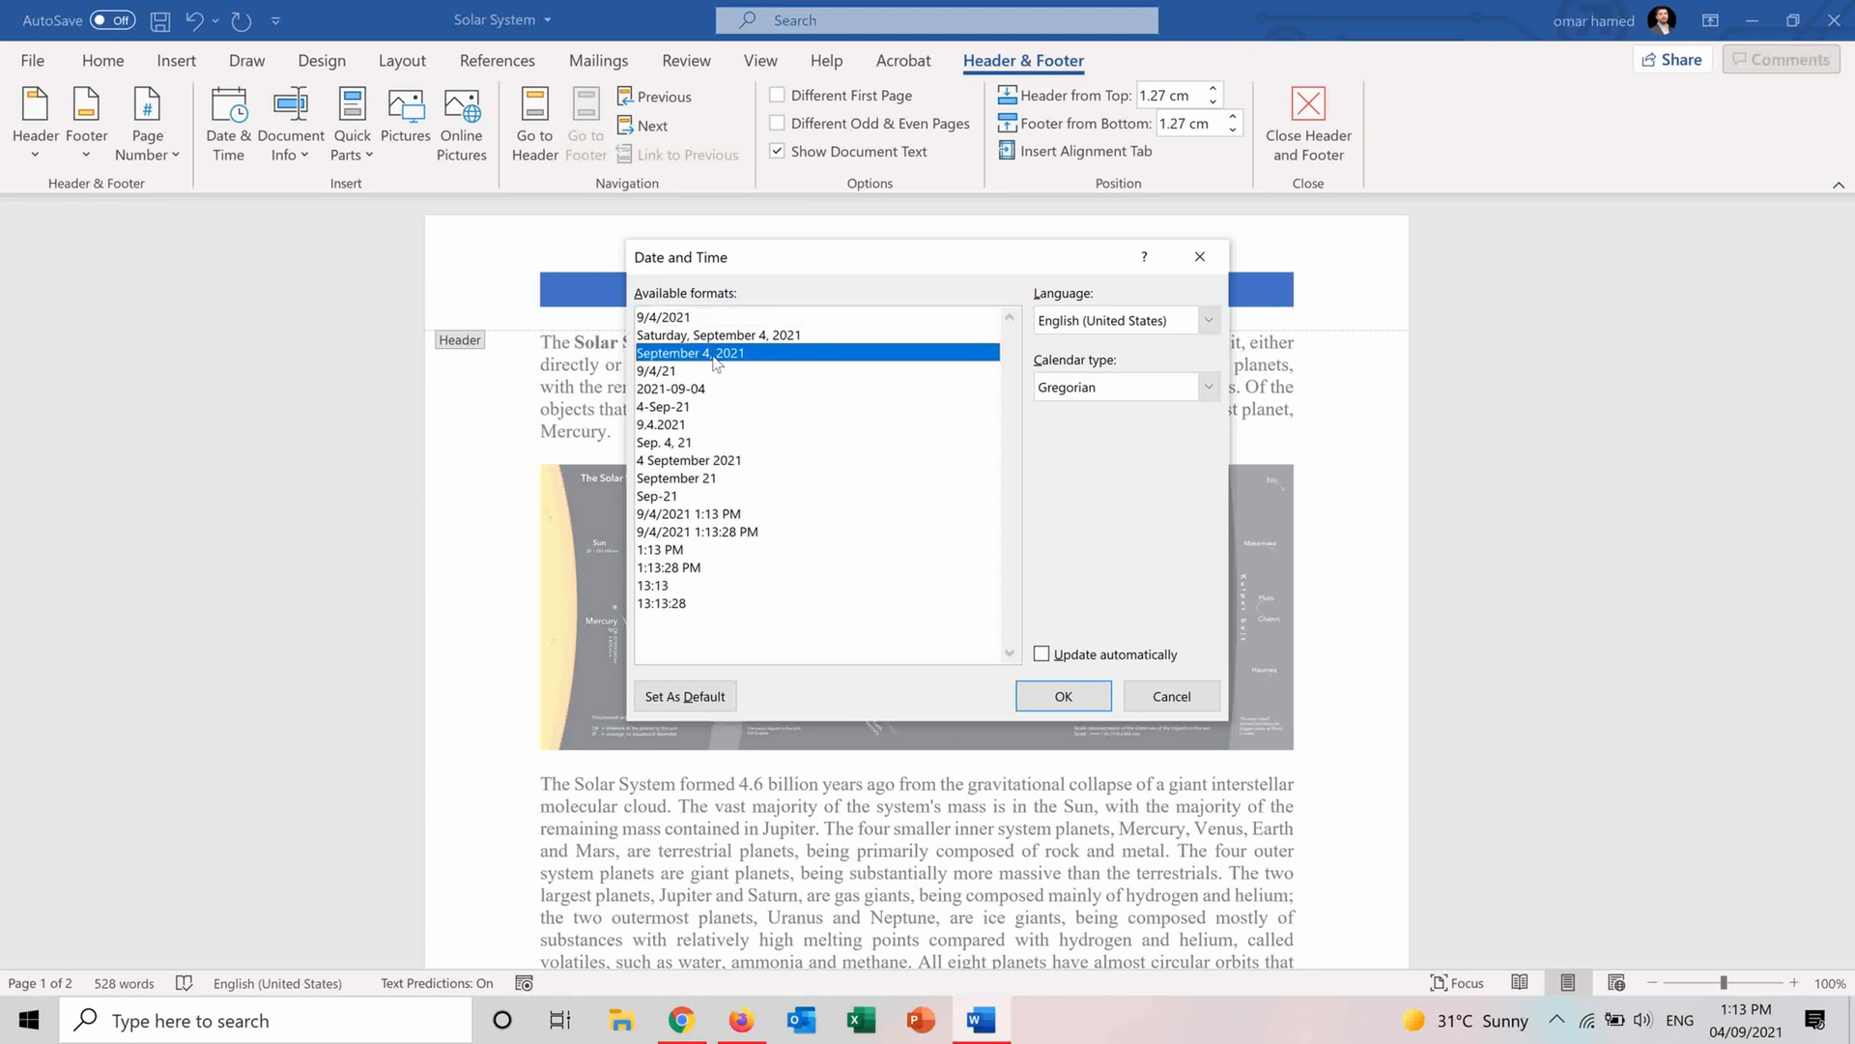
pyautogui.moveTo(1042, 653)
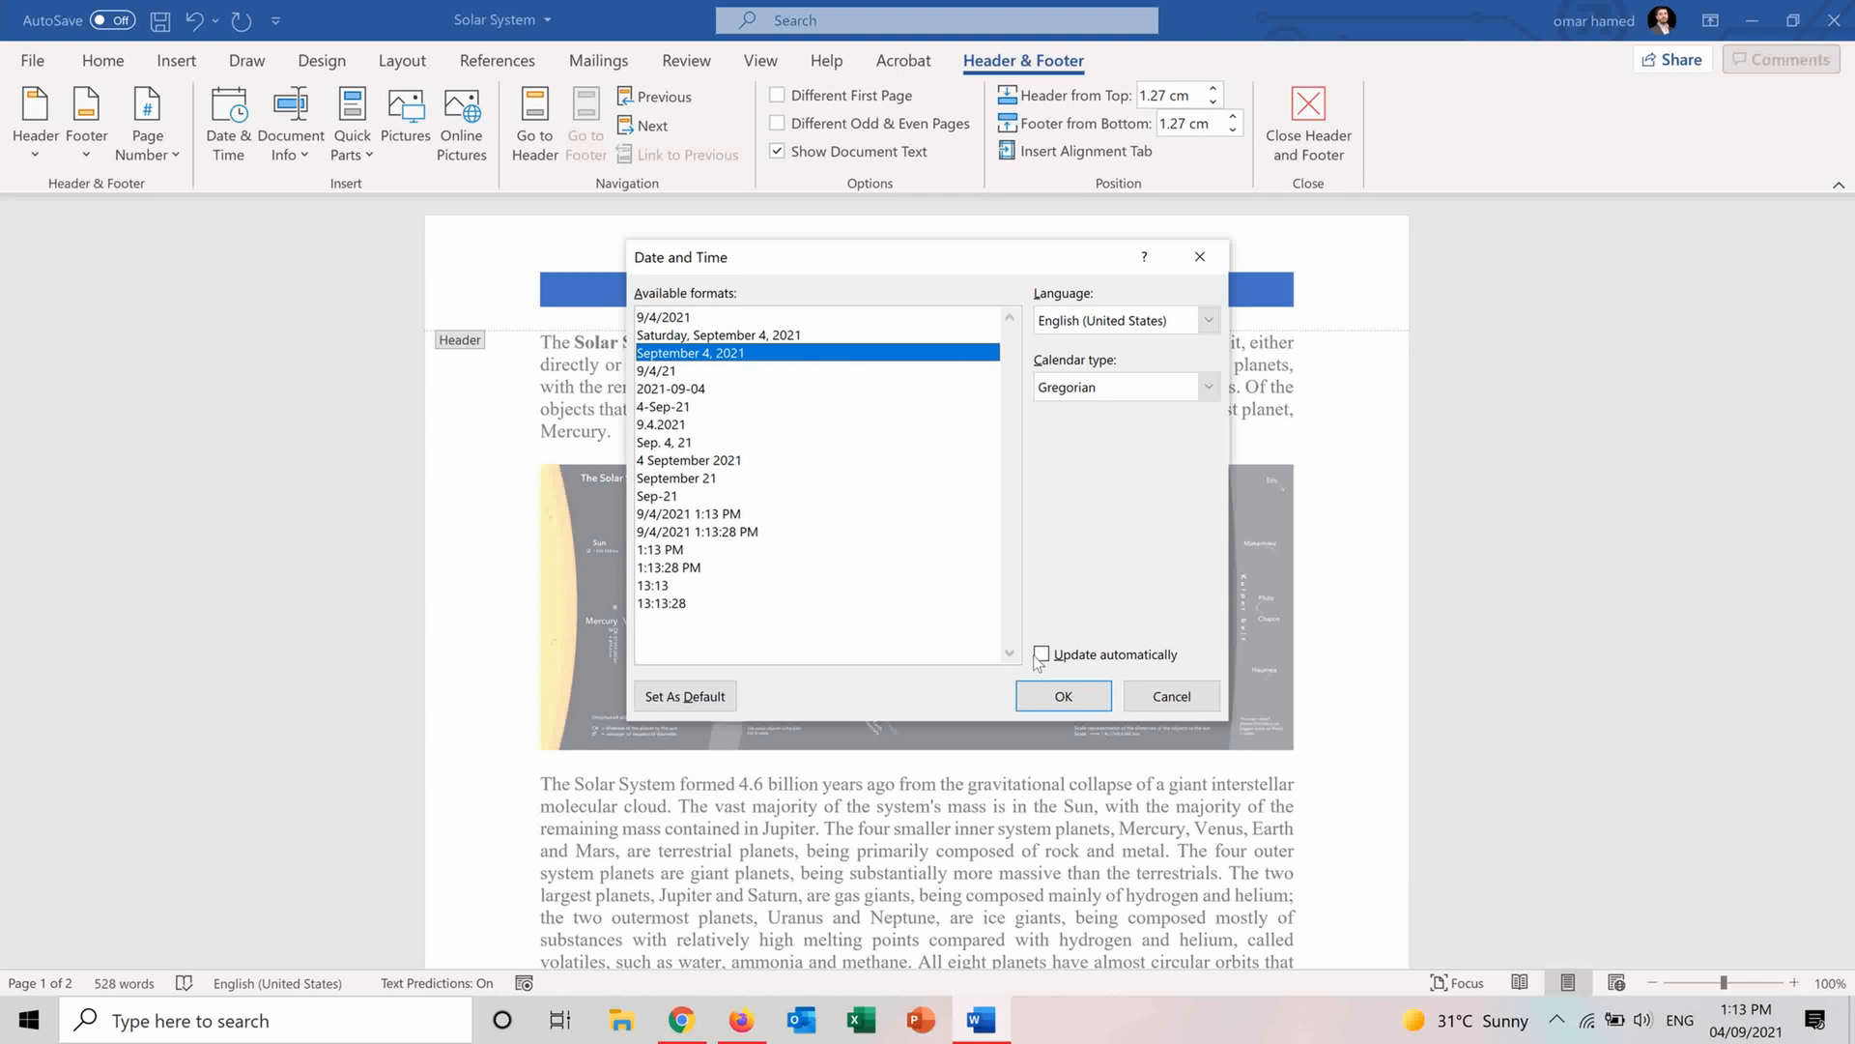
pyautogui.moveTo(1077, 612)
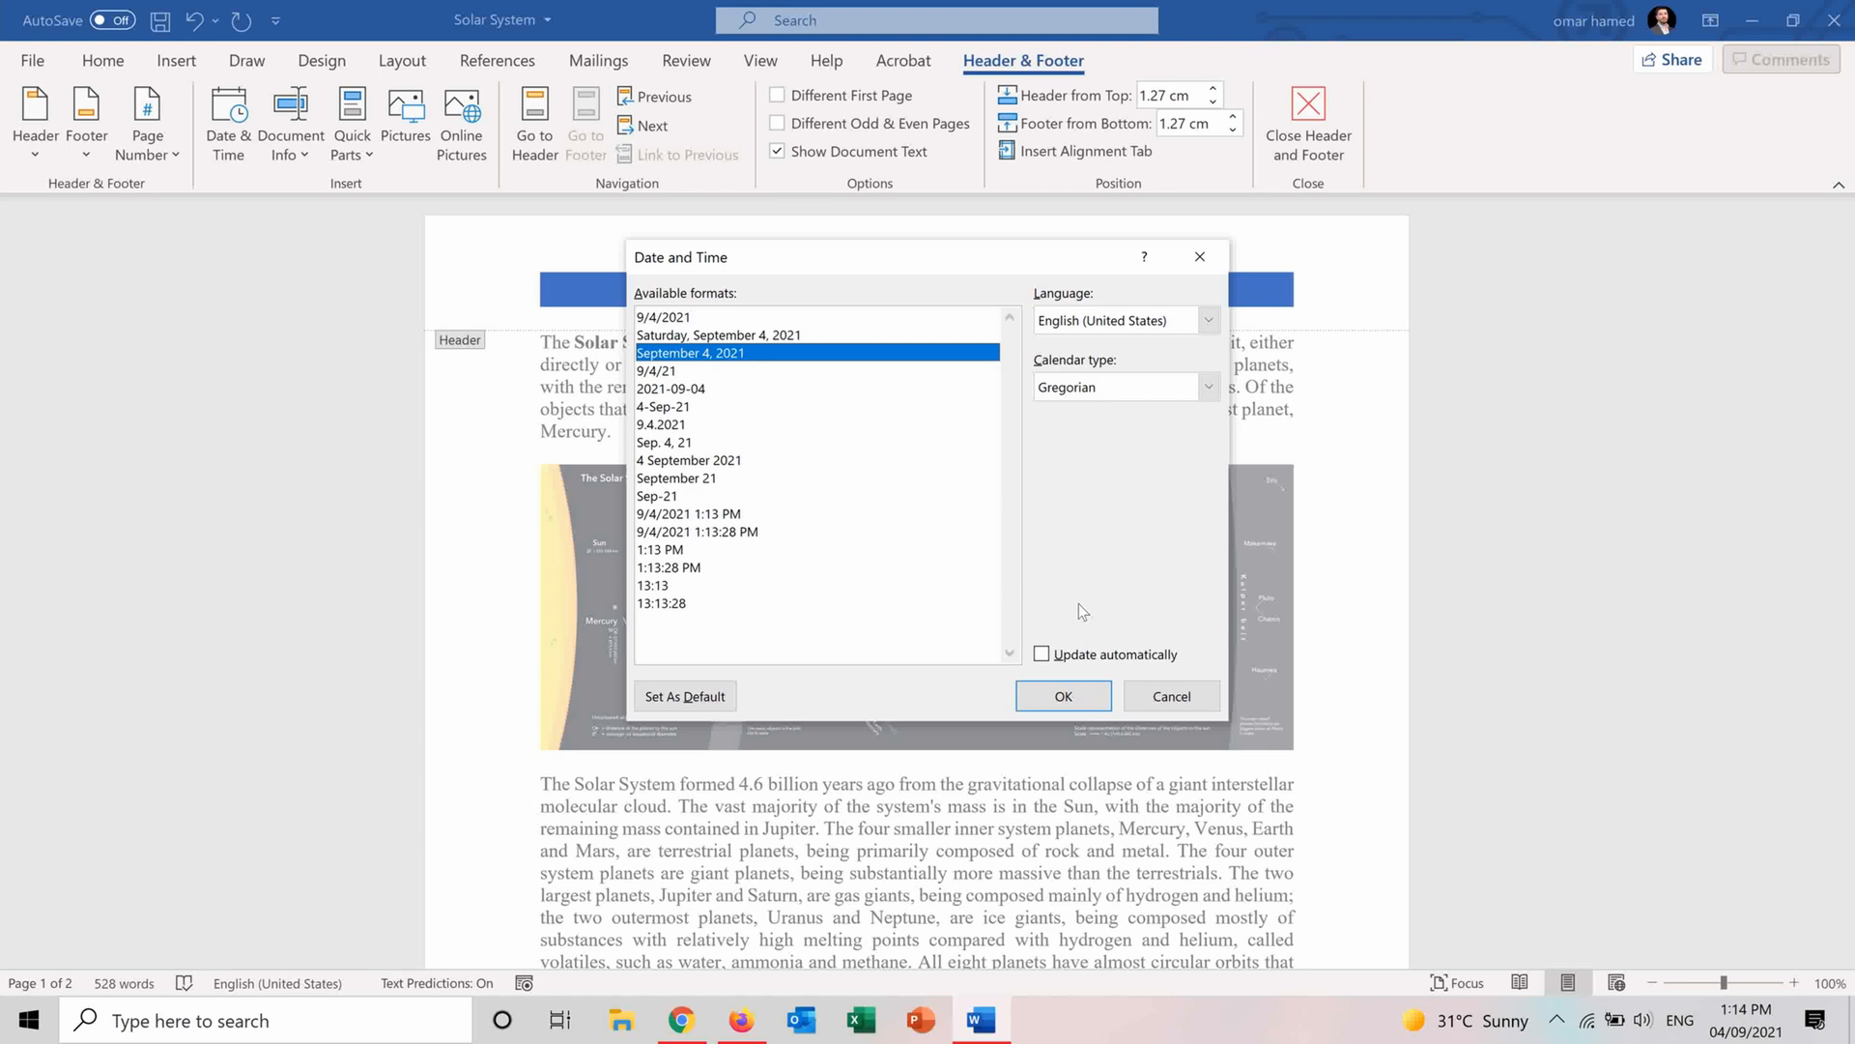
pyautogui.moveTo(1061, 696)
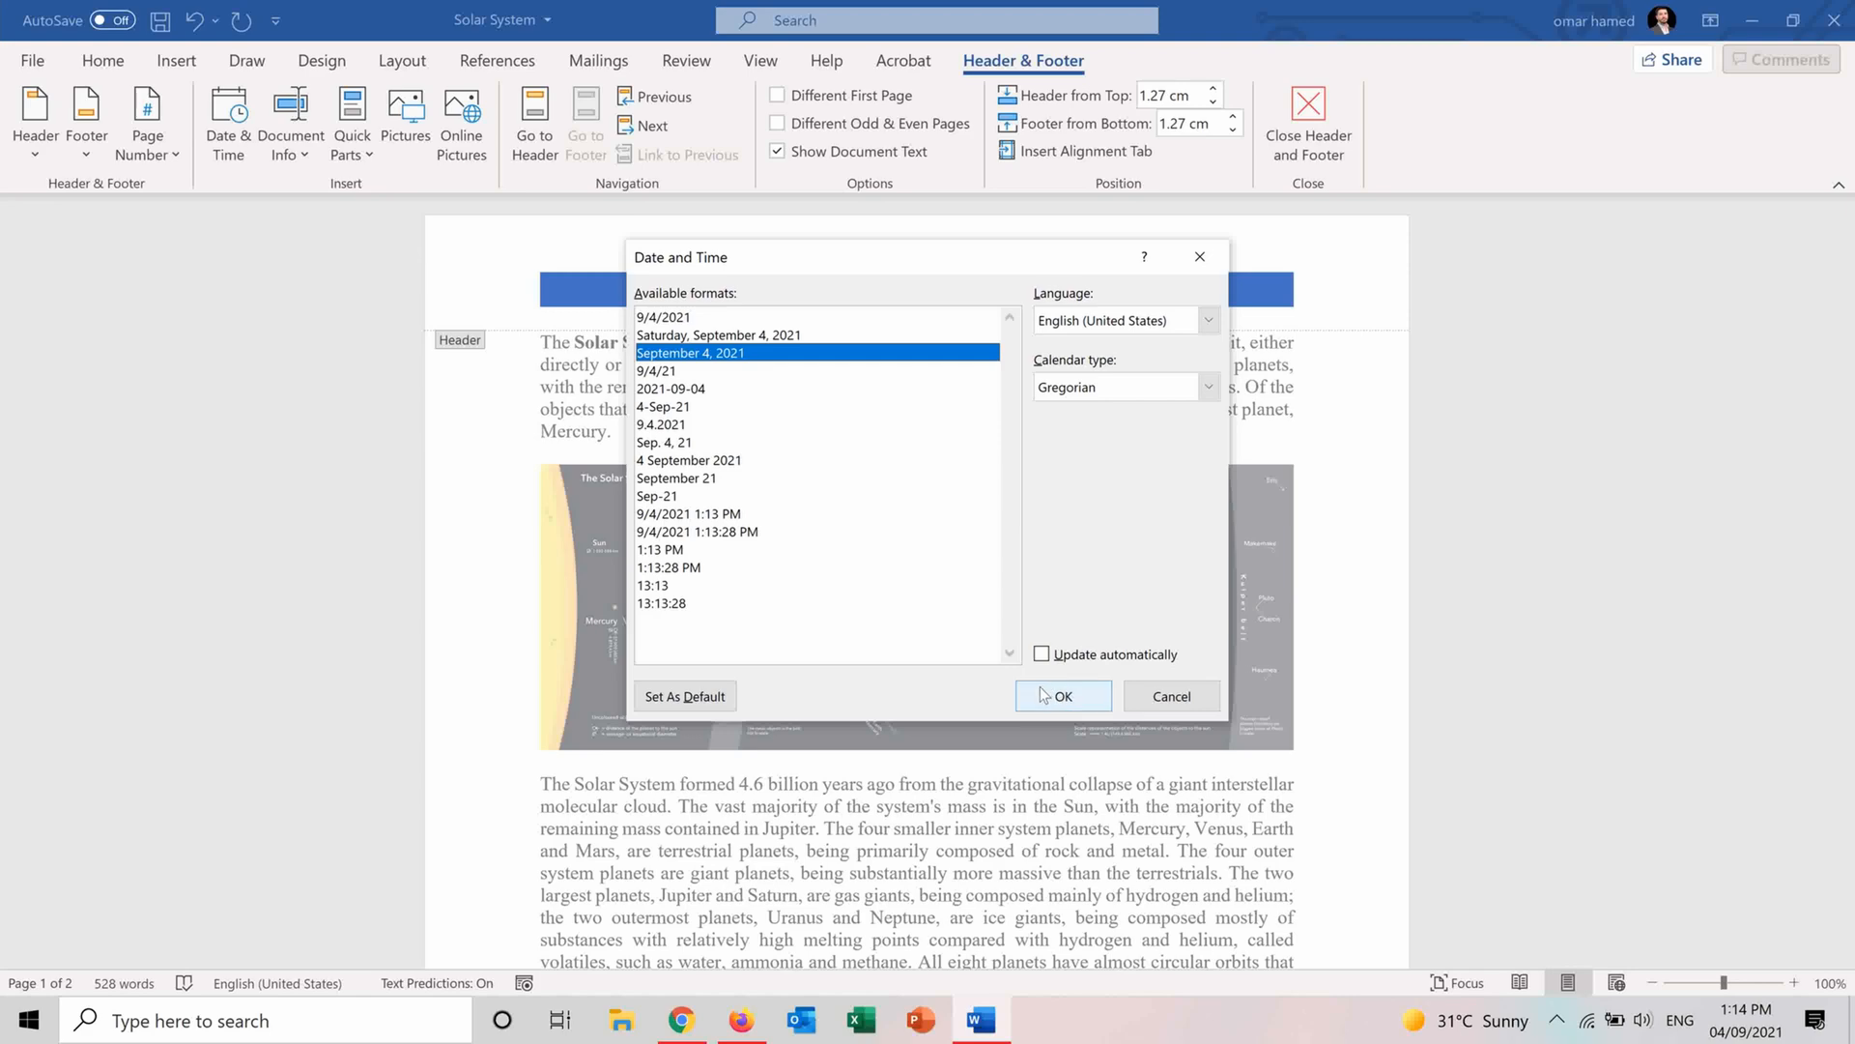
pyautogui.click(1061, 696)
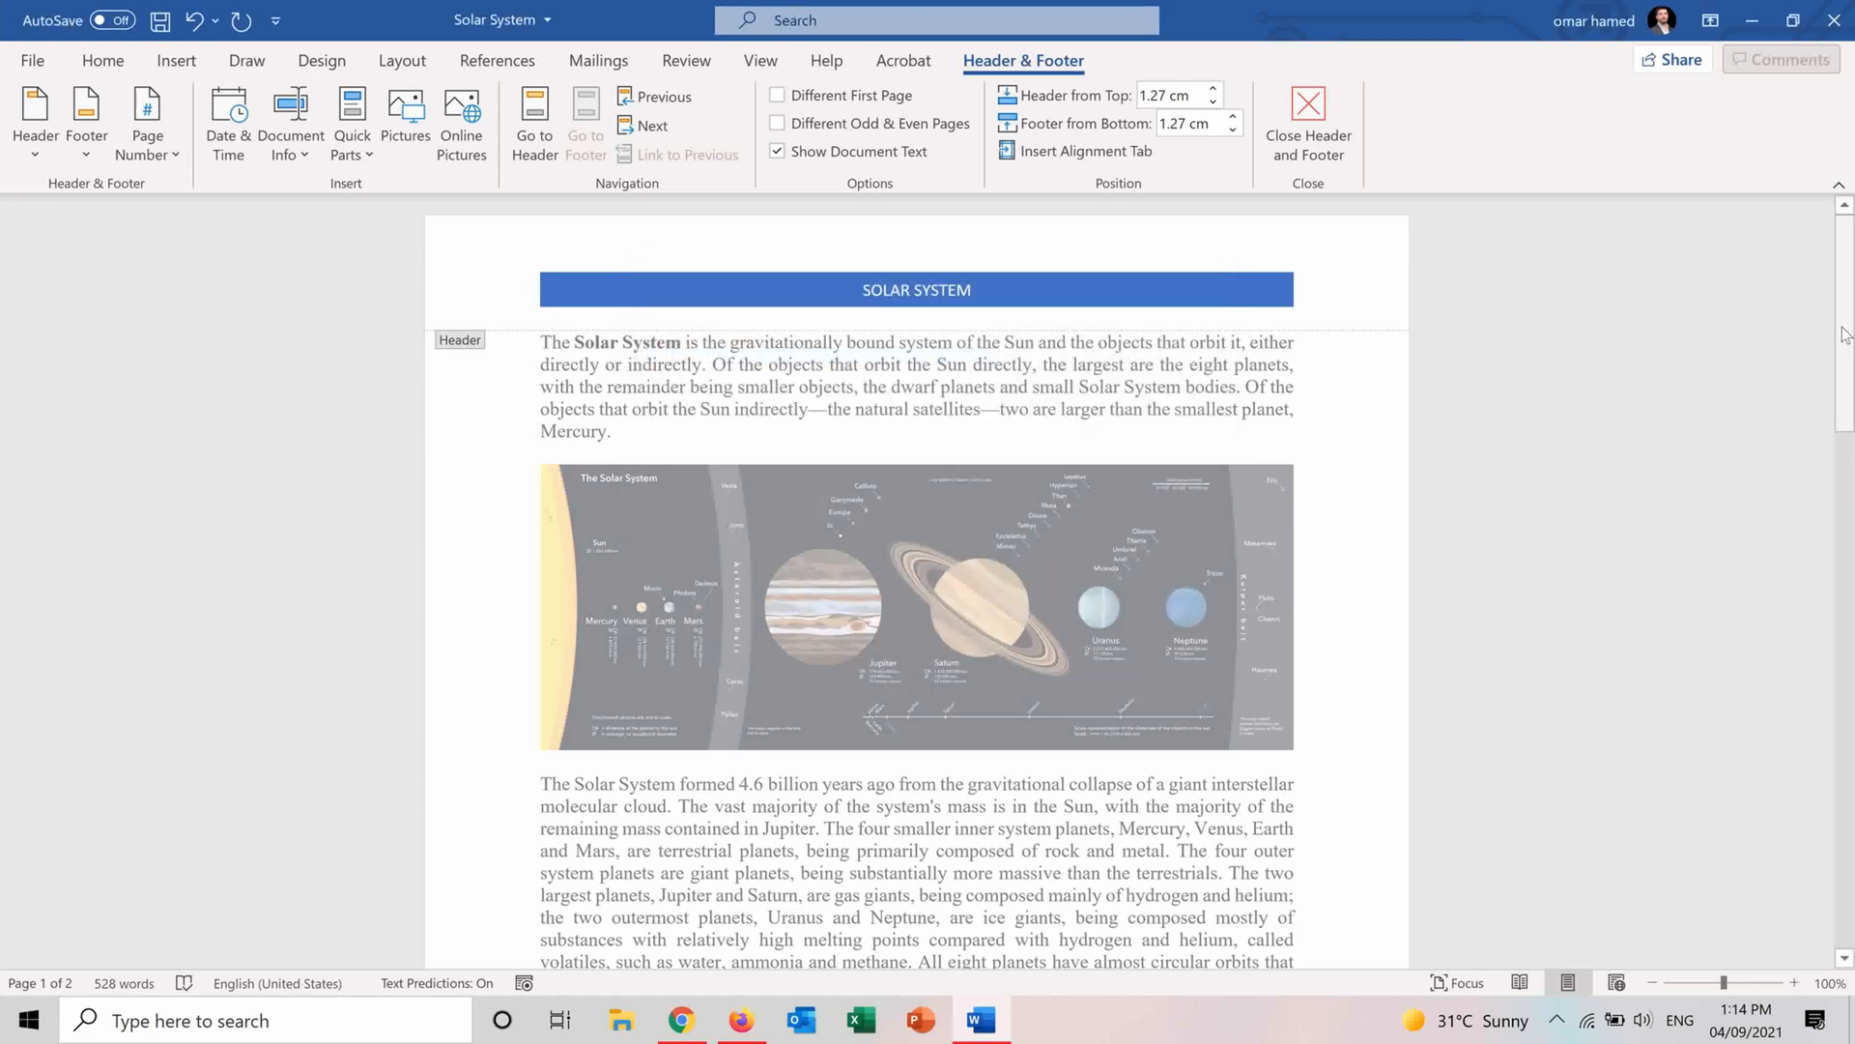
pyautogui.scroll(-3)
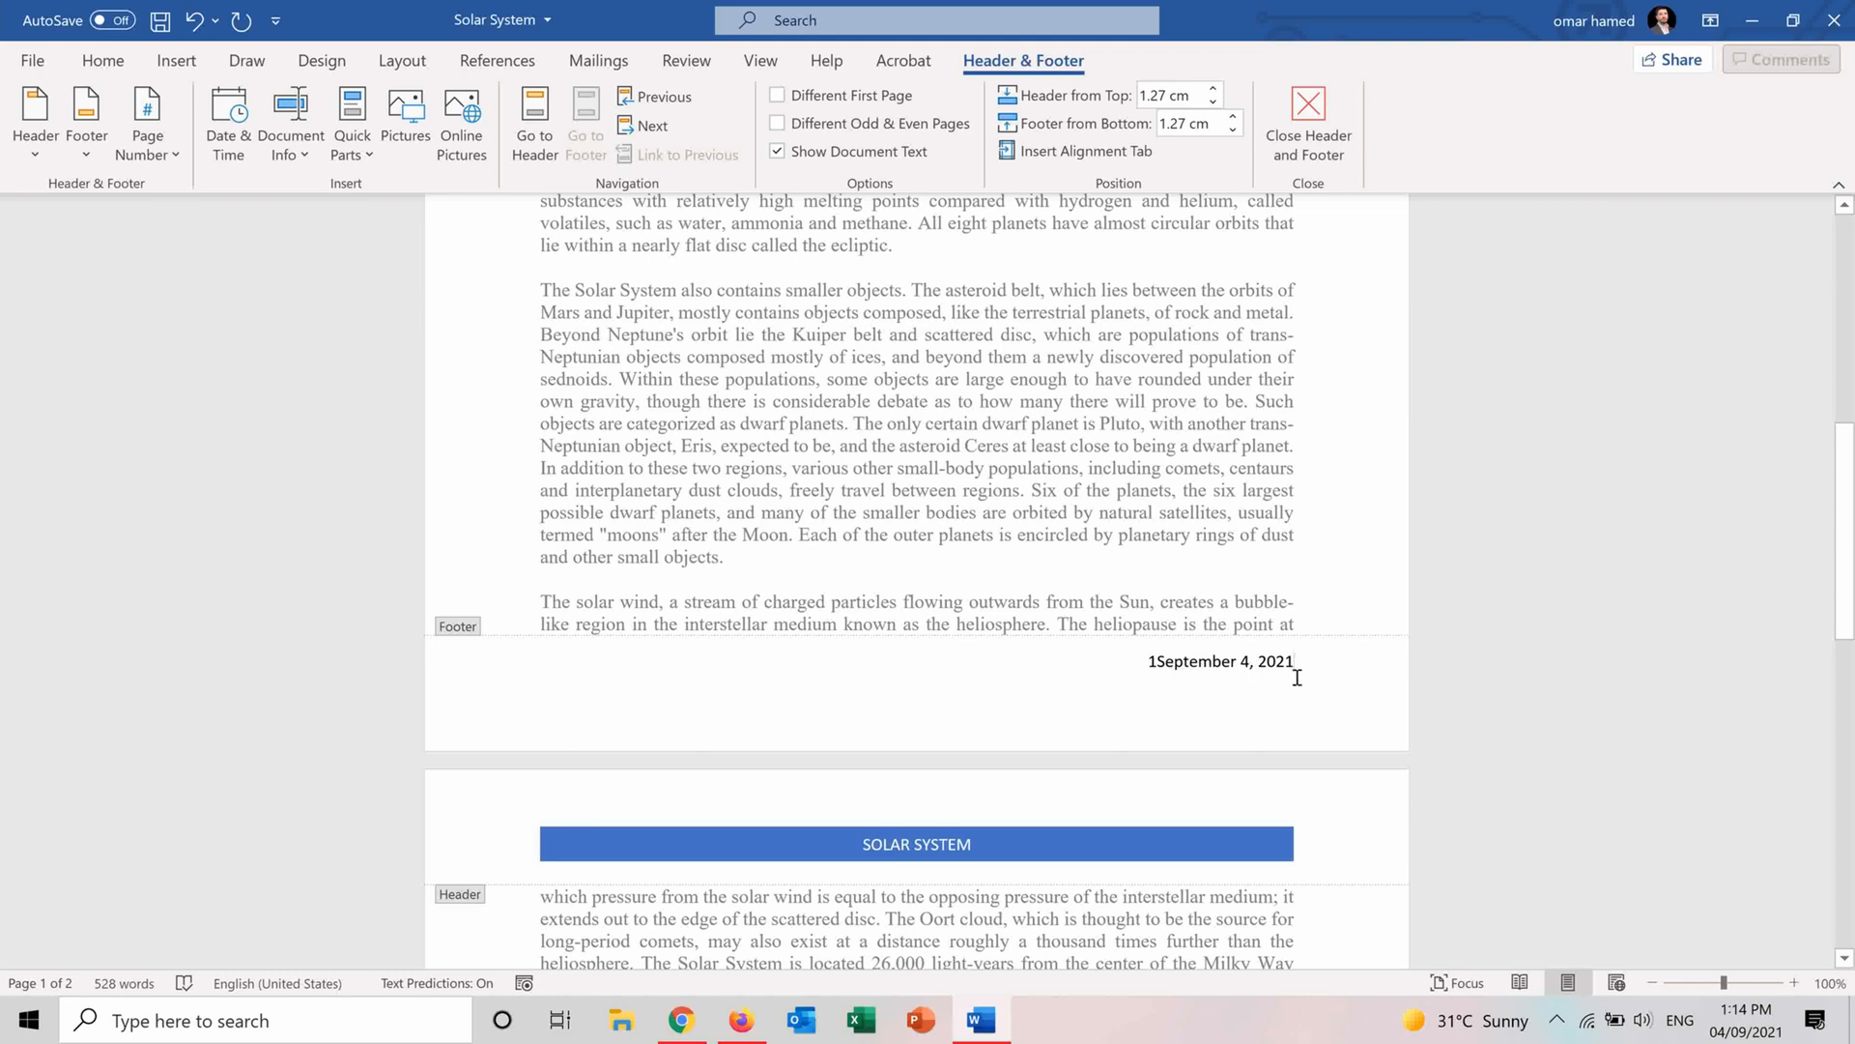
pyautogui.scroll(3)
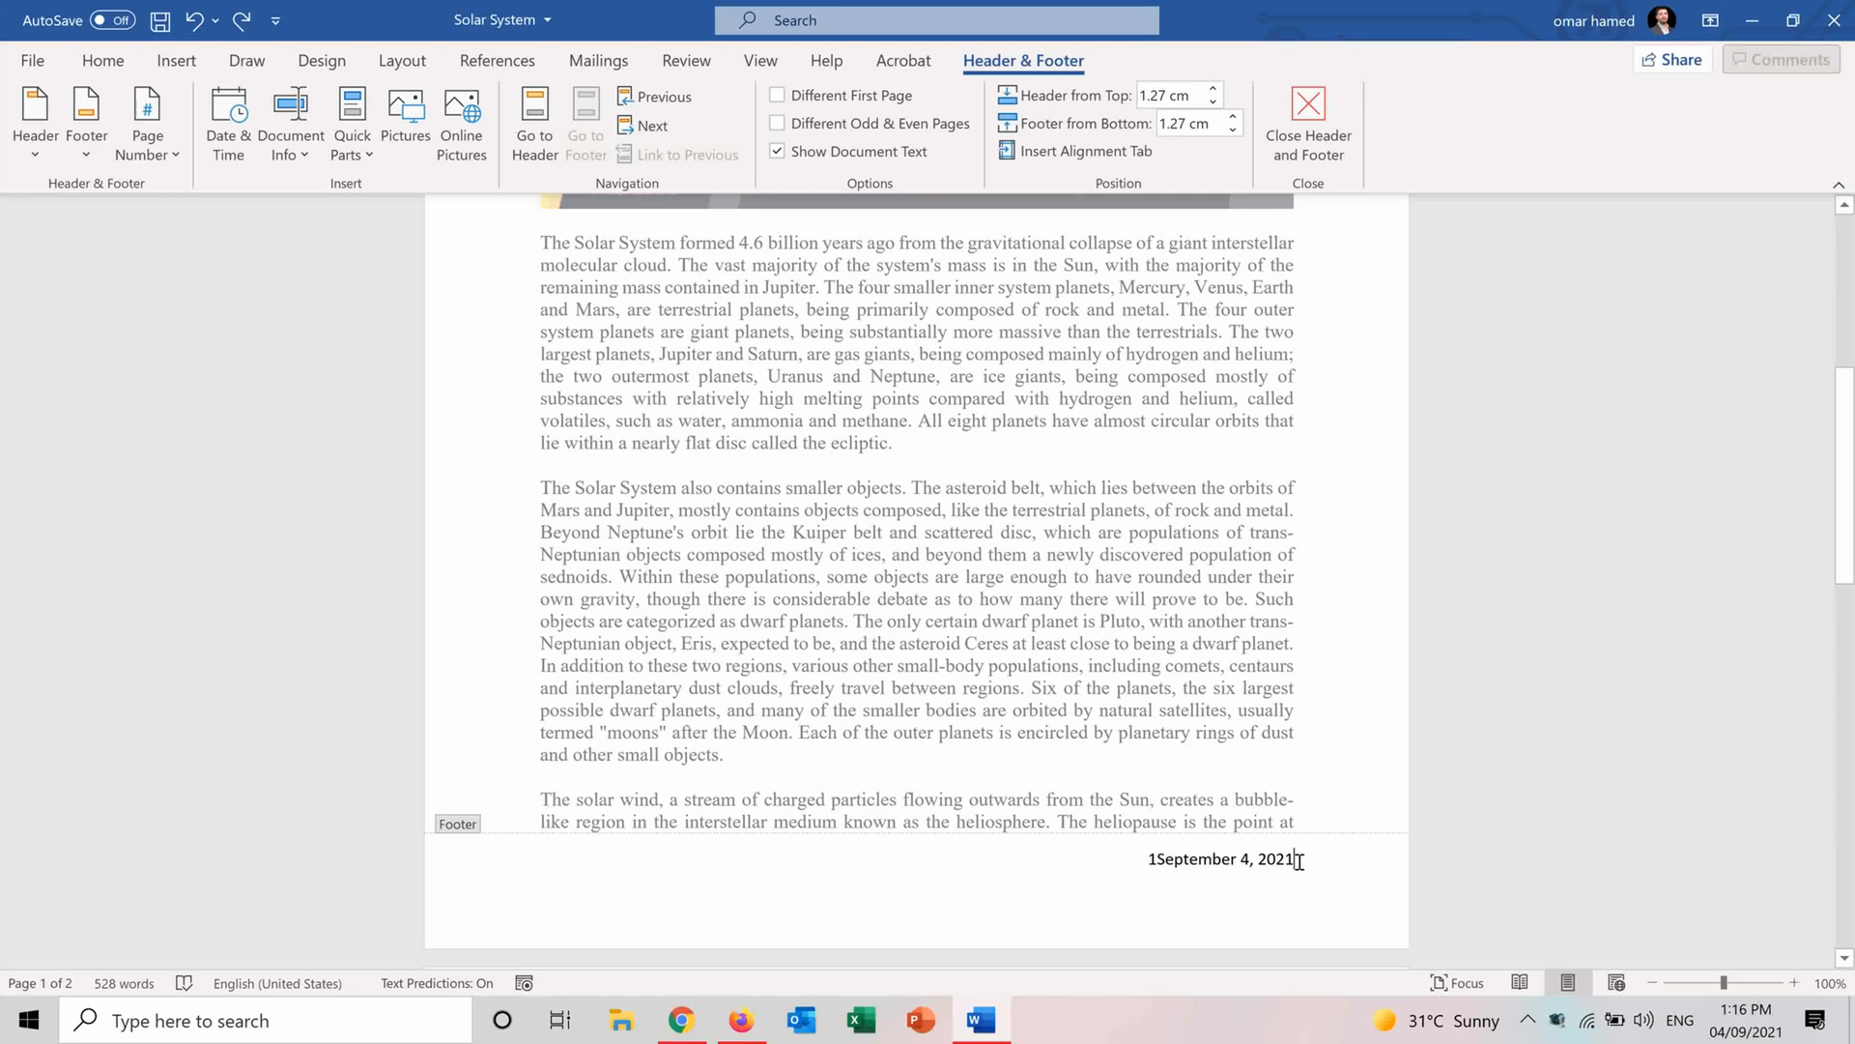
pyautogui.moveTo(1234, 878)
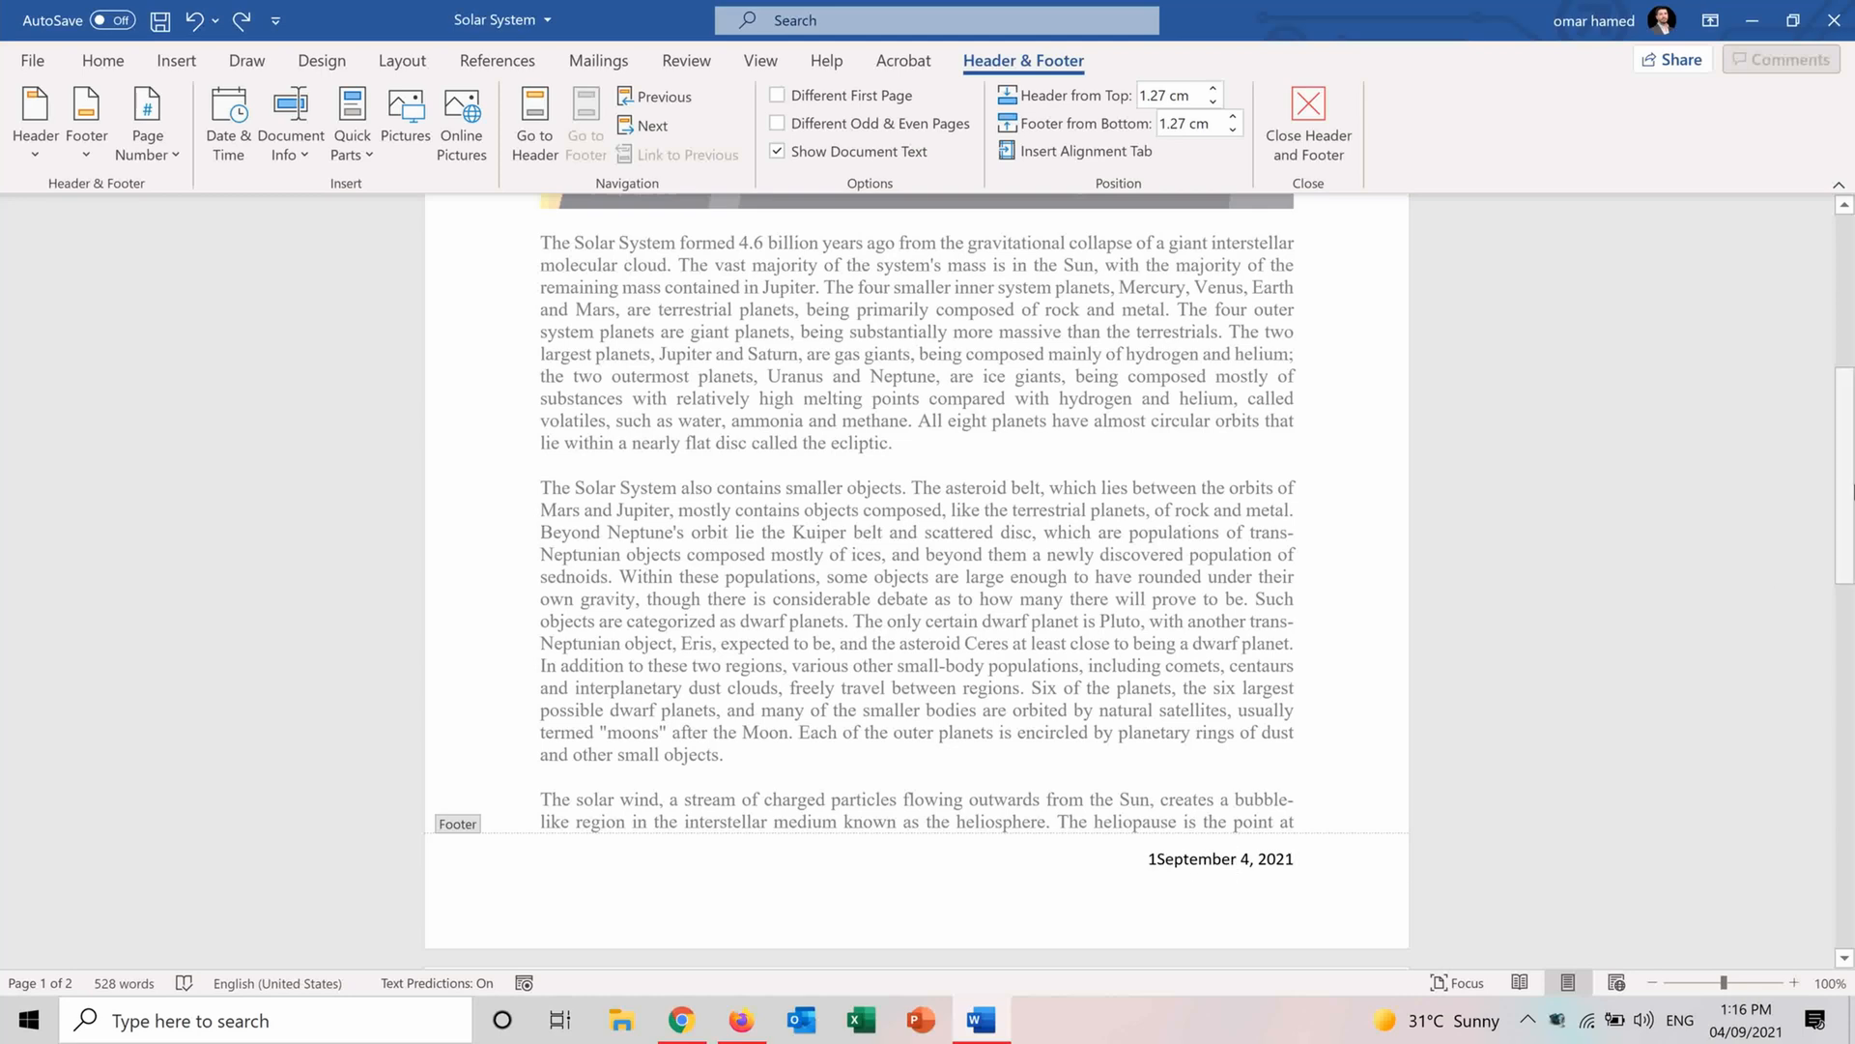
pyautogui.click(1292, 859)
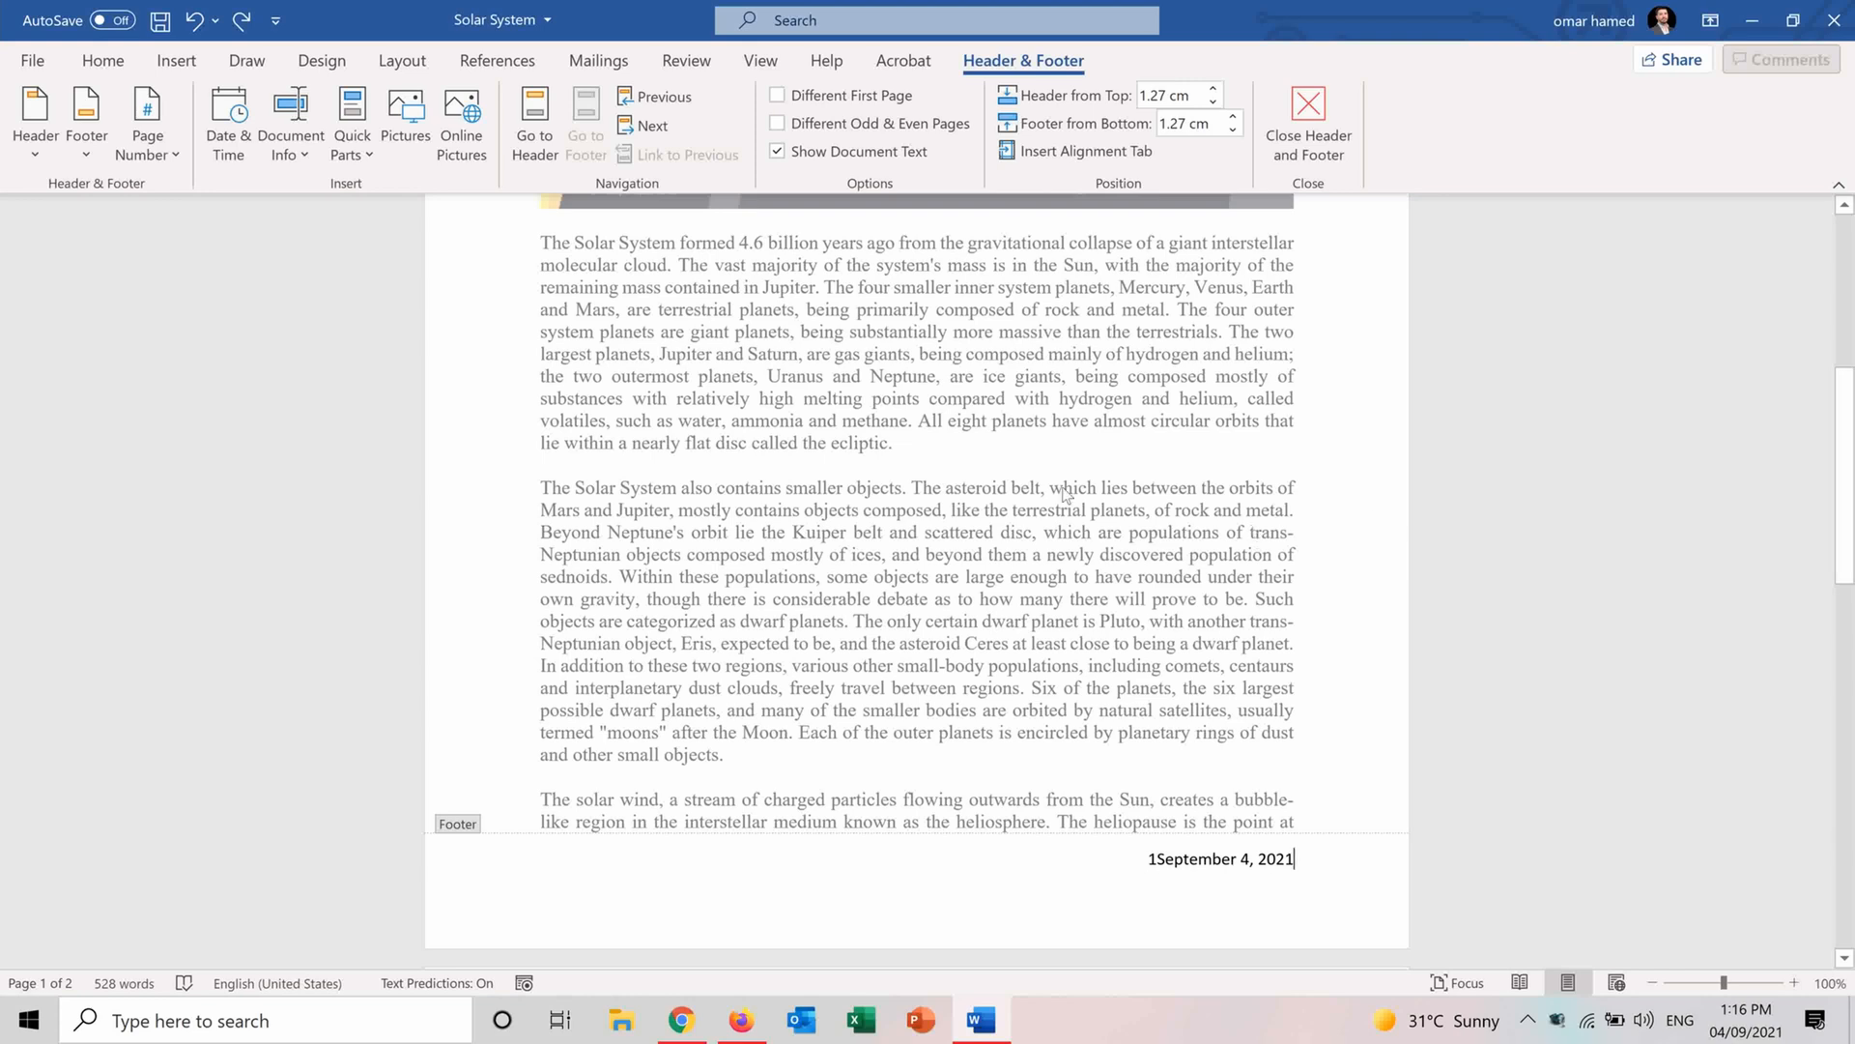
pyautogui.moveTo(433, 376)
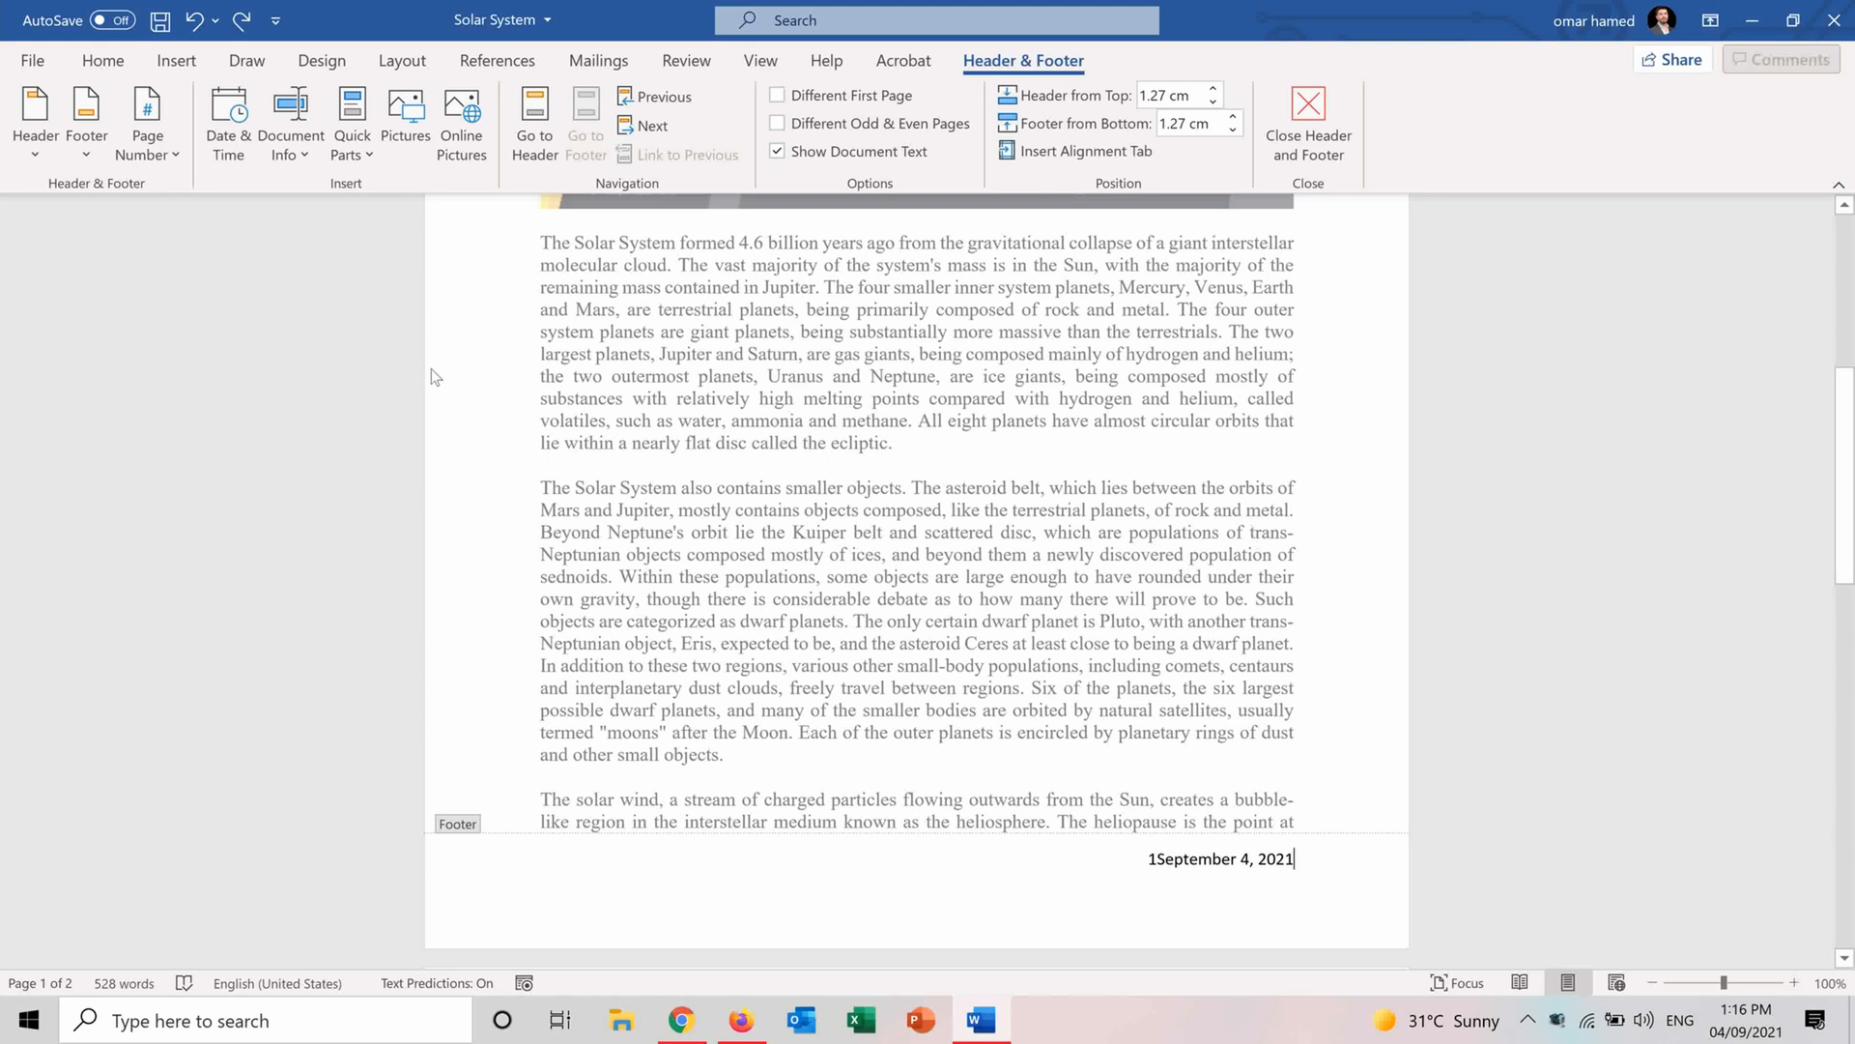
pyautogui.moveTo(347, 199)
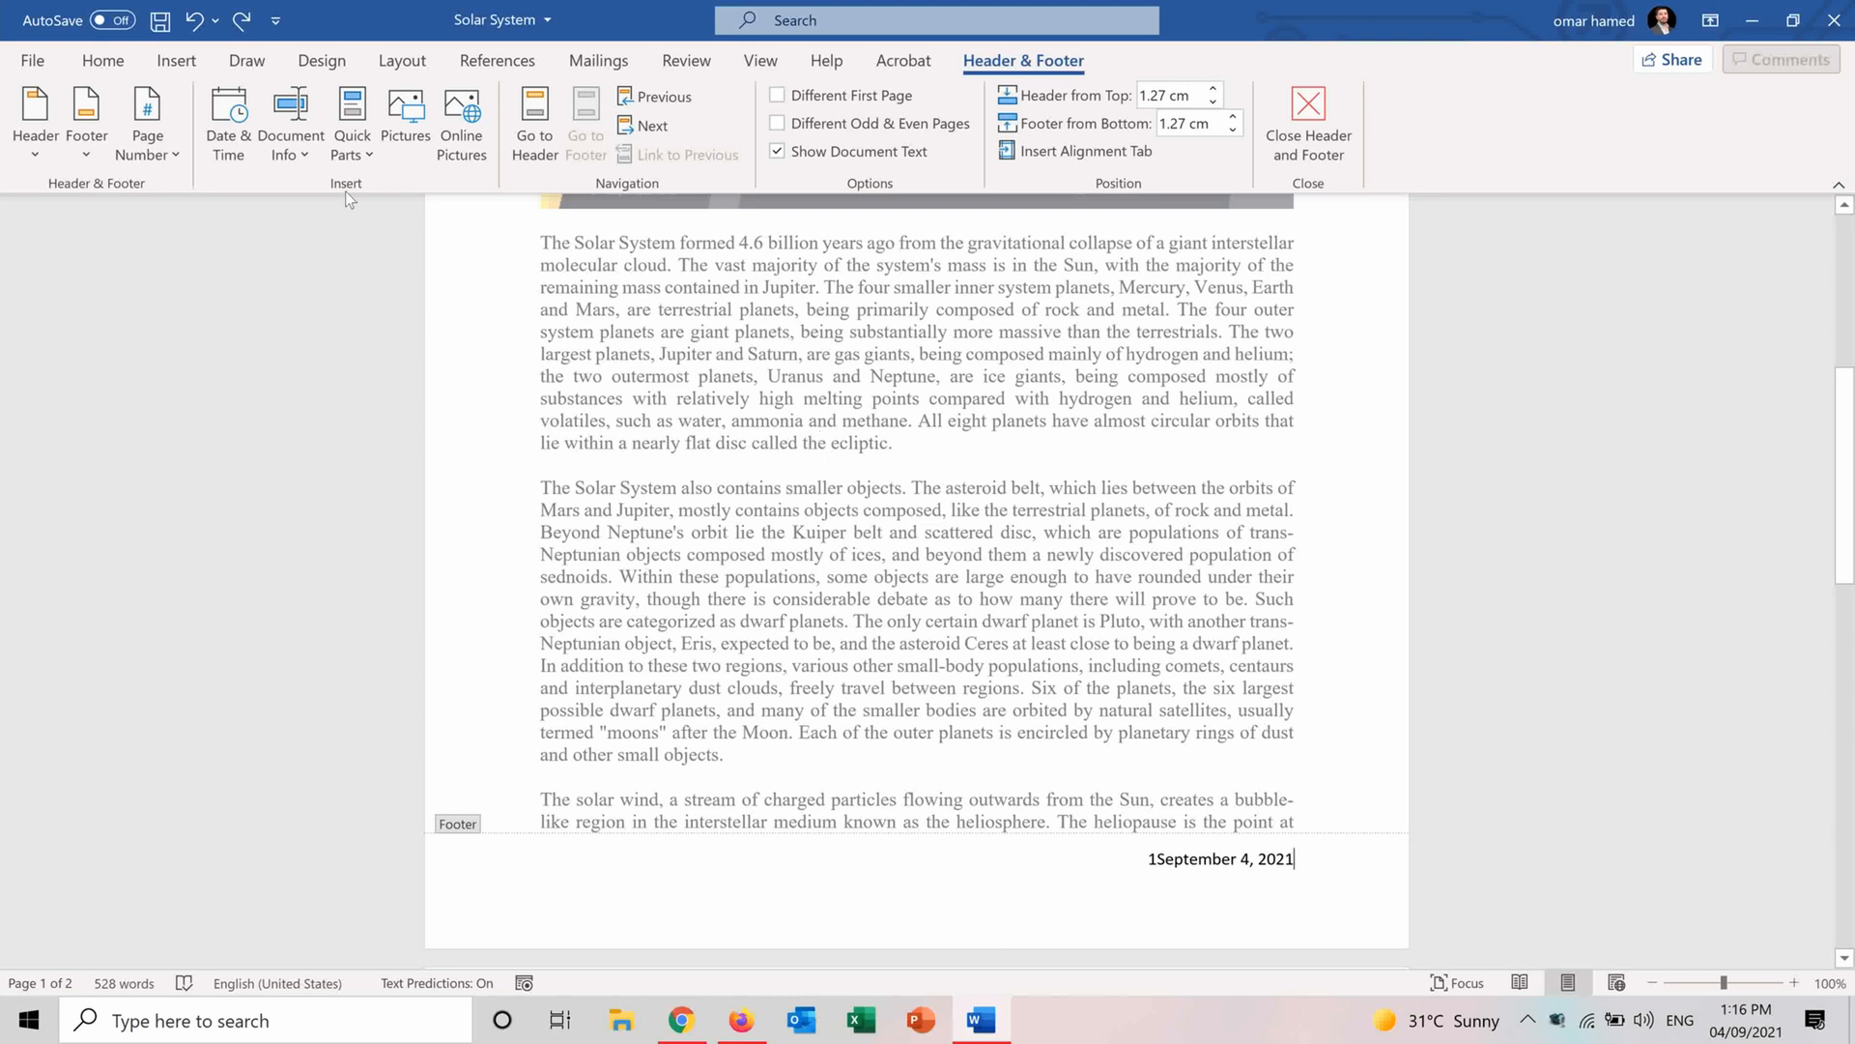
pyautogui.click(35, 117)
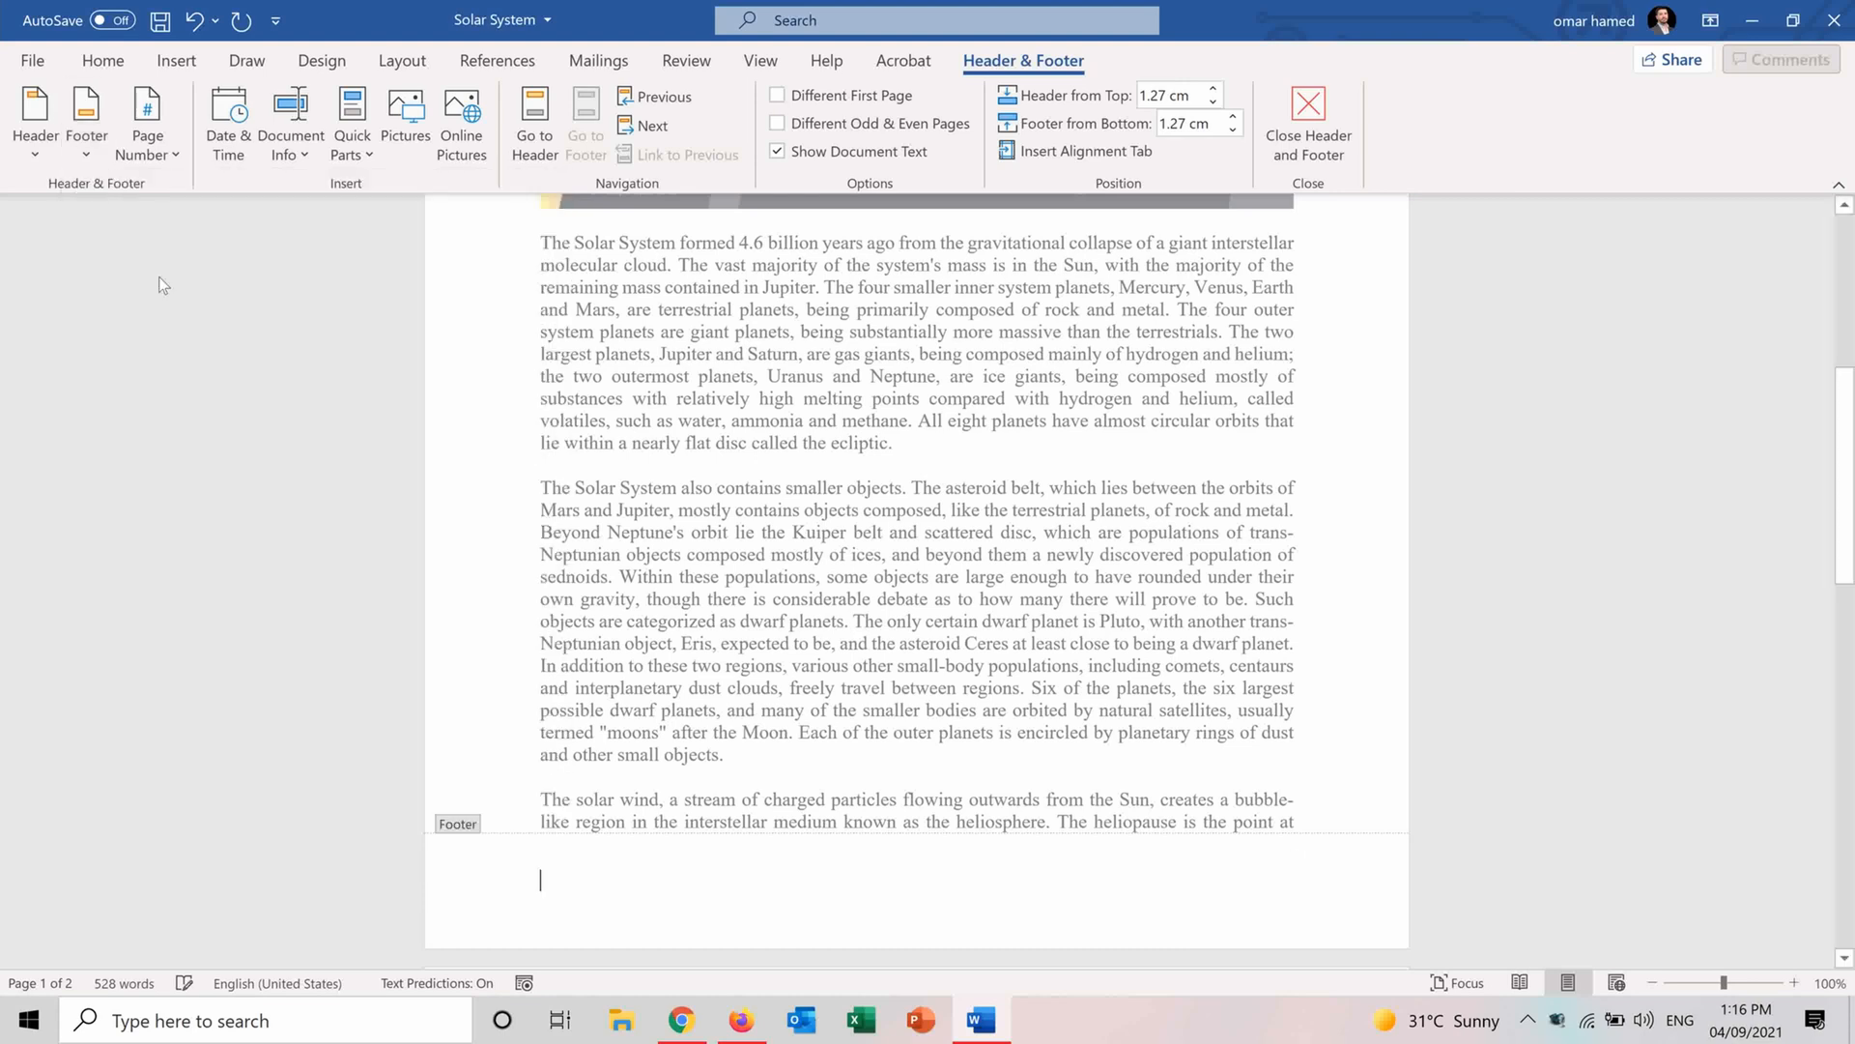
pyautogui.moveTo(223, 384)
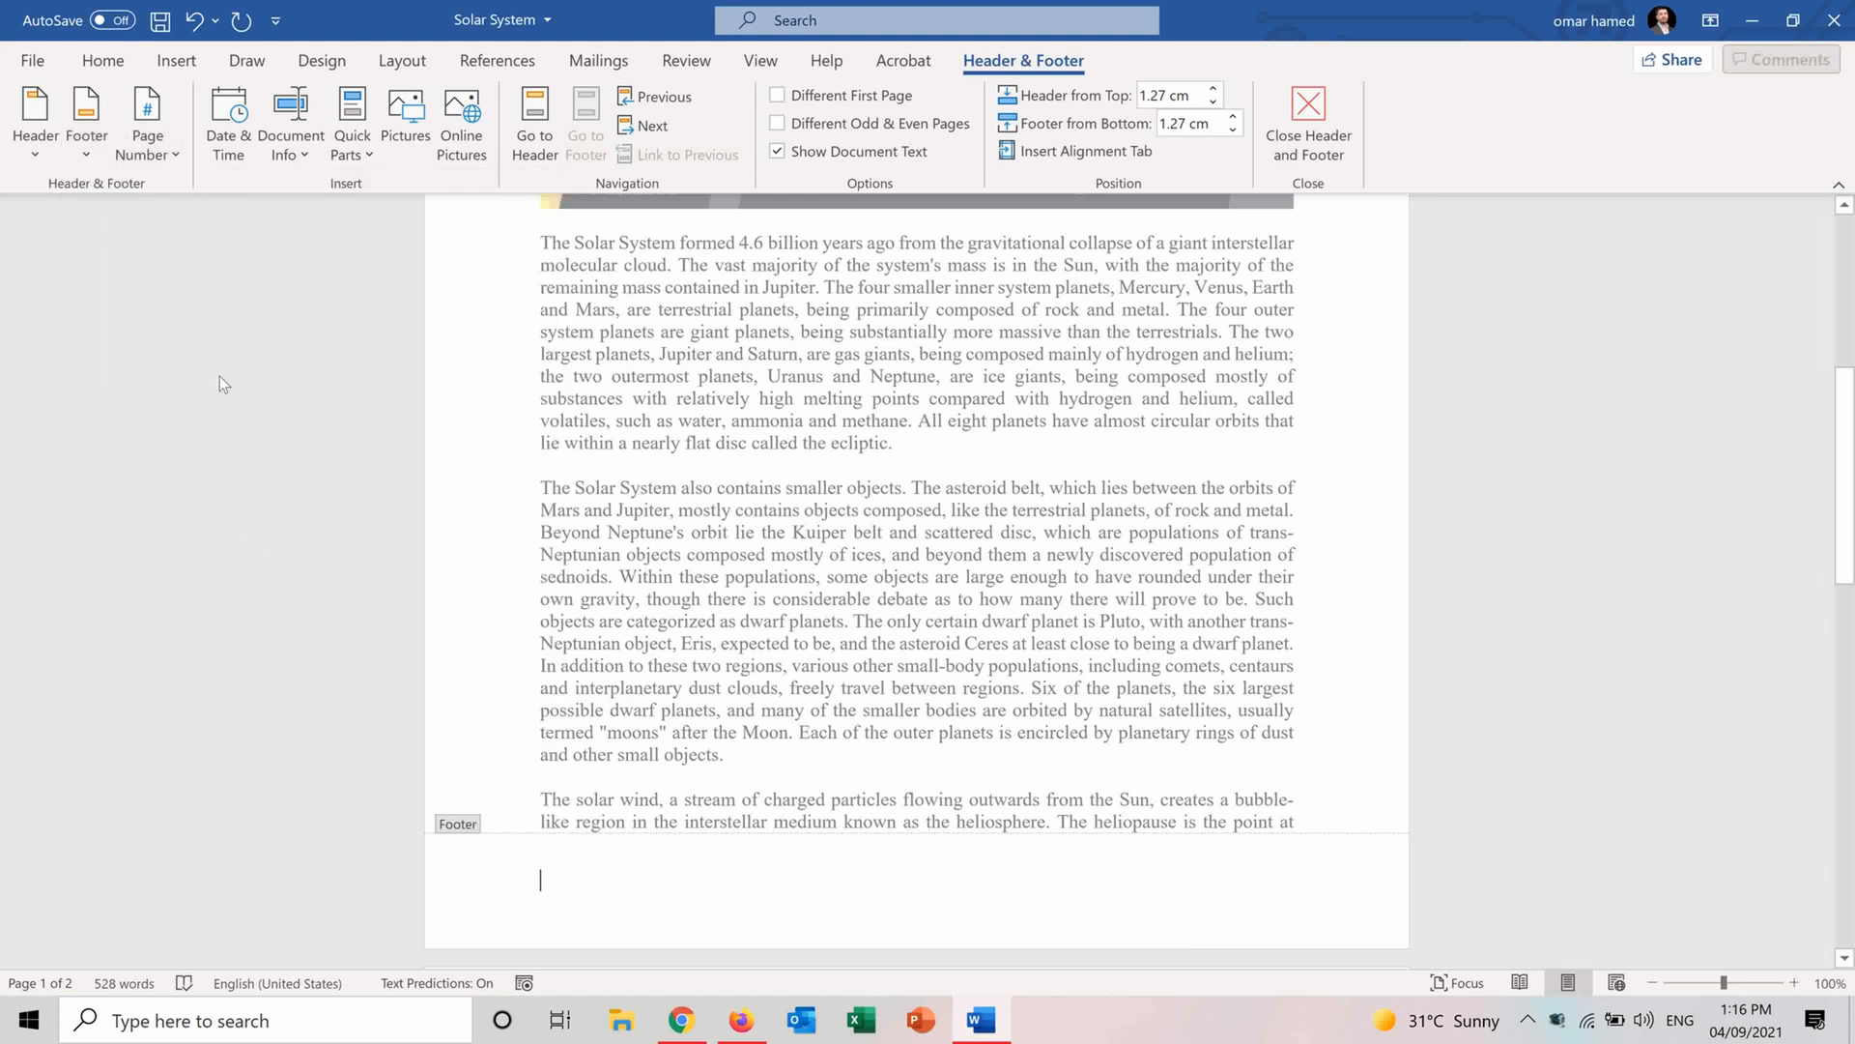
pyautogui.scroll(3)
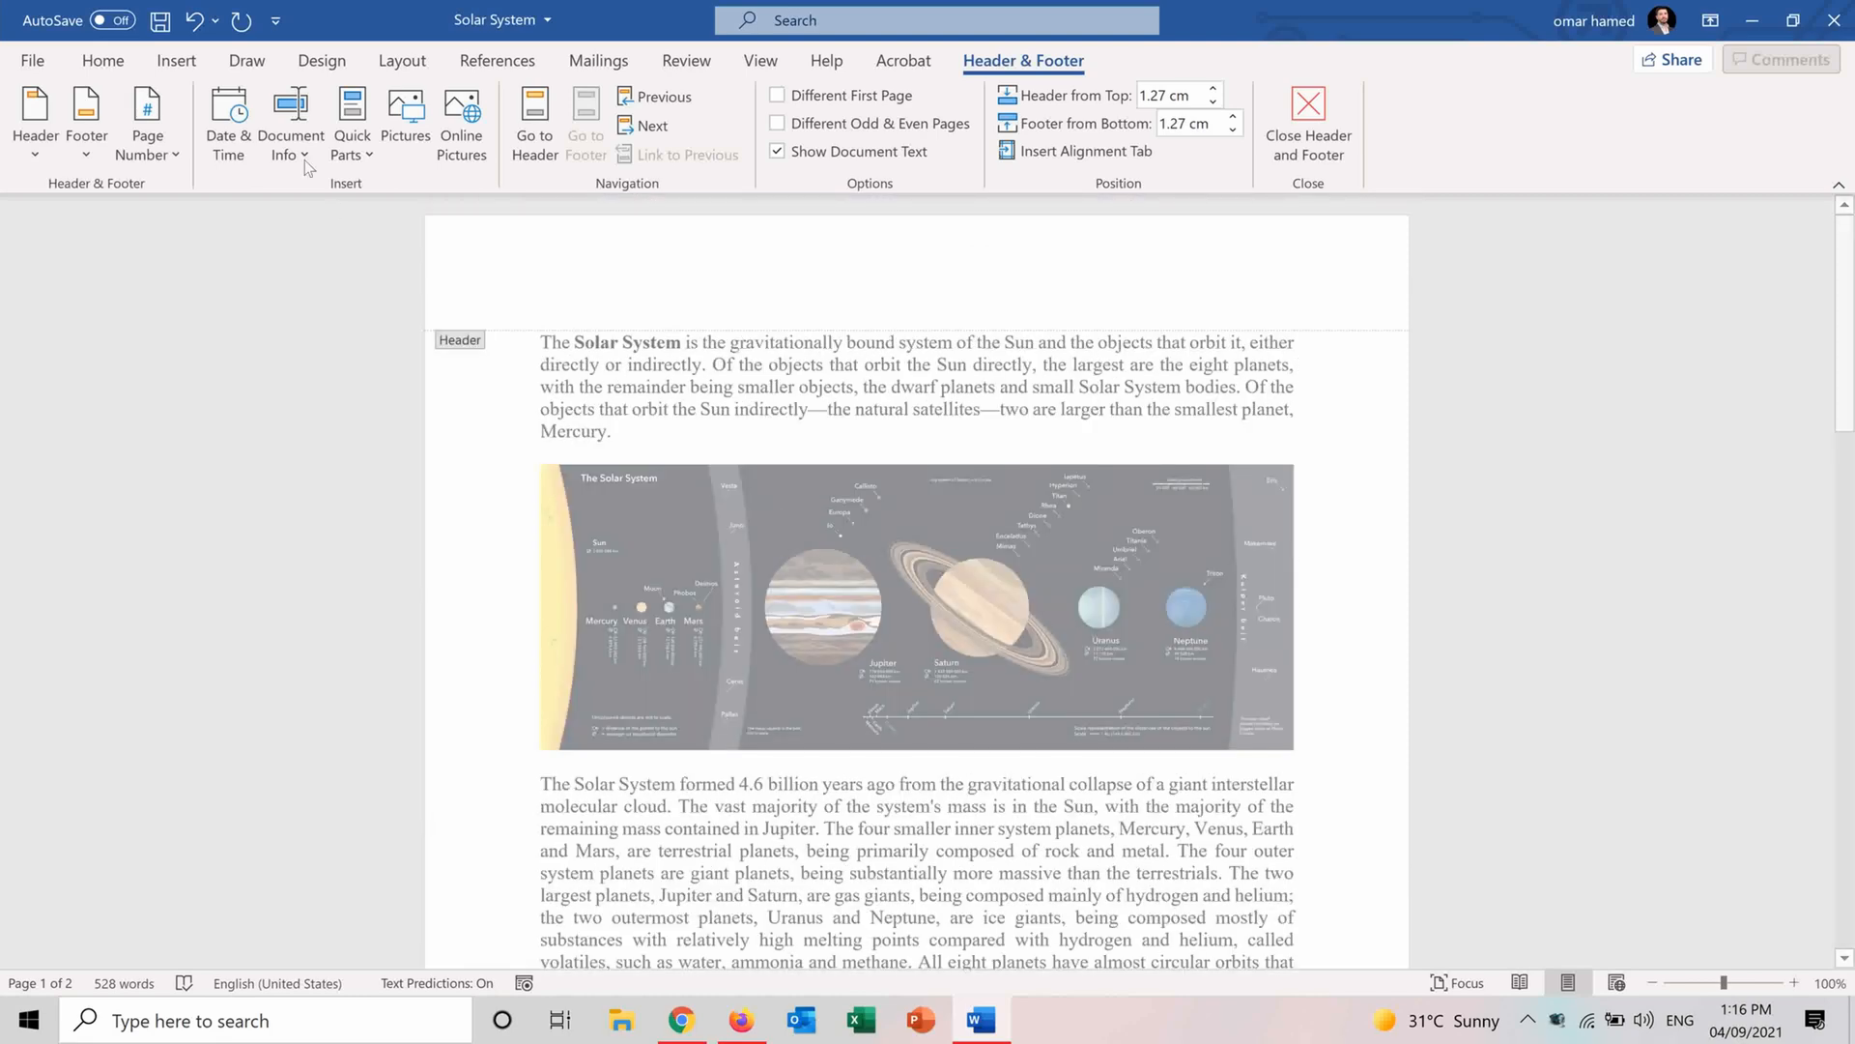
# Insert the Author document-info field into the footer, then return to the top.
pyautogui.click(291, 122)
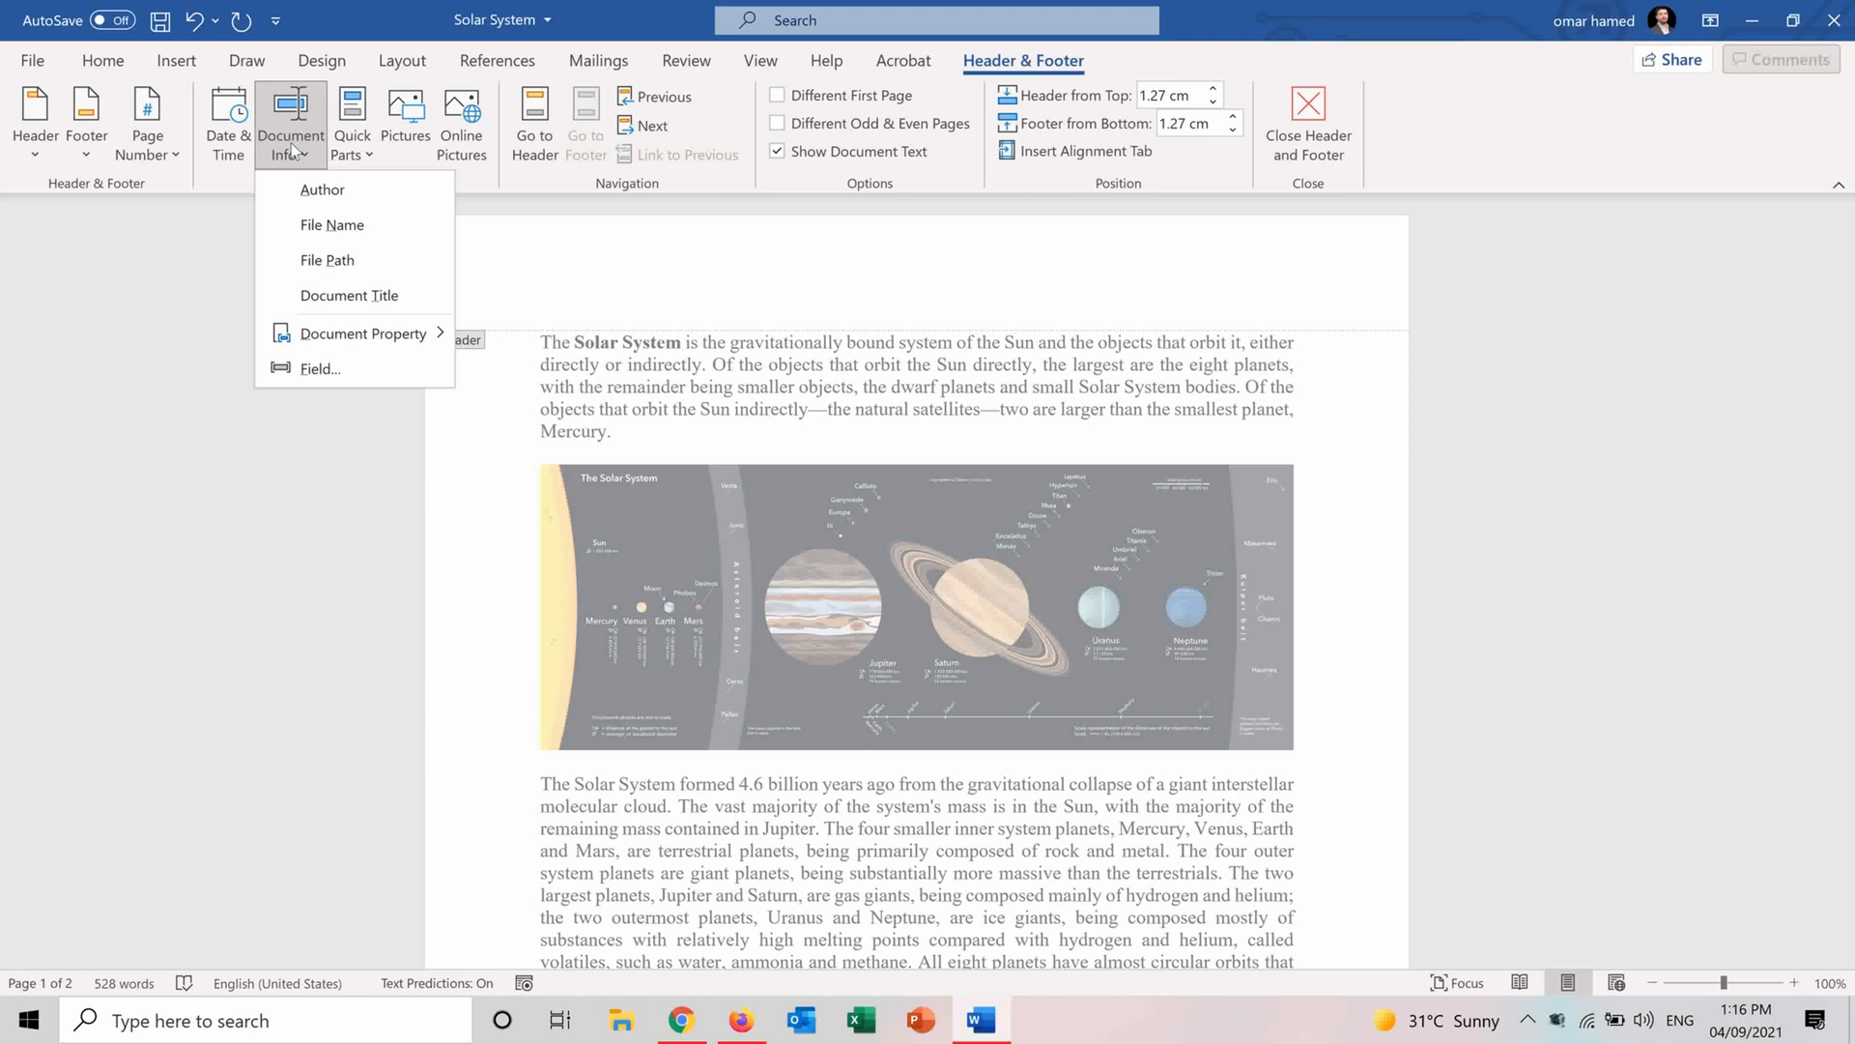
pyautogui.moveTo(348, 295)
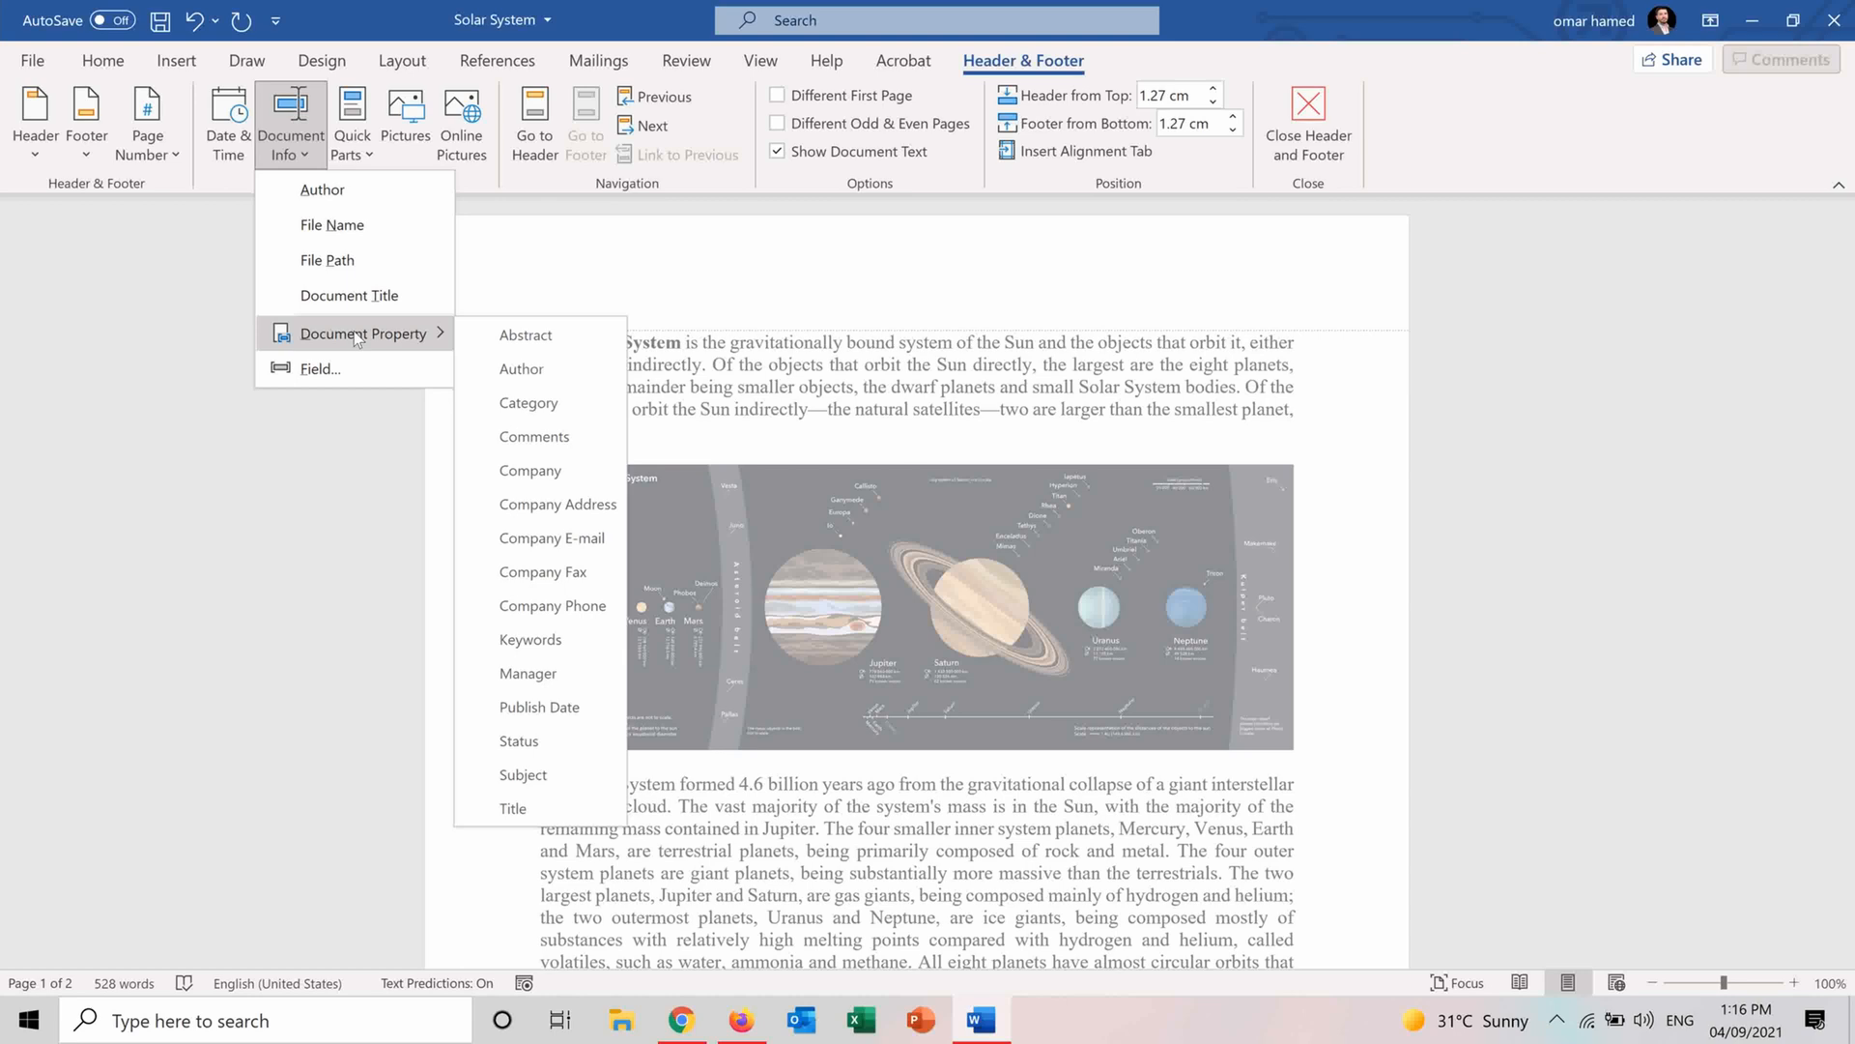
pyautogui.moveTo(322, 189)
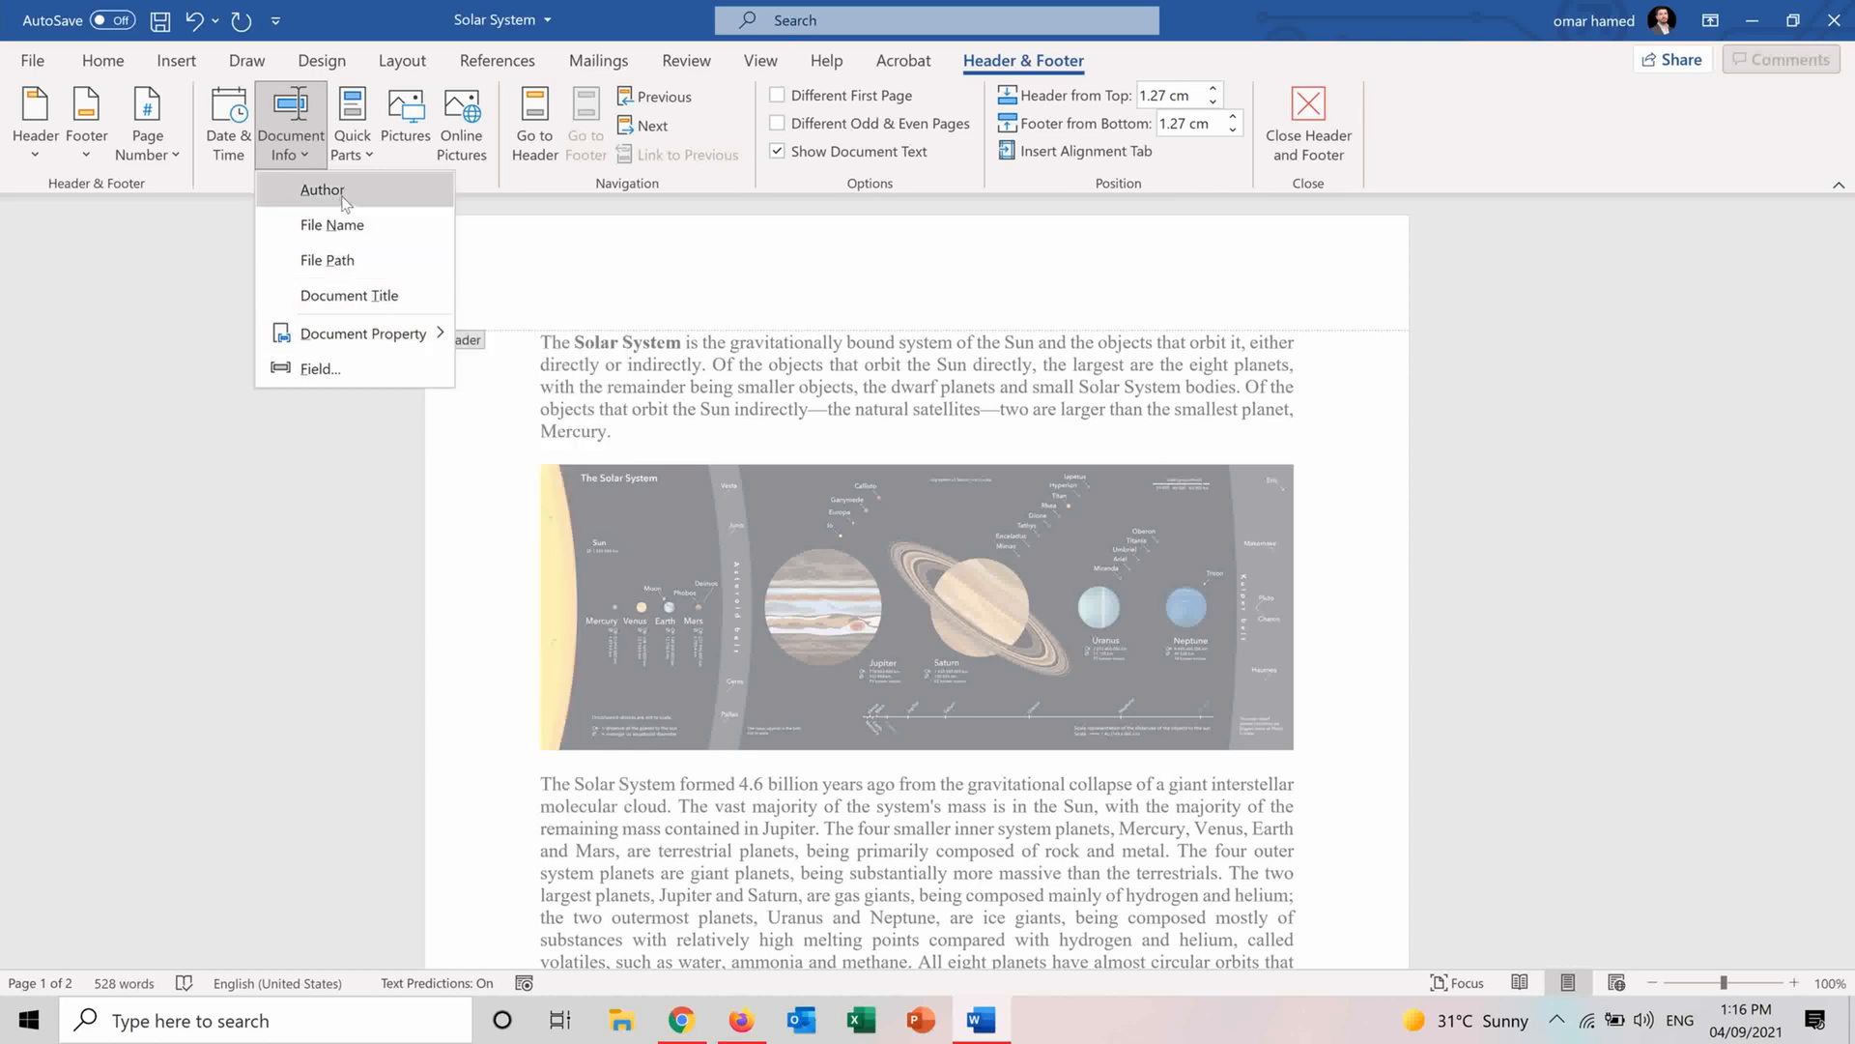
pyautogui.click(322, 190)
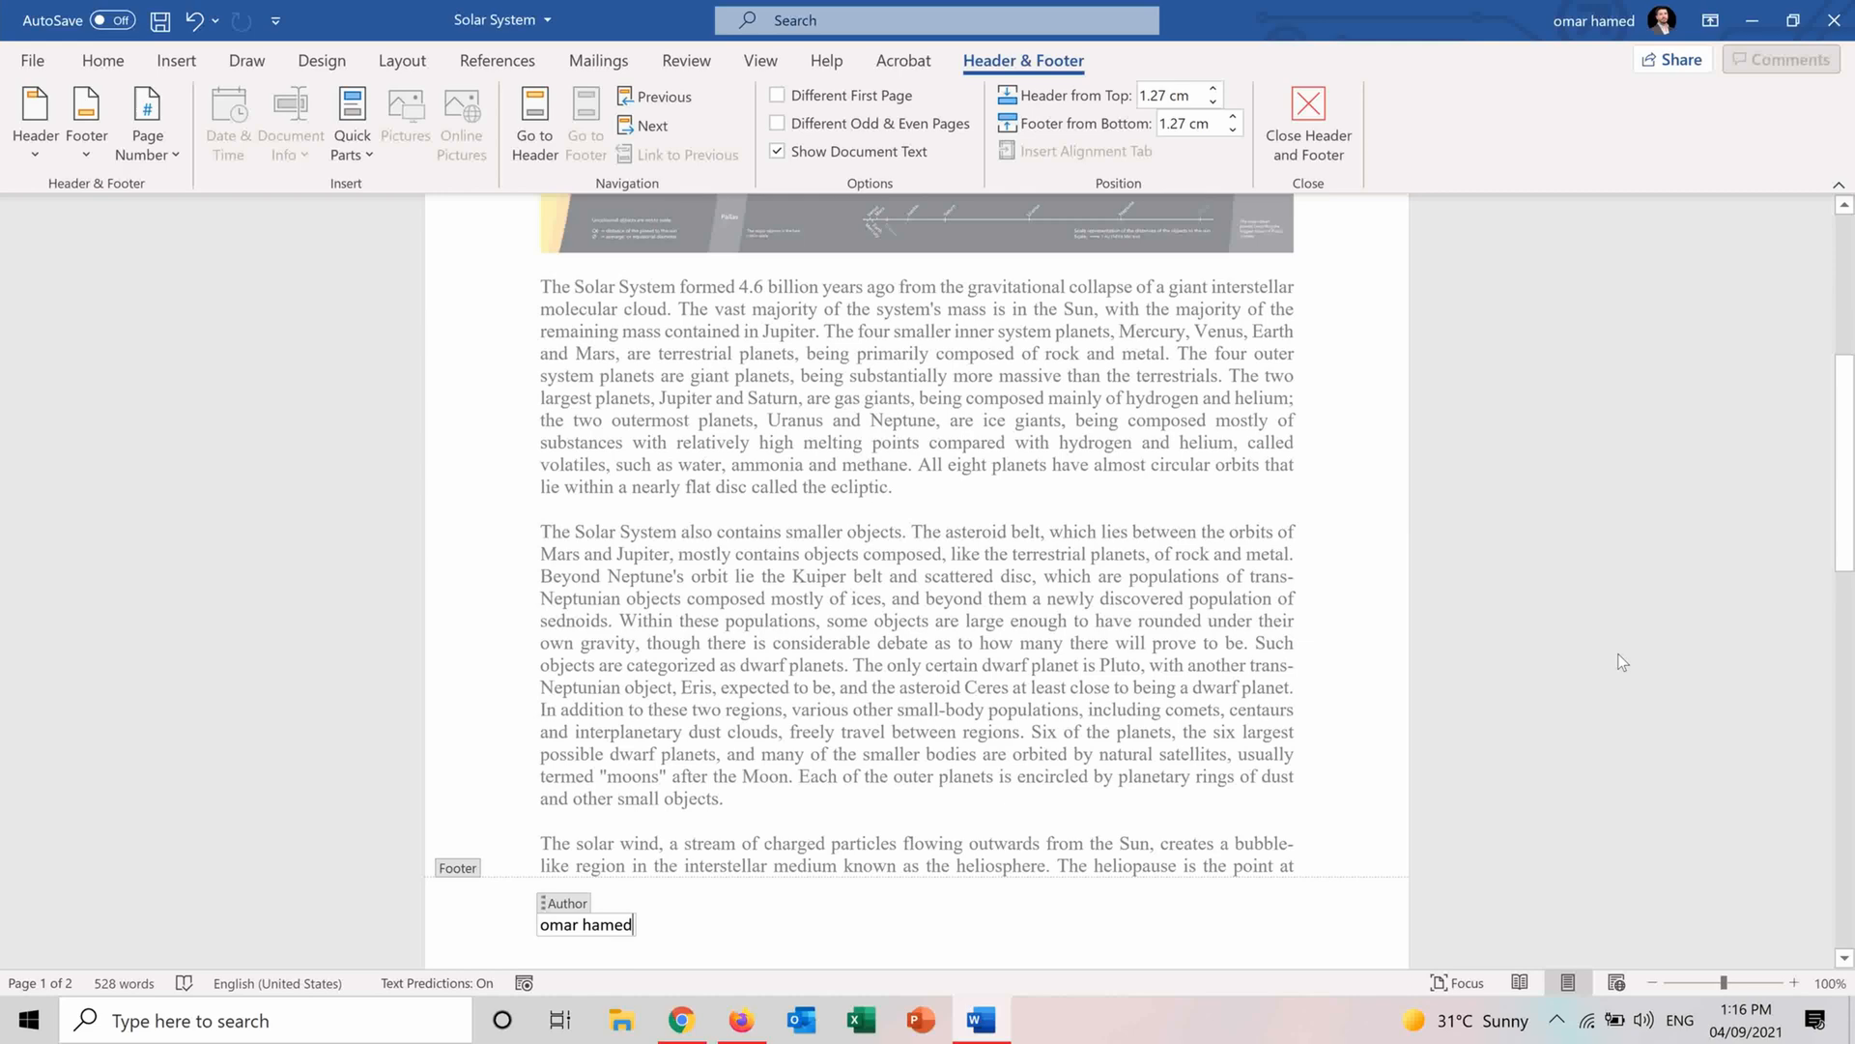
pyautogui.scroll(3)
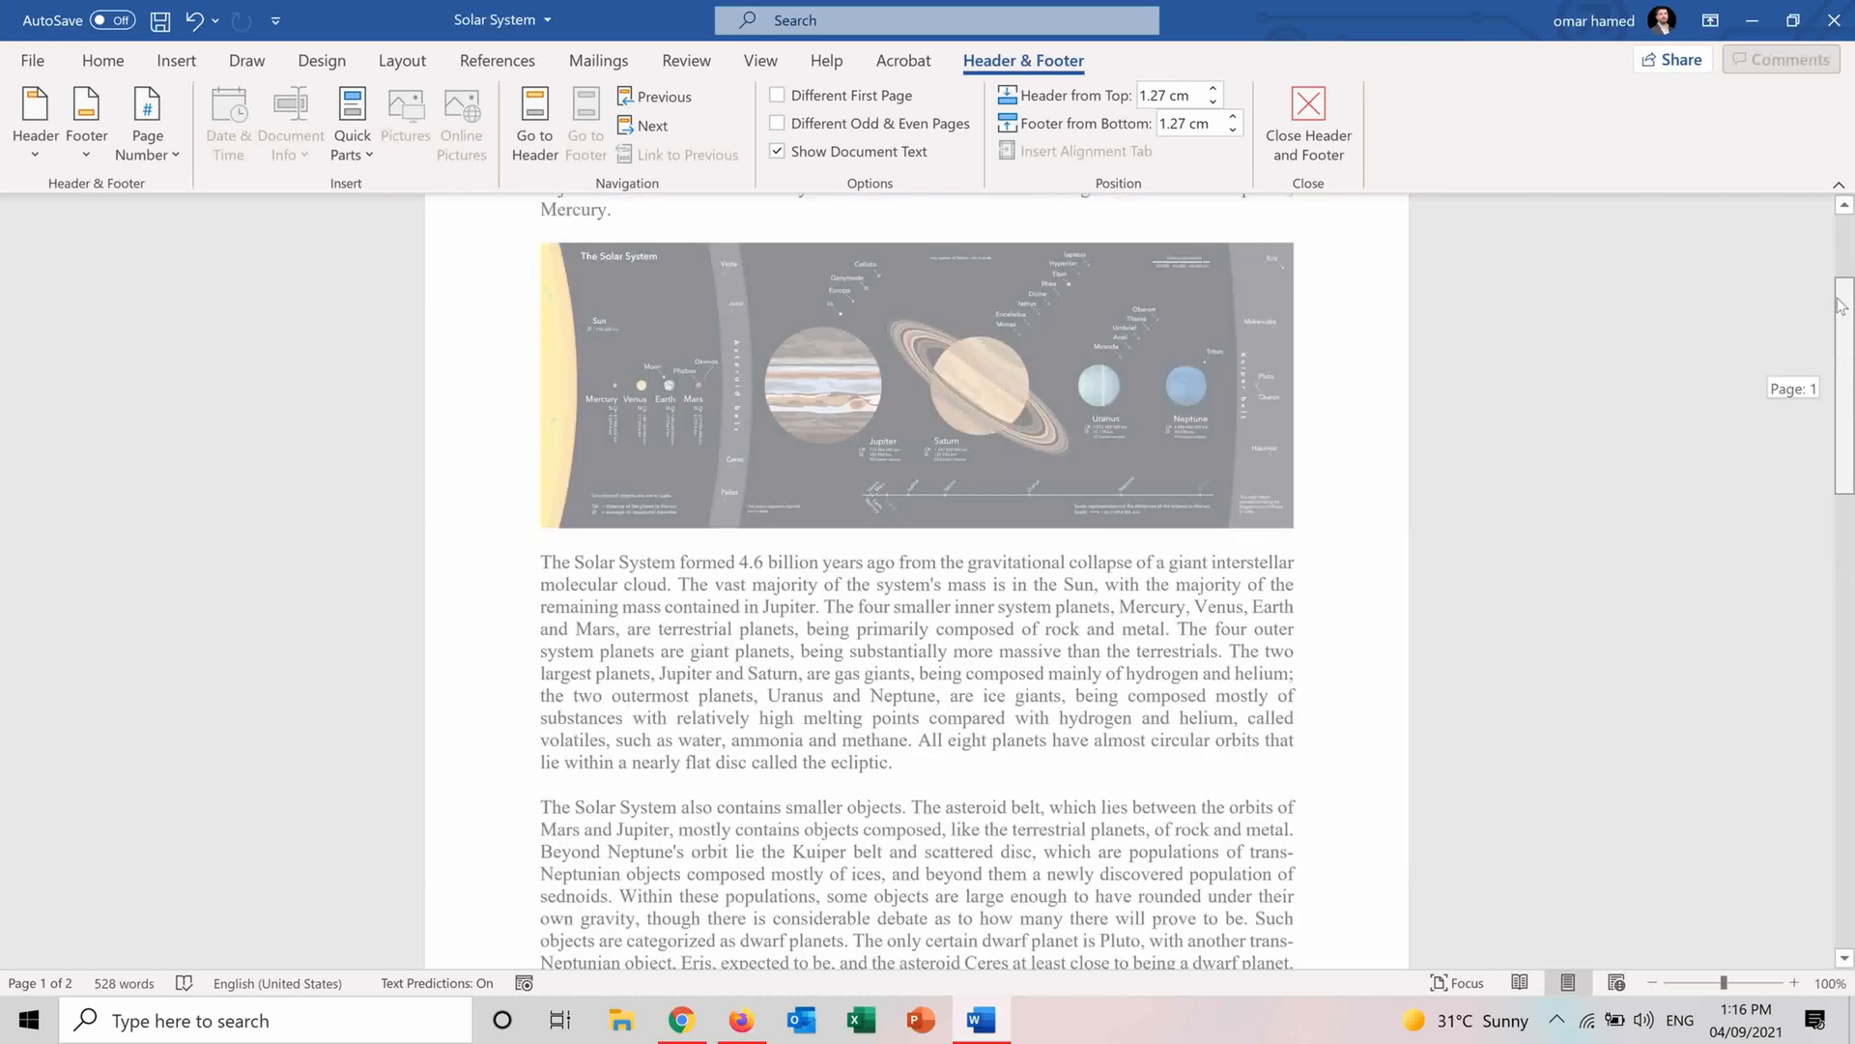
pyautogui.scroll(3)
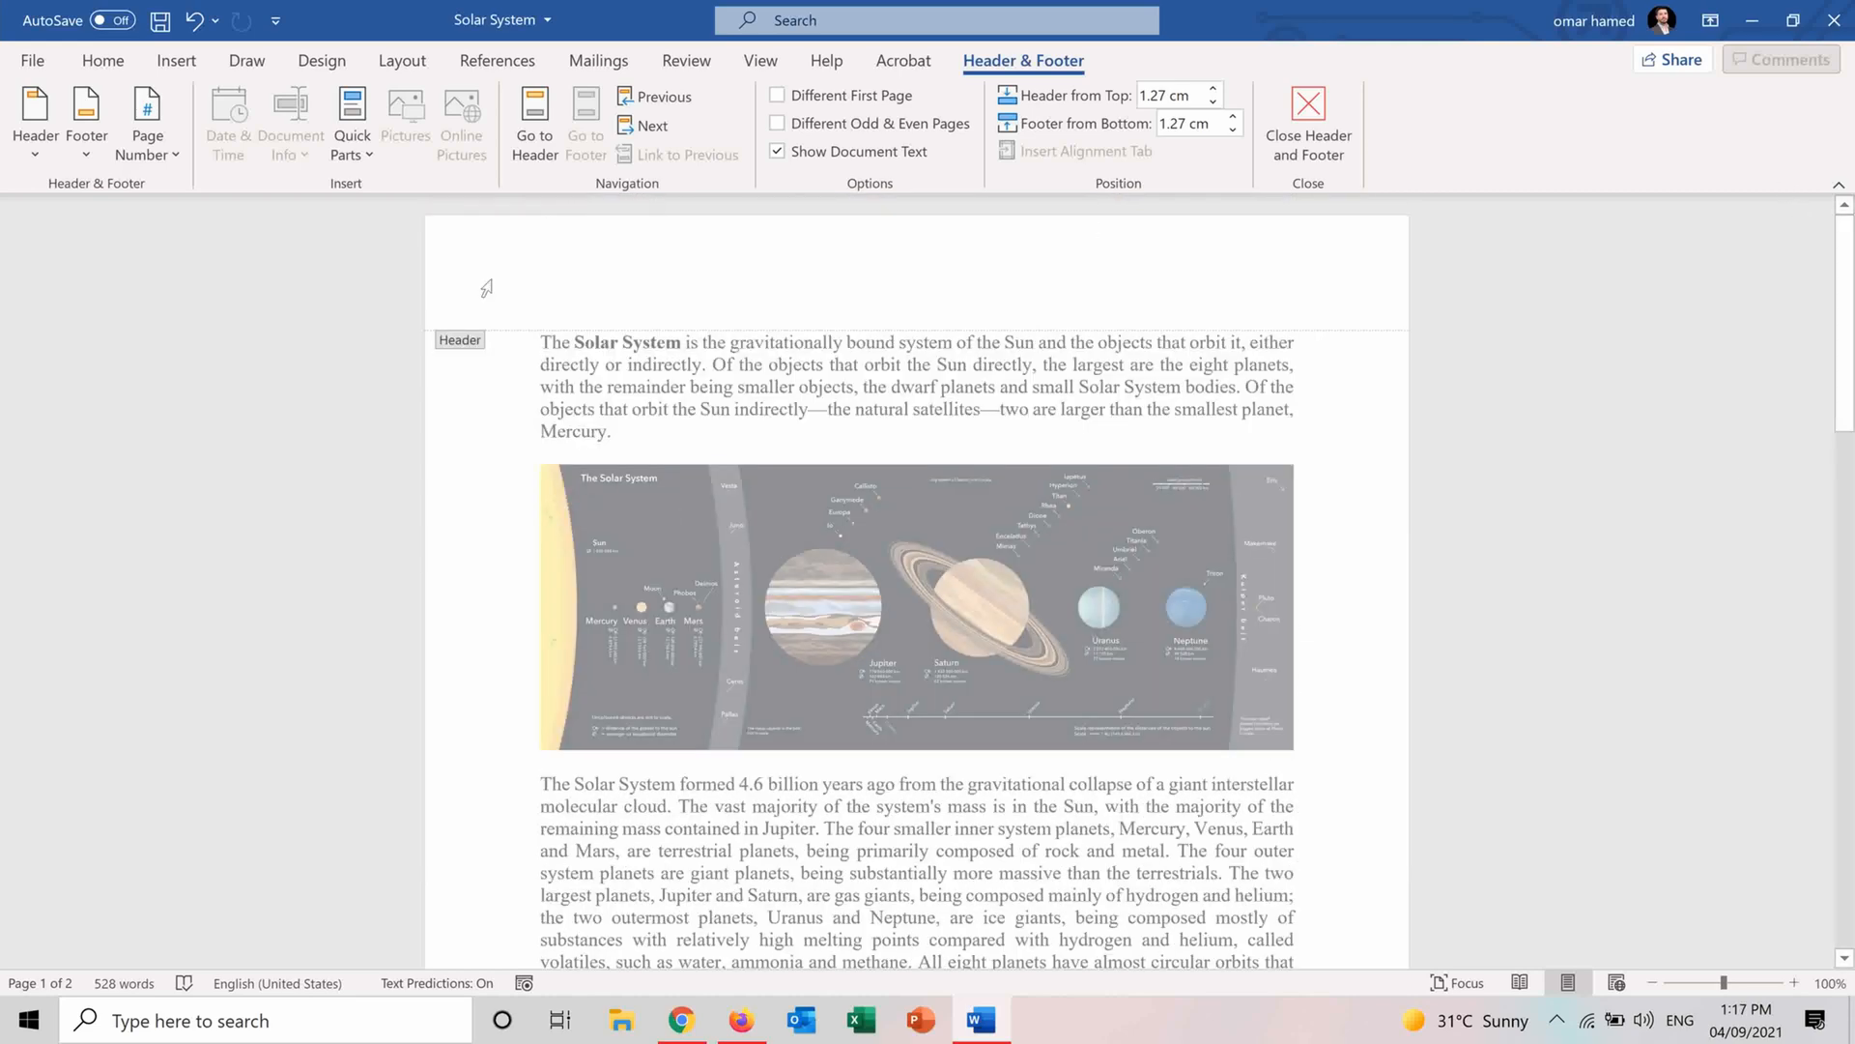
# Add the File Name field and then the full File Path field to the header.
pyautogui.click(290, 121)
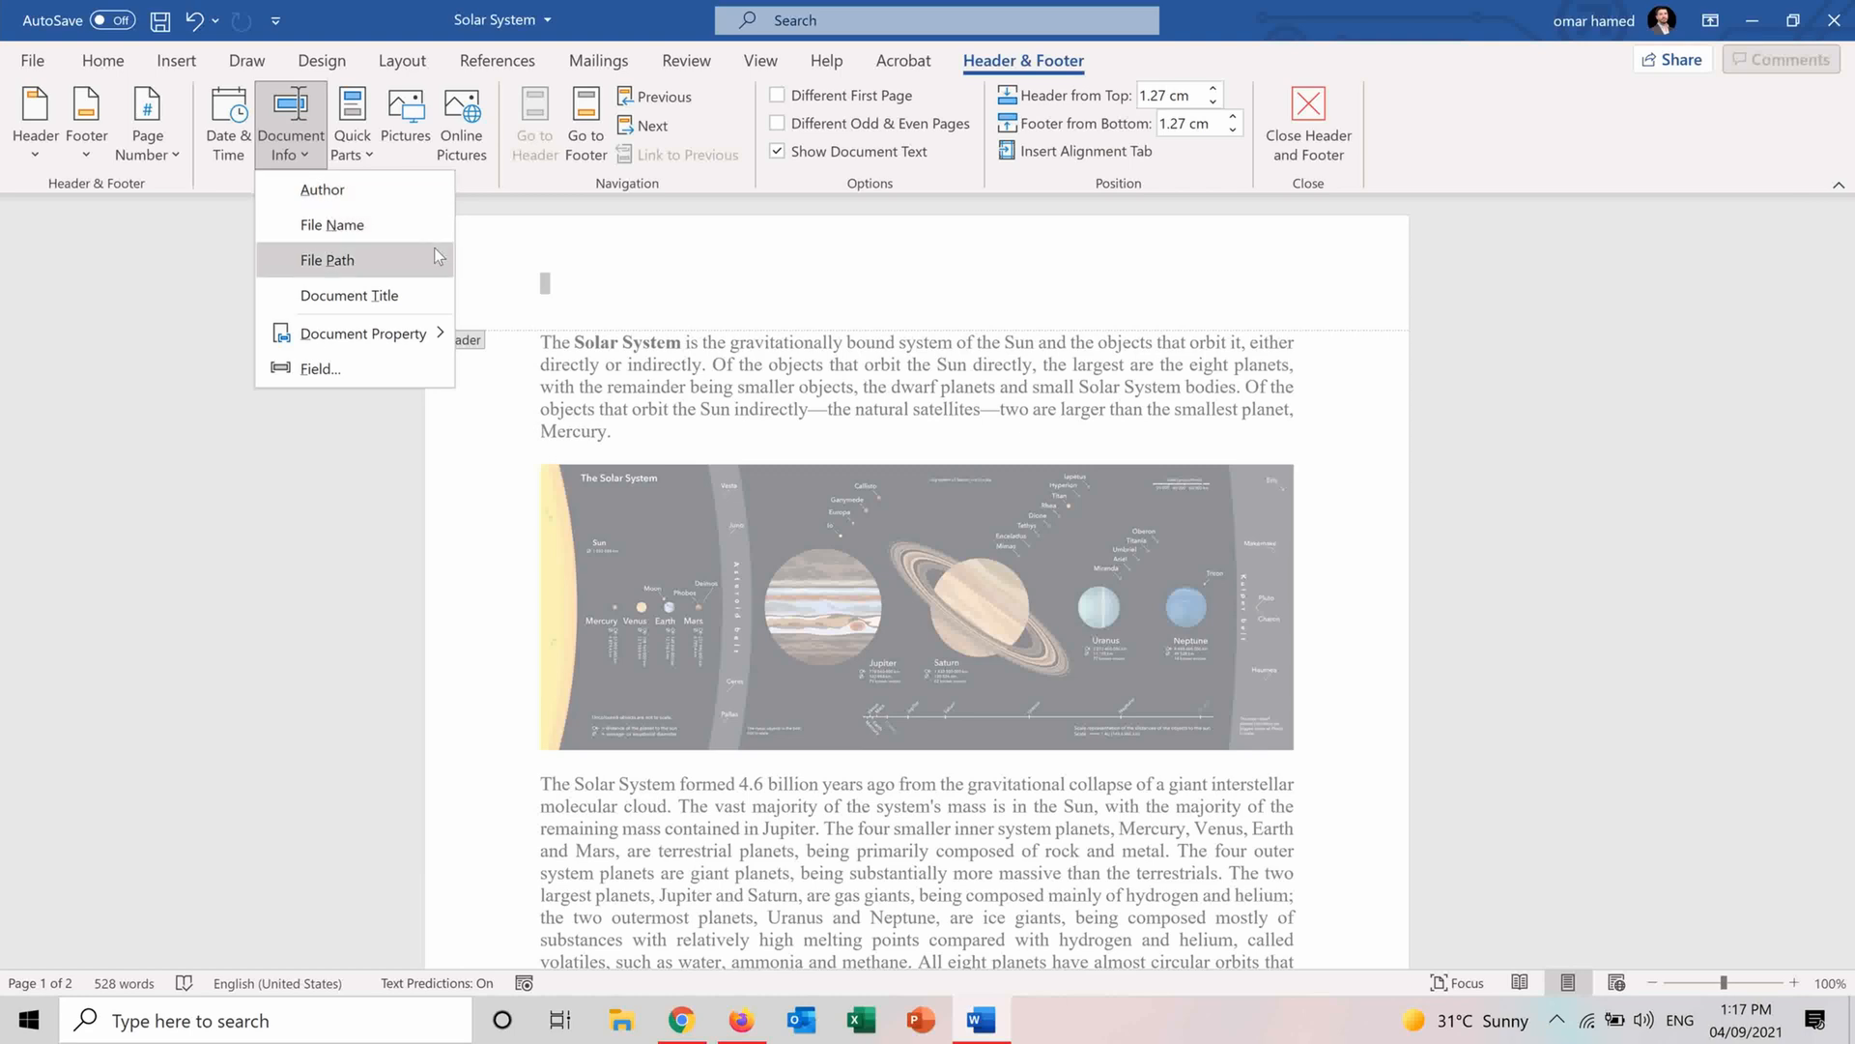
pyautogui.click(349, 295)
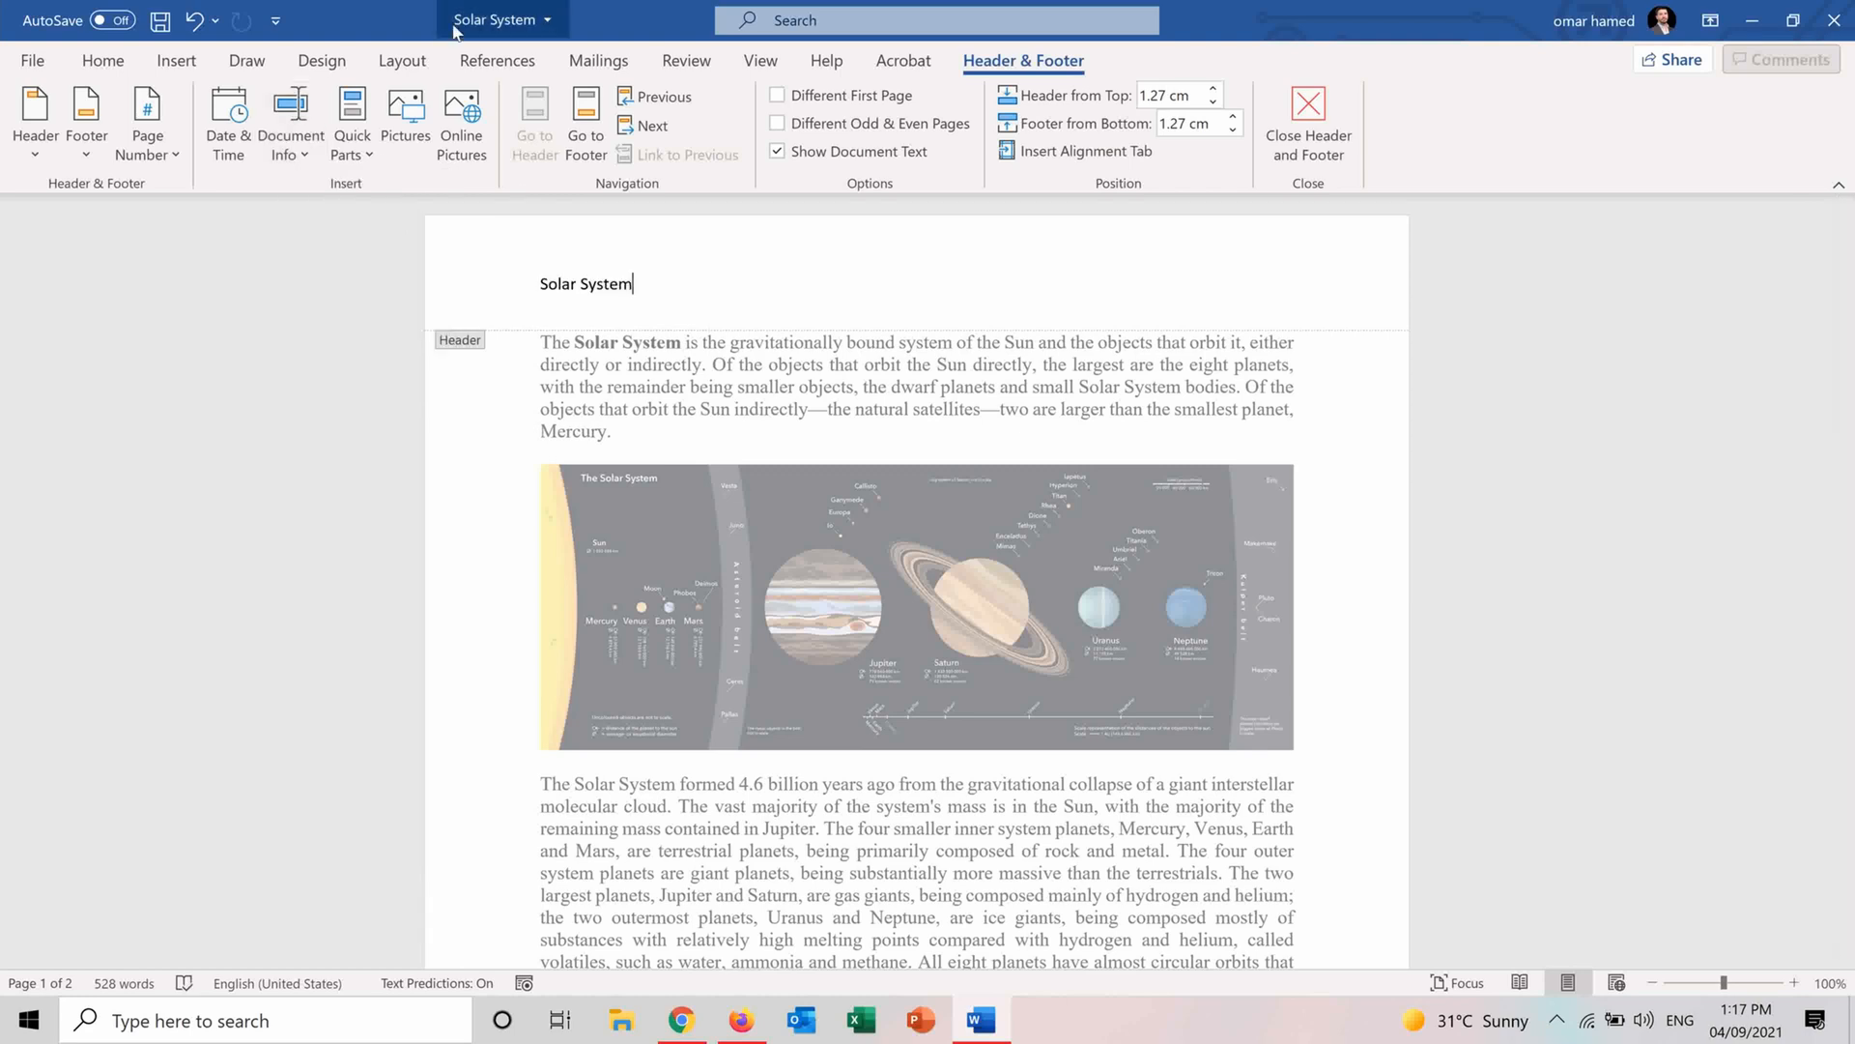
pyautogui.click(290, 121)
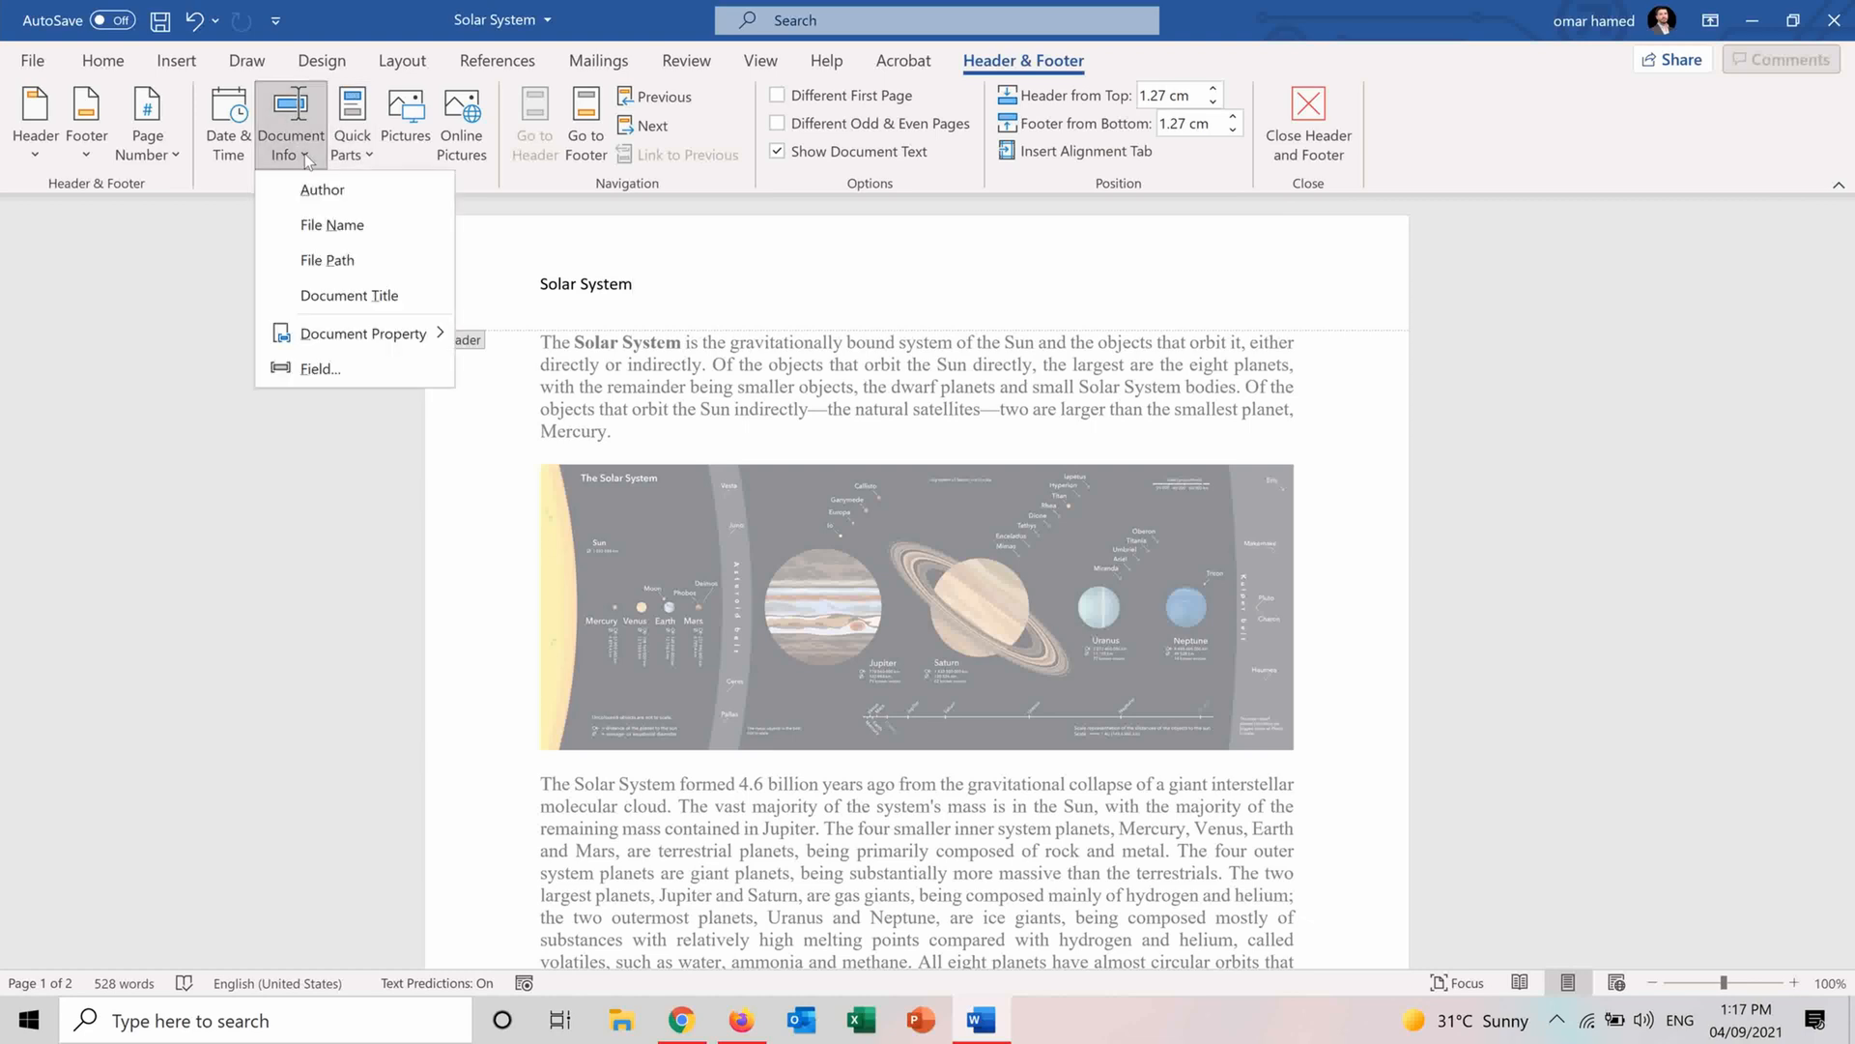
pyautogui.click(327, 260)
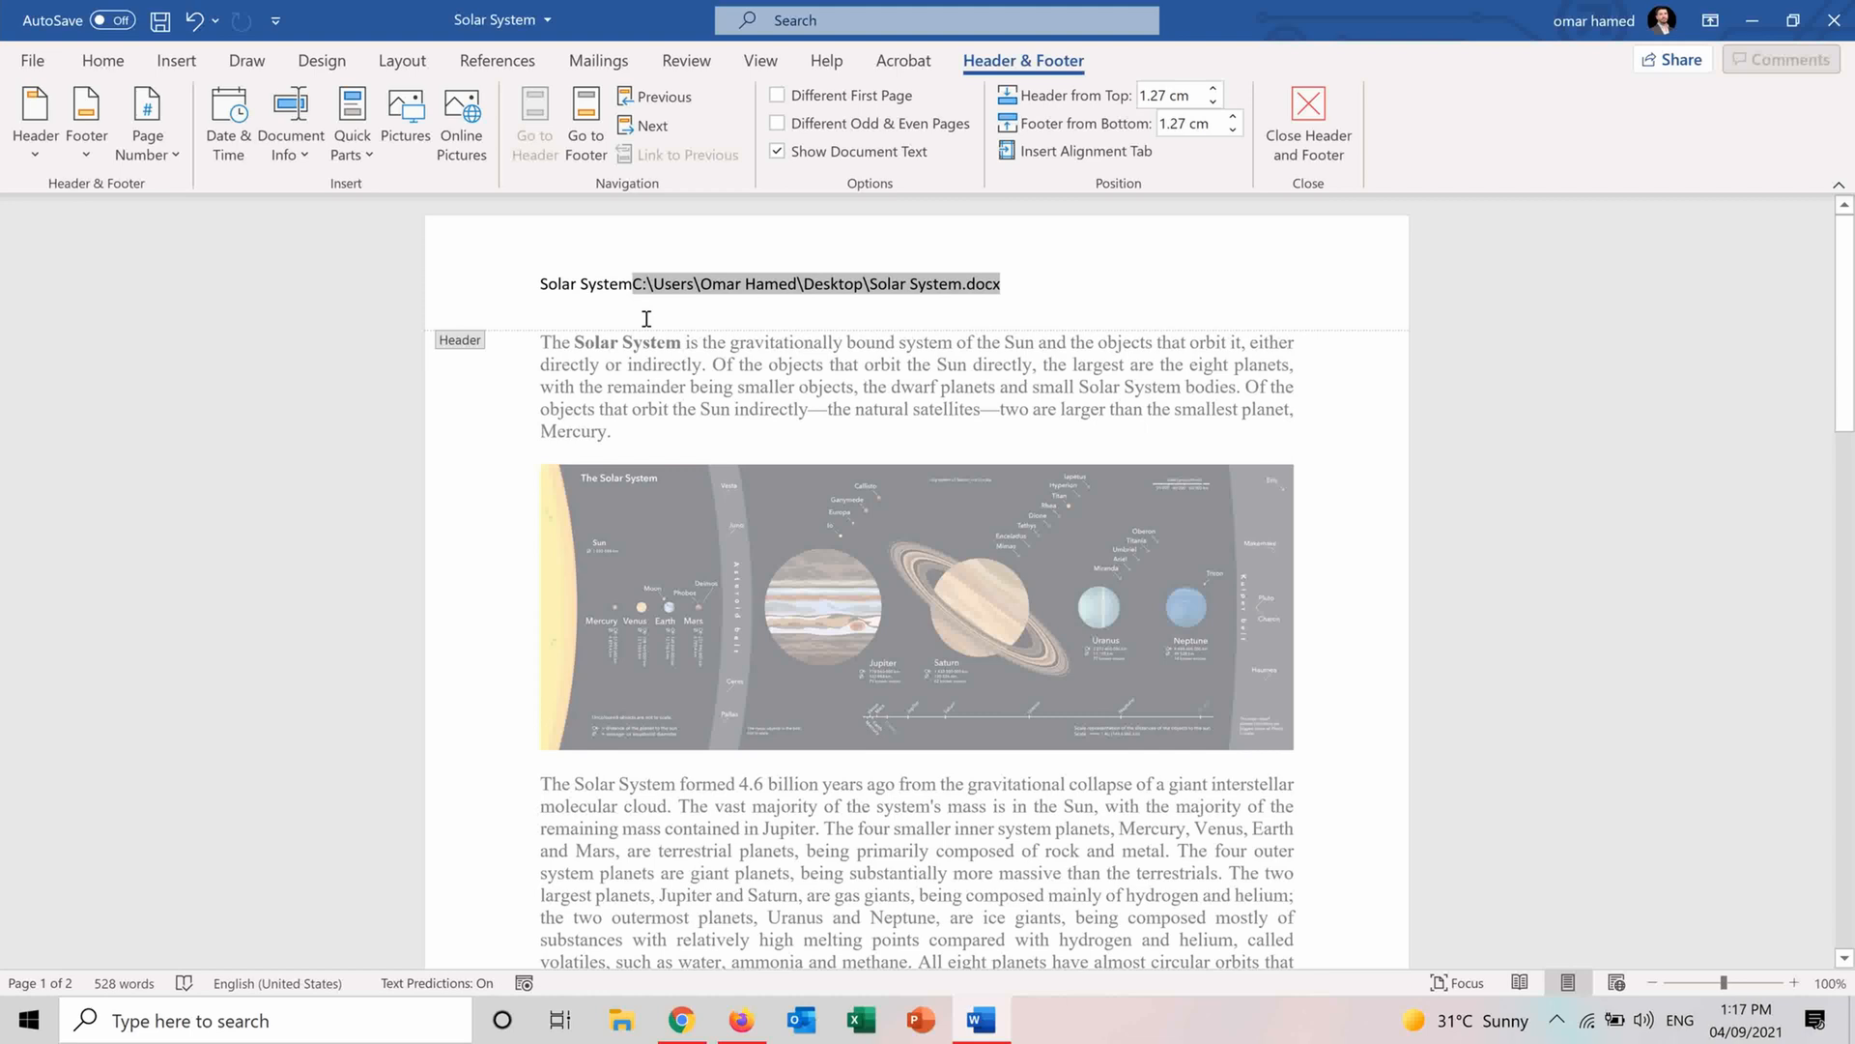
pyautogui.moveTo(715, 290)
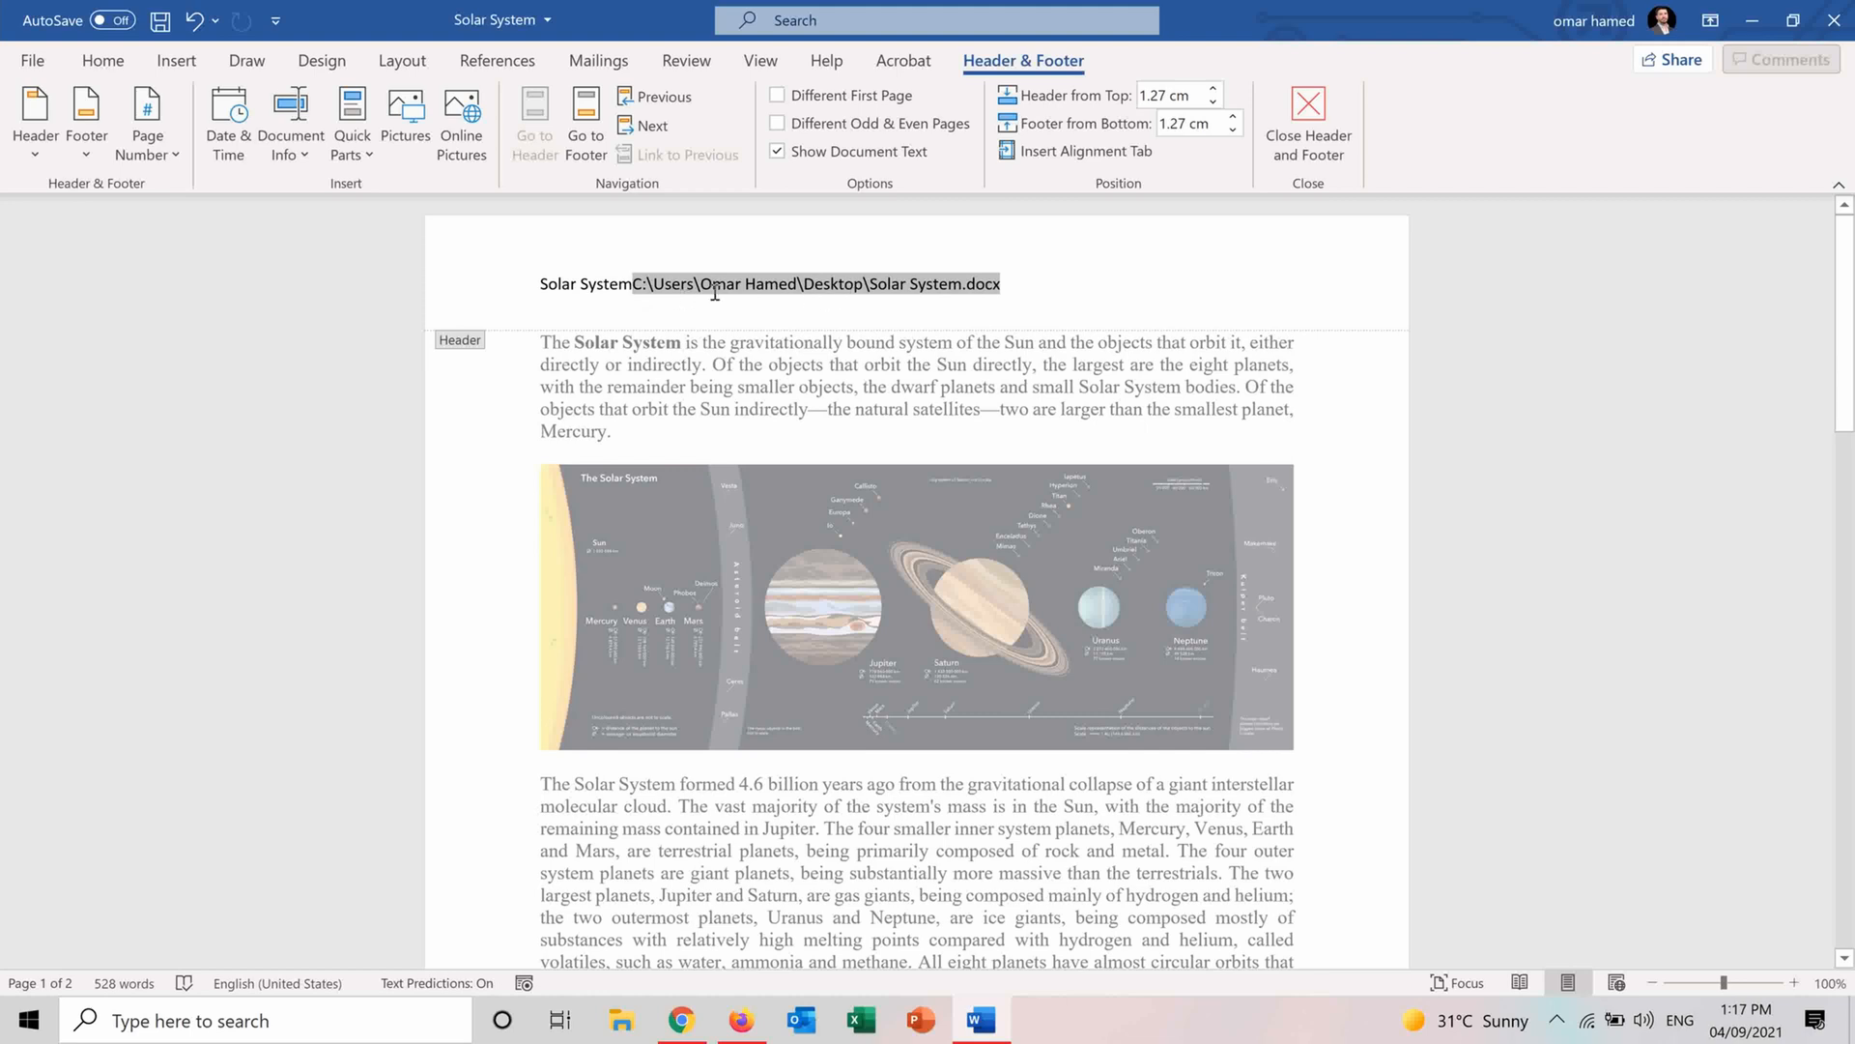
pyautogui.moveTo(810, 284)
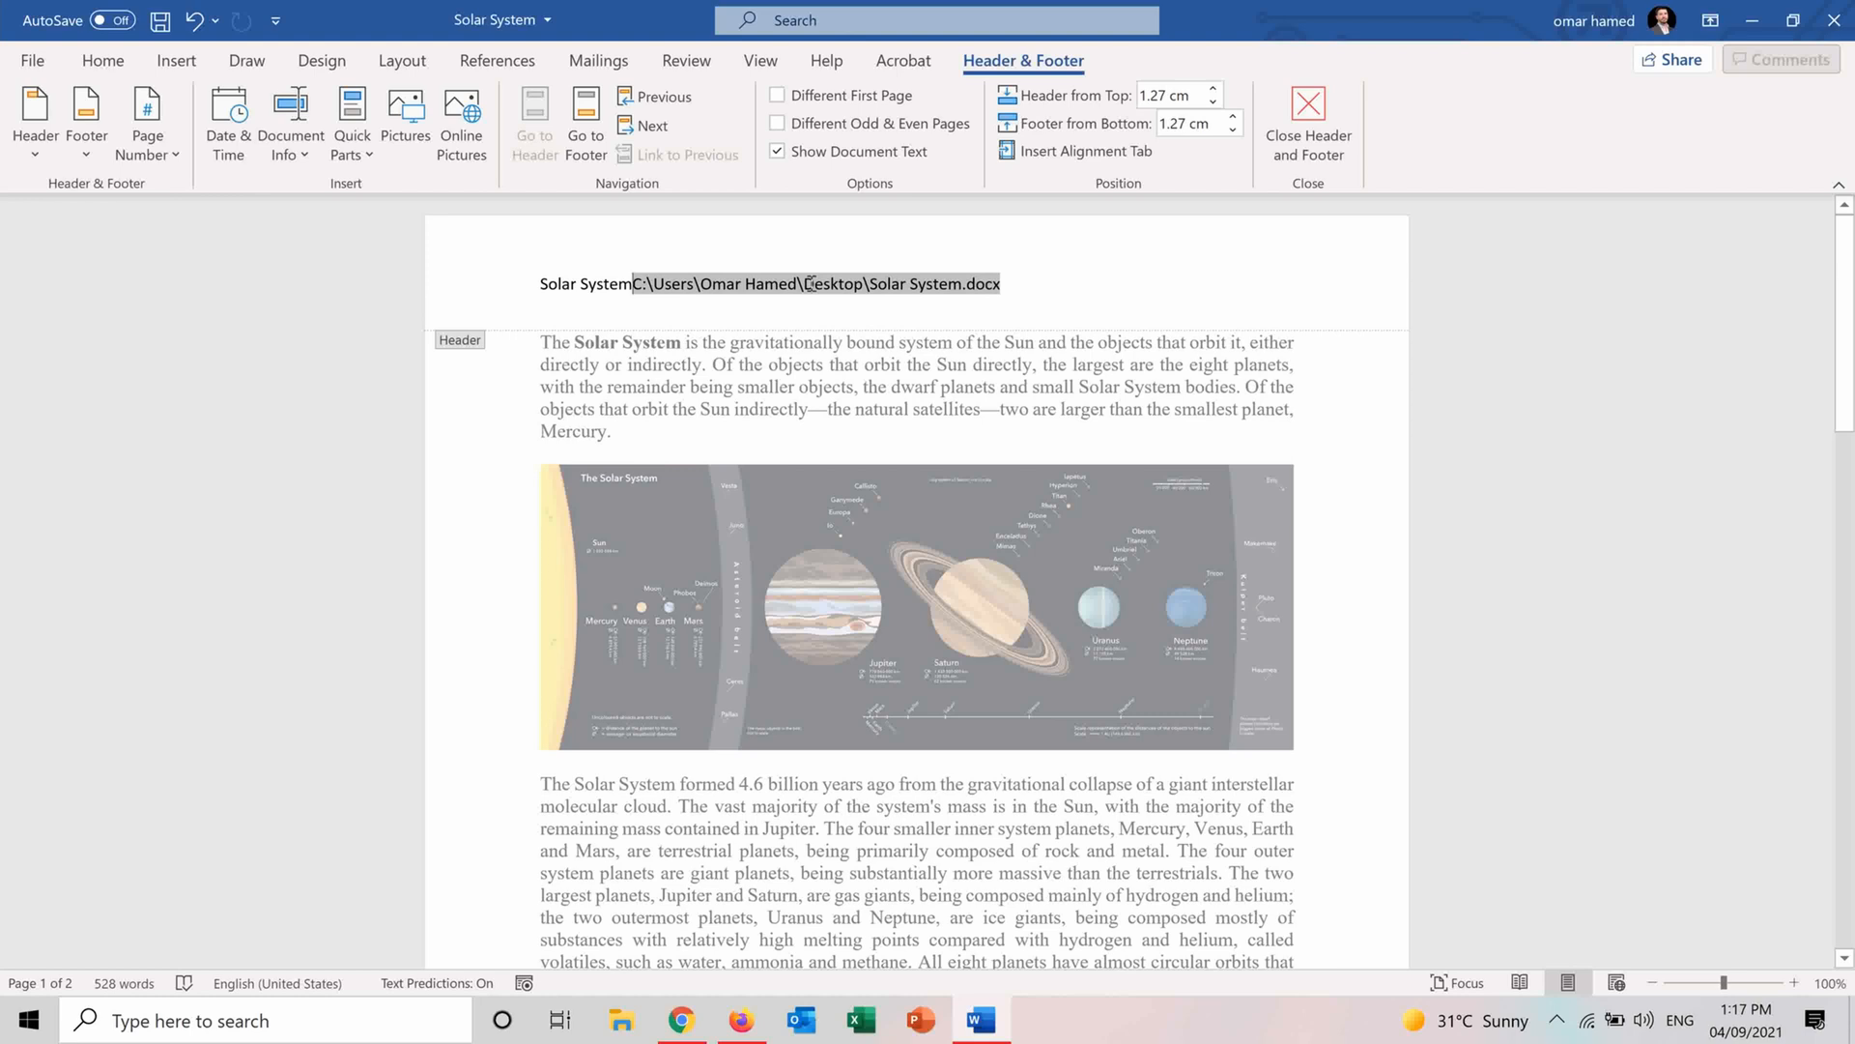
pyautogui.click(290, 118)
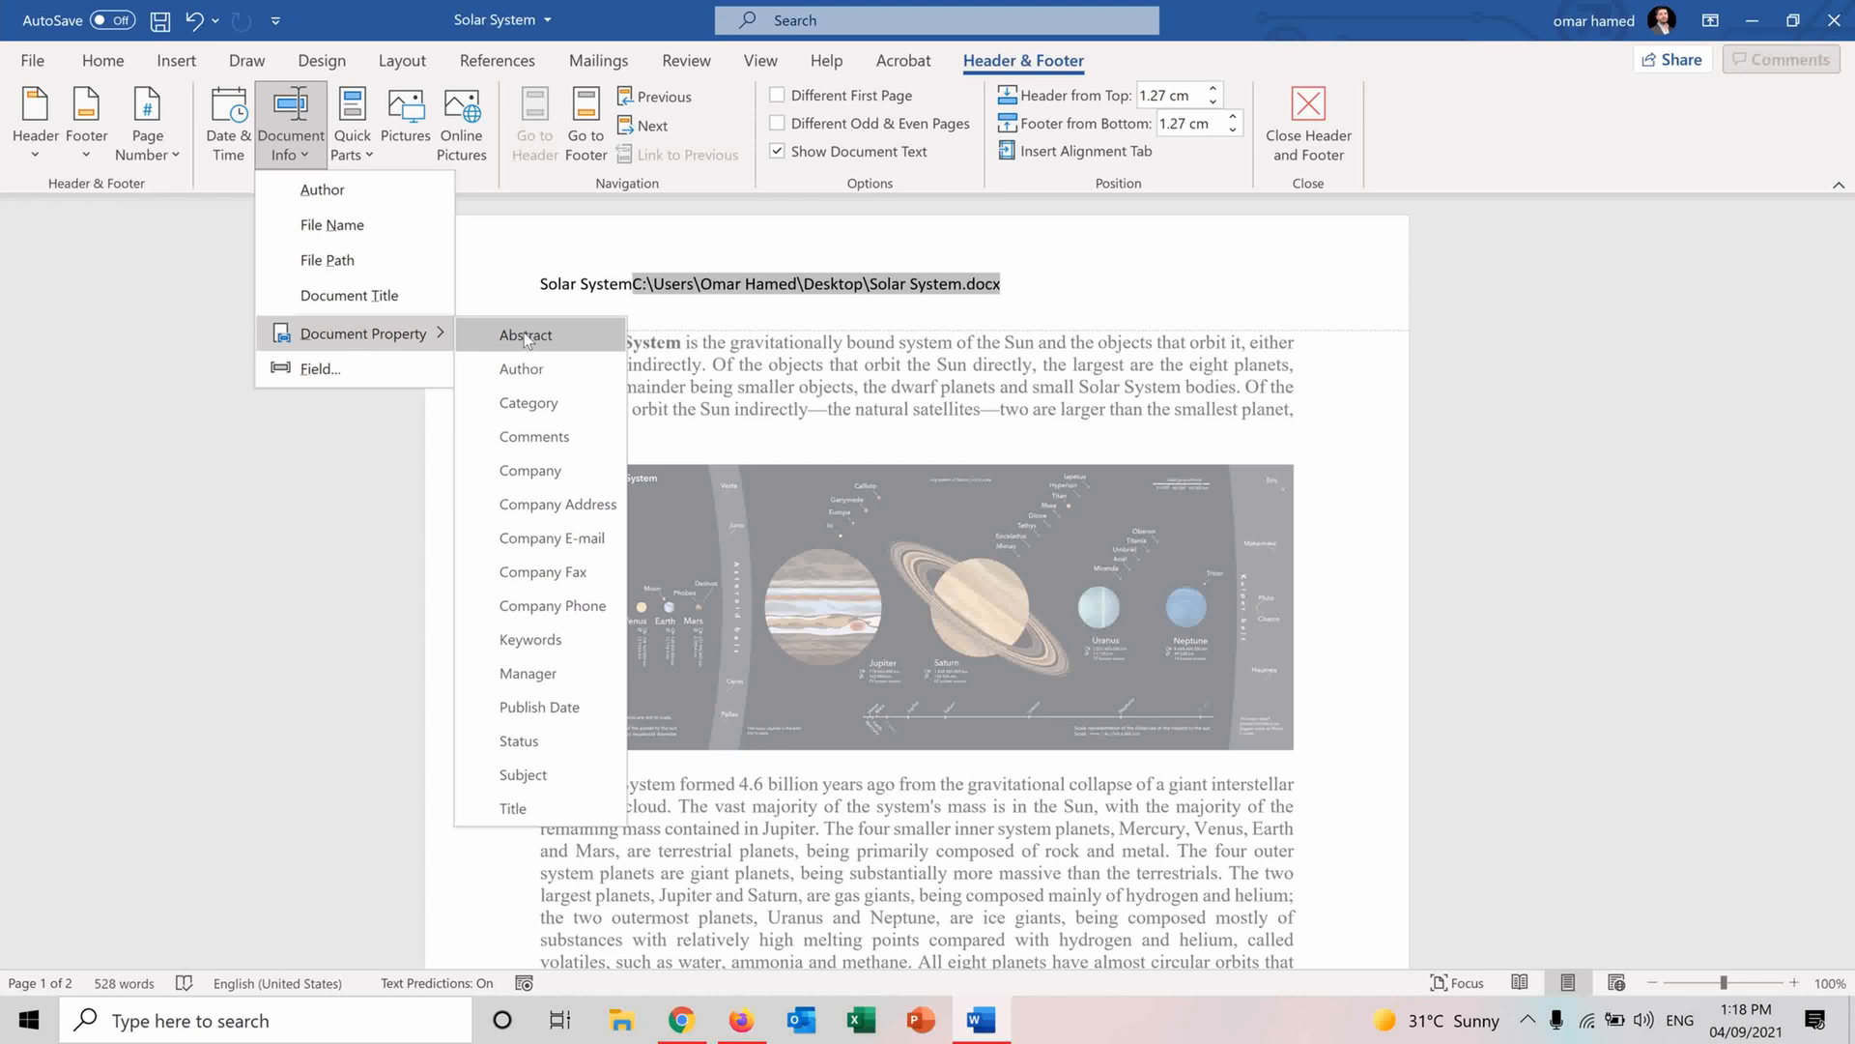
pyautogui.moveTo(550, 538)
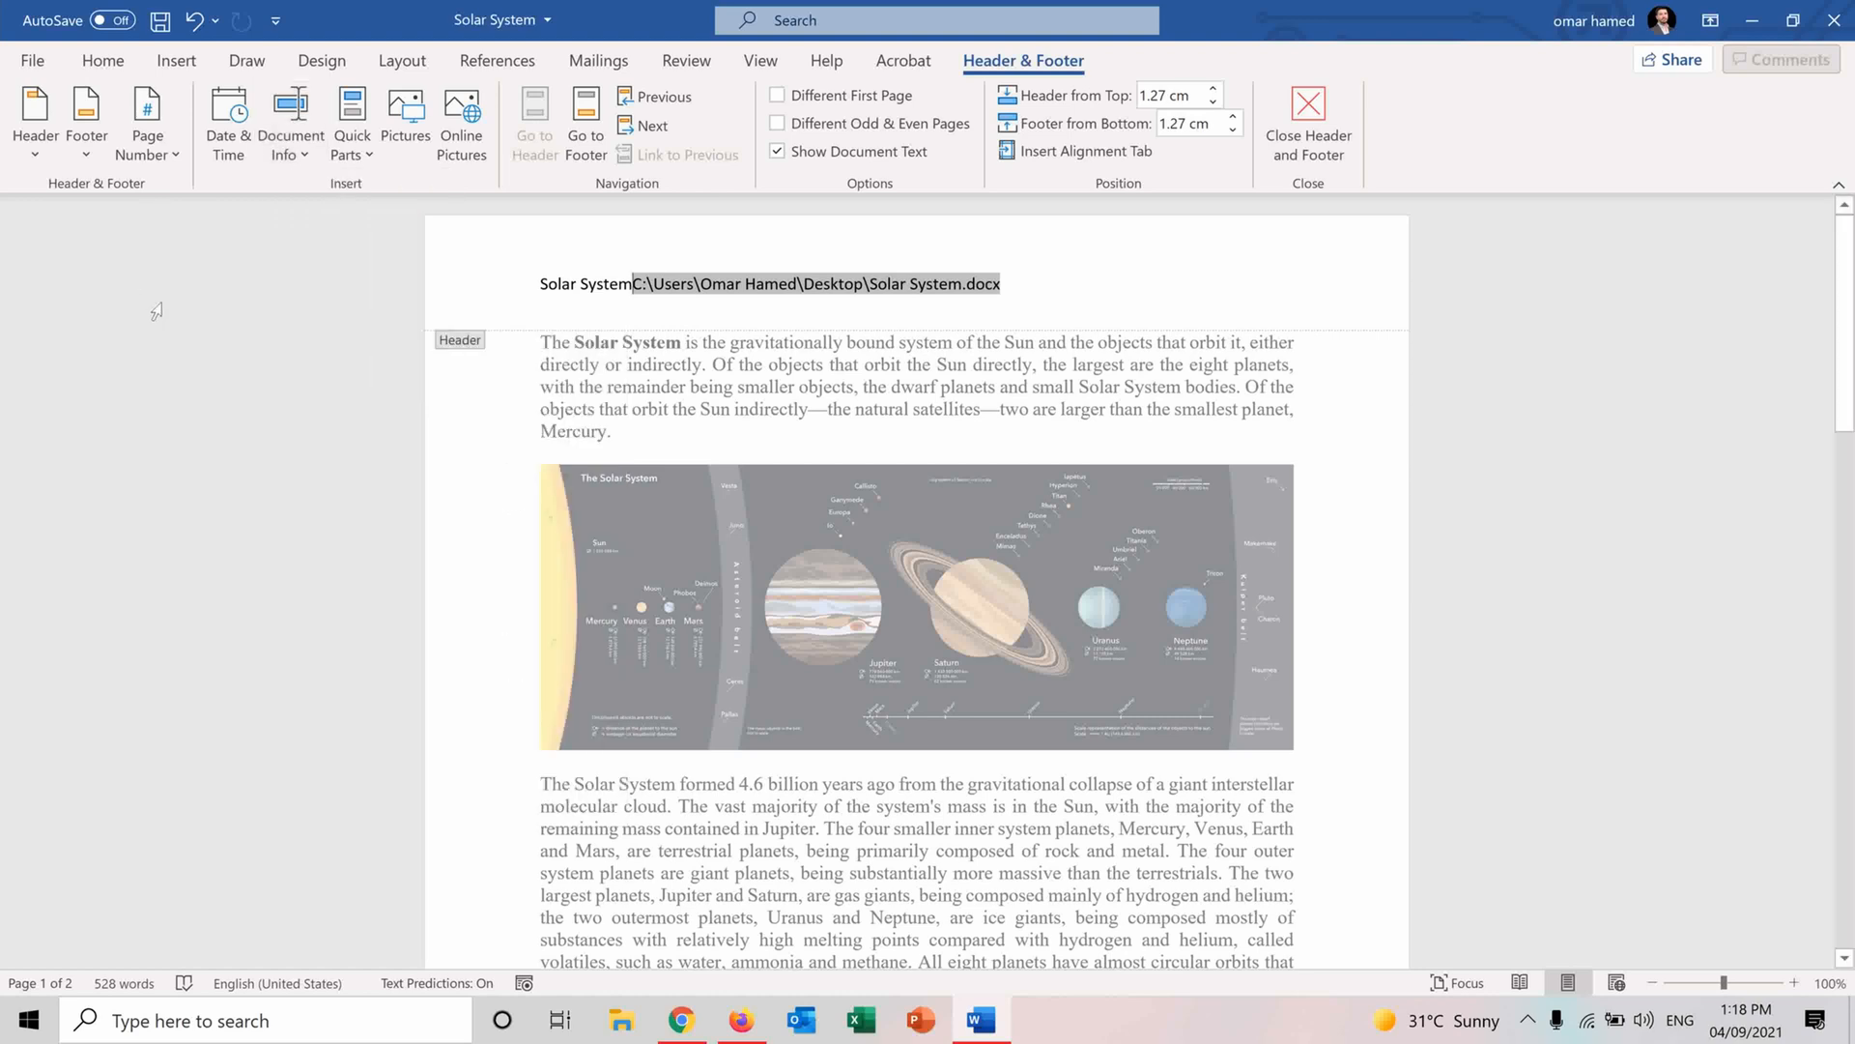
# Show the Quick Parts list on the Header & Footer tab.
pyautogui.click(352, 118)
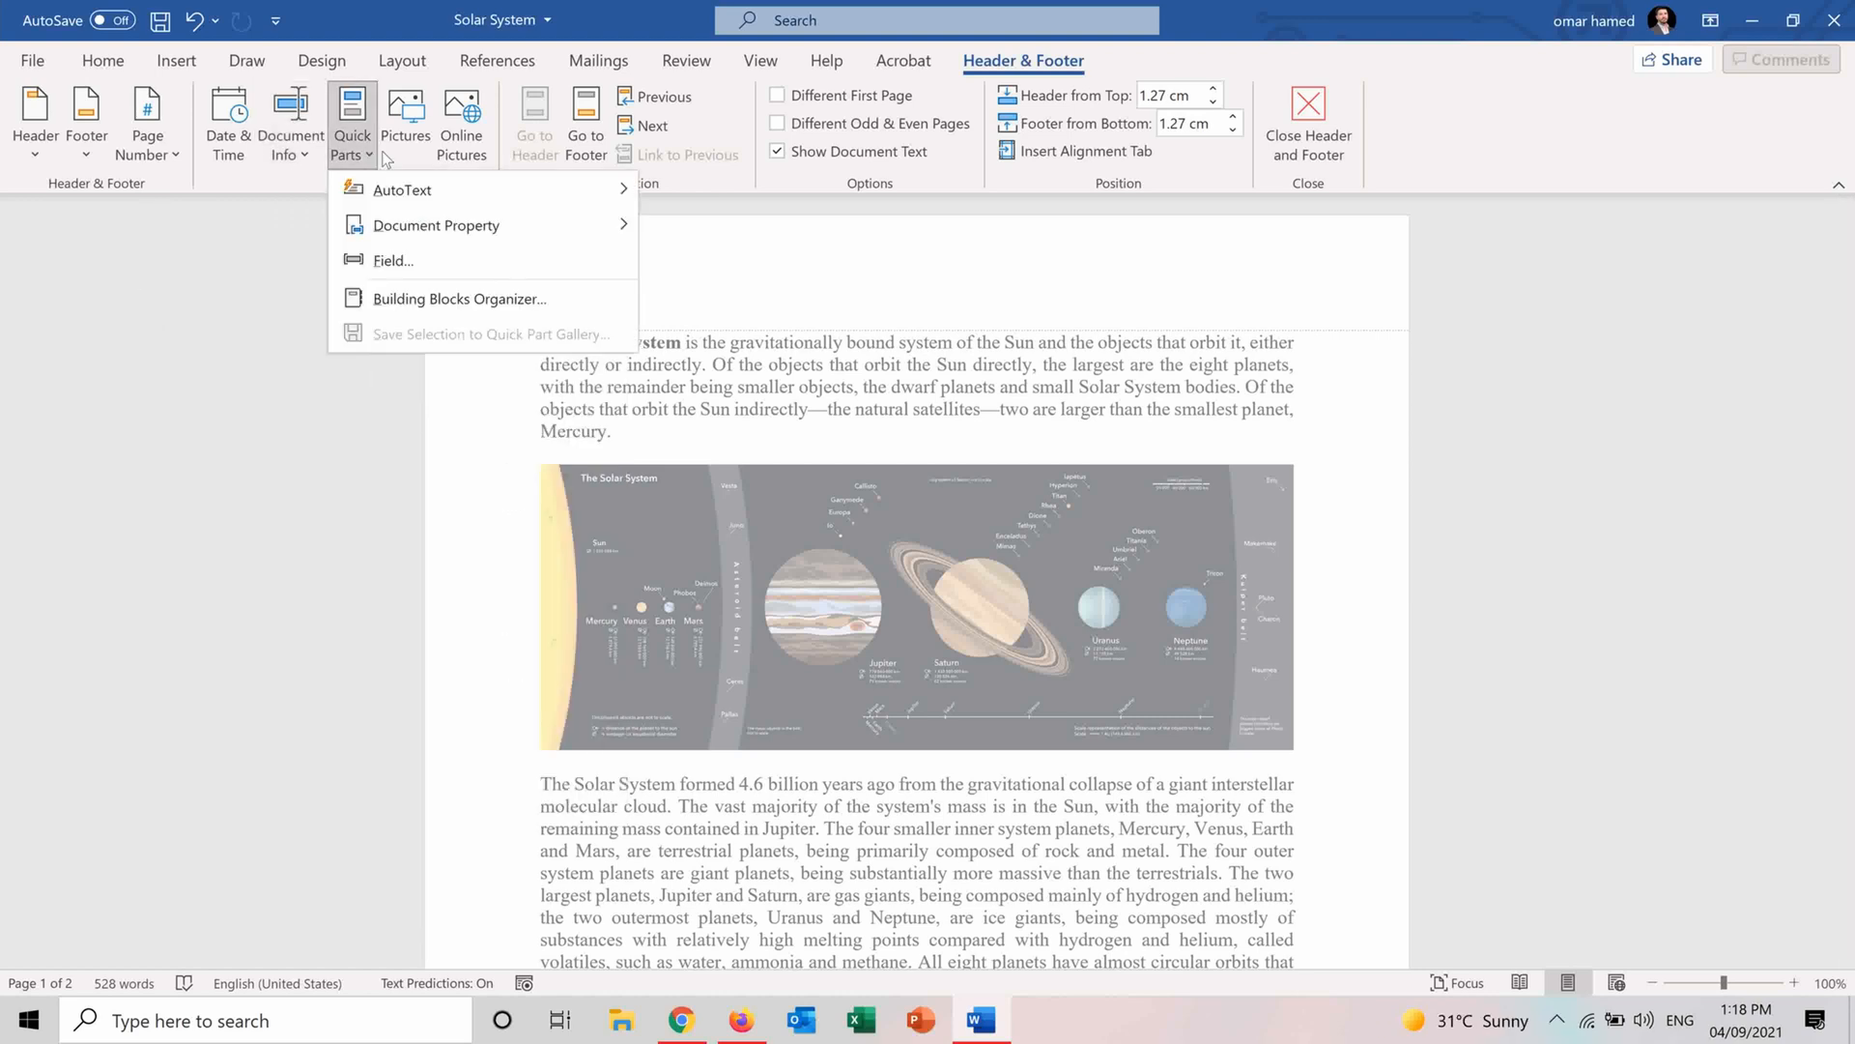
pyautogui.moveTo(249, 222)
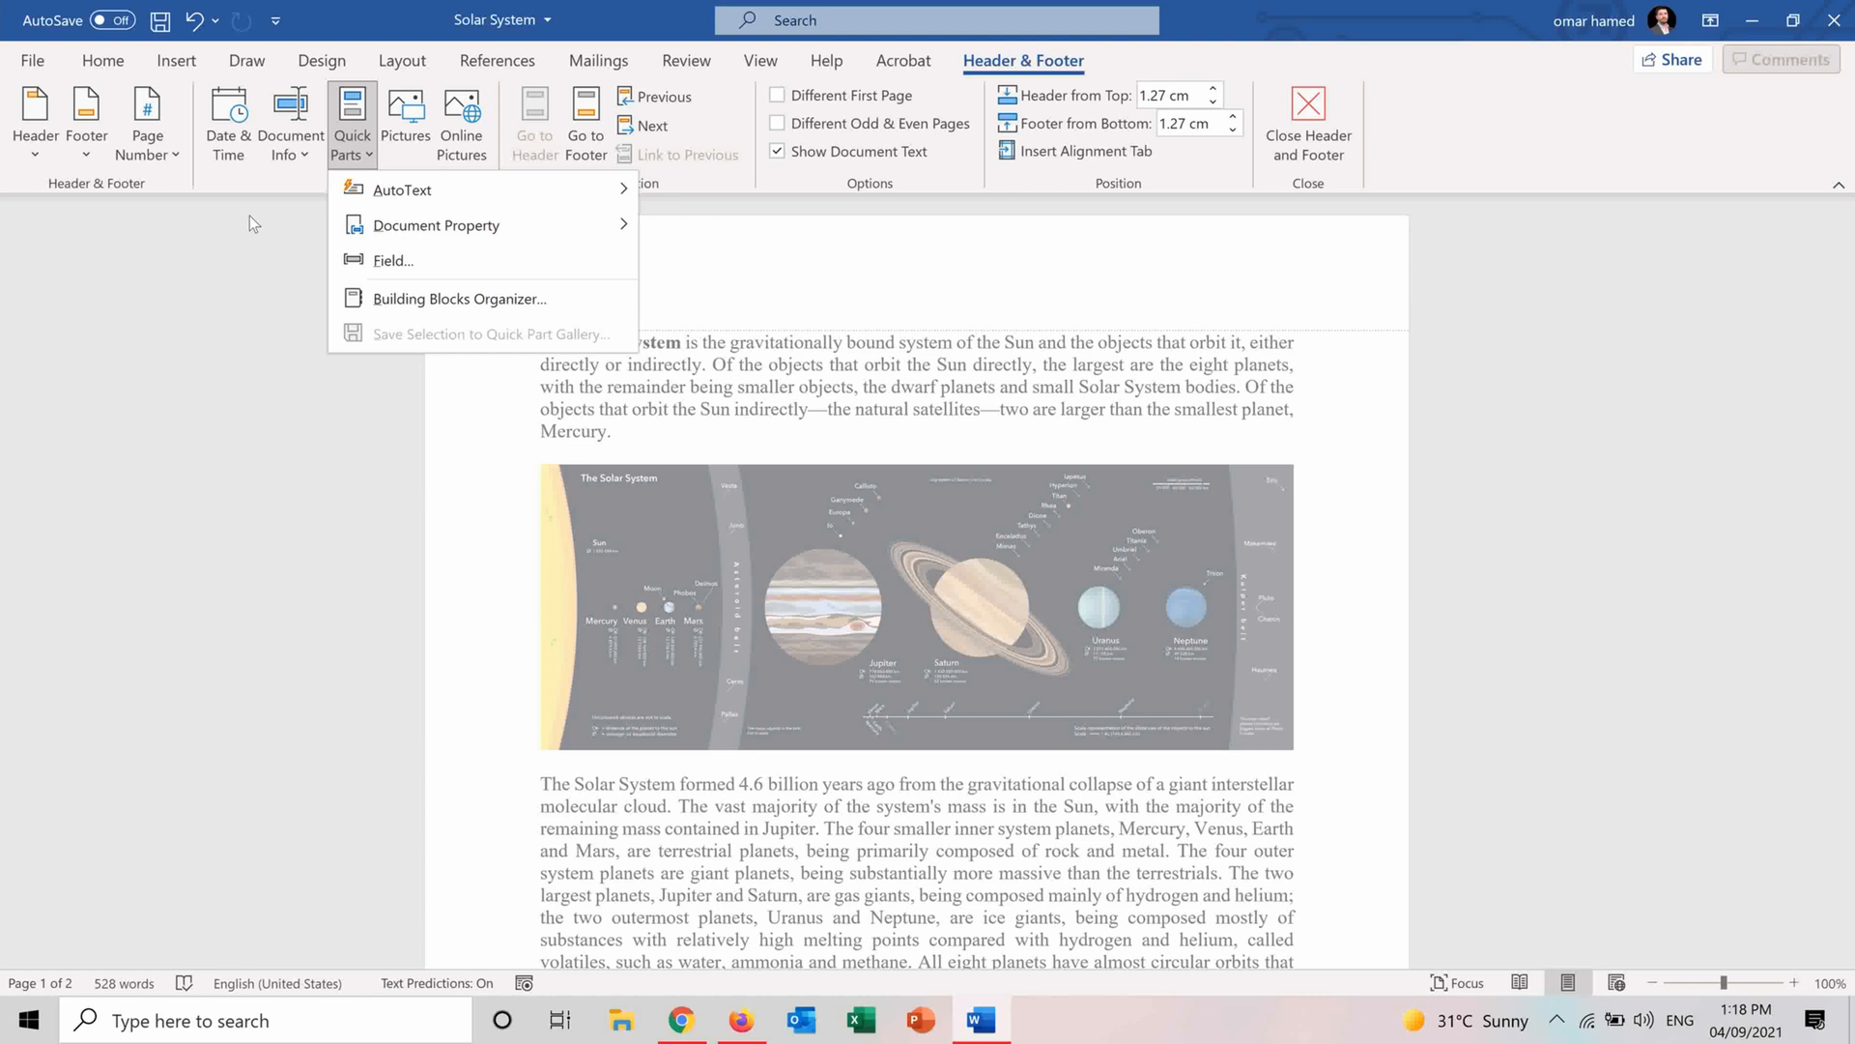
pyautogui.moveTo(244, 225)
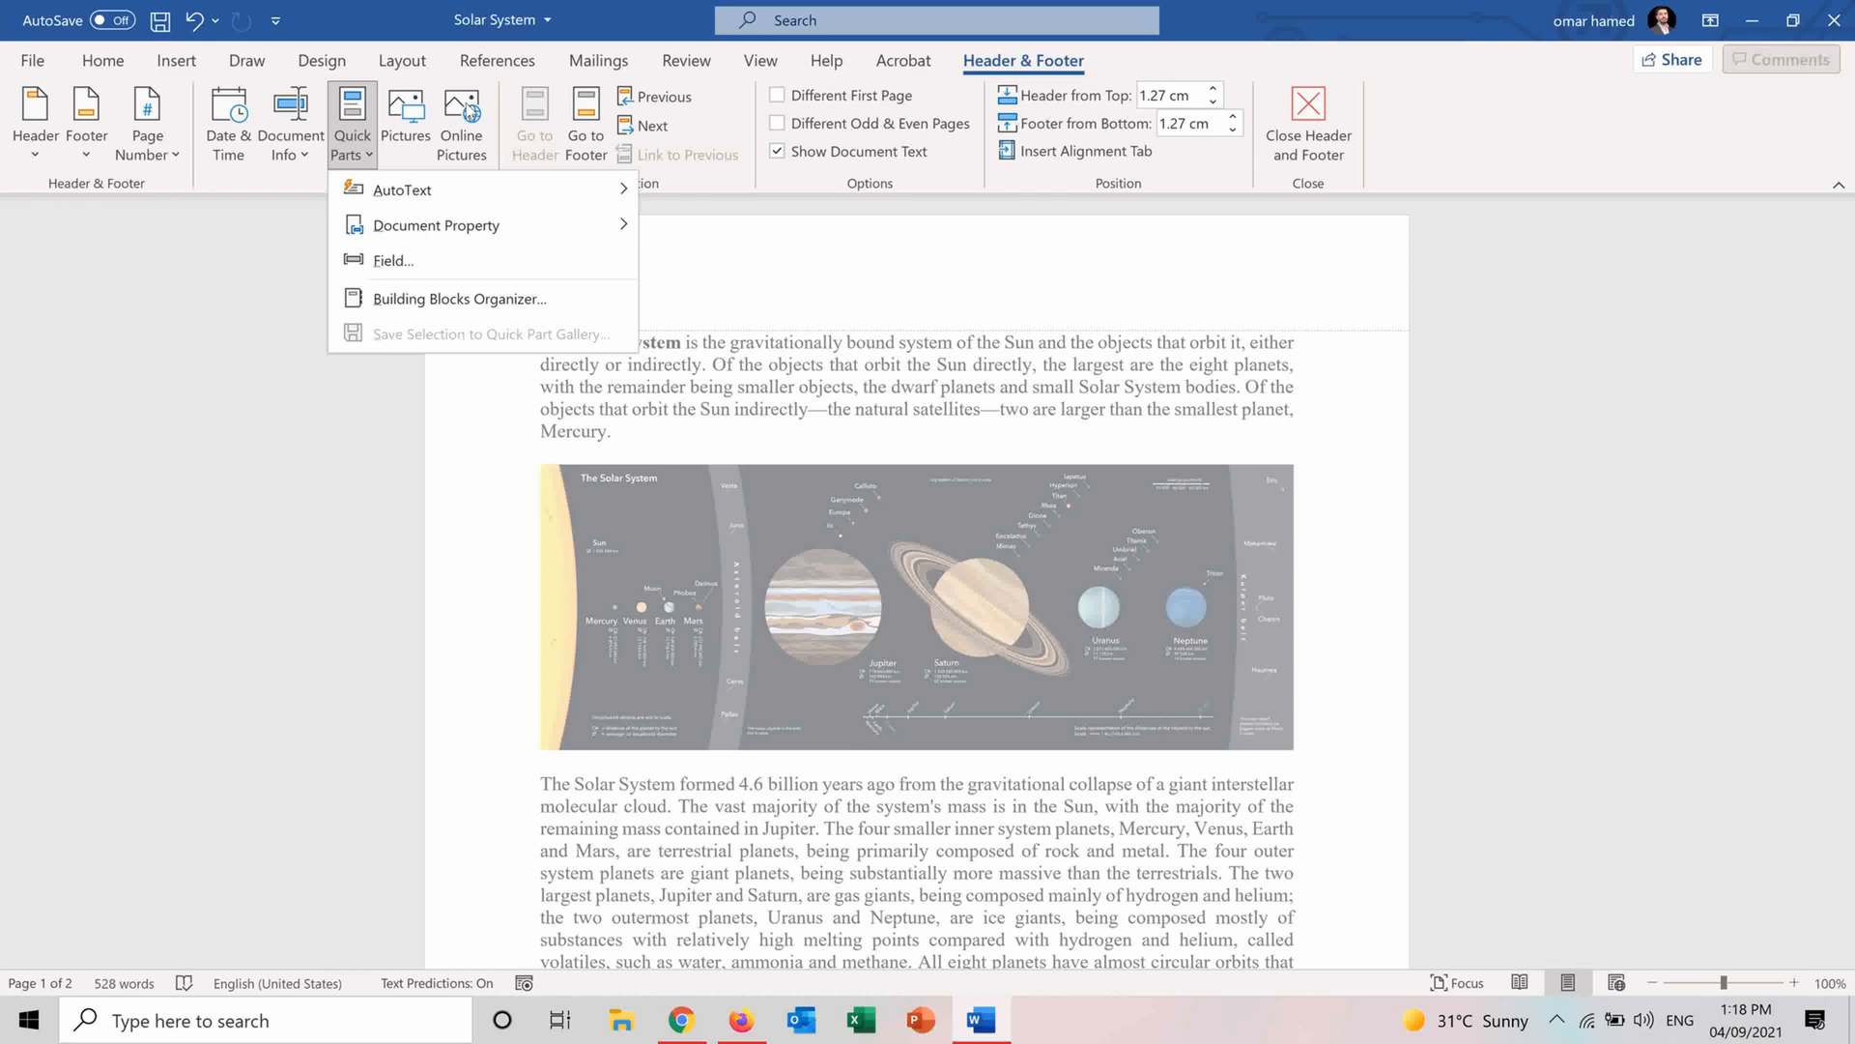
# Search online pictures for 'solar system' and insert the wide Sun-and-planets image.
pyautogui.click(462, 122)
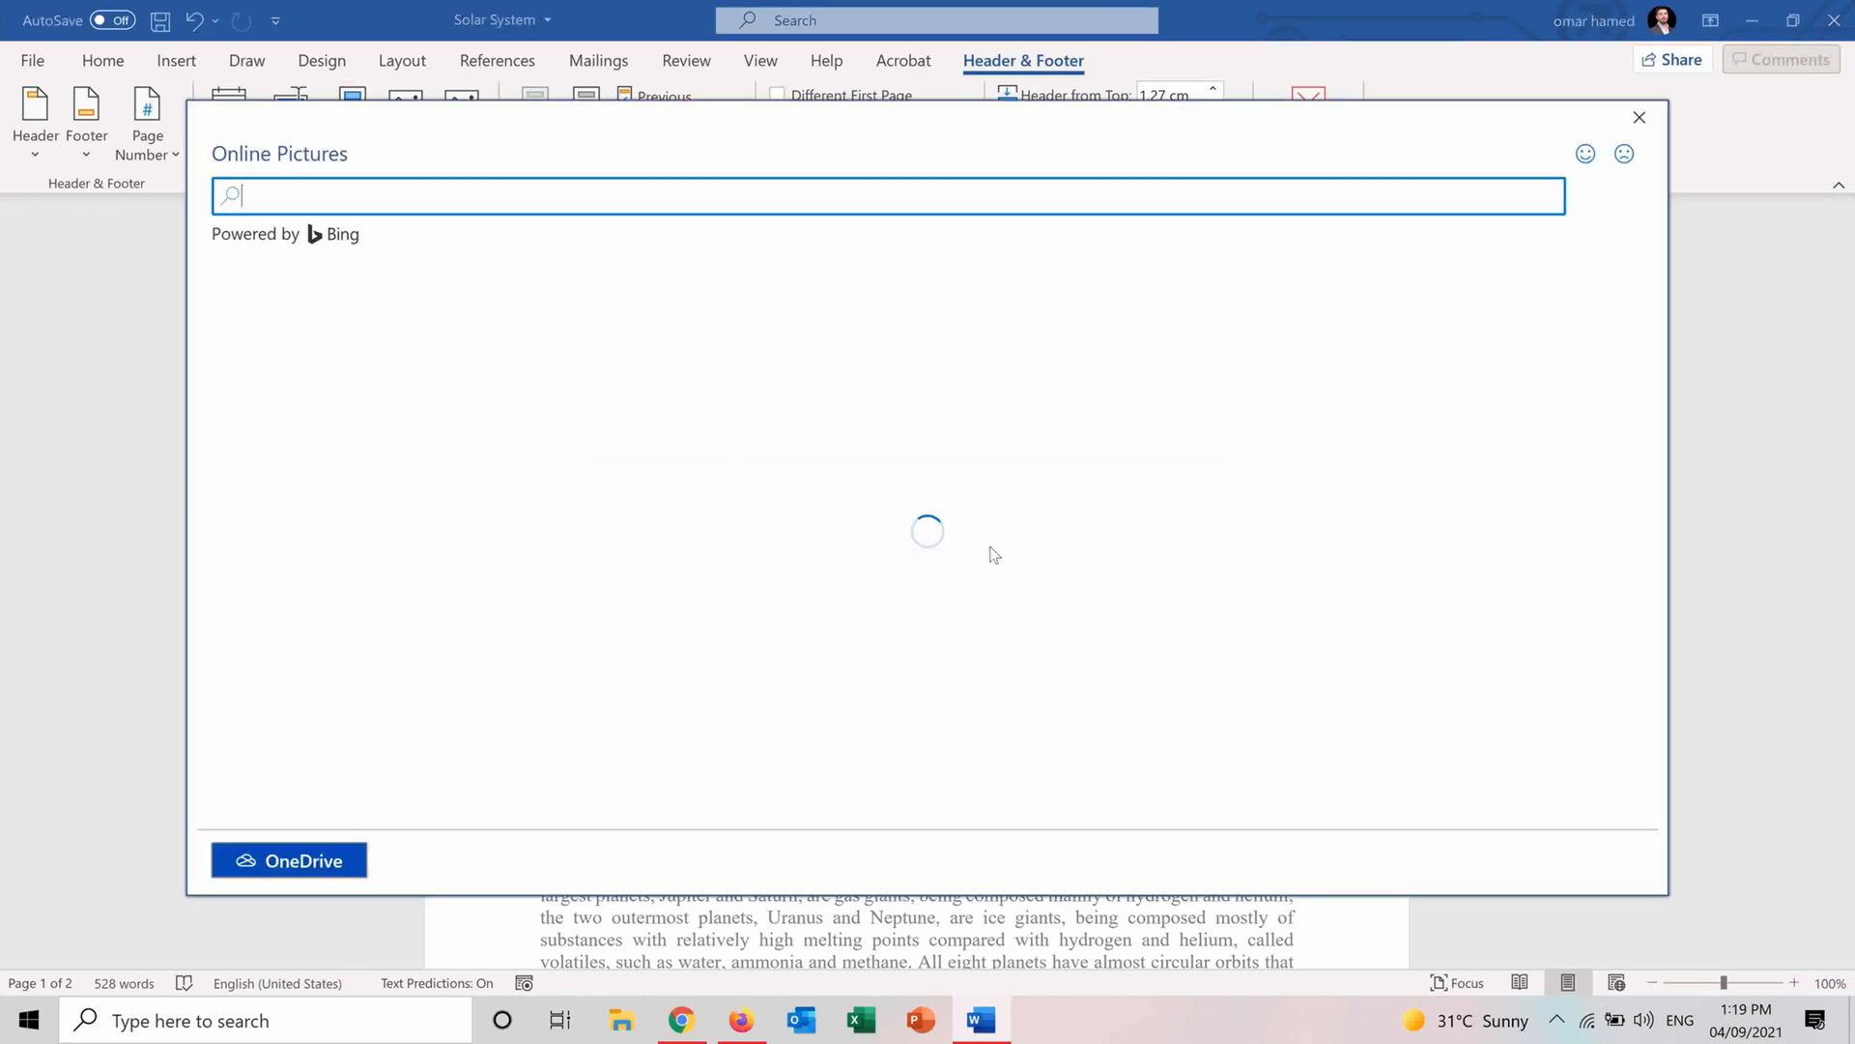
pyautogui.write('solar s')
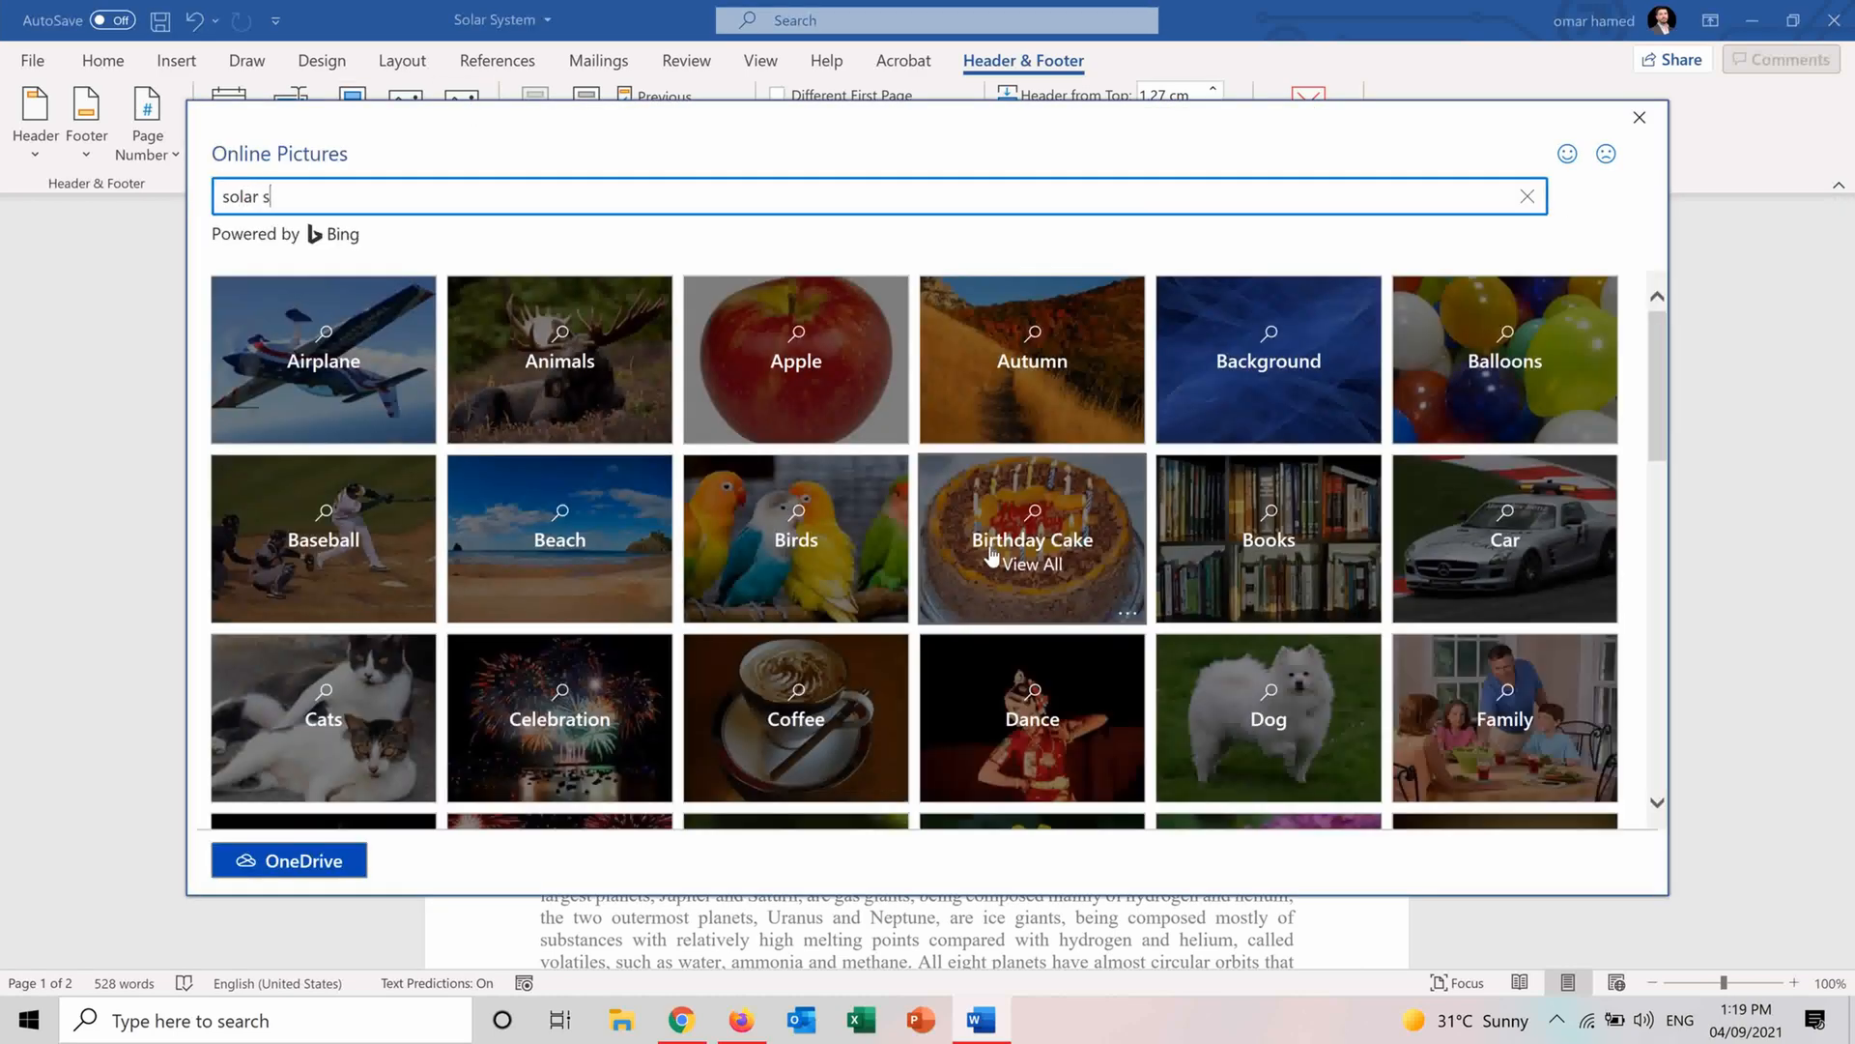
pyautogui.press('Return')
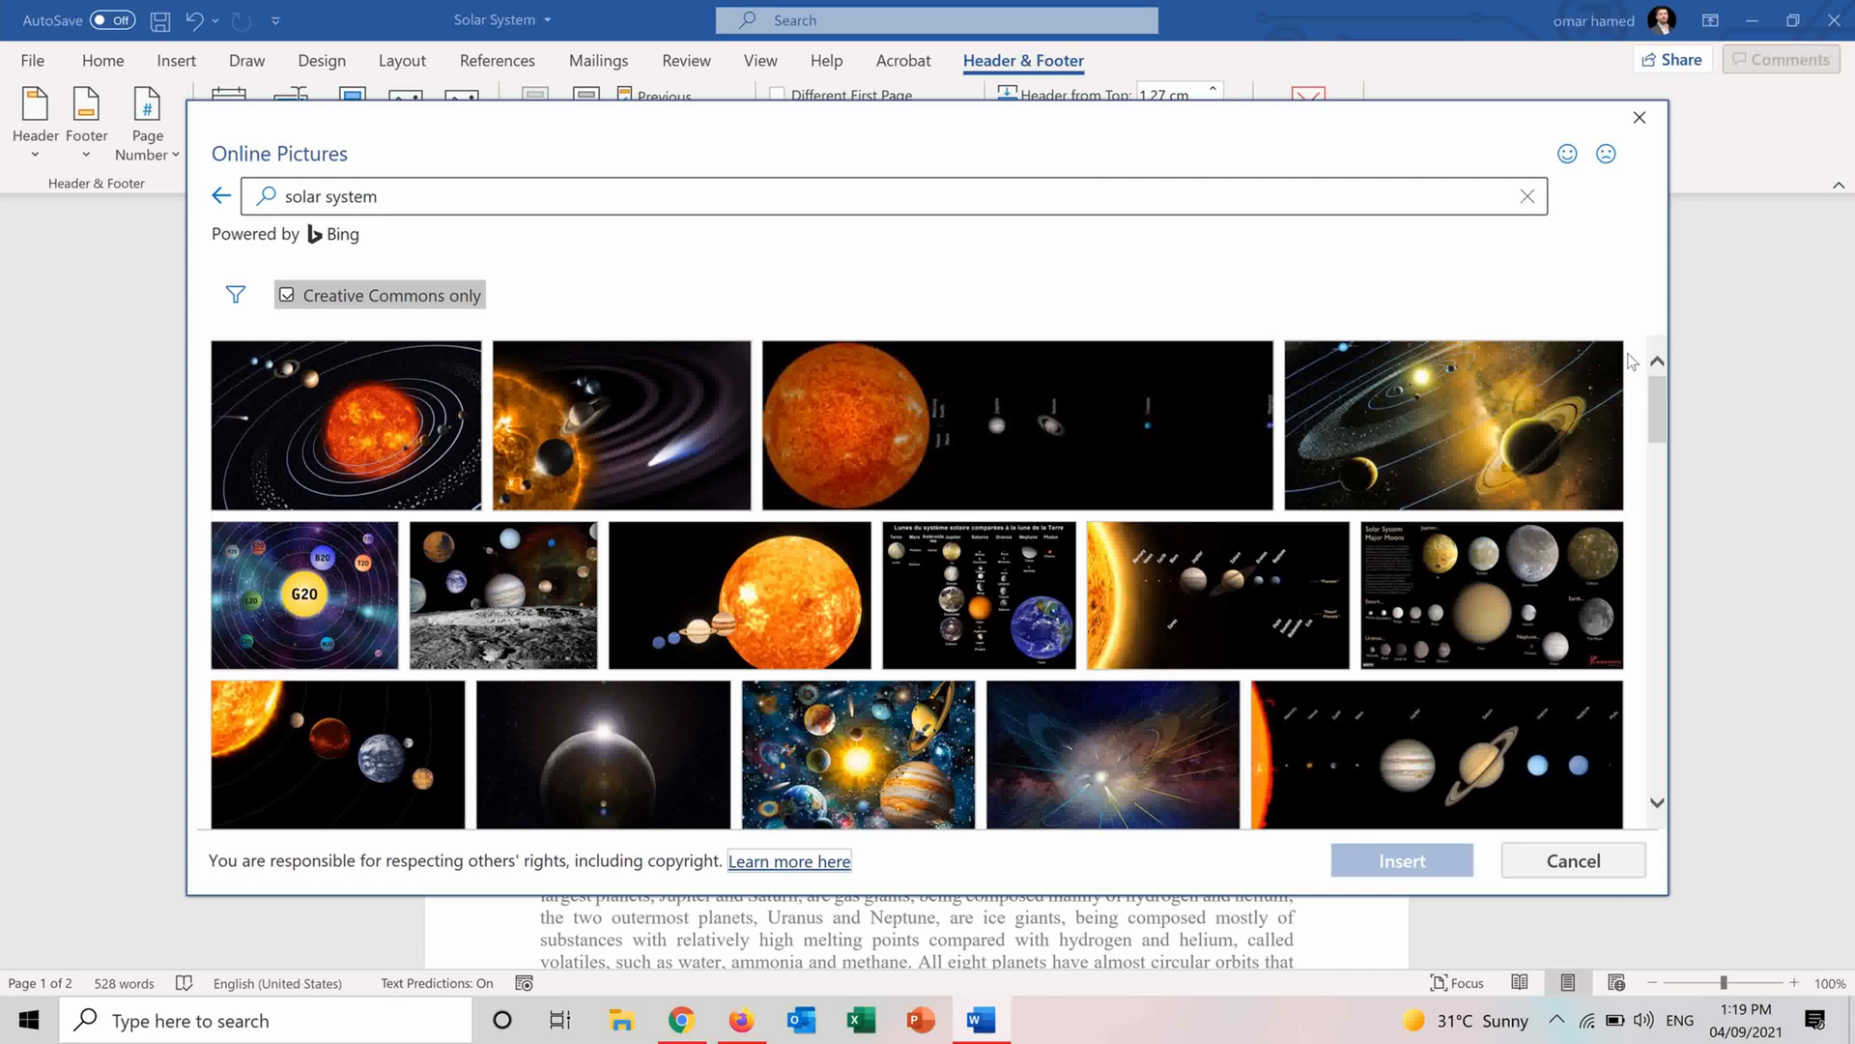
pyautogui.click(1015, 423)
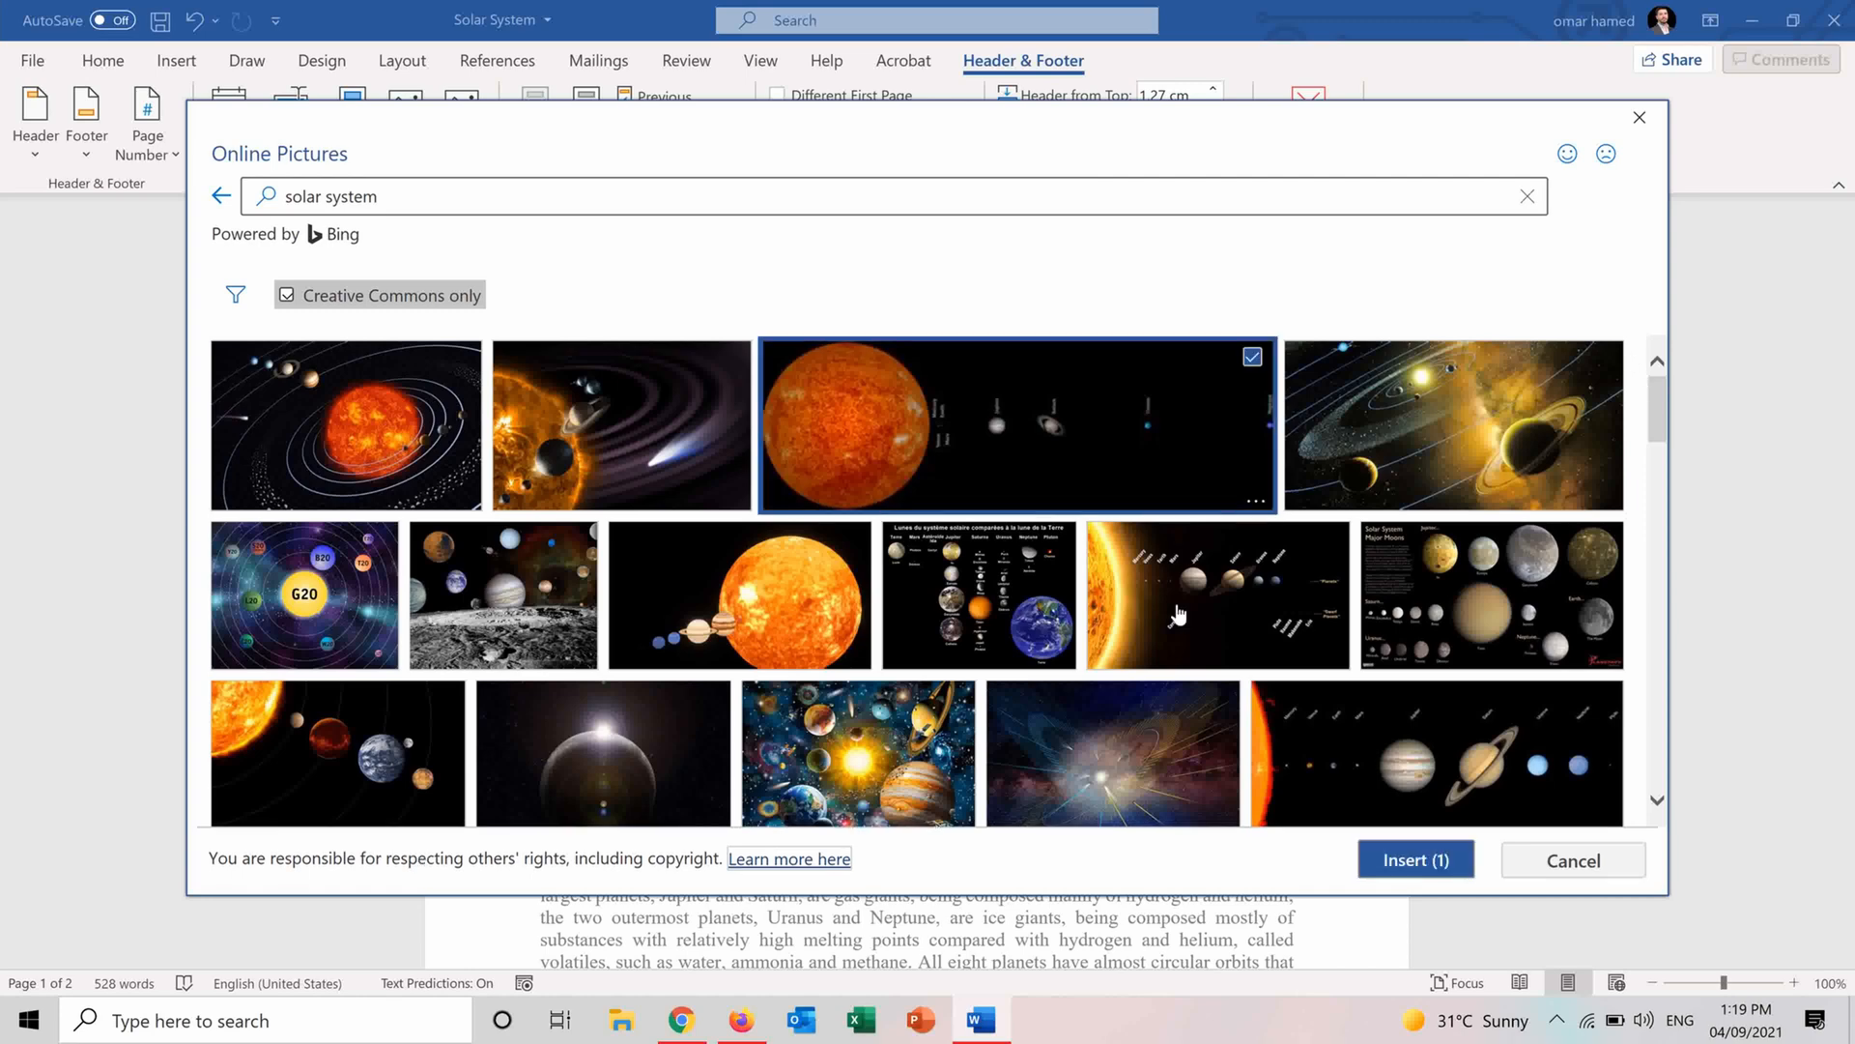
pyautogui.click(1415, 859)
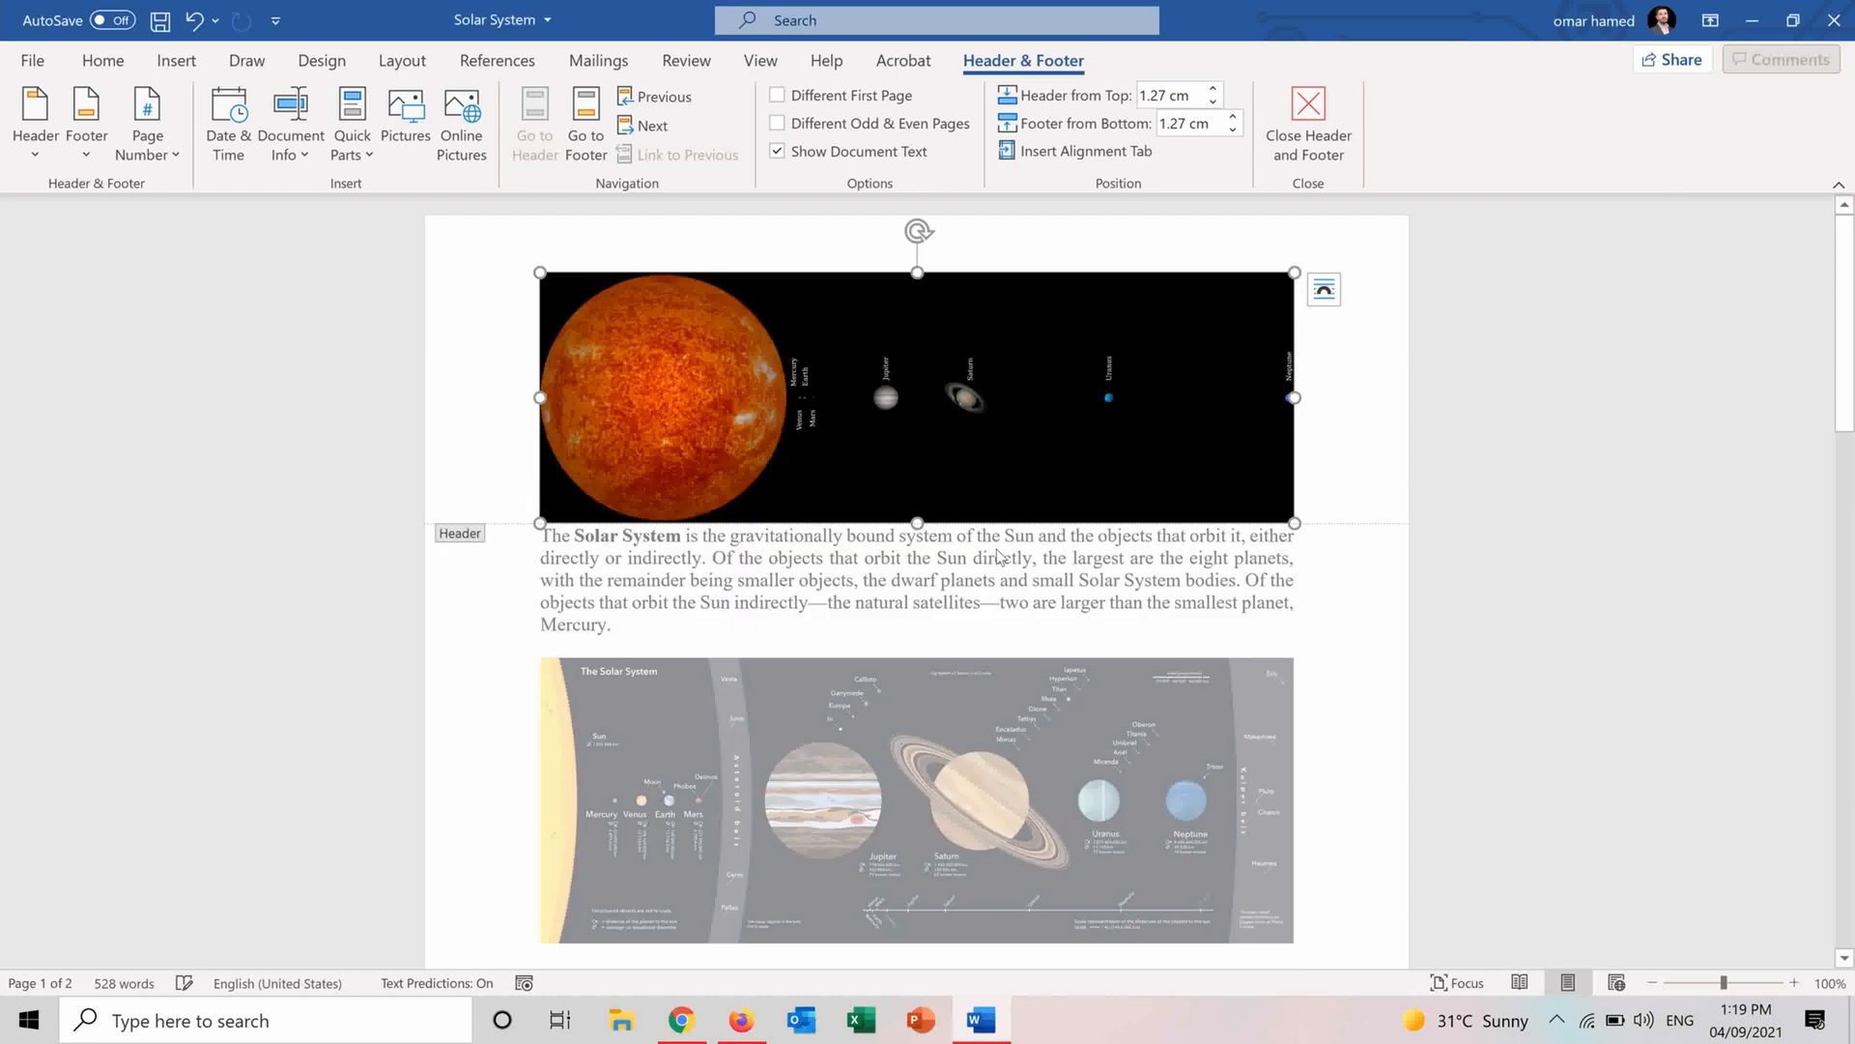
# Shrink the header picture to about 7.76 cm wide, centred at the page top.
pyautogui.click(915, 396)
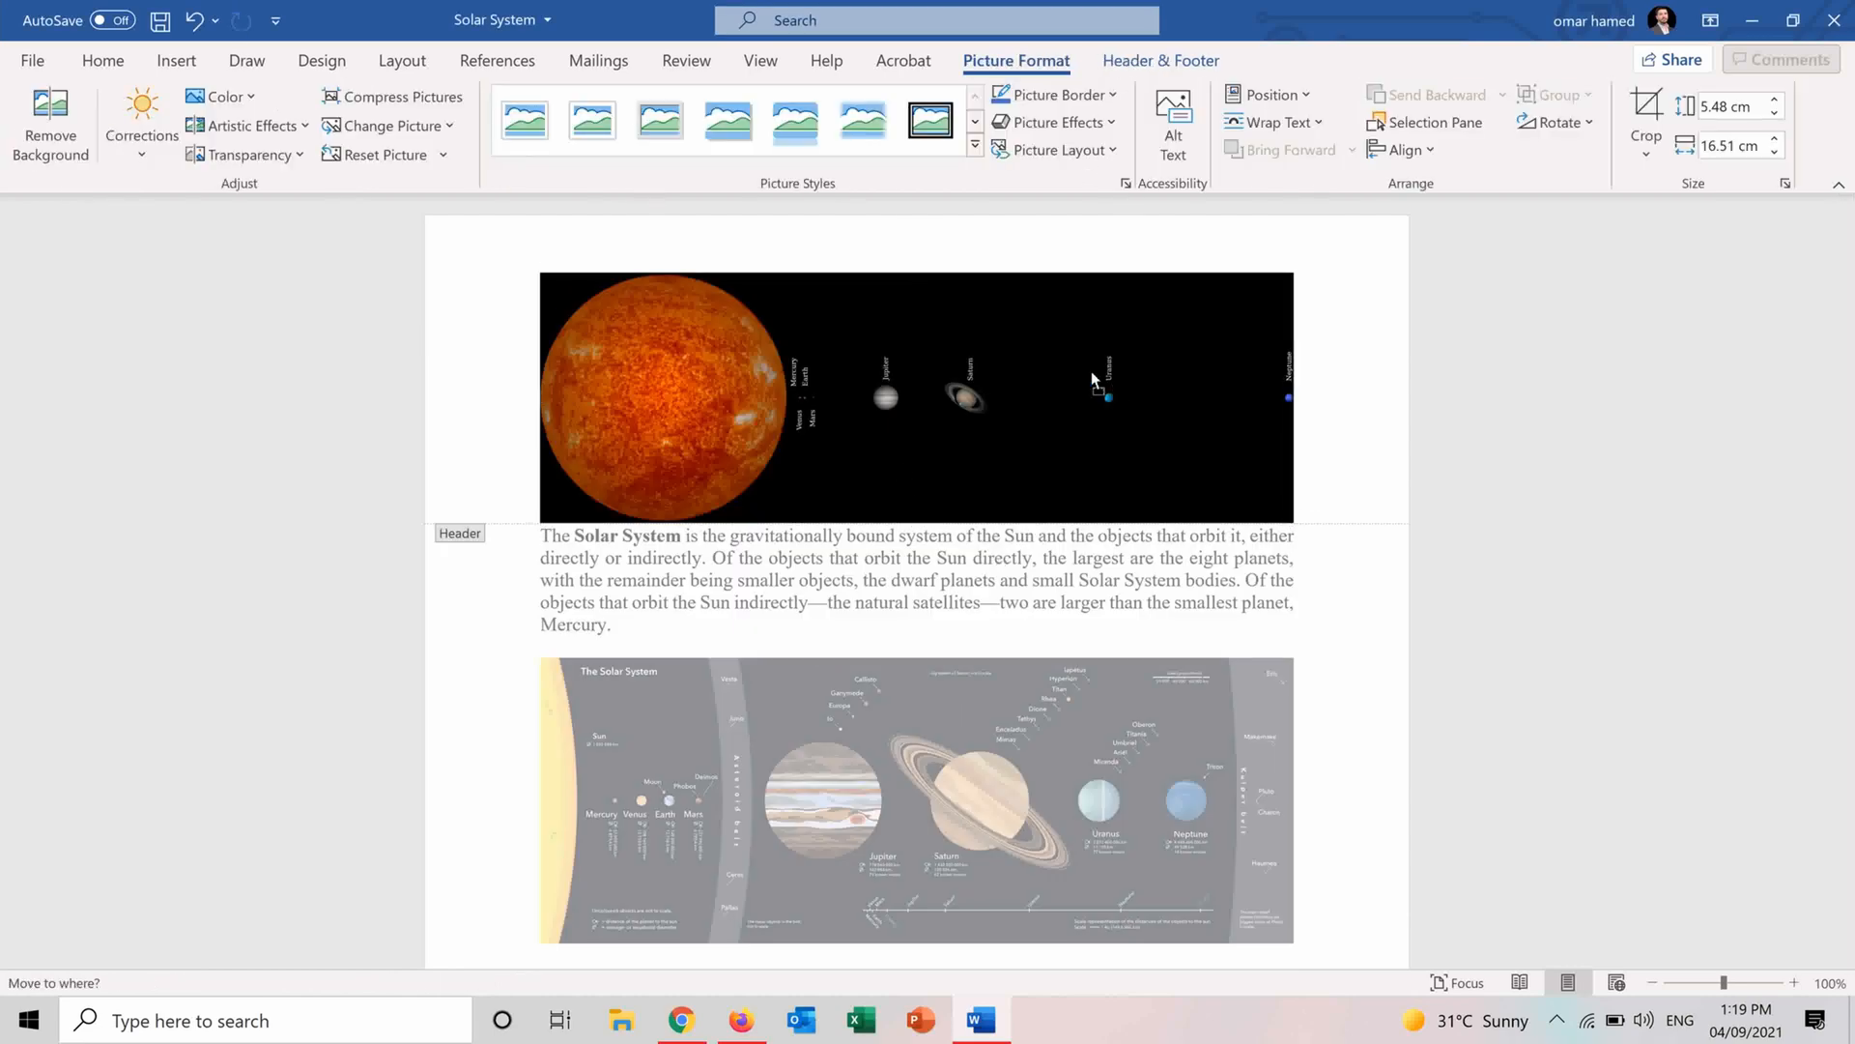
pyautogui.click(917, 396)
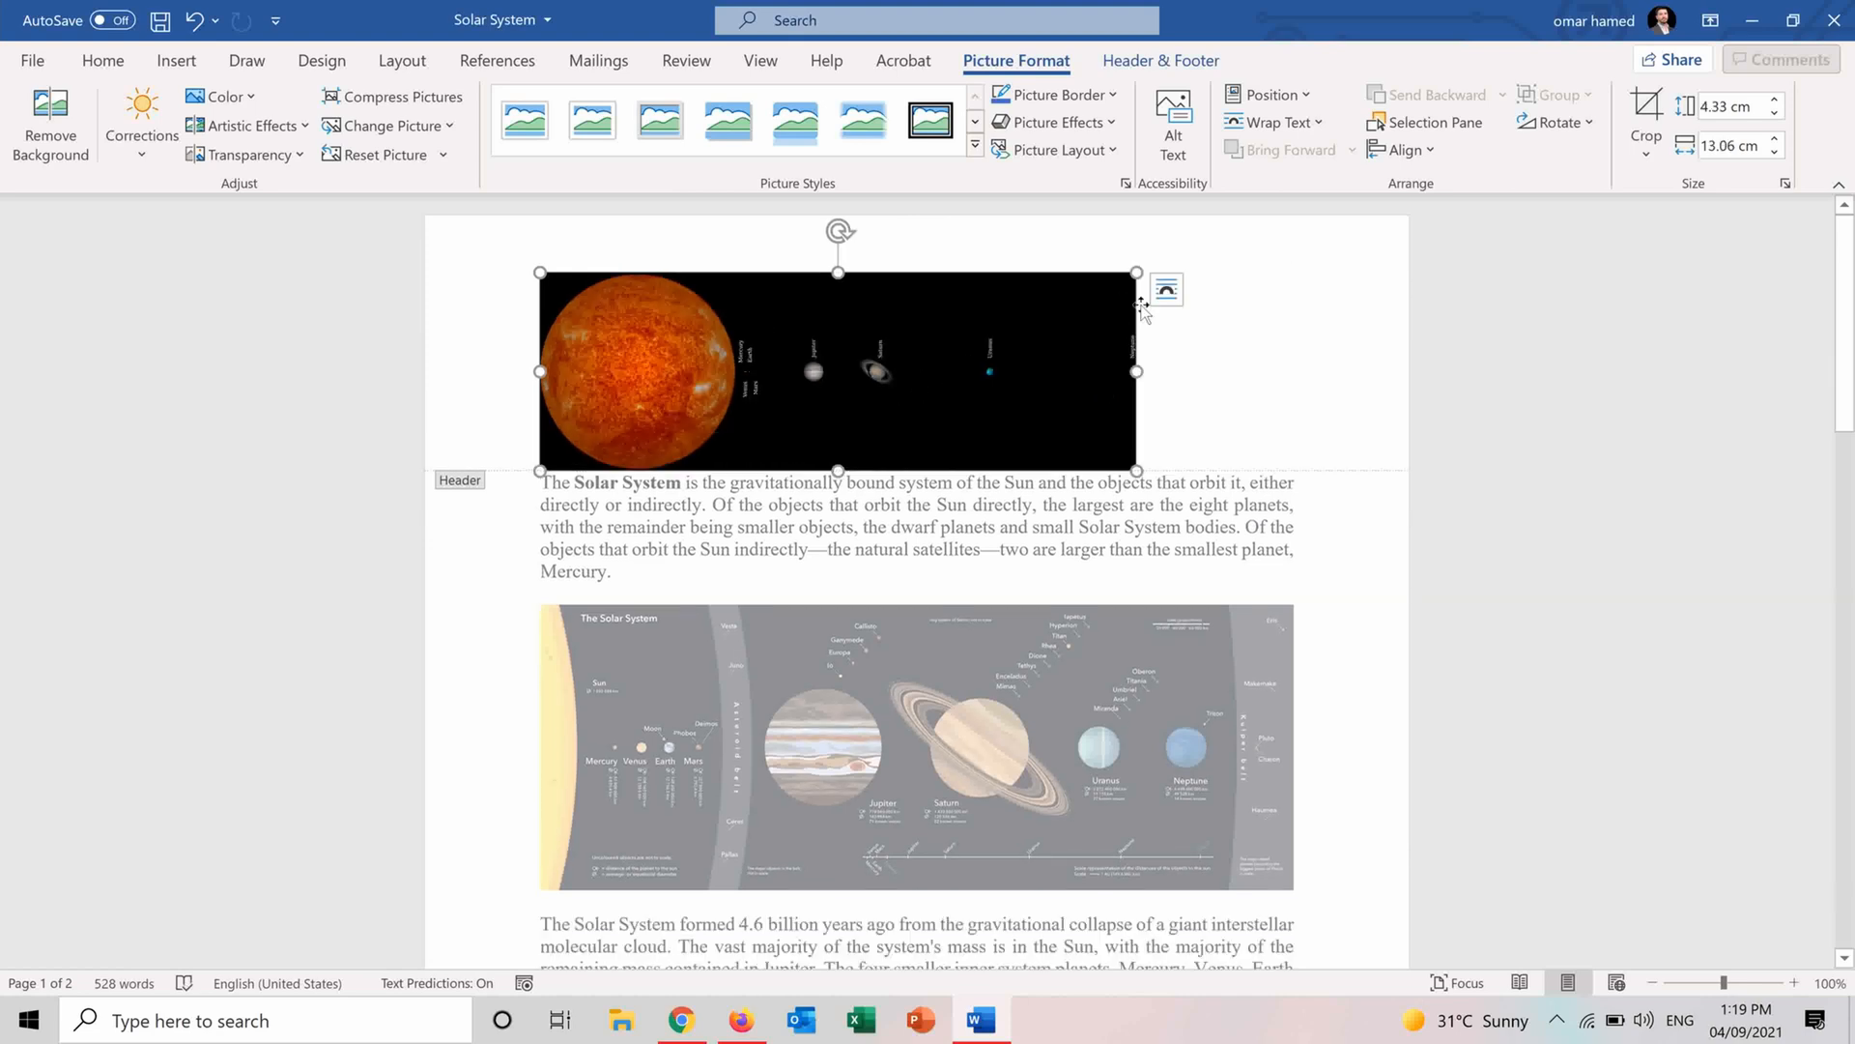
pyautogui.click(1165, 288)
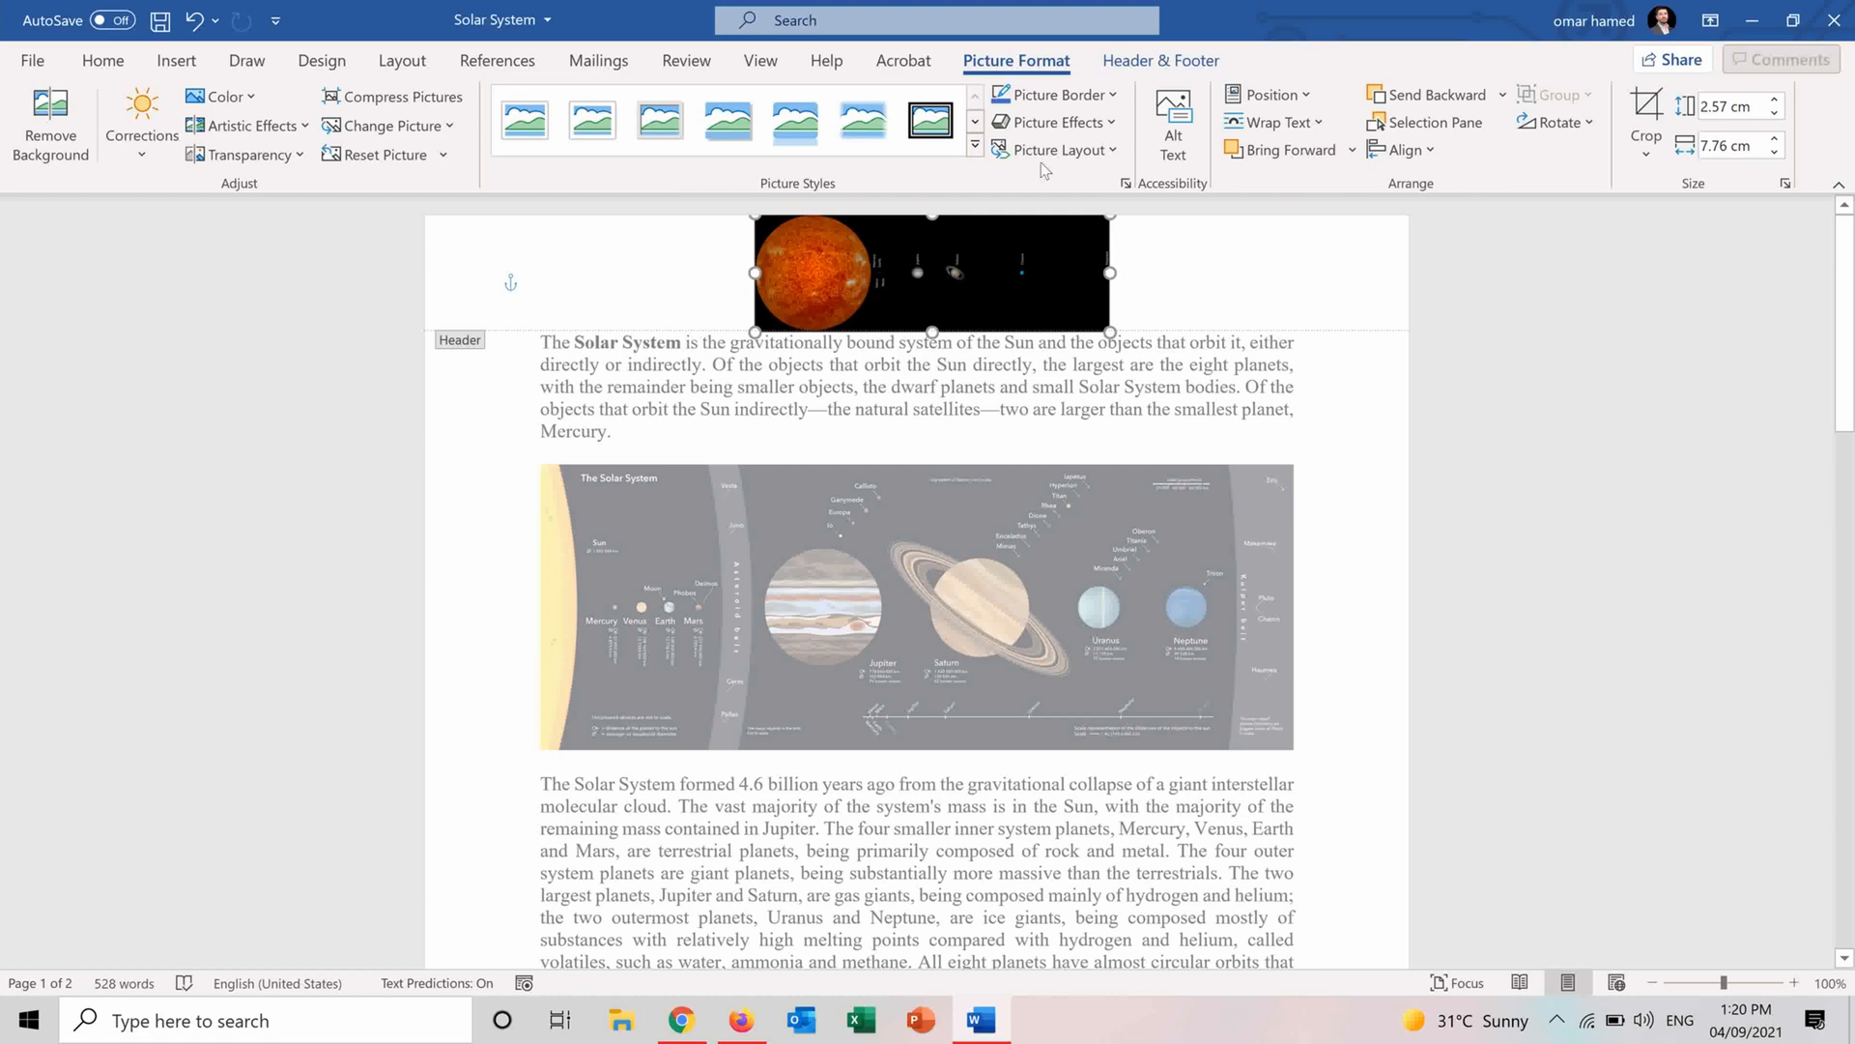
pyautogui.click(1159, 60)
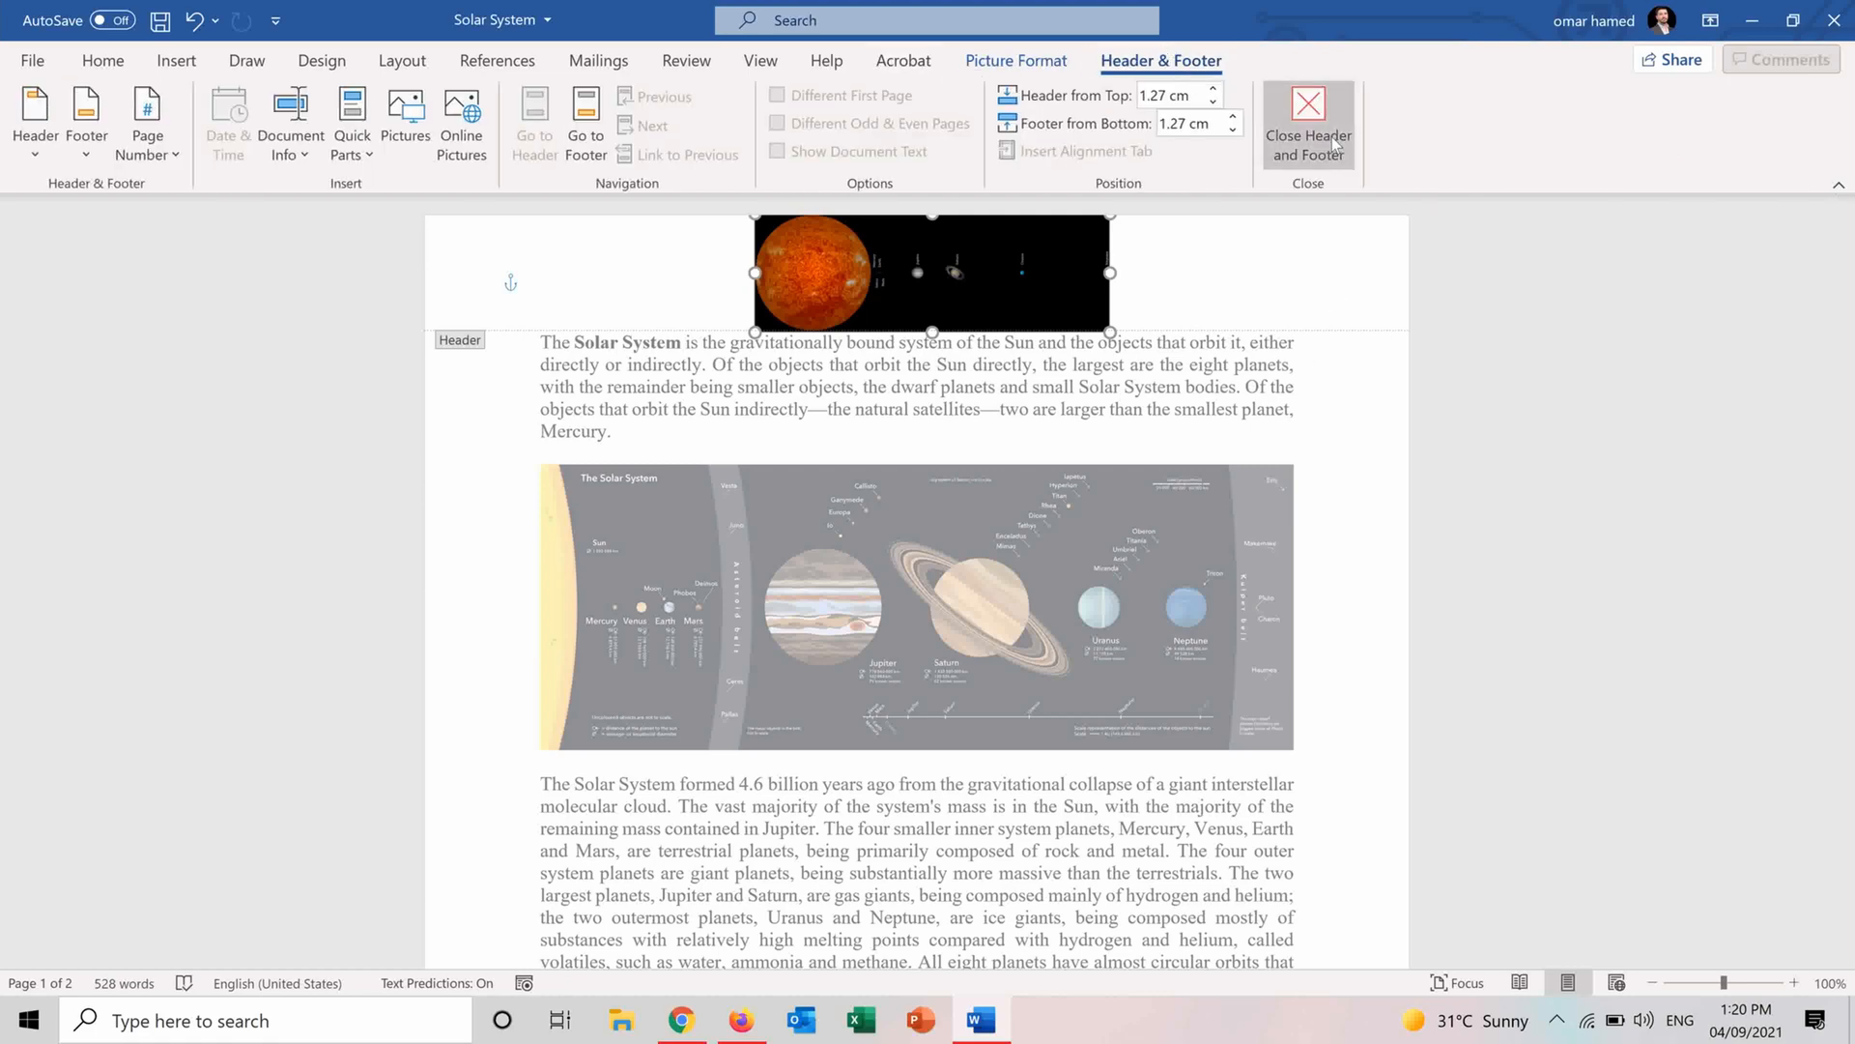
# Close header and footer editing and scroll both pages to check the banner.
pyautogui.click(1307, 118)
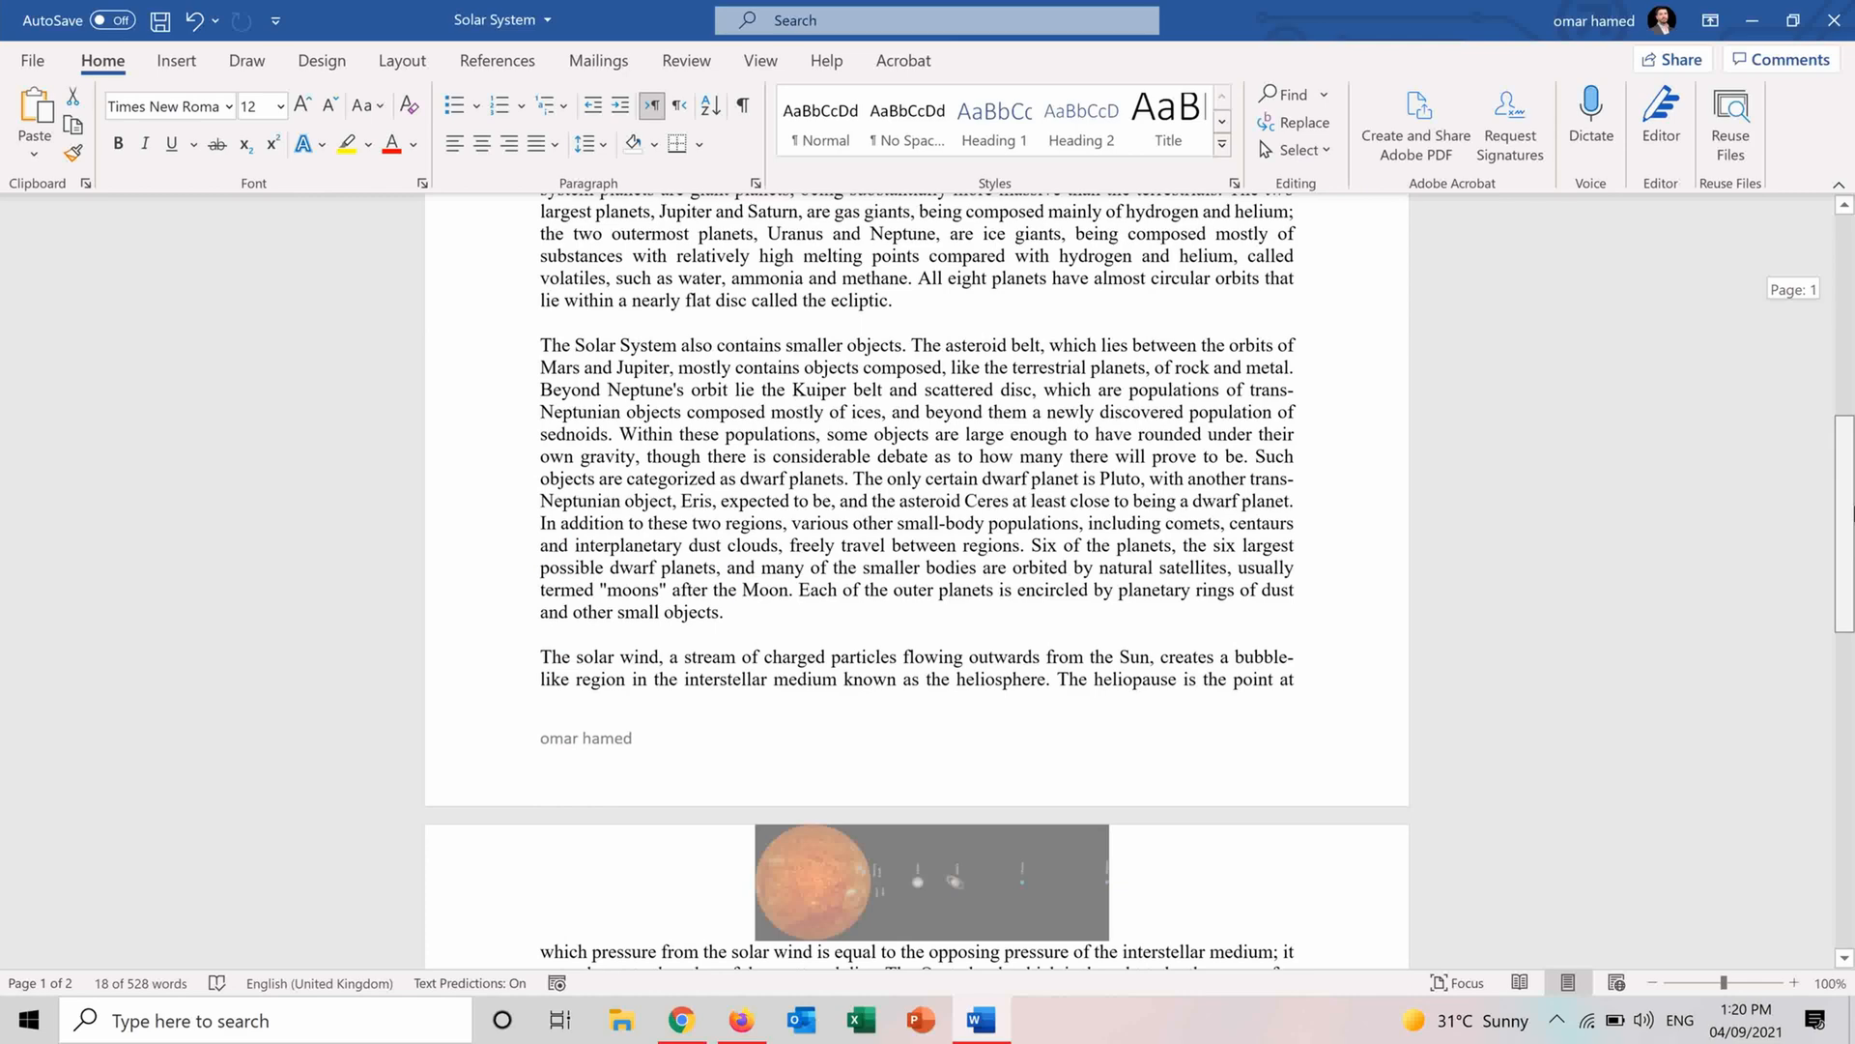
pyautogui.scroll(-3)
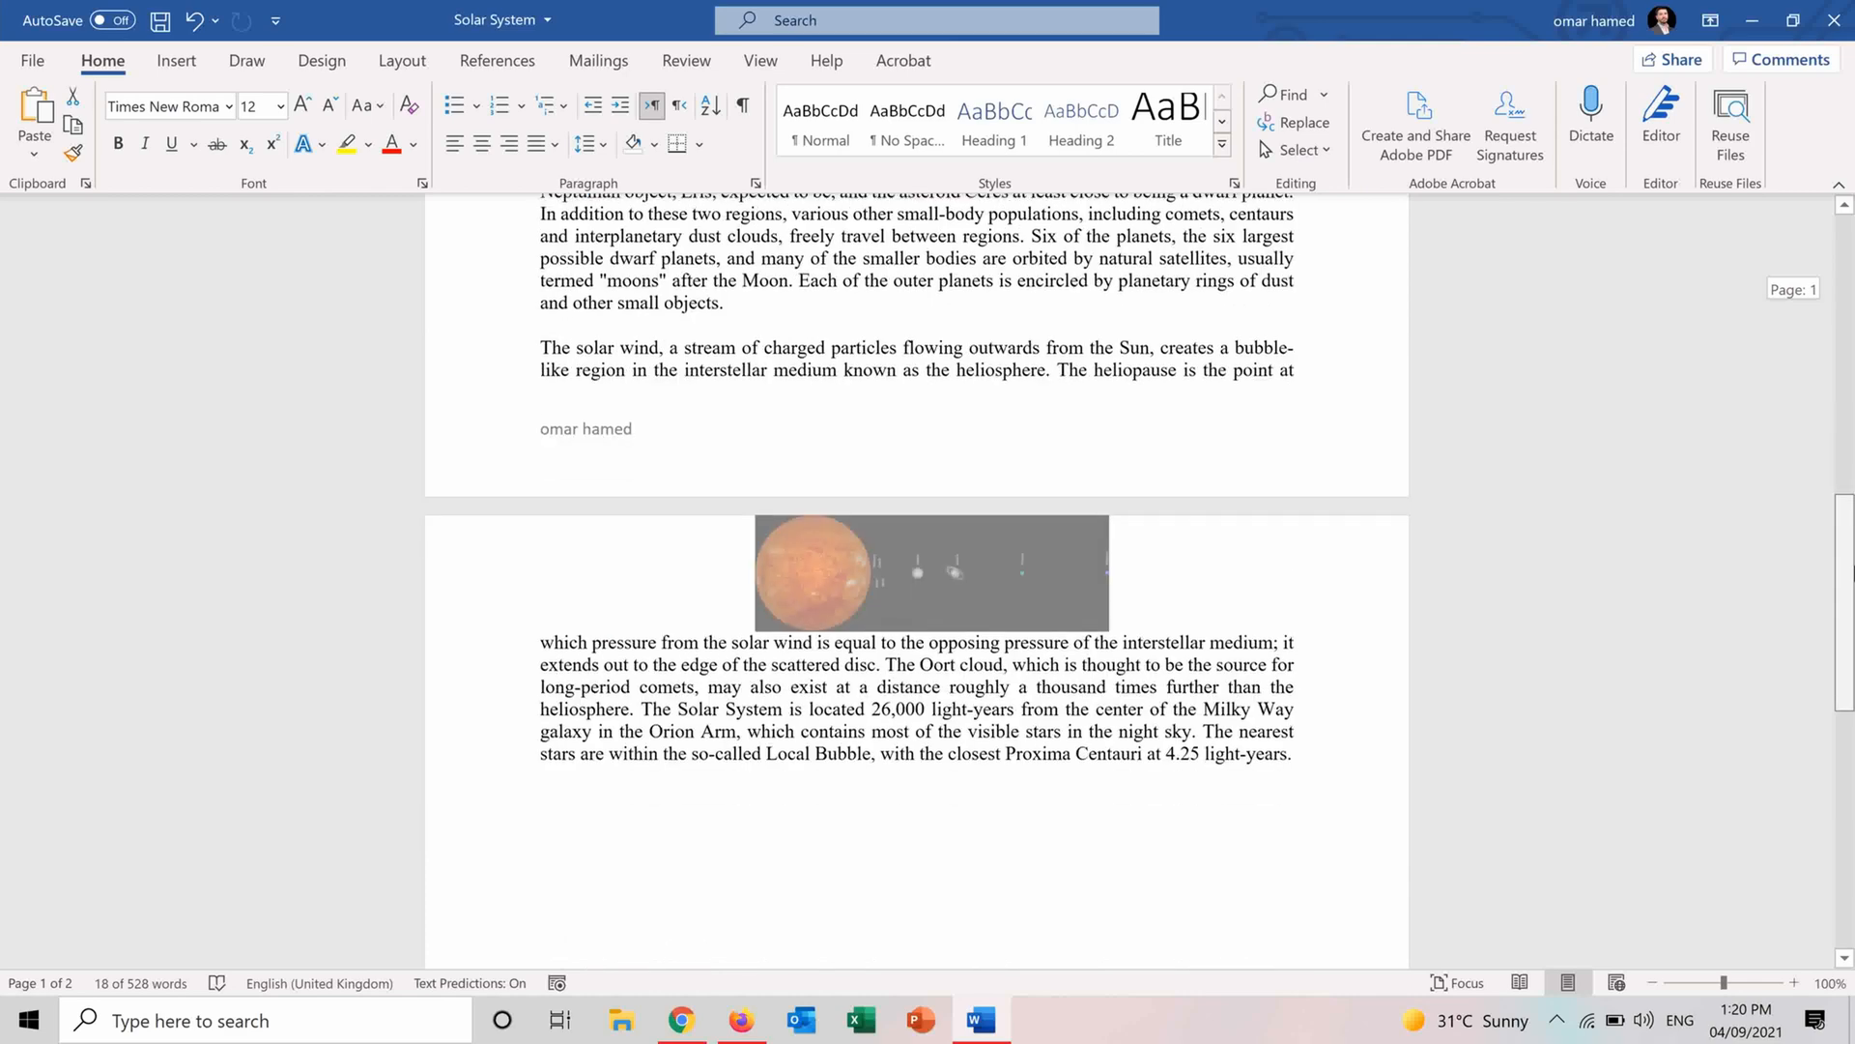
pyautogui.scroll(3)
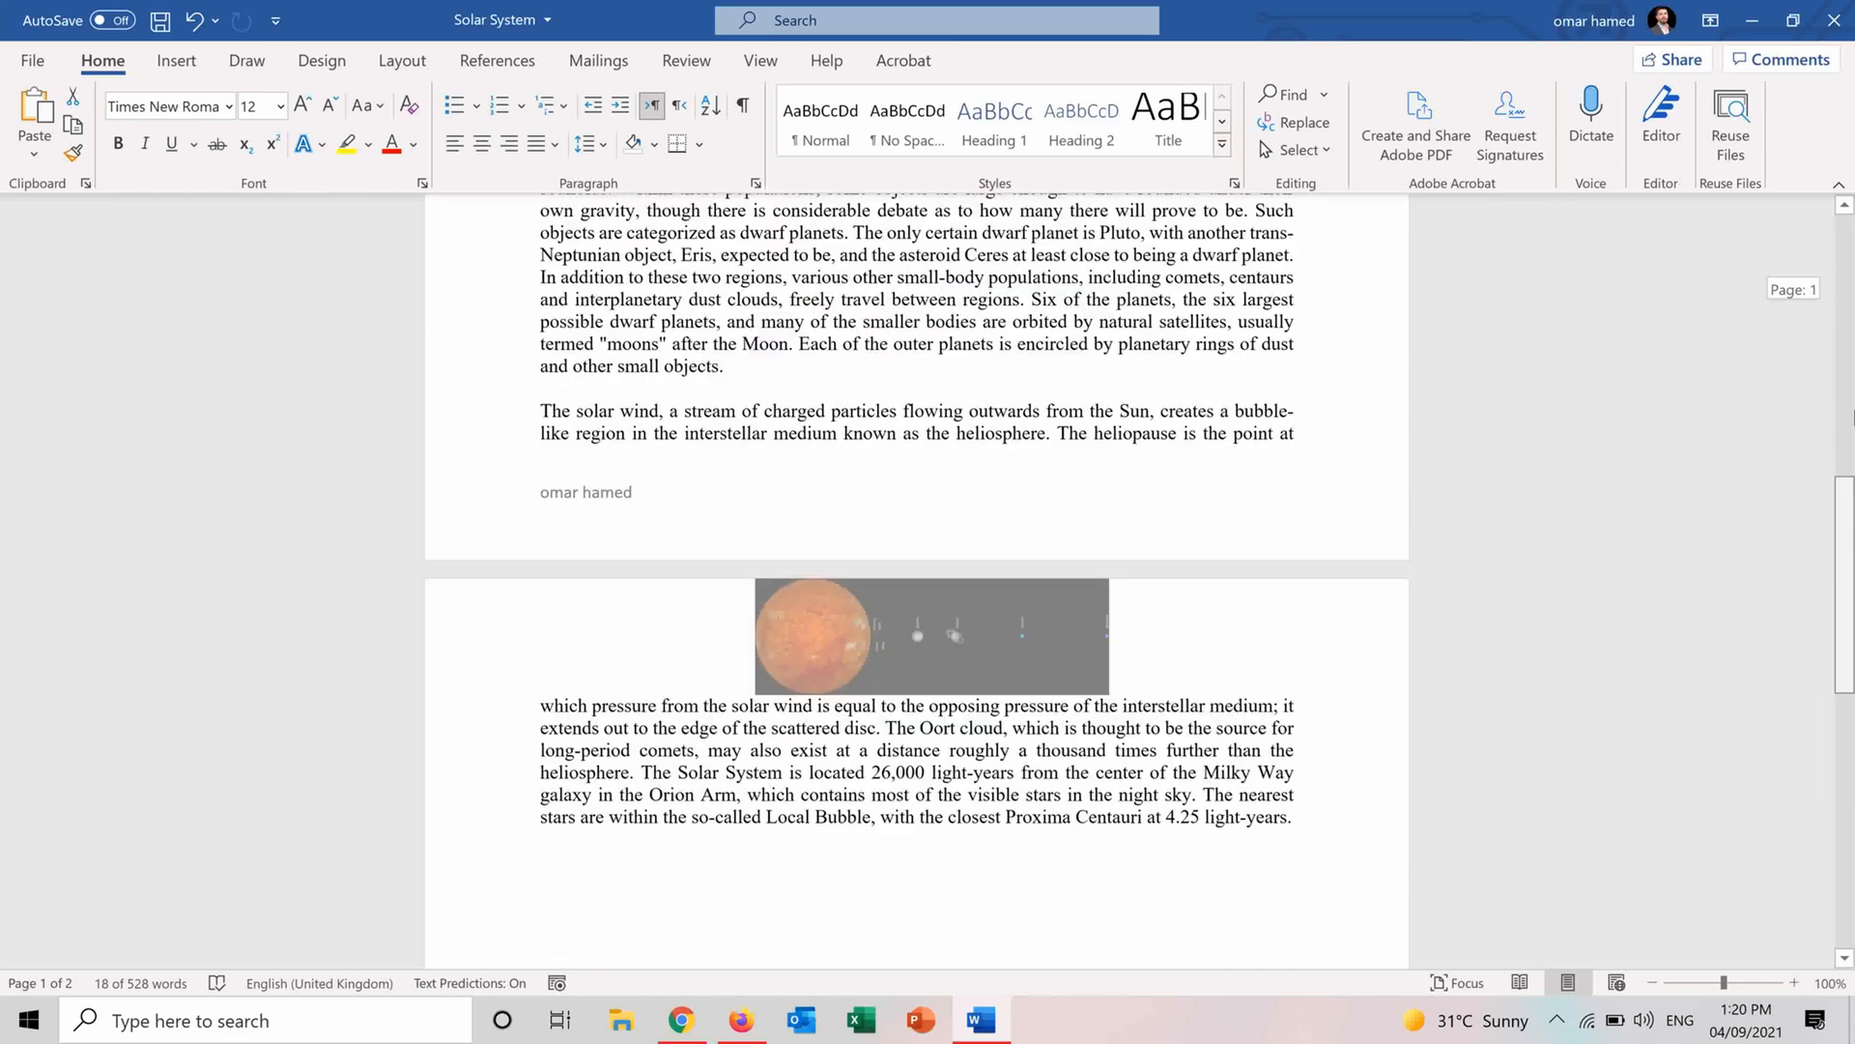
pyautogui.scroll(3)
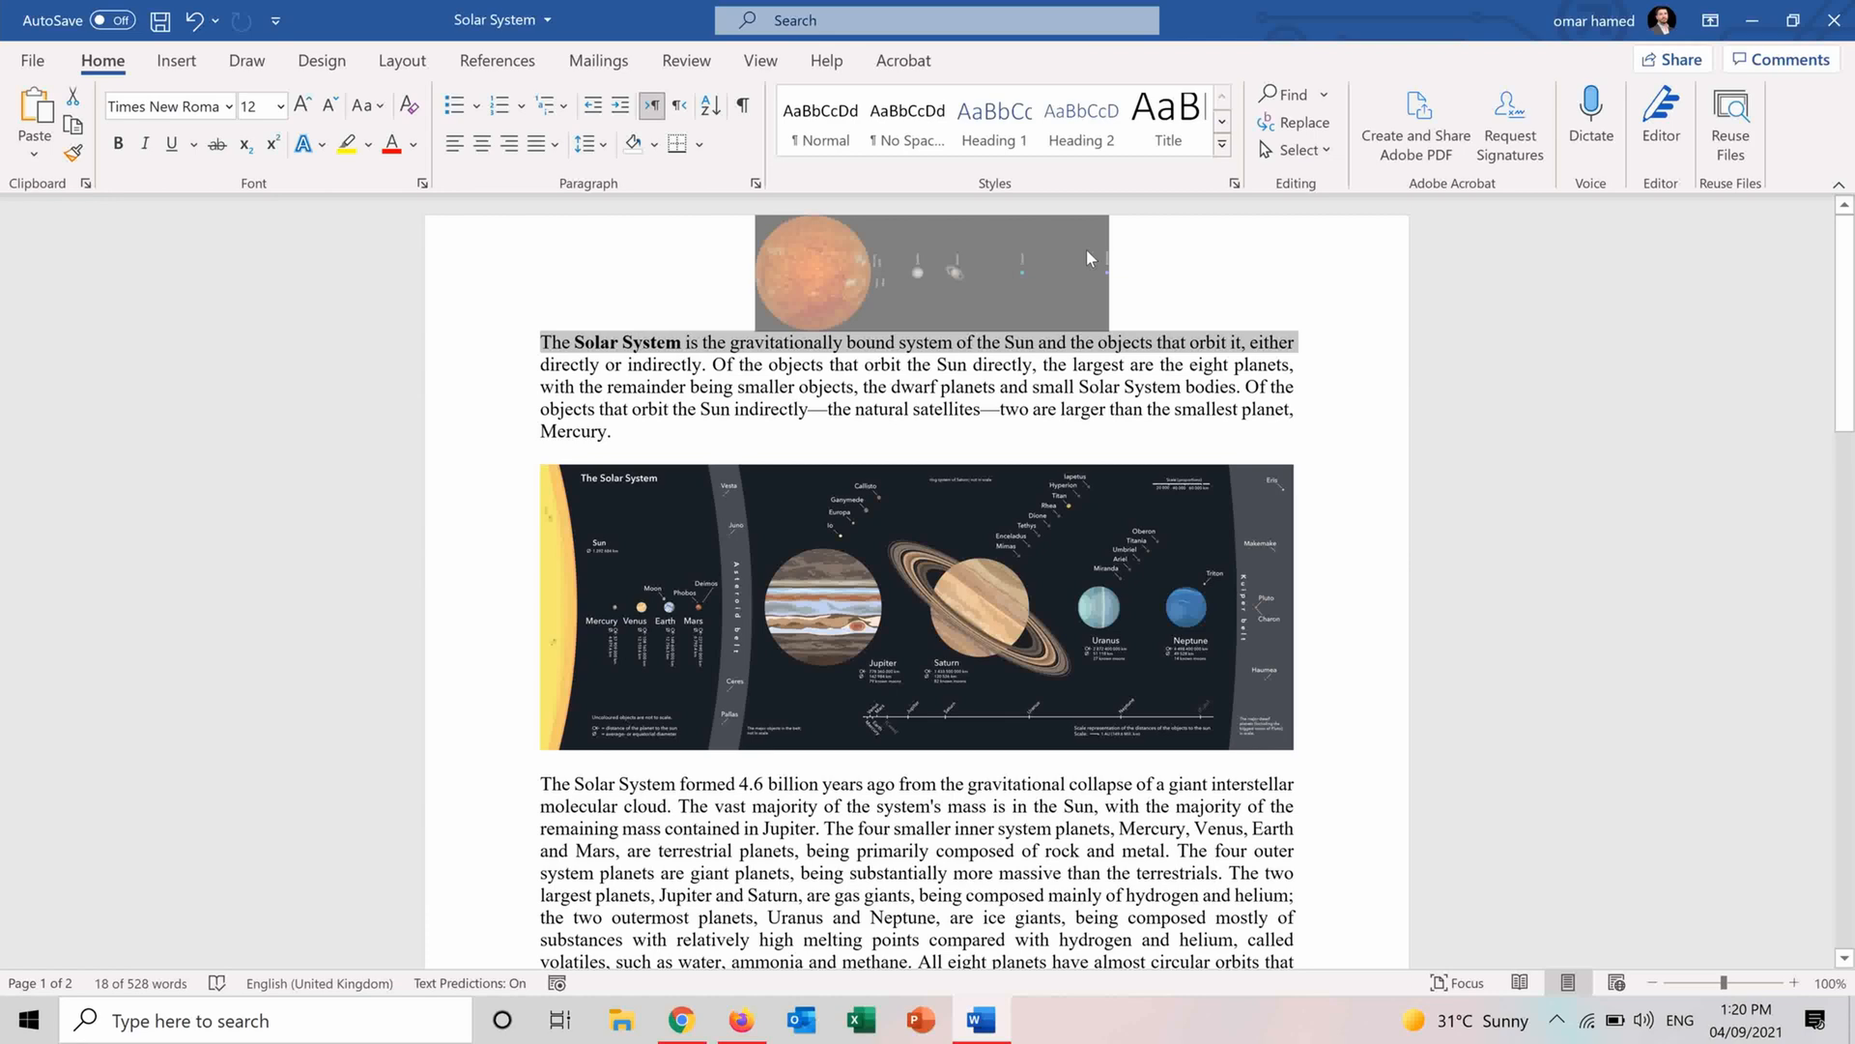
pyautogui.moveTo(964, 306)
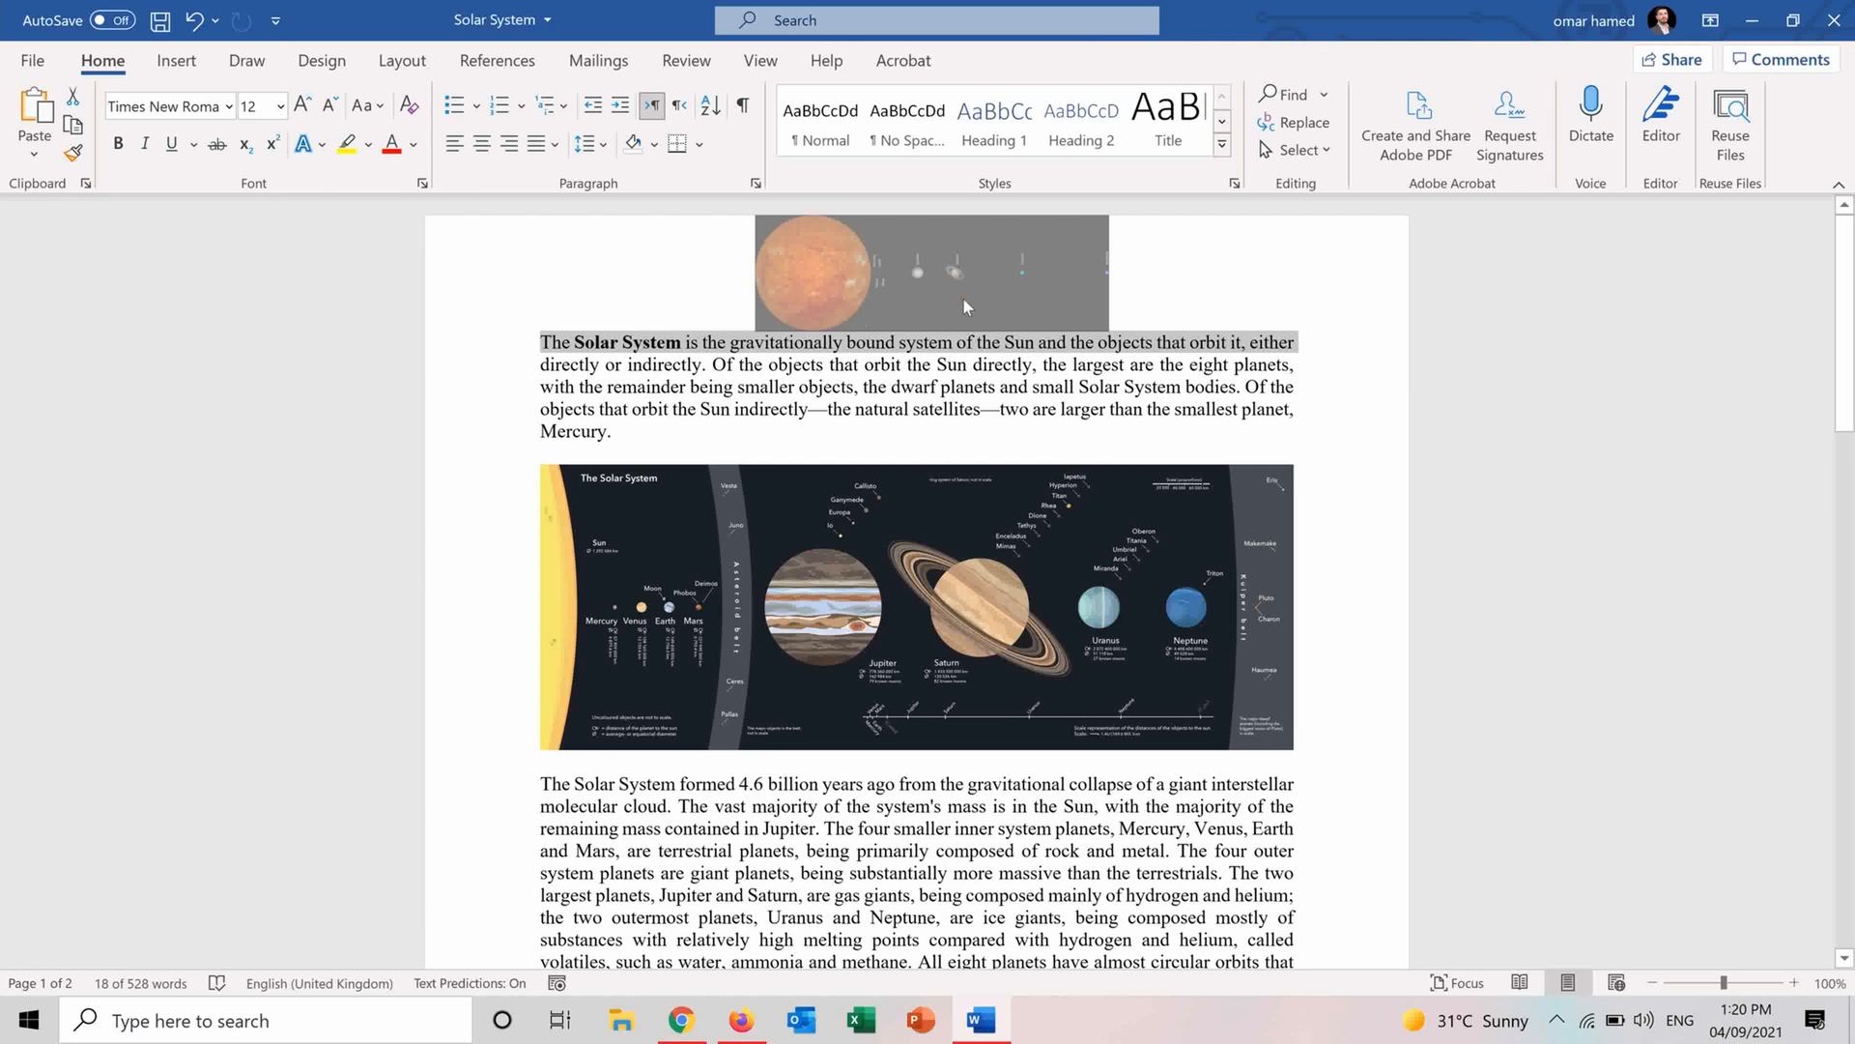
pyautogui.click(965, 307)
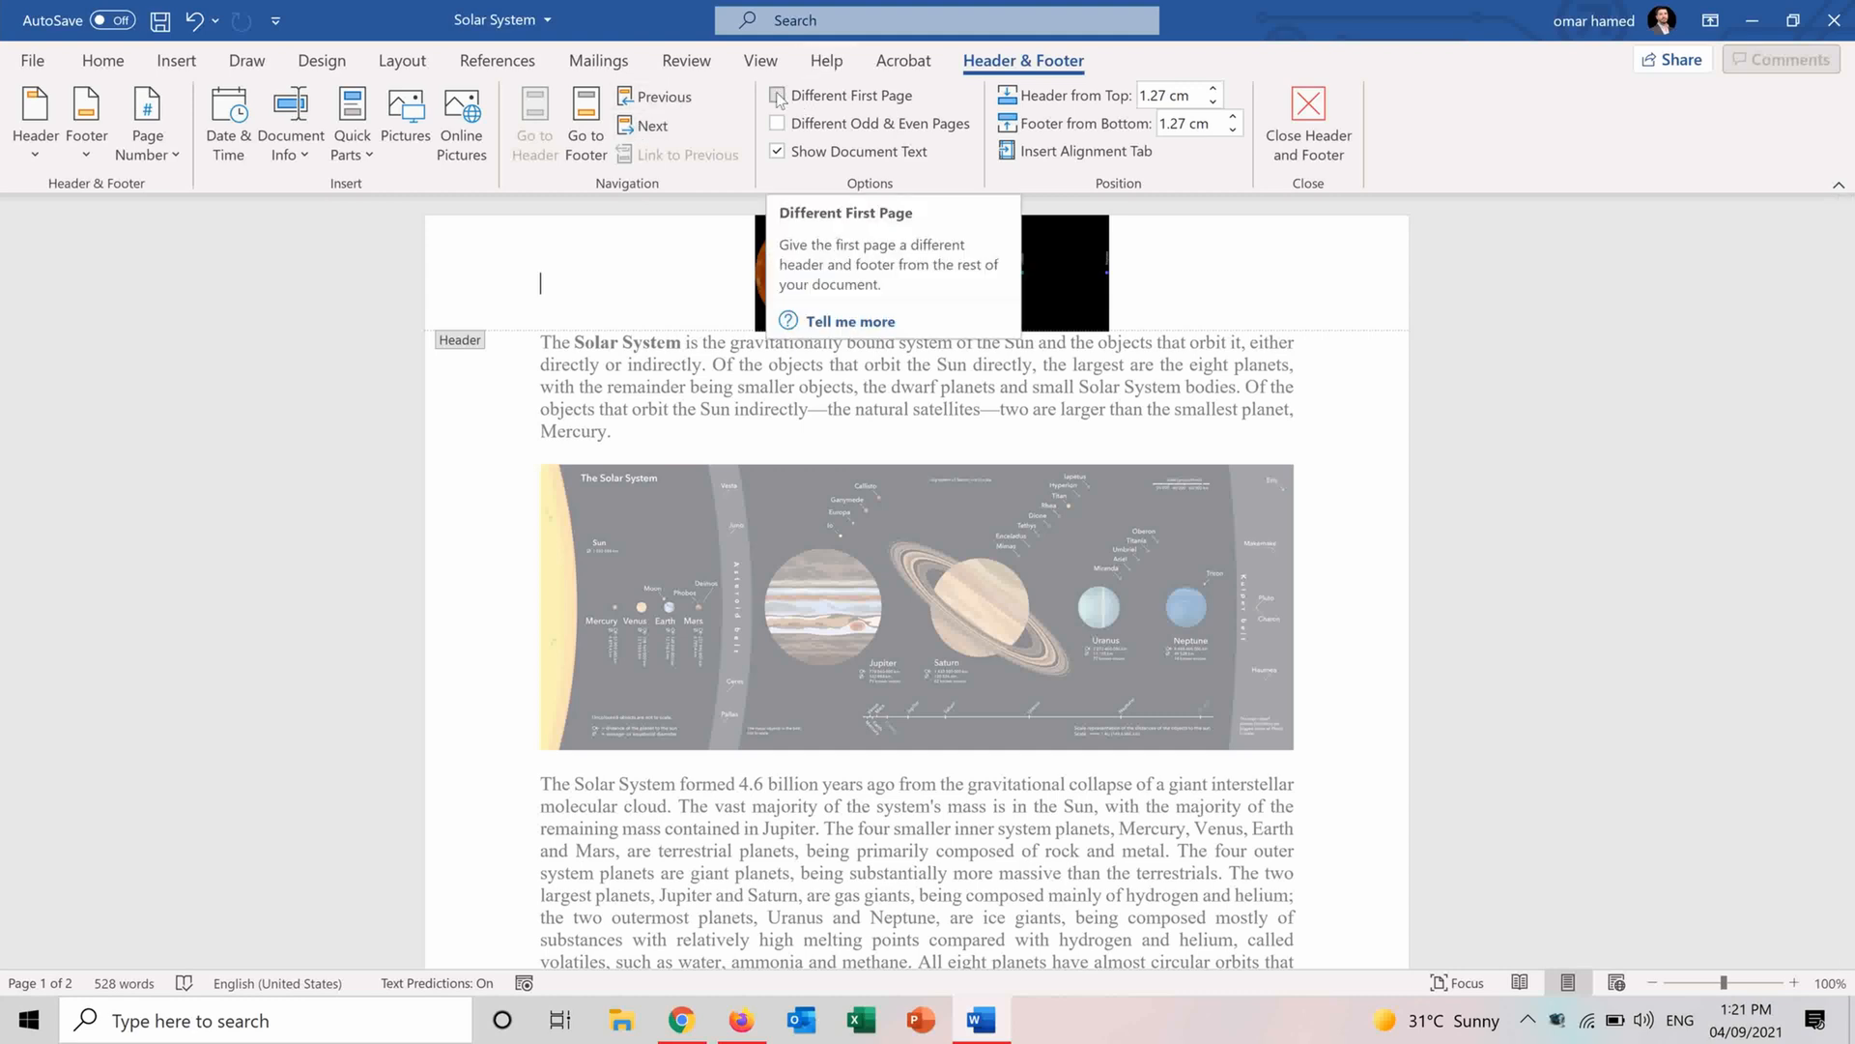
# Reopen the header for editing, briefly hiding then restoring the dimmed body text.
pyautogui.click(777, 95)
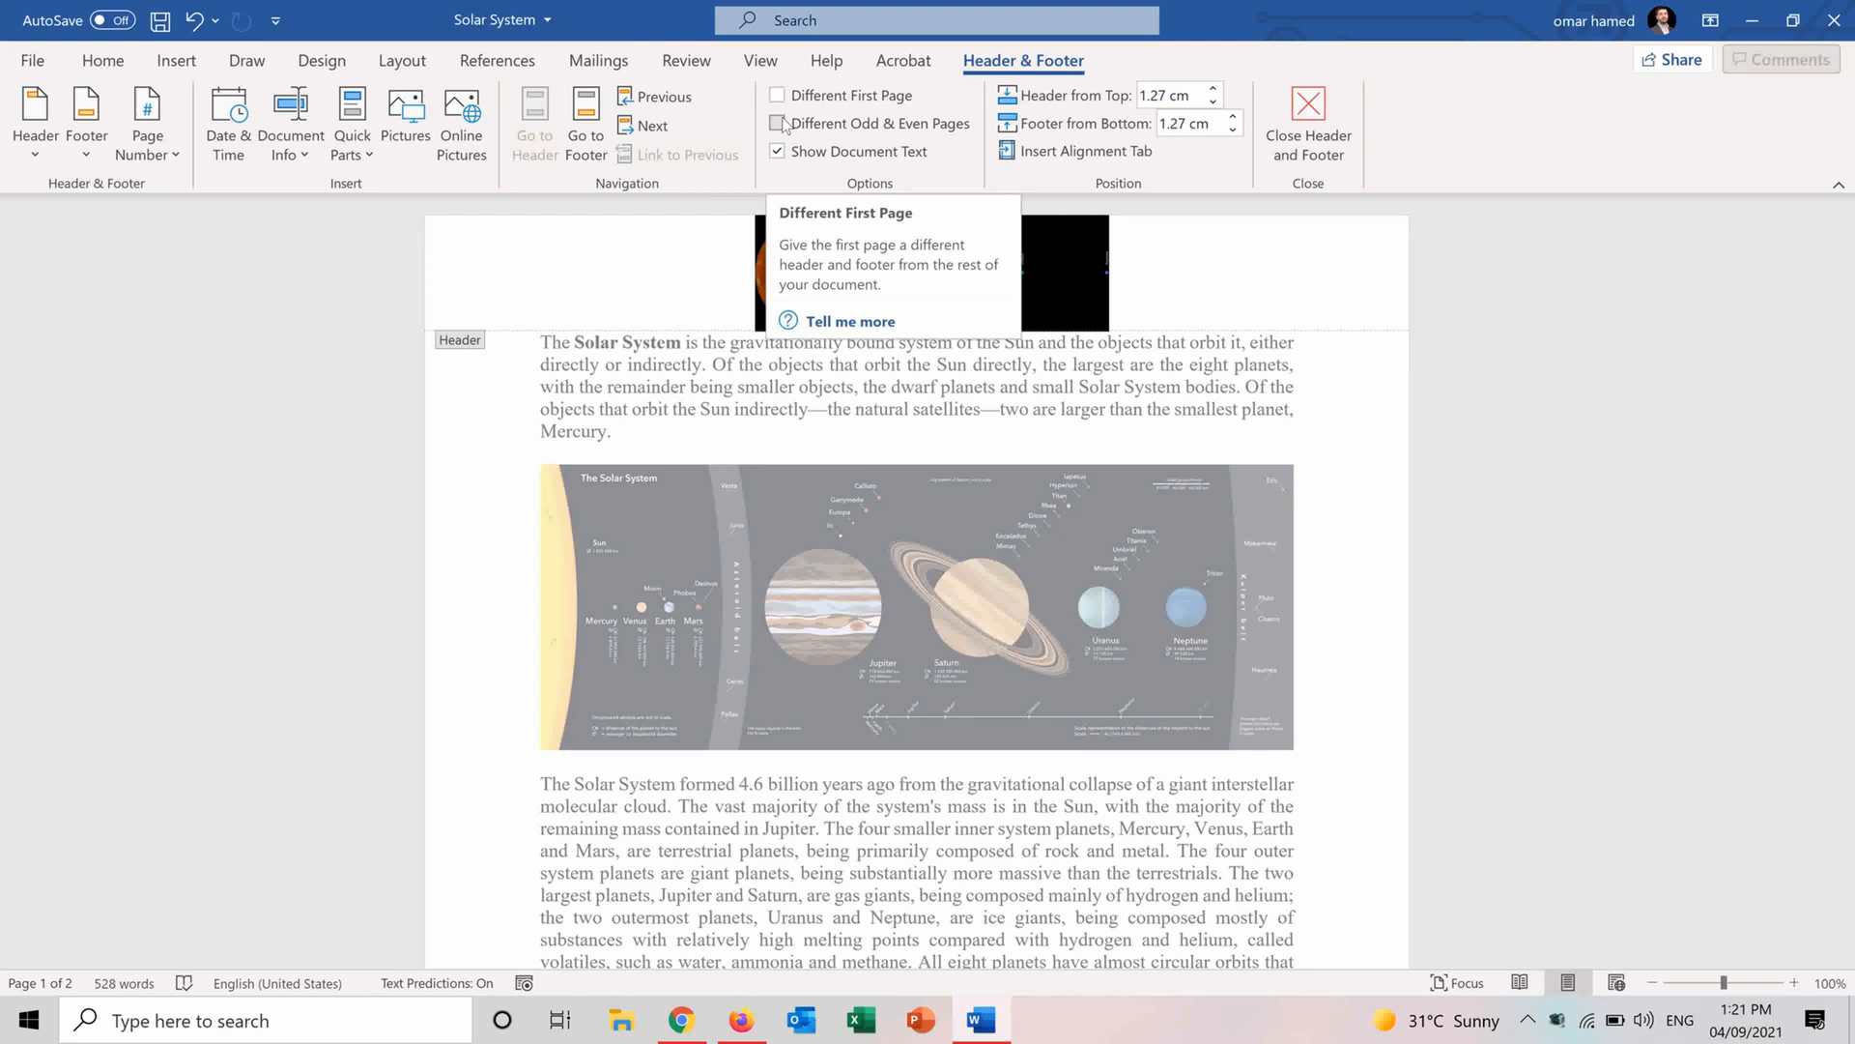
pyautogui.moveTo(777, 123)
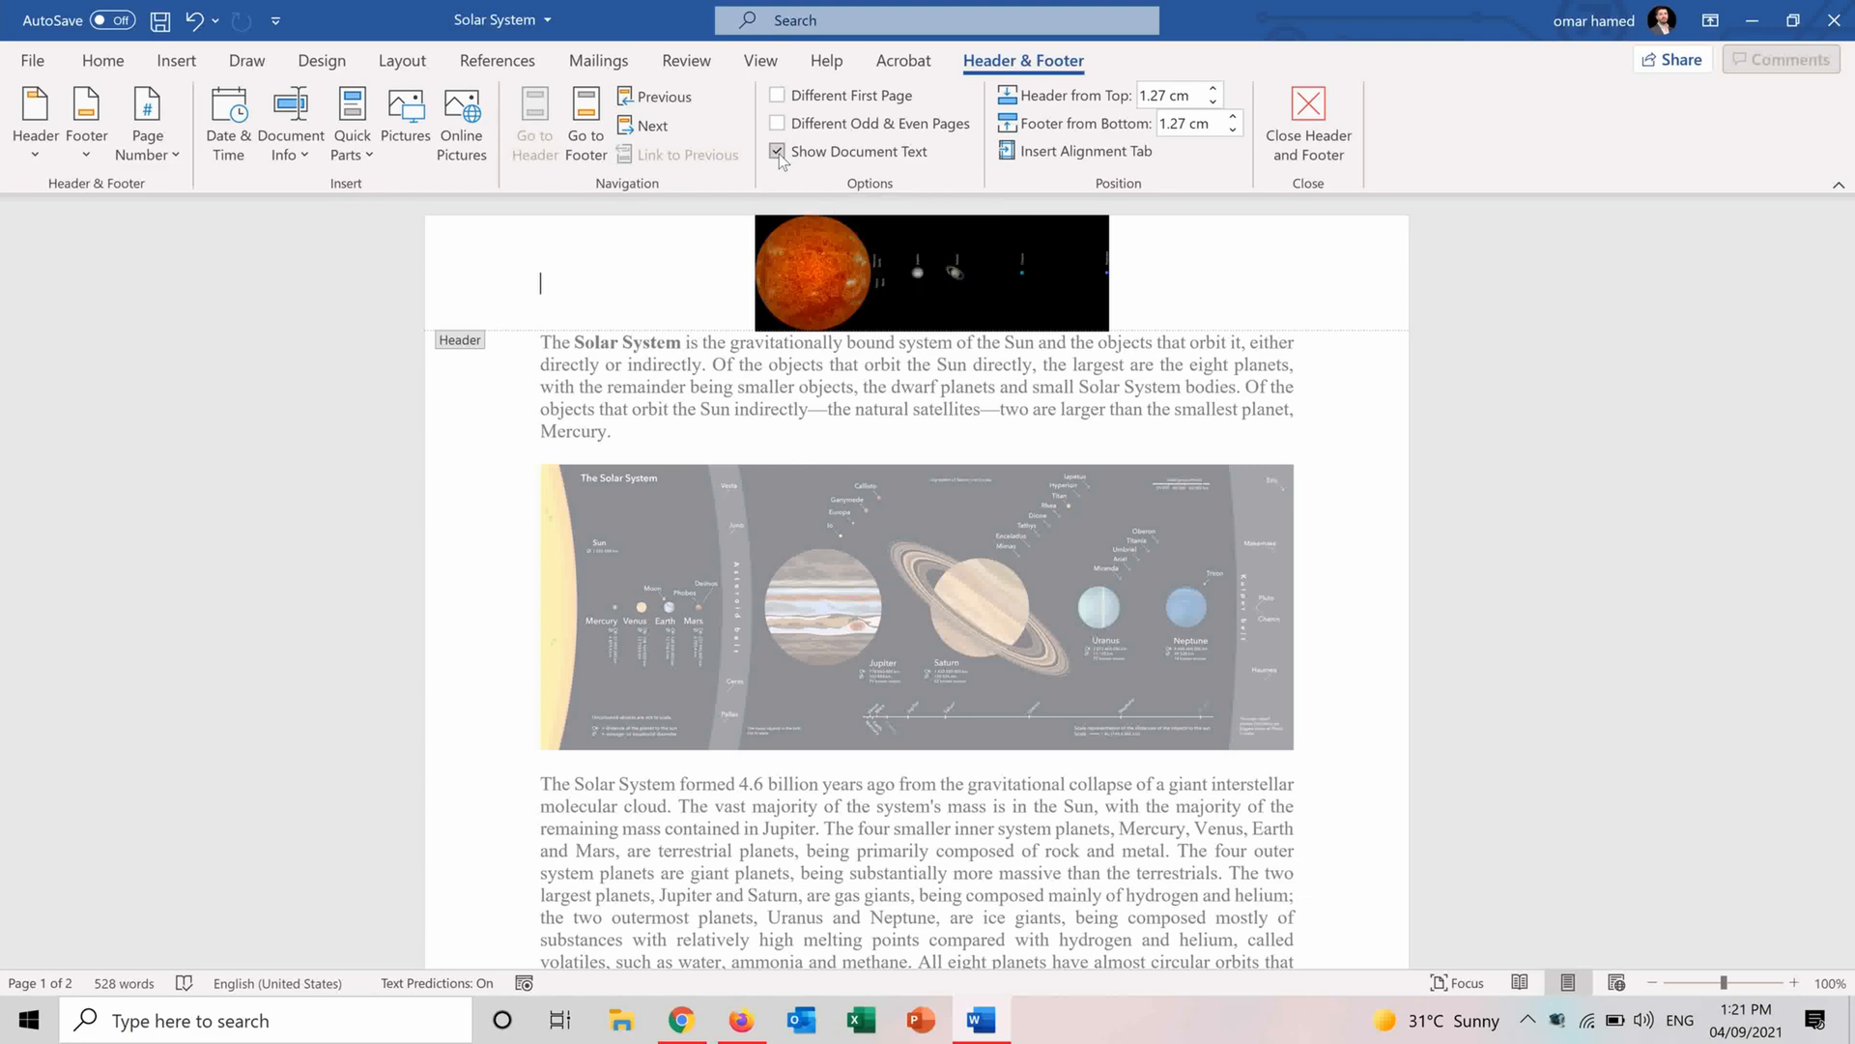
pyautogui.click(777, 152)
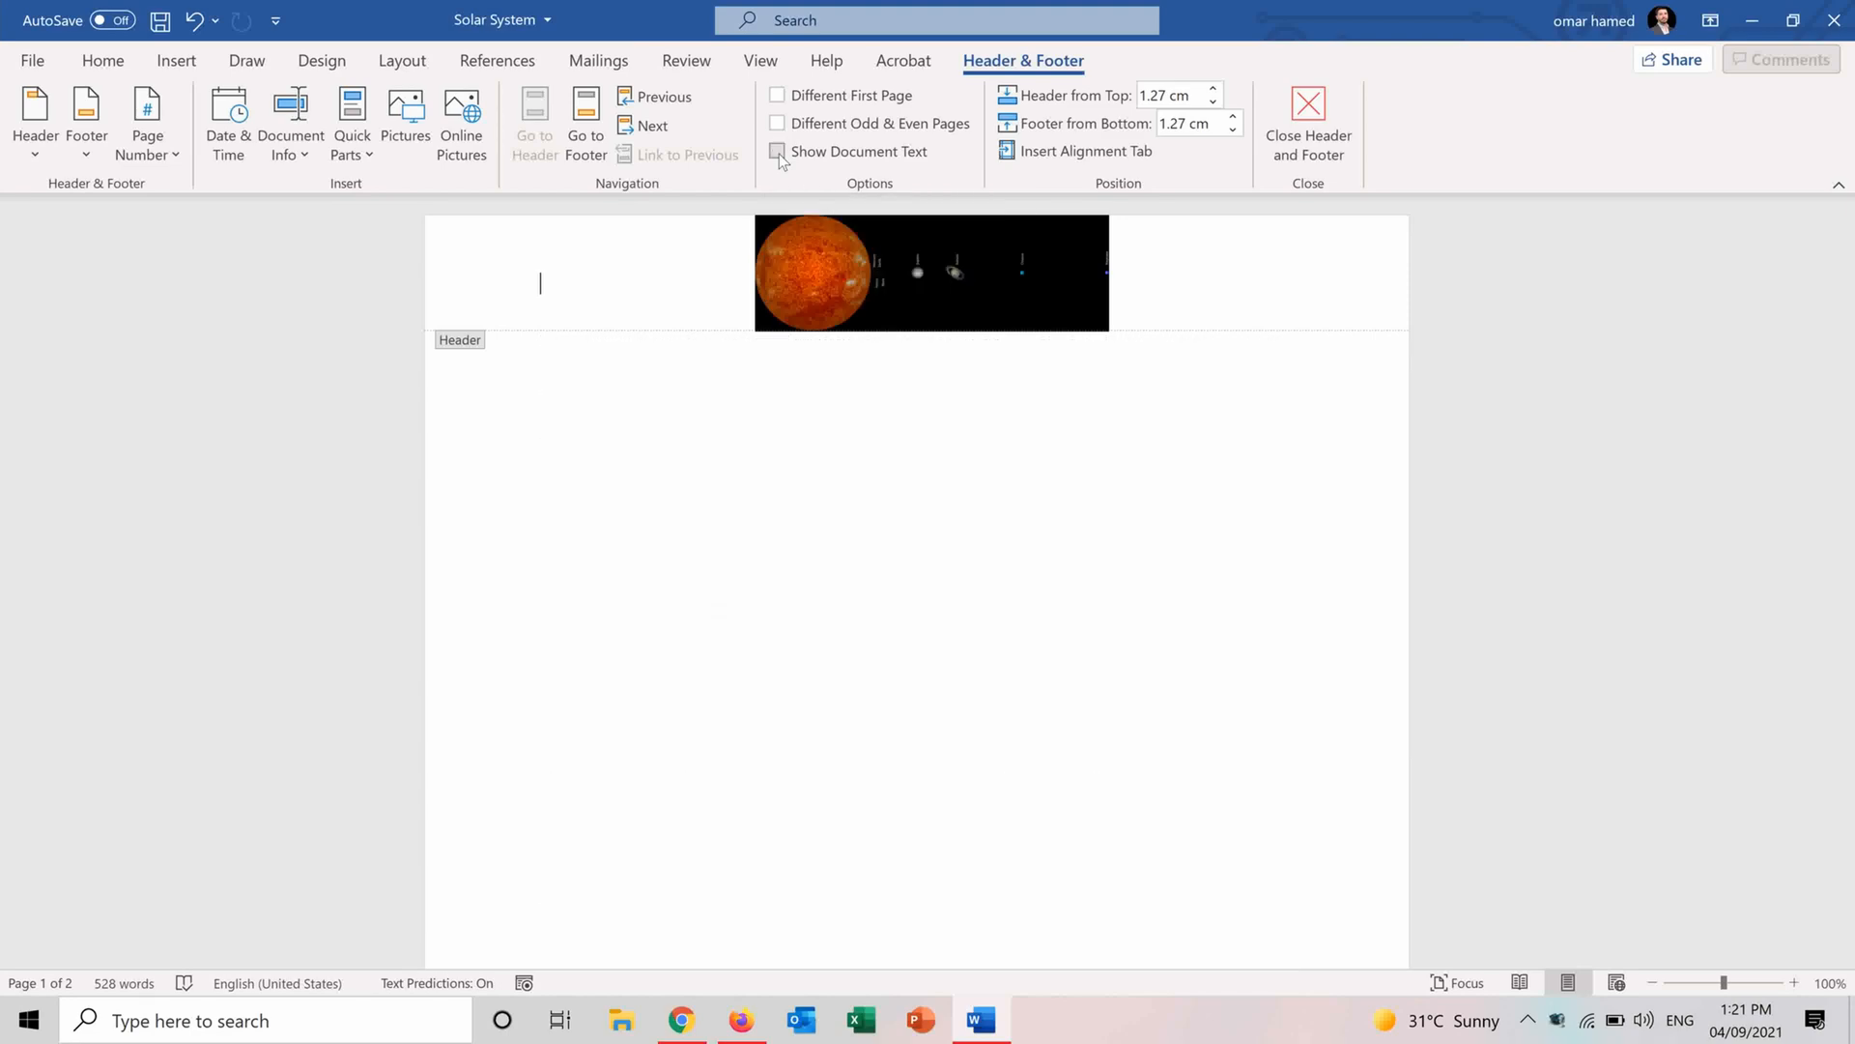
pyautogui.click(777, 151)
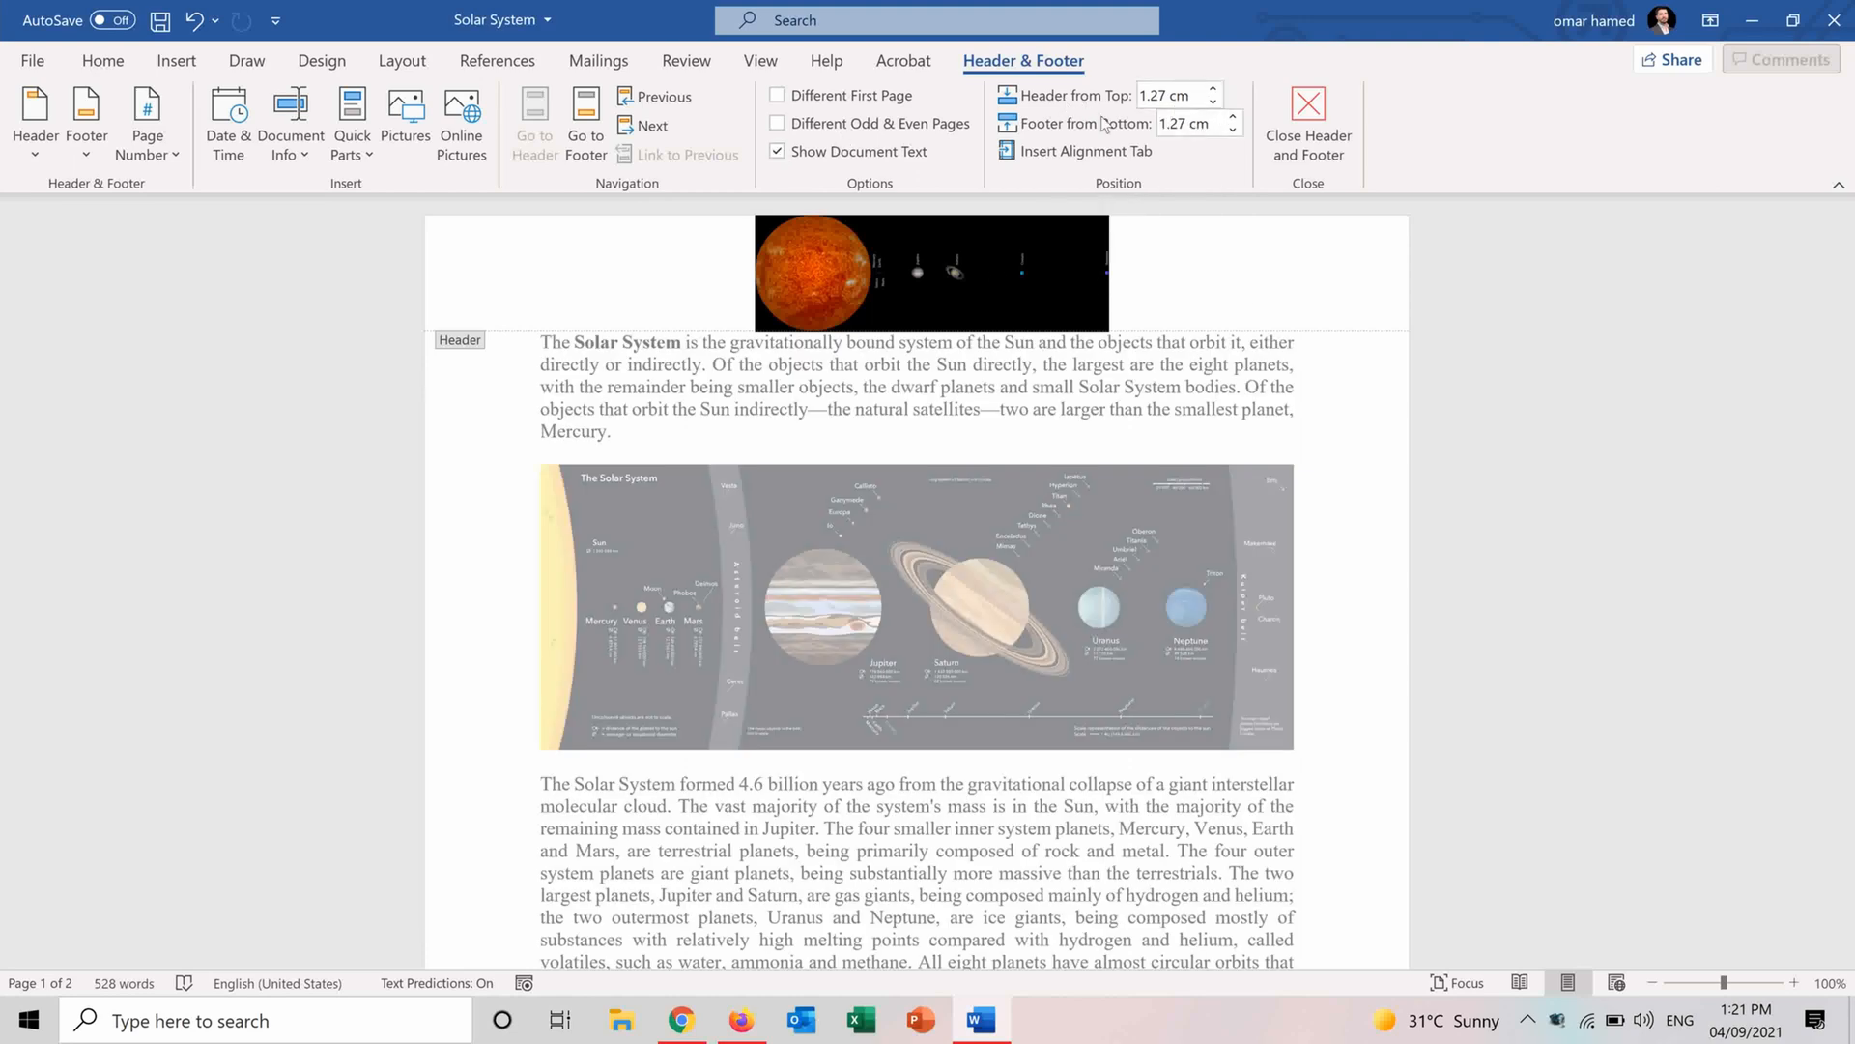
pyautogui.moveTo(1209, 95)
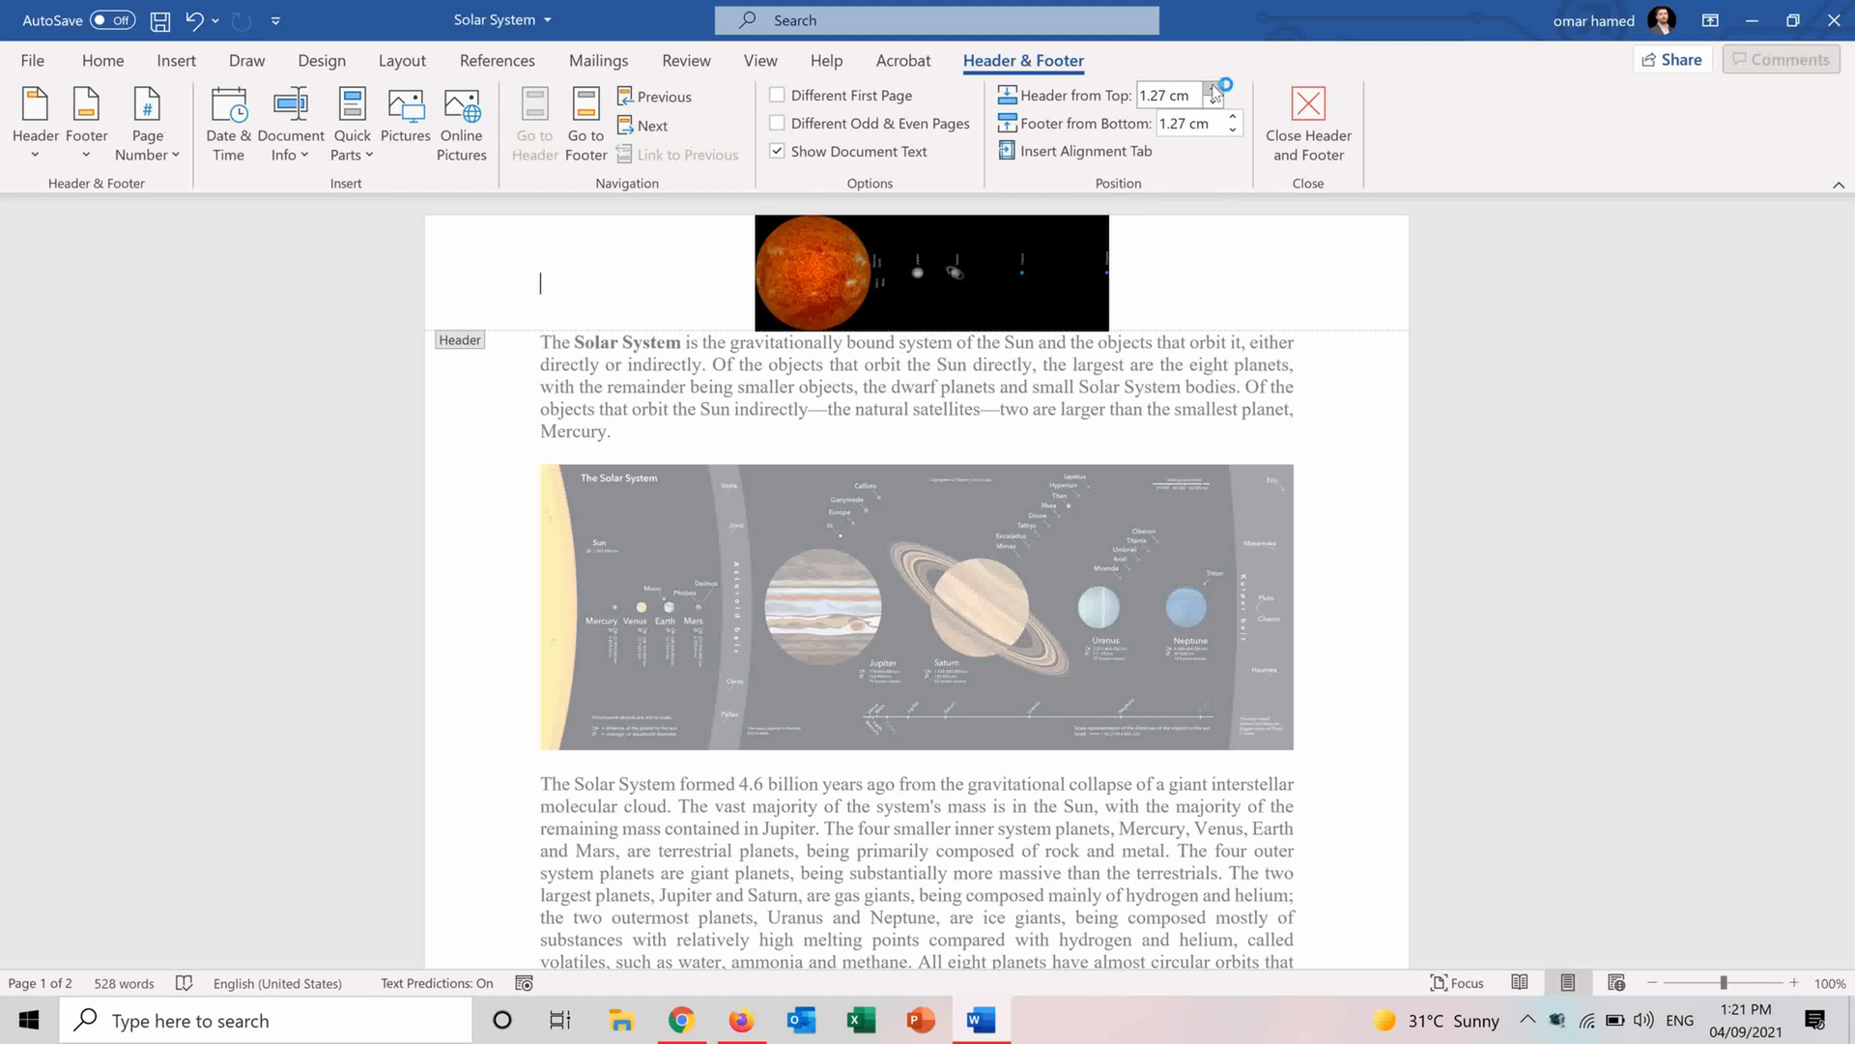
# Raise the header-from-top and footer-from-bottom distances from 1.27 cm to 2.6 cm.
pyautogui.click(1212, 89)
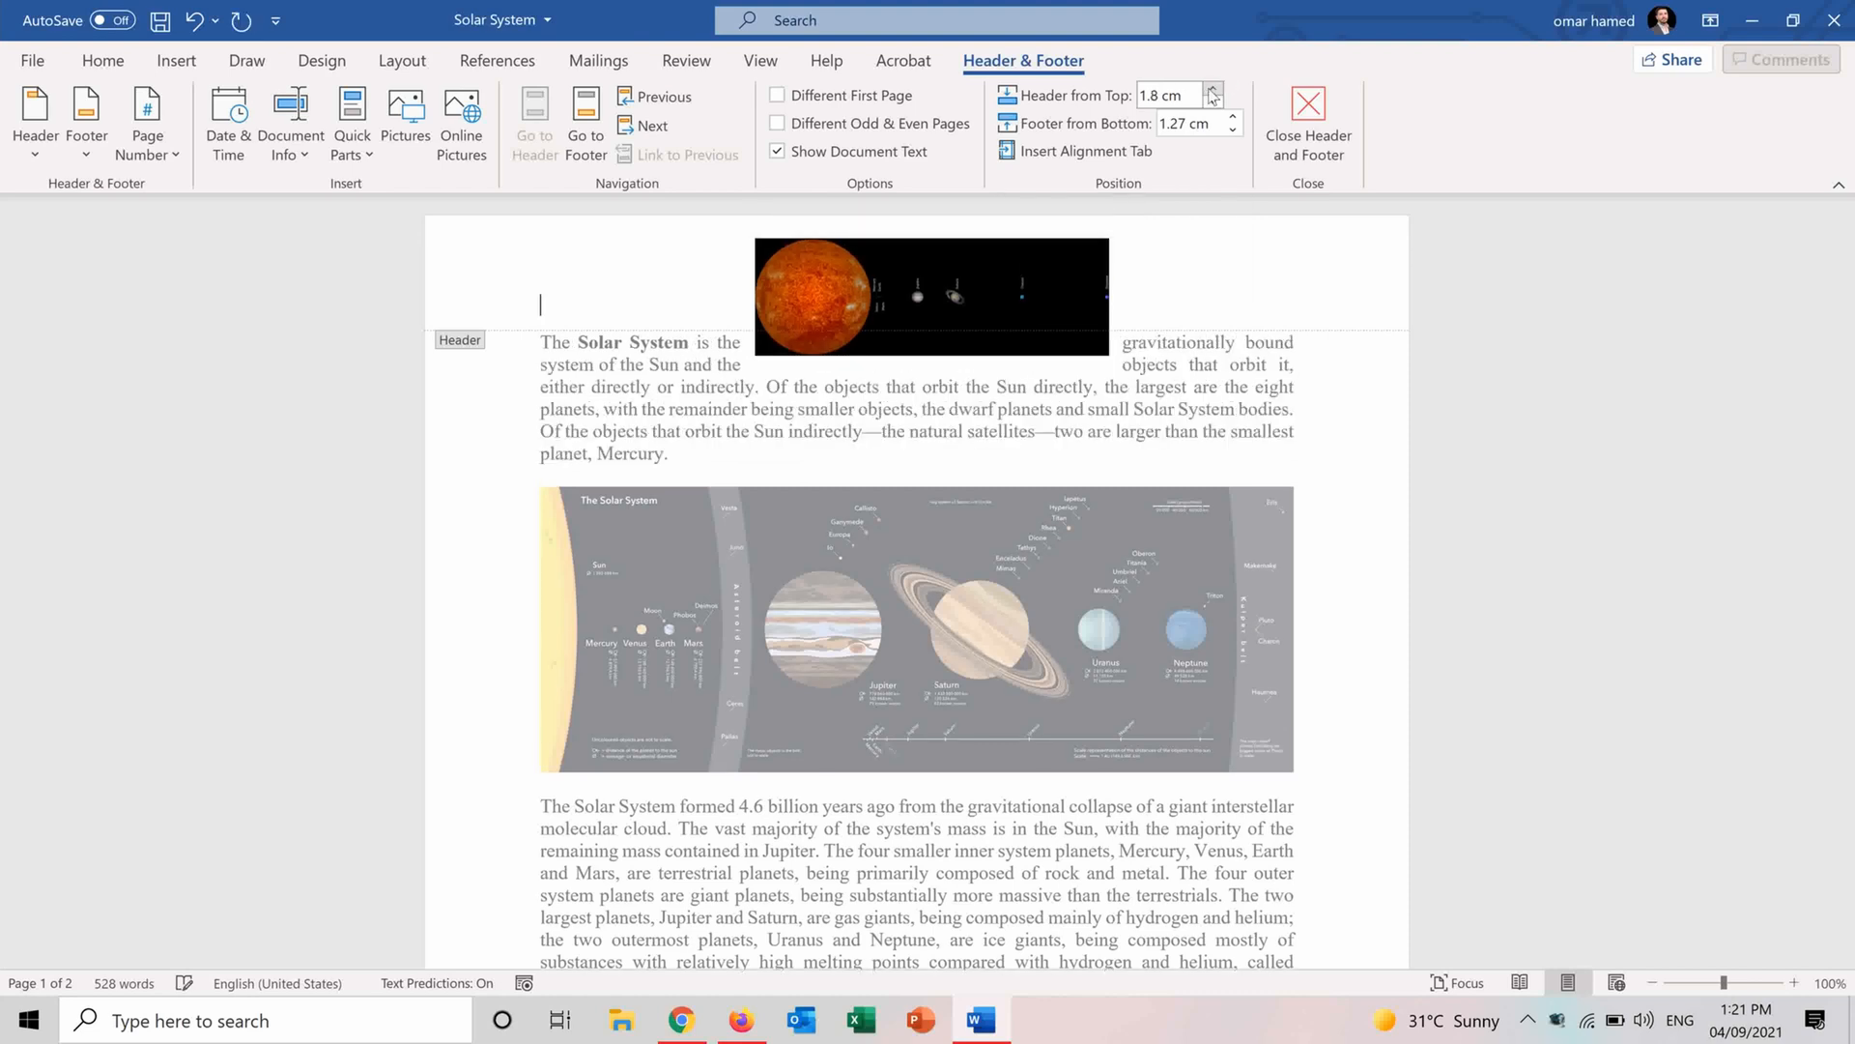
pyautogui.click(1211, 89)
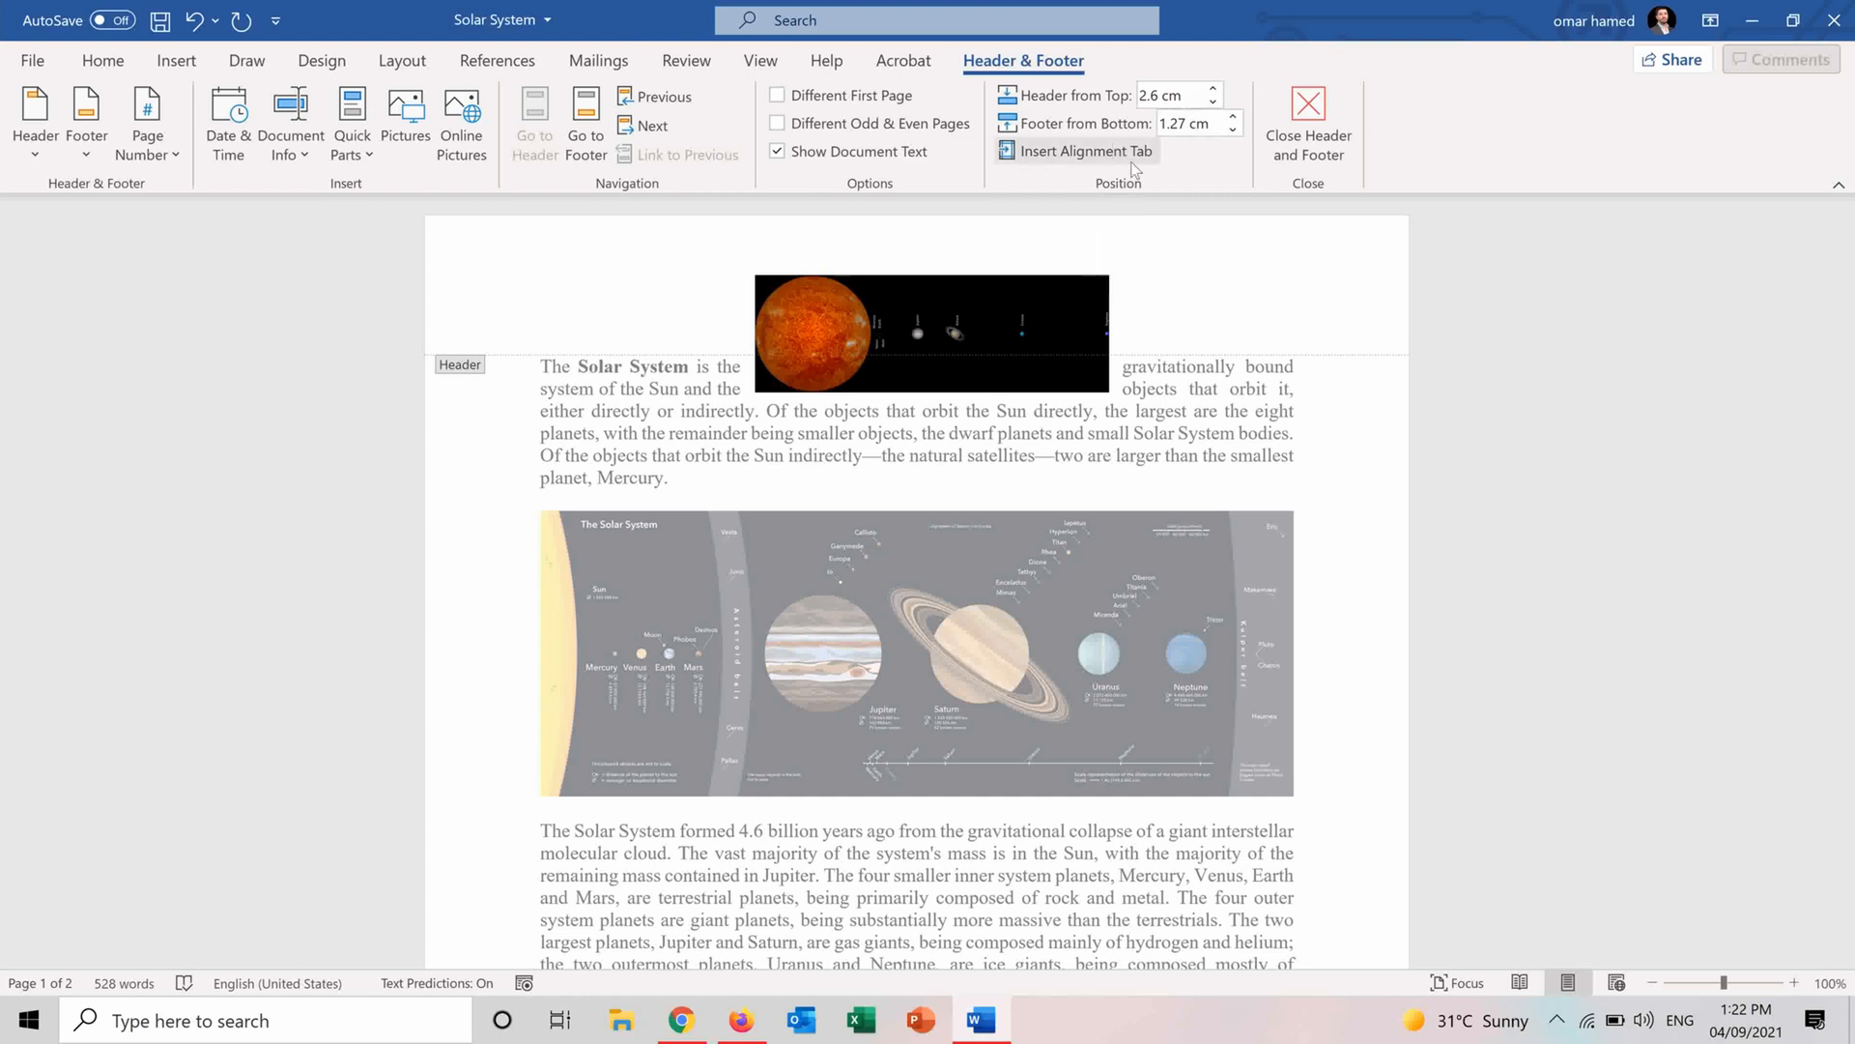
pyautogui.moveTo(1232, 123)
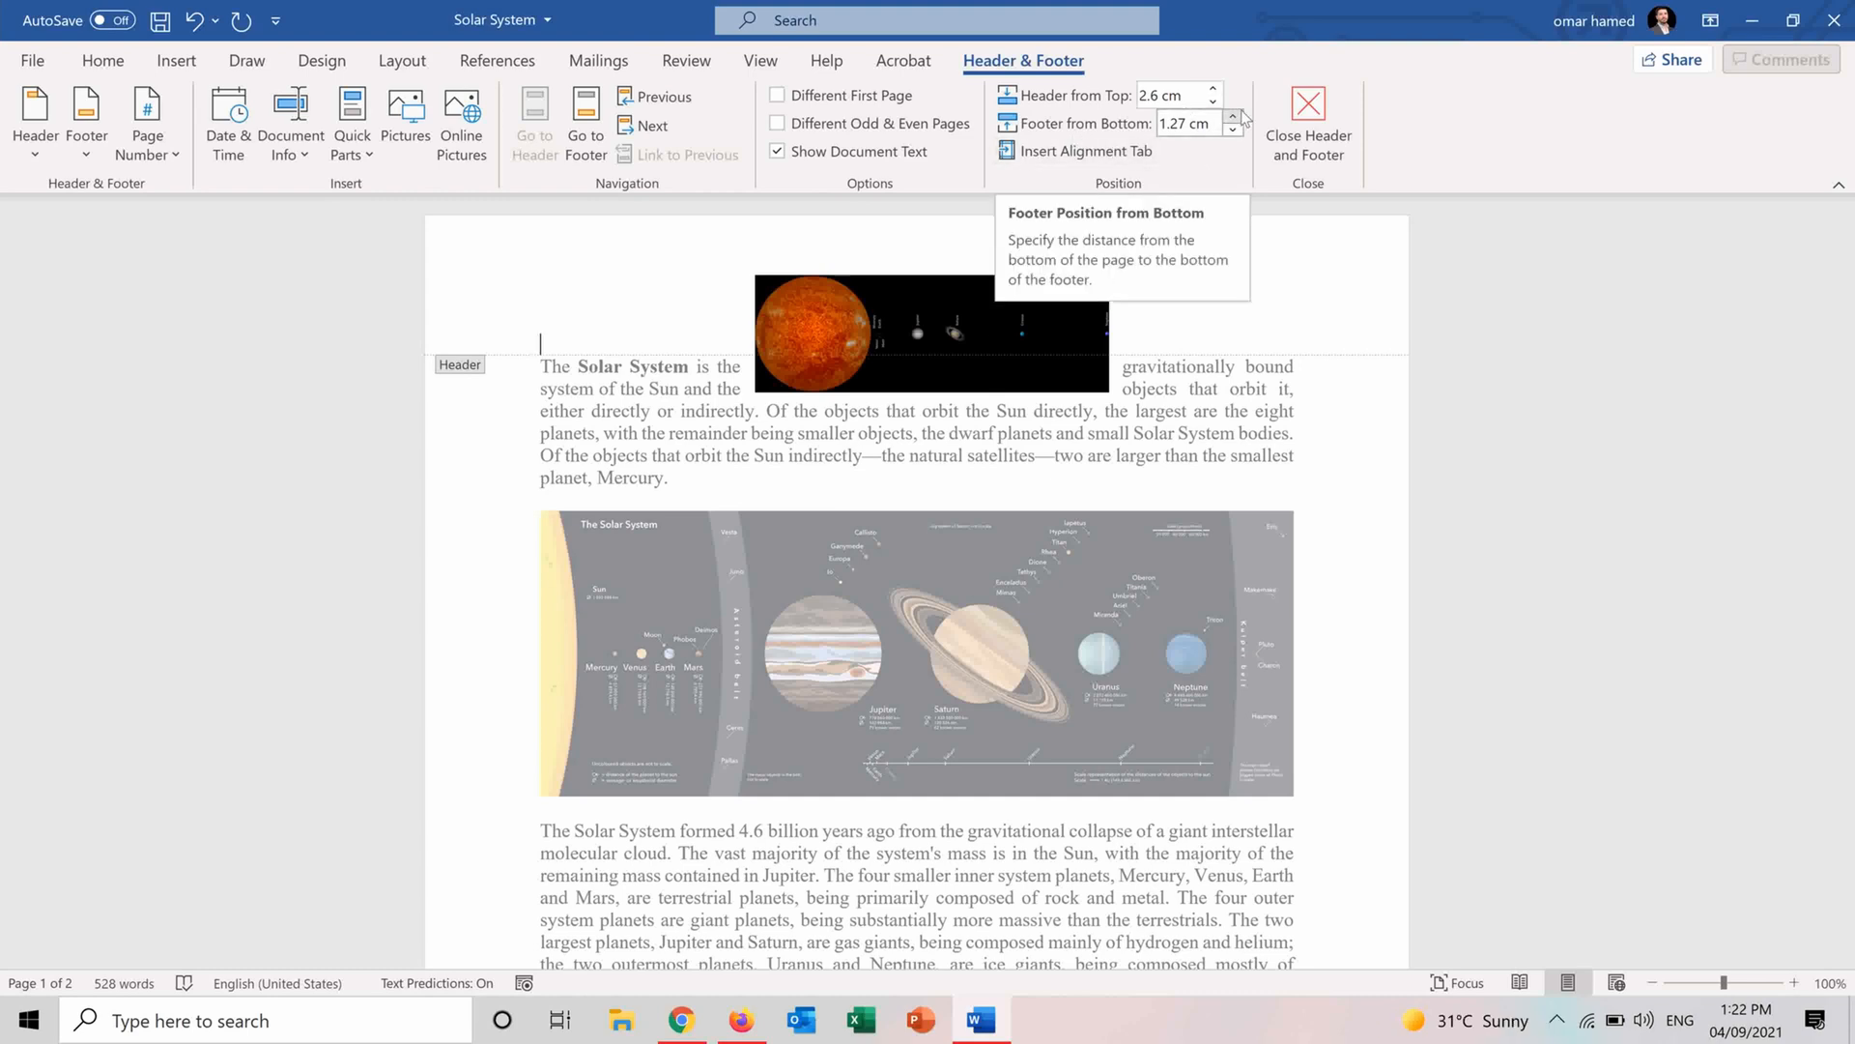
pyautogui.click(1233, 116)
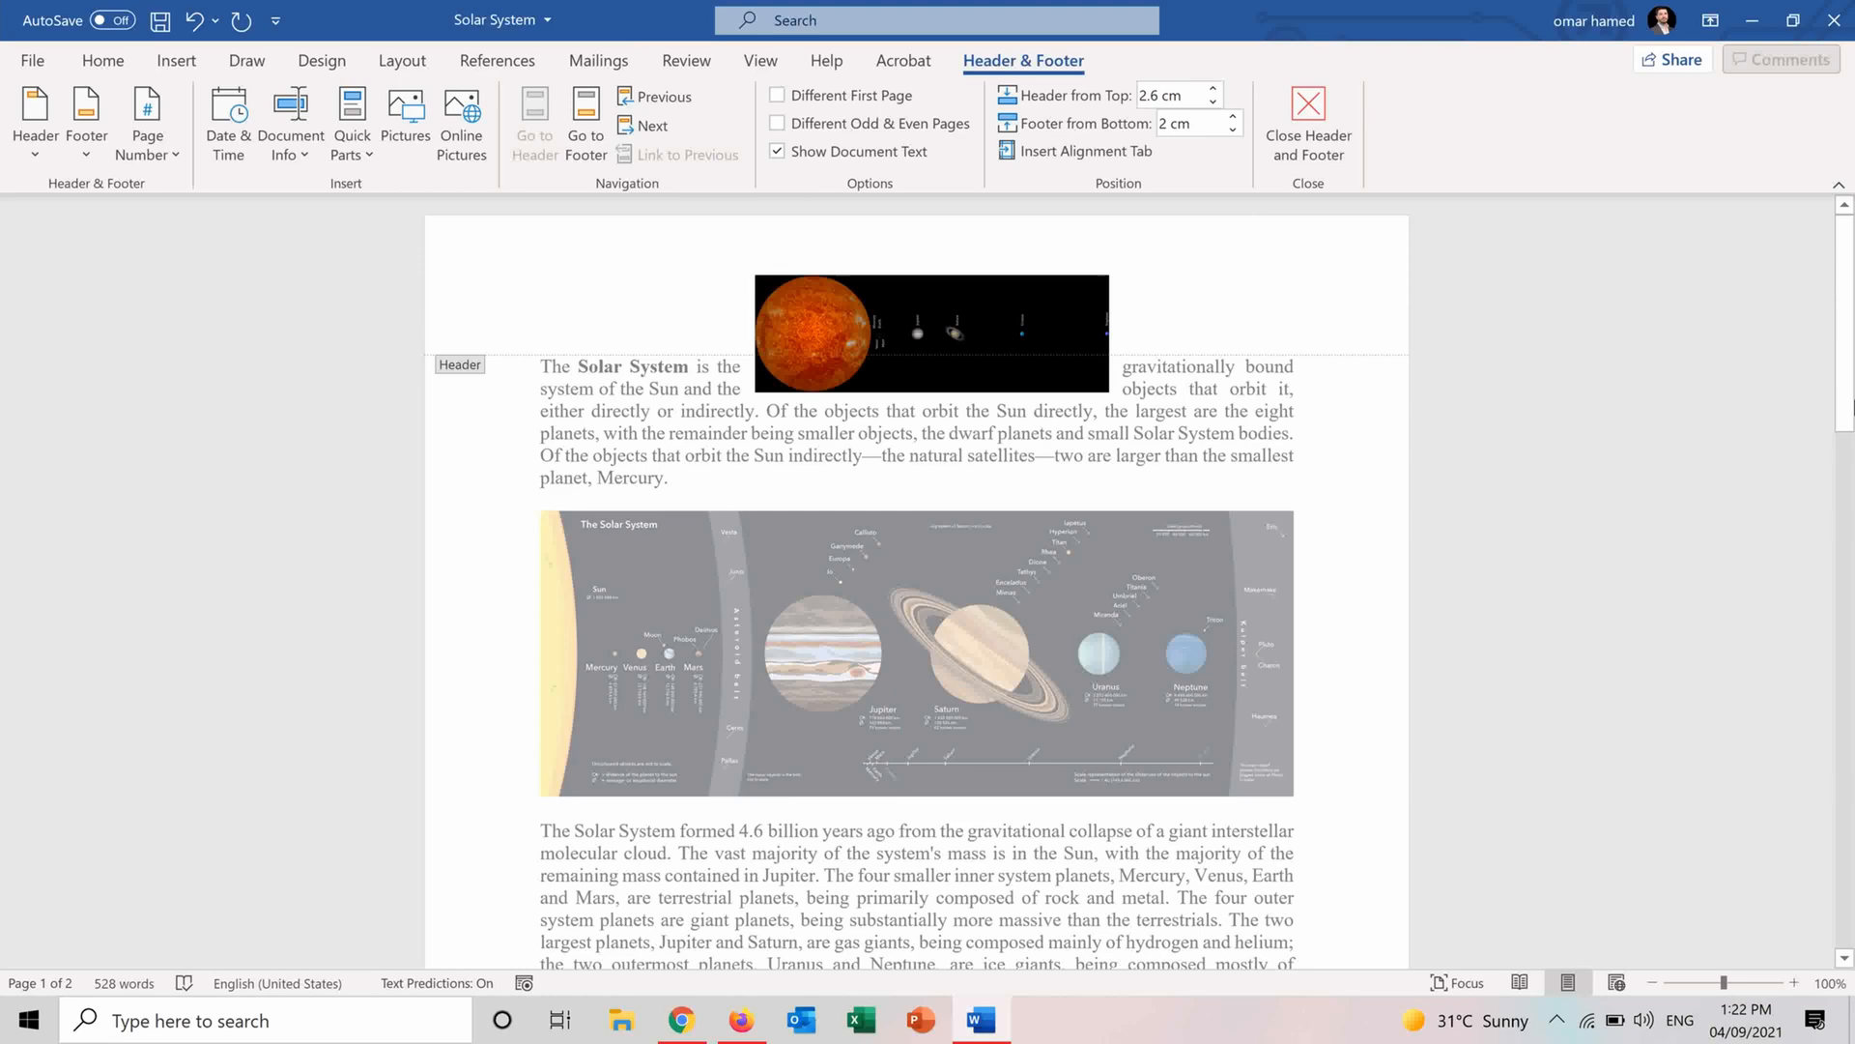
pyautogui.scroll(-3)
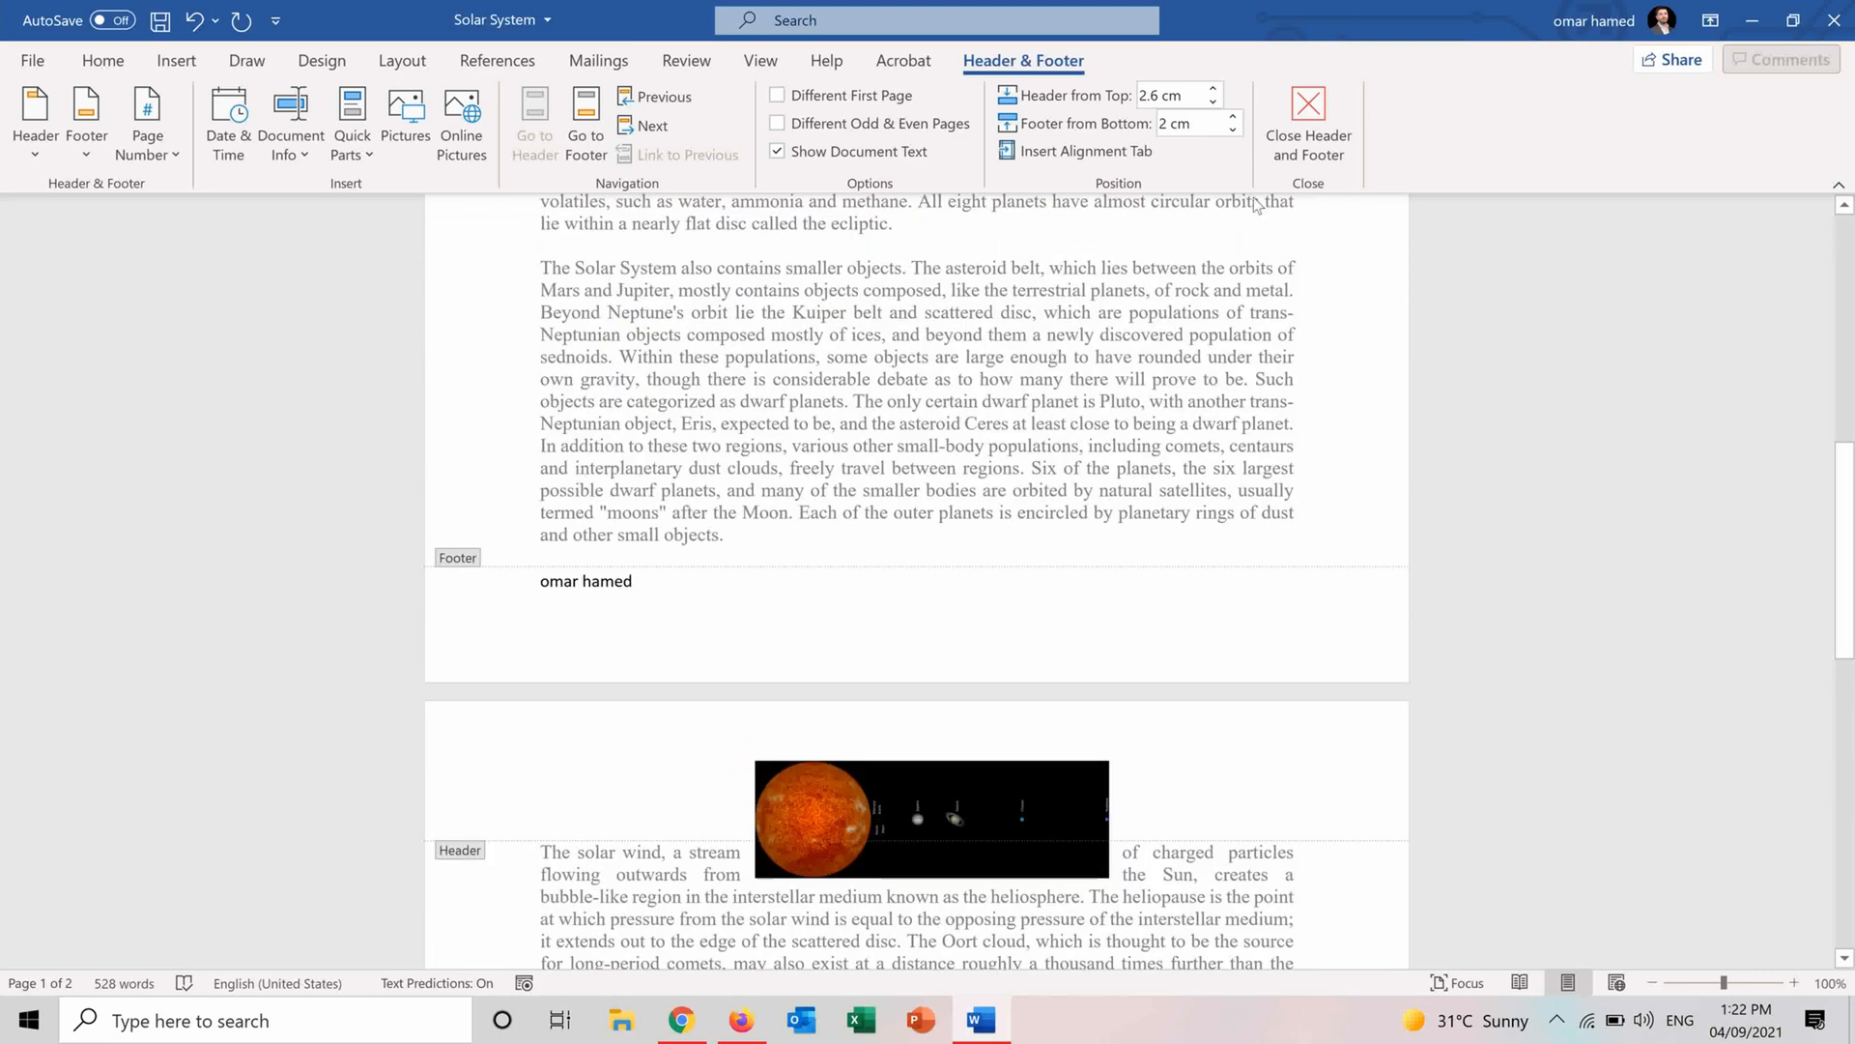
pyautogui.click(1233, 117)
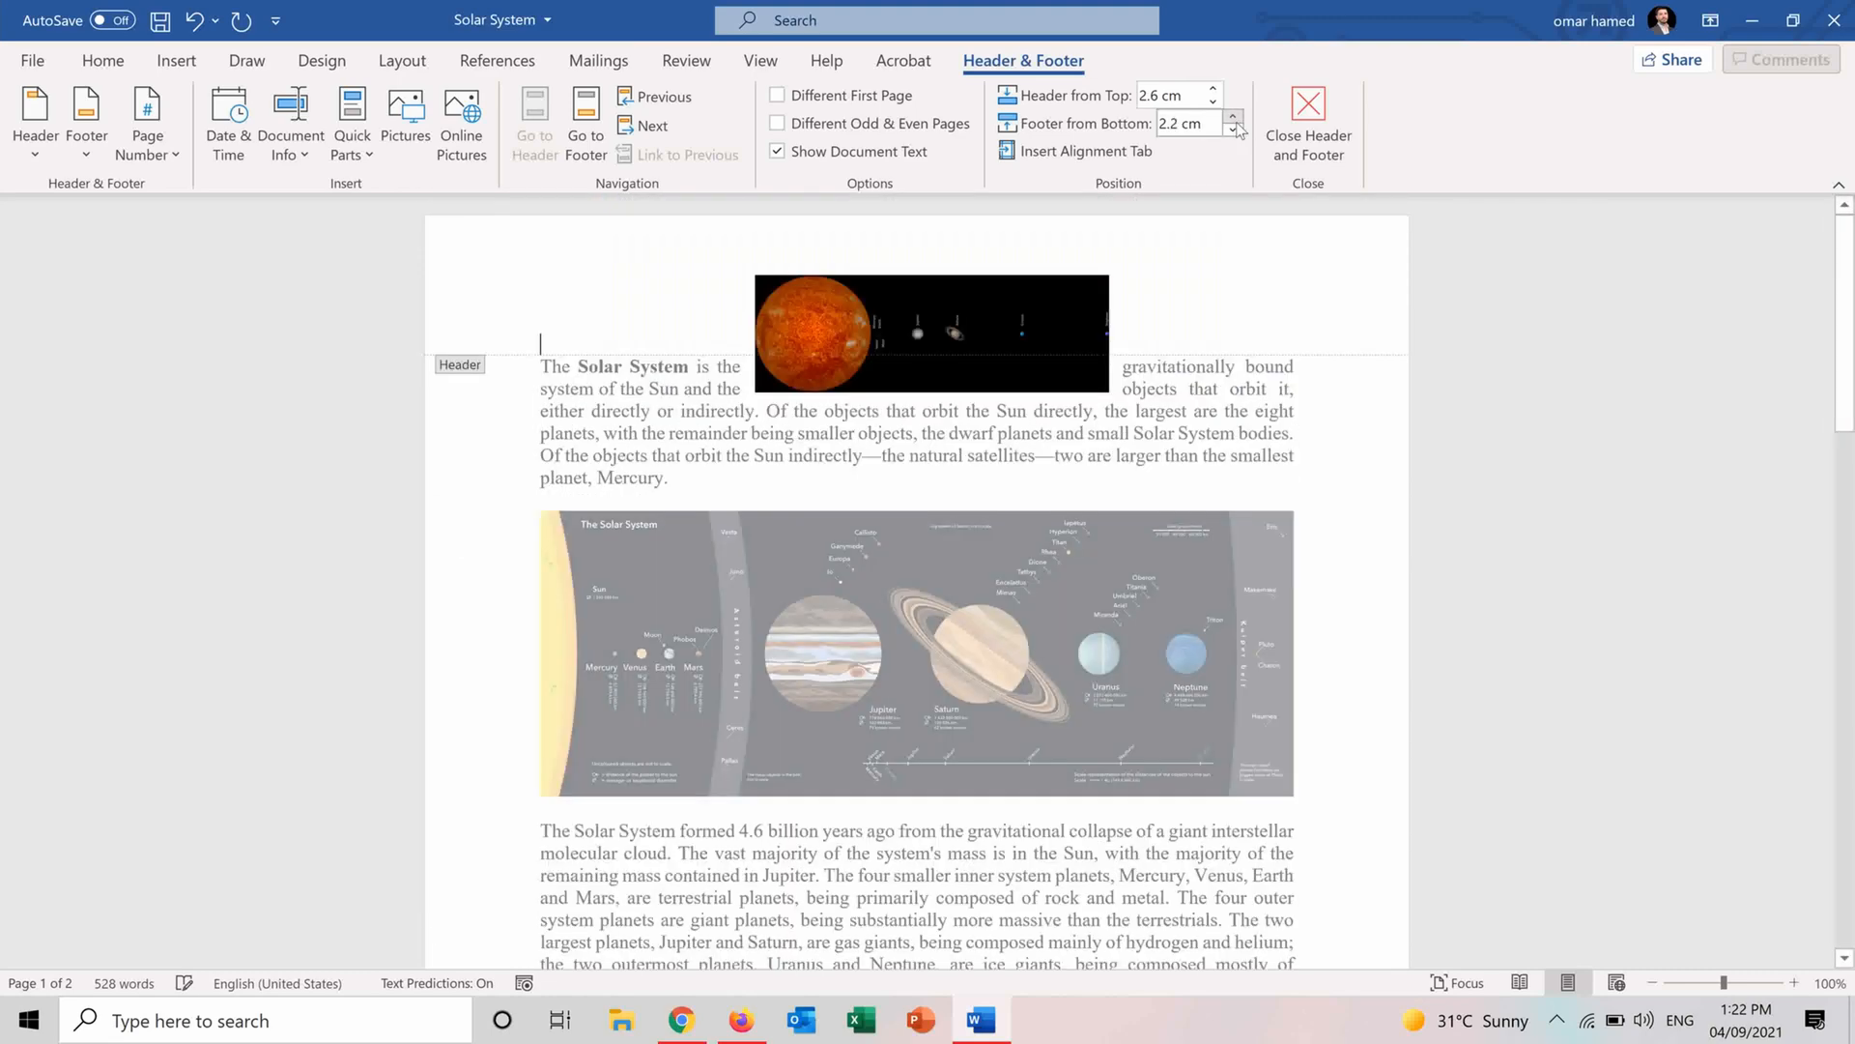
pyautogui.click(1233, 117)
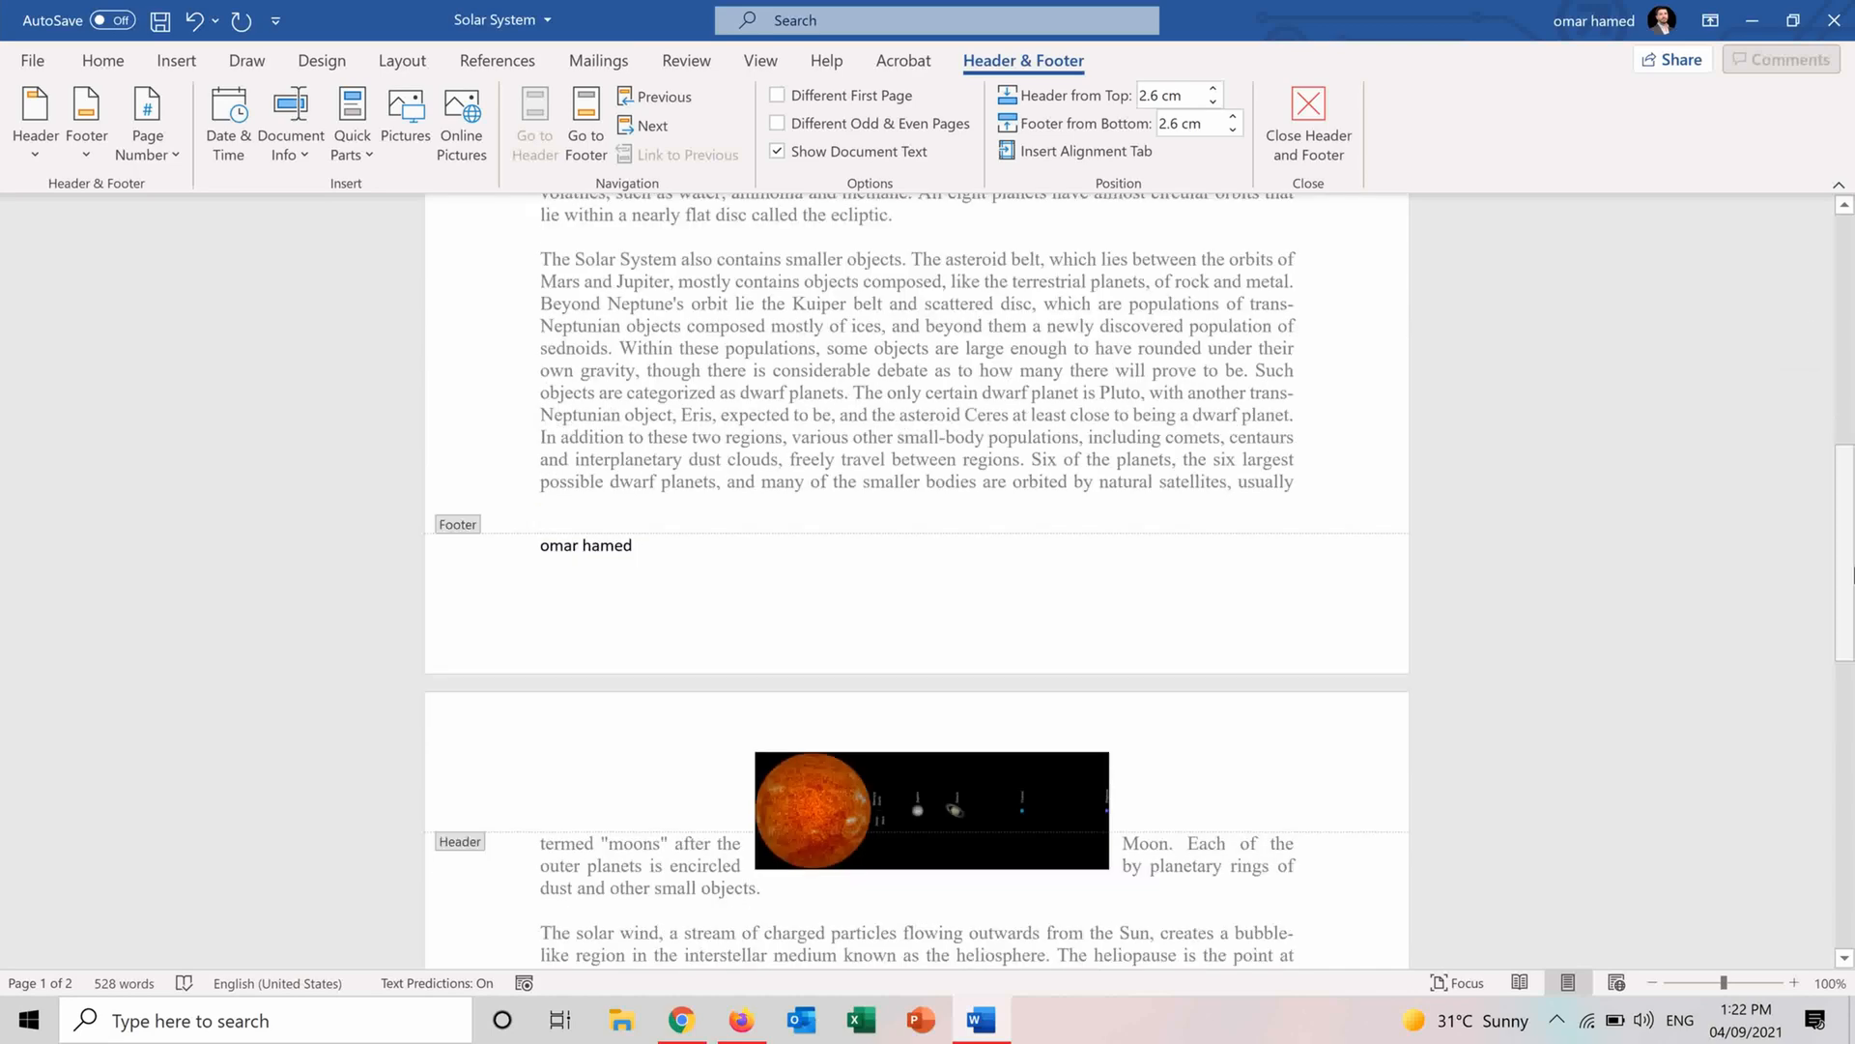